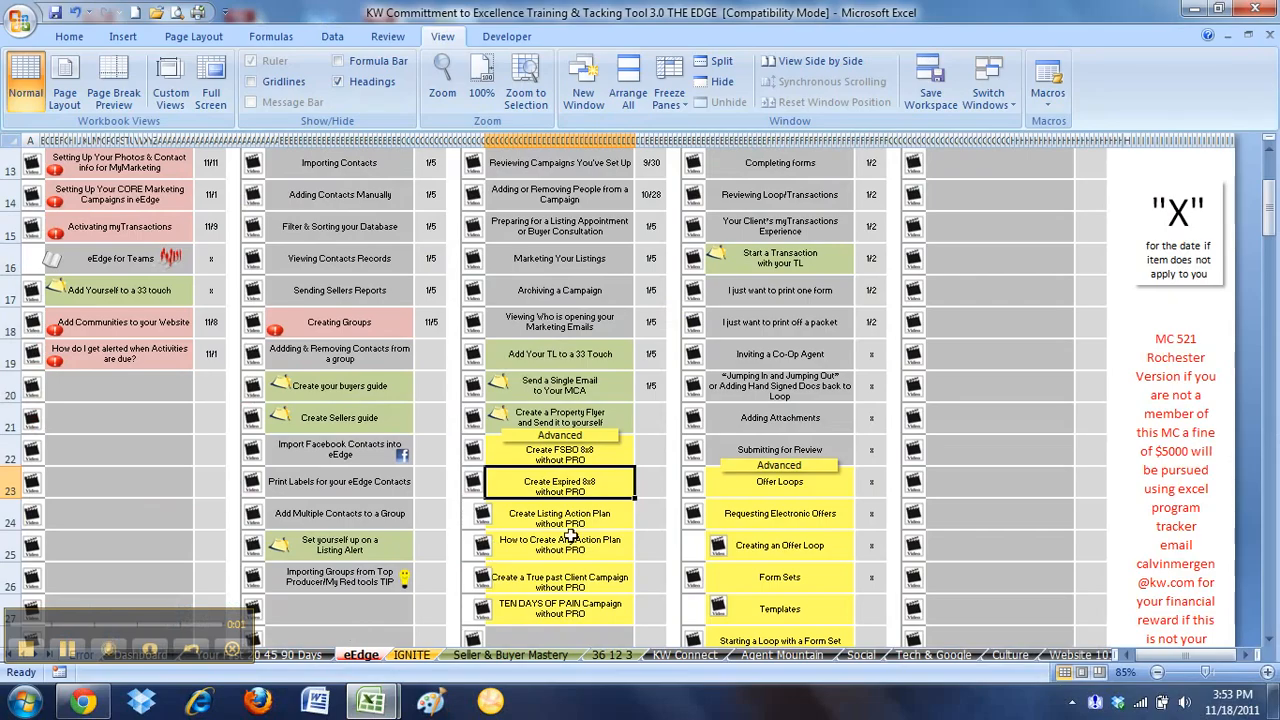
Step: Open the Create Listing Action Plan lesson and scroll through its task list
click(558, 518)
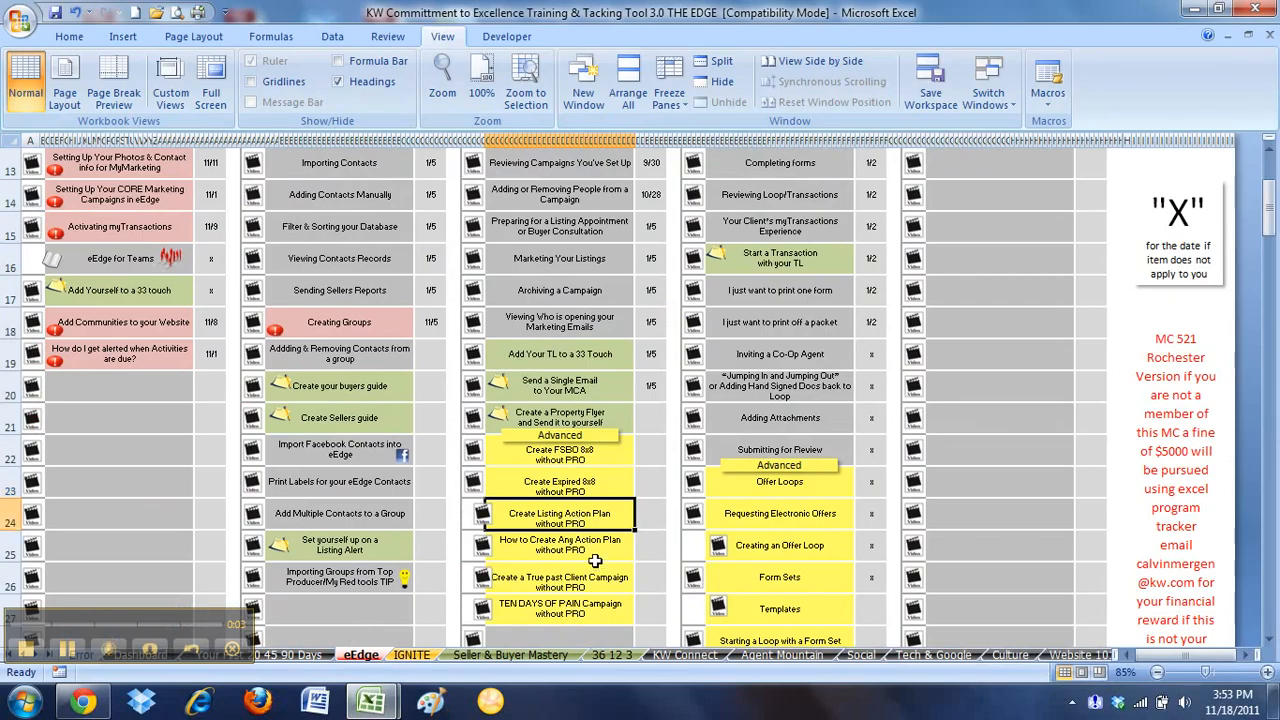
mouse_move(606, 515)
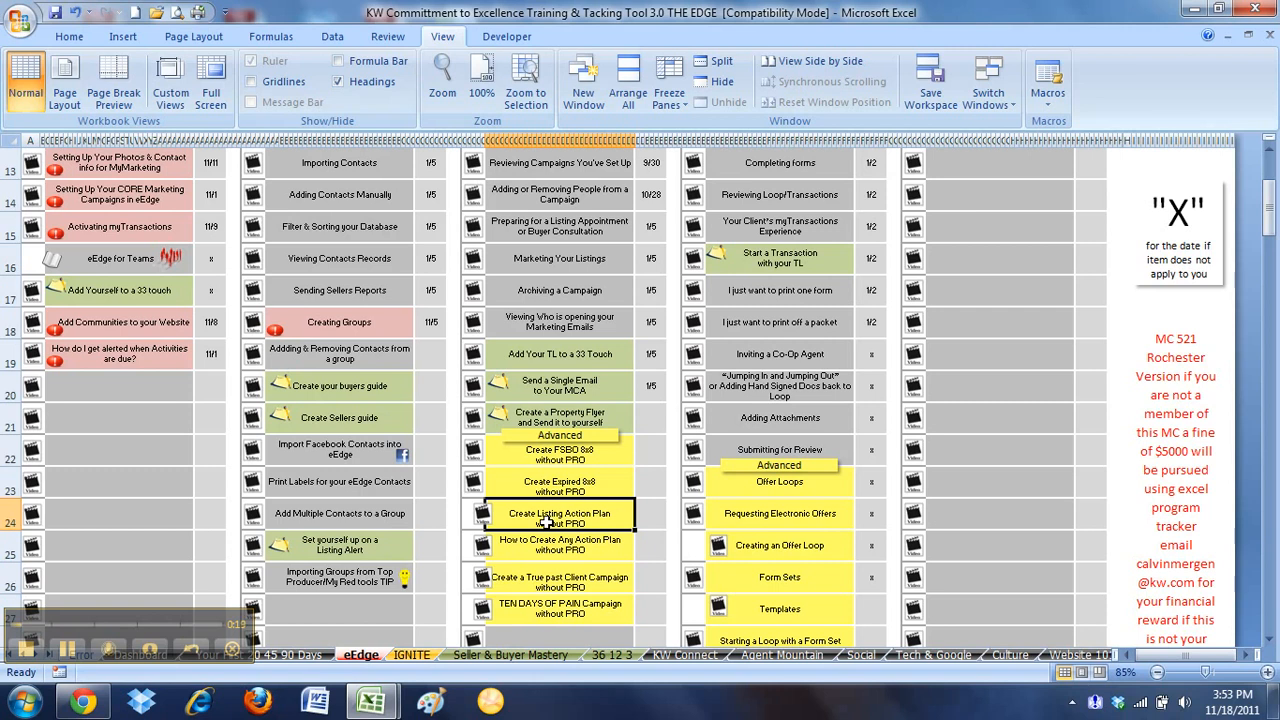
mouse_move(609, 524)
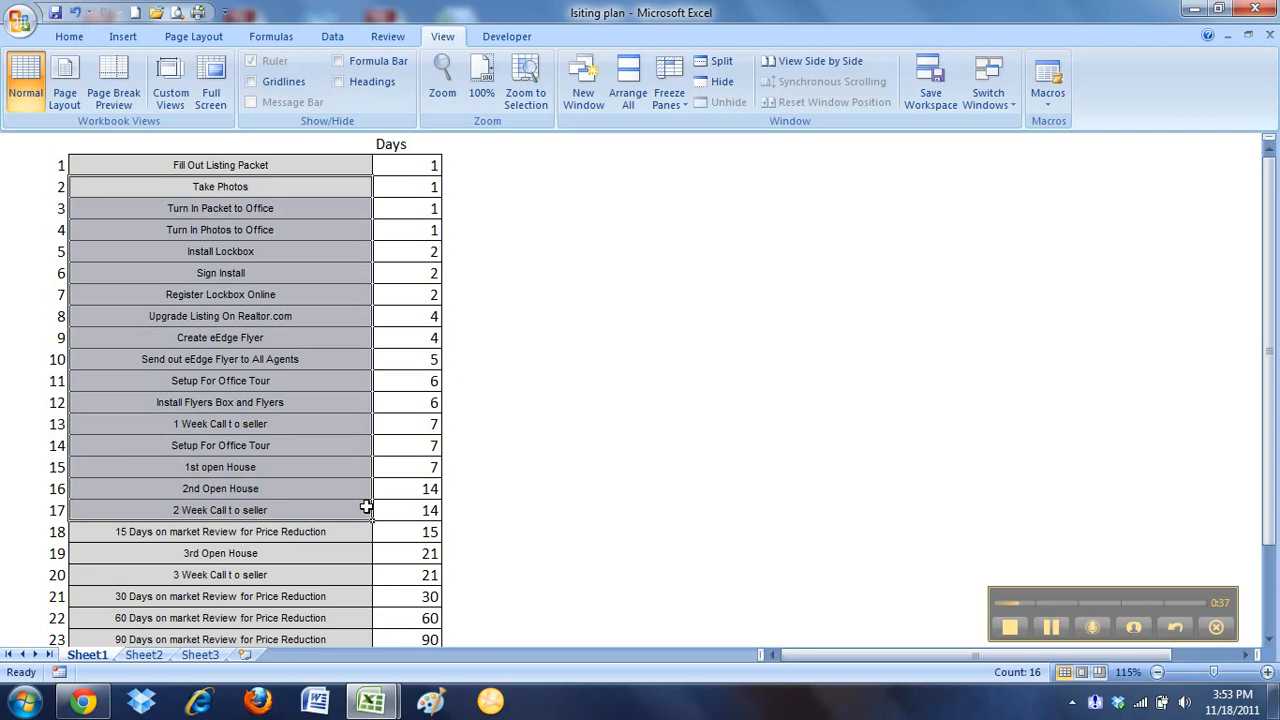
scroll(down, 3)
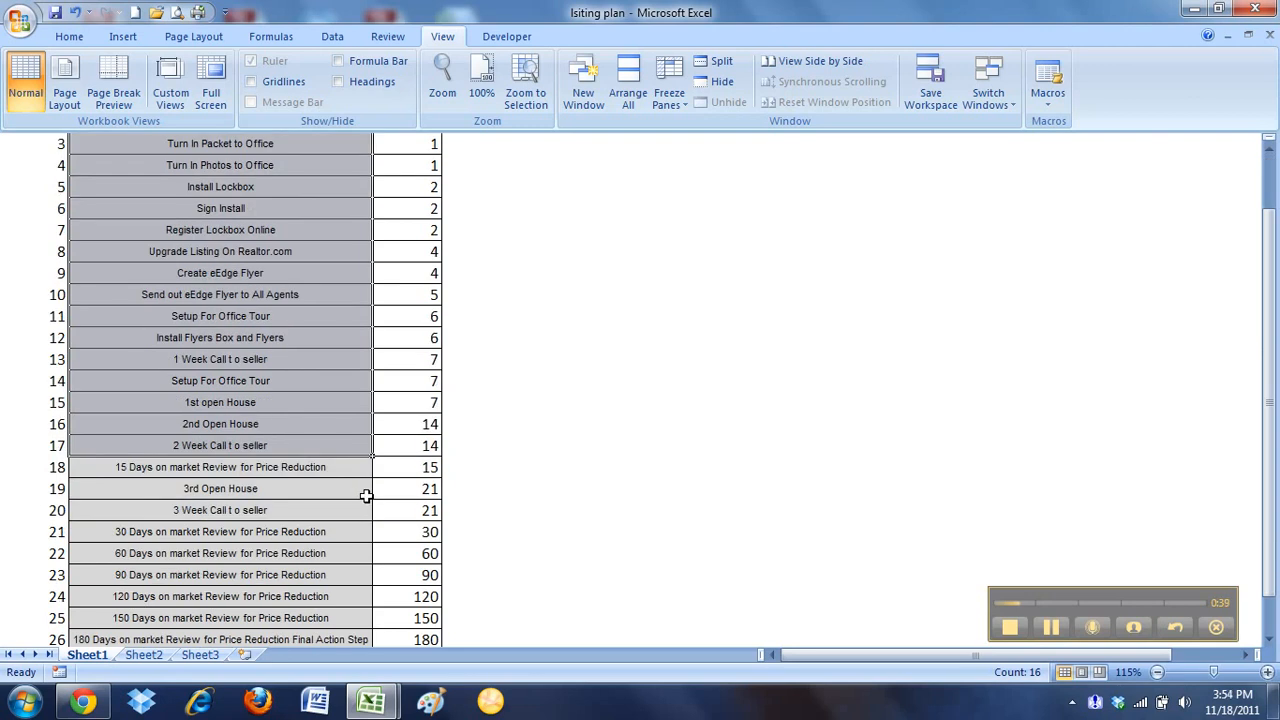
scroll(up, 3)
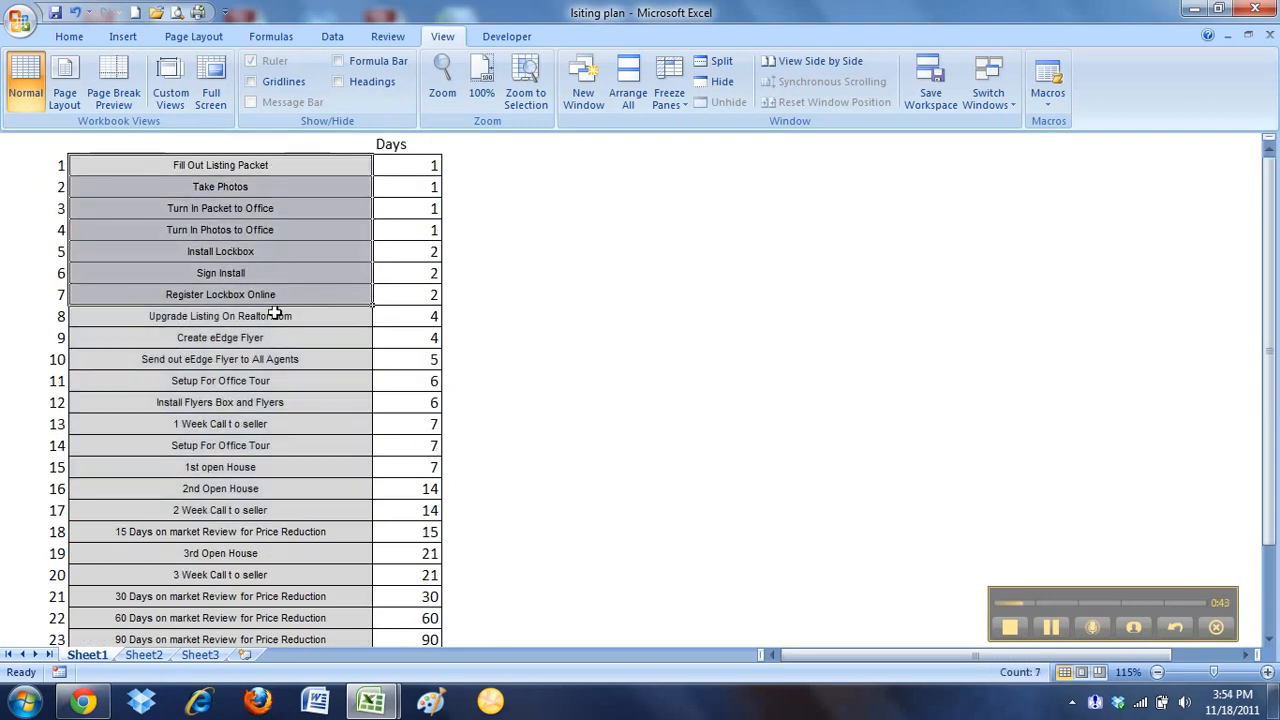
scroll(down, 3)
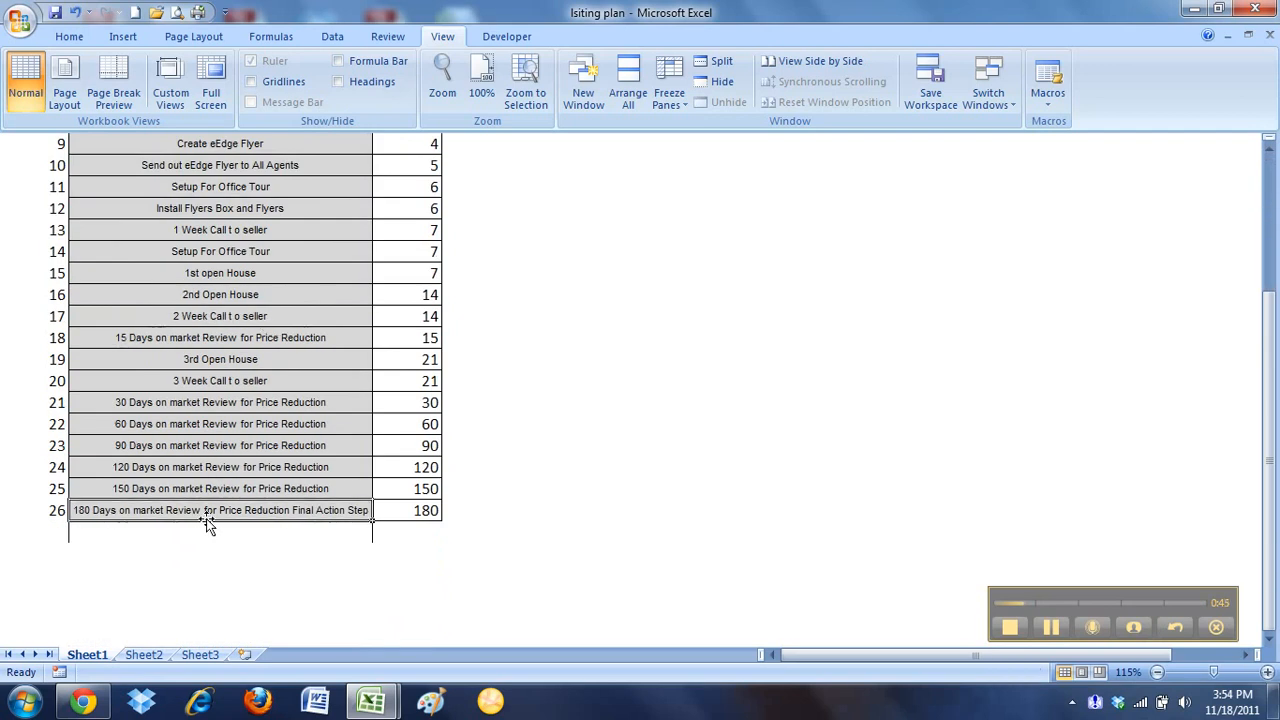
scroll(up, 3)
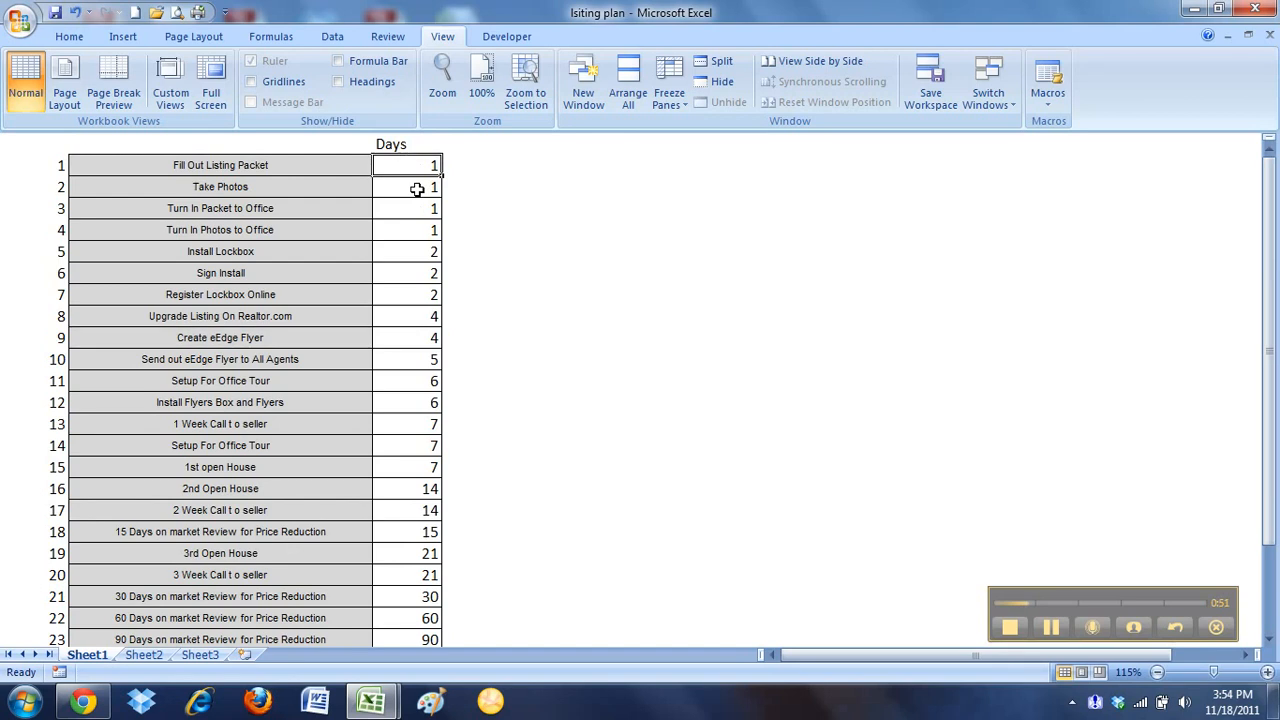
Step: Point out days for Turn In Packet, Sign Install, Lockbox, Realtor.com upgrade and 15-day review
click(407, 208)
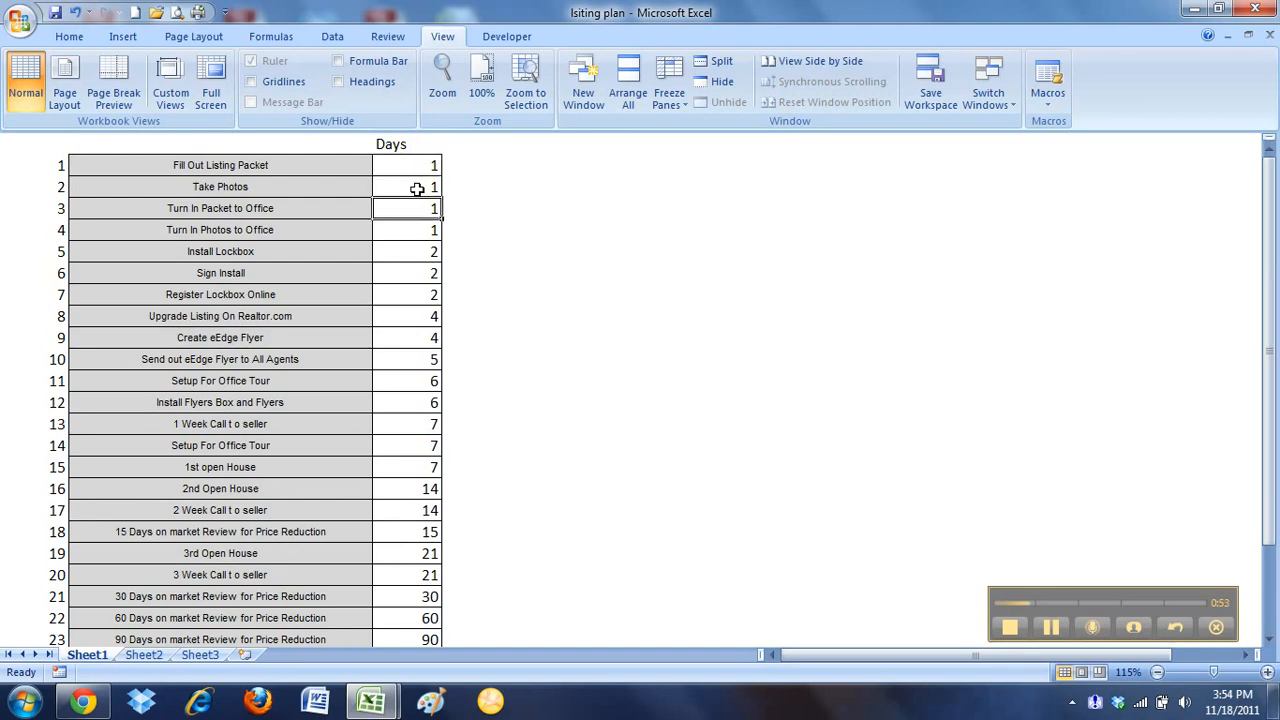
click(405, 272)
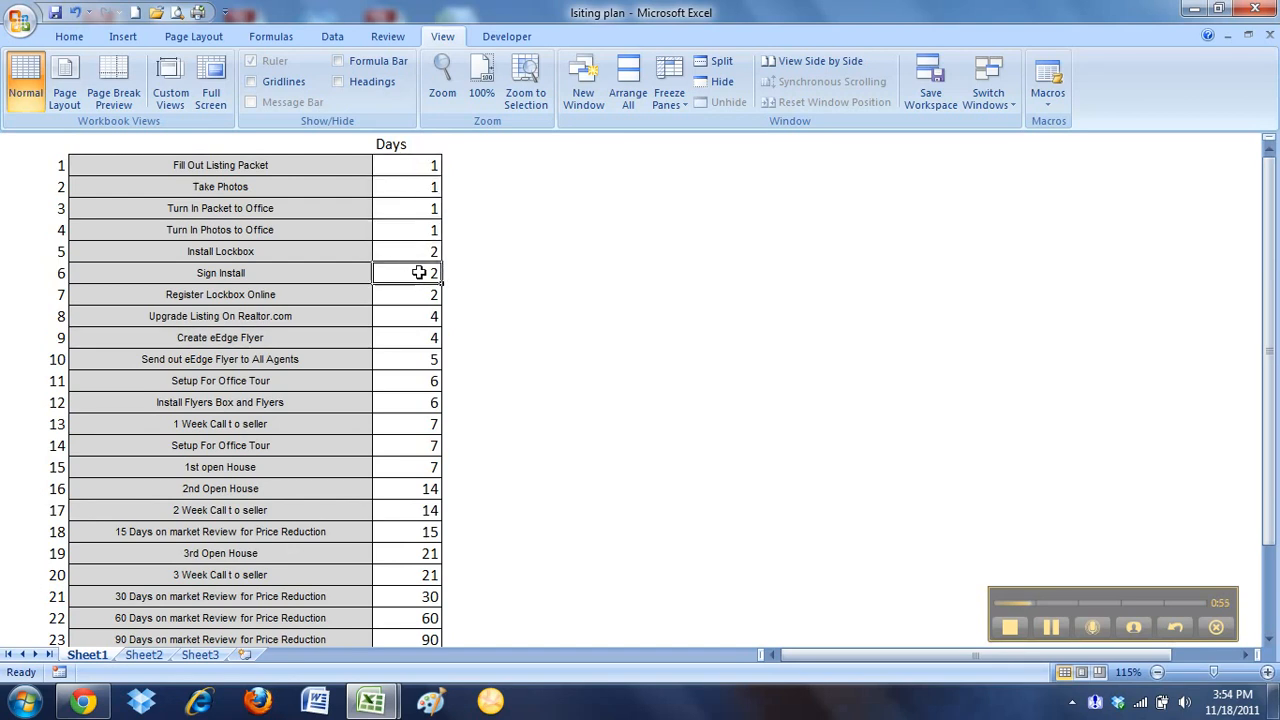
click(406, 294)
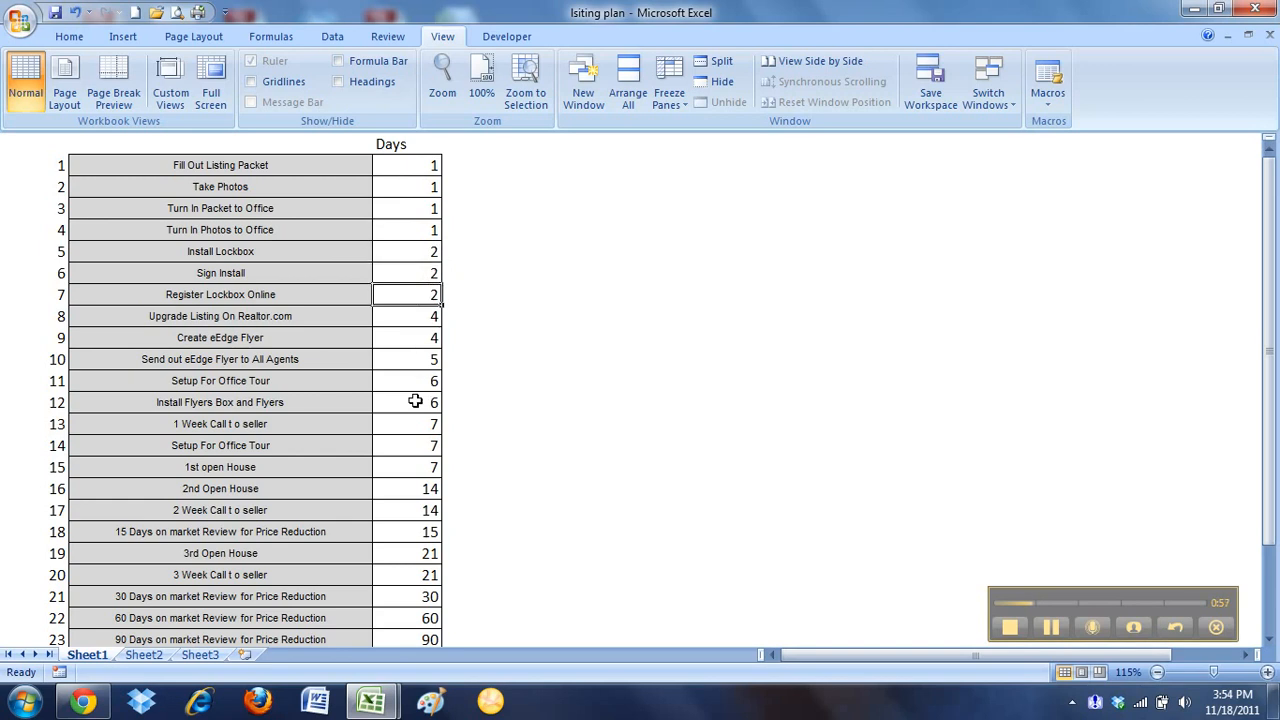
click(406, 316)
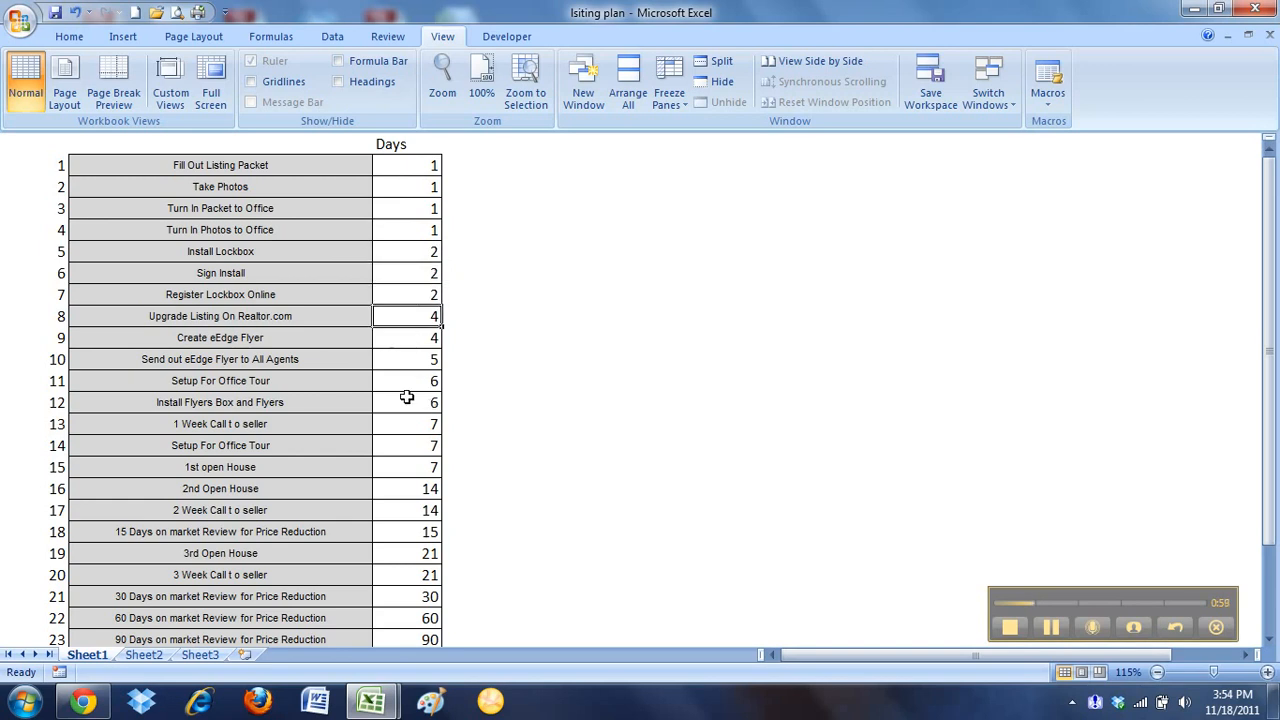
click(407, 423)
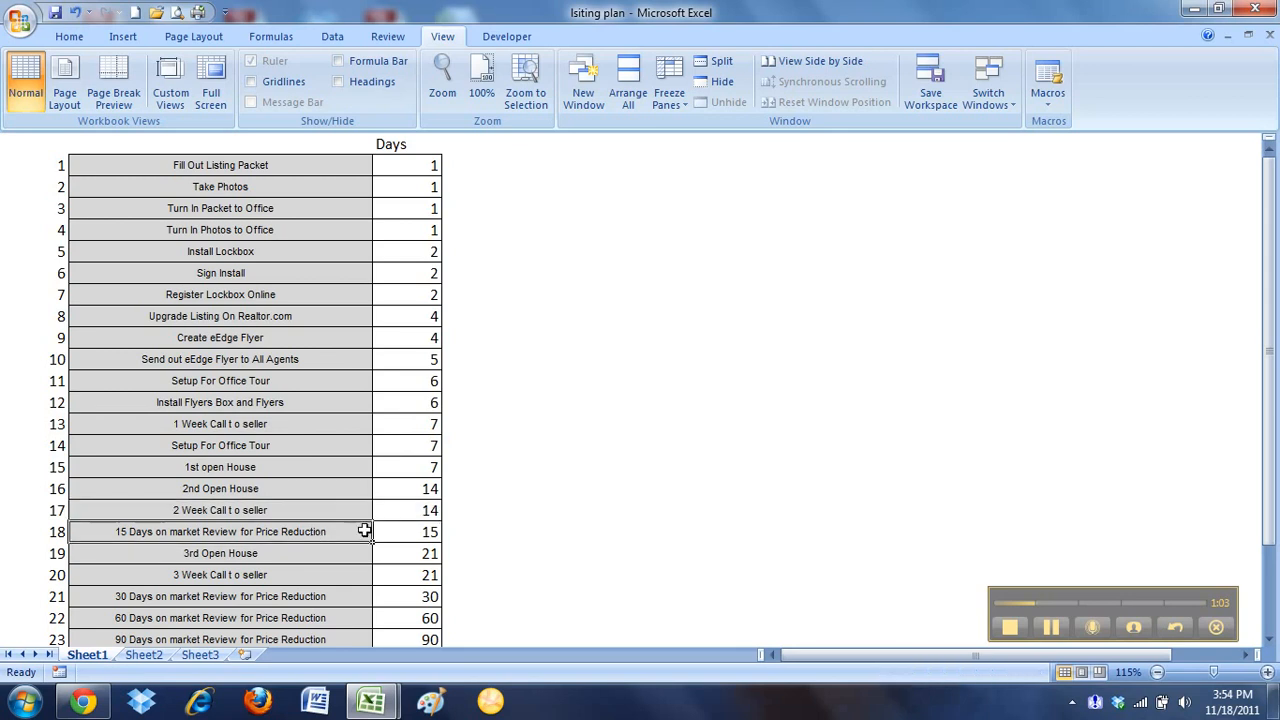
scroll(down, 3)
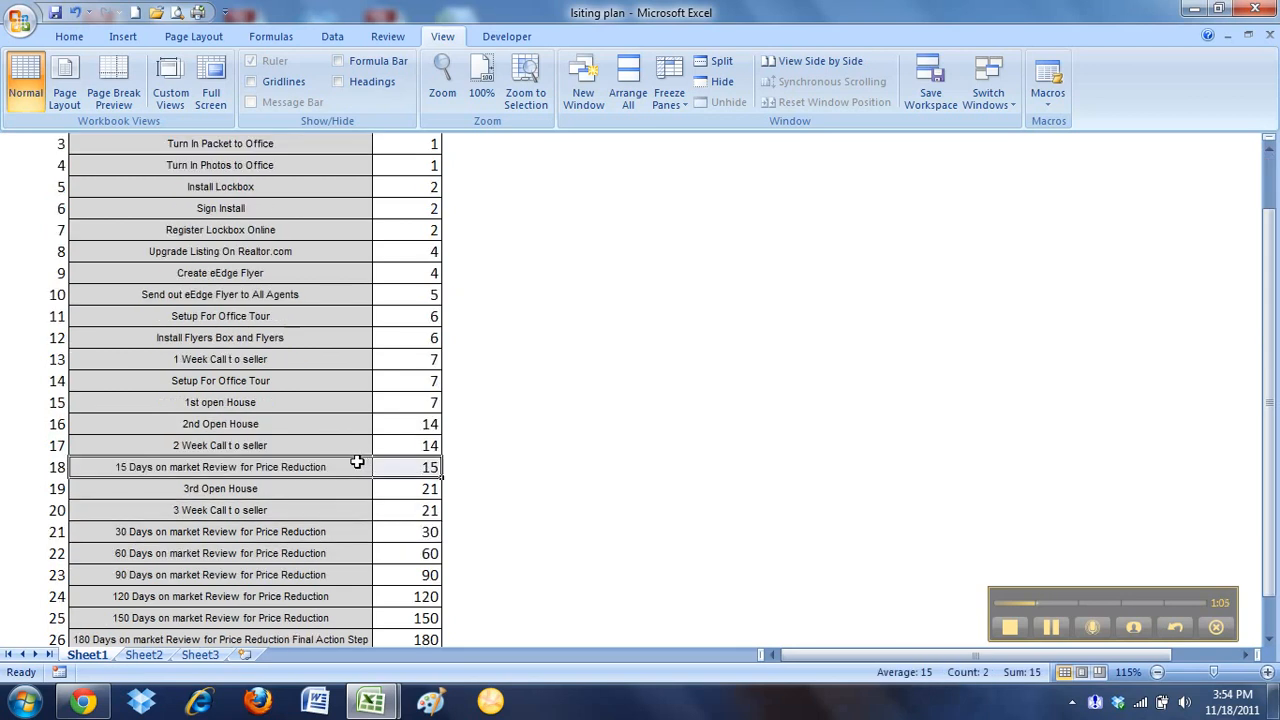
mouse_move(272, 532)
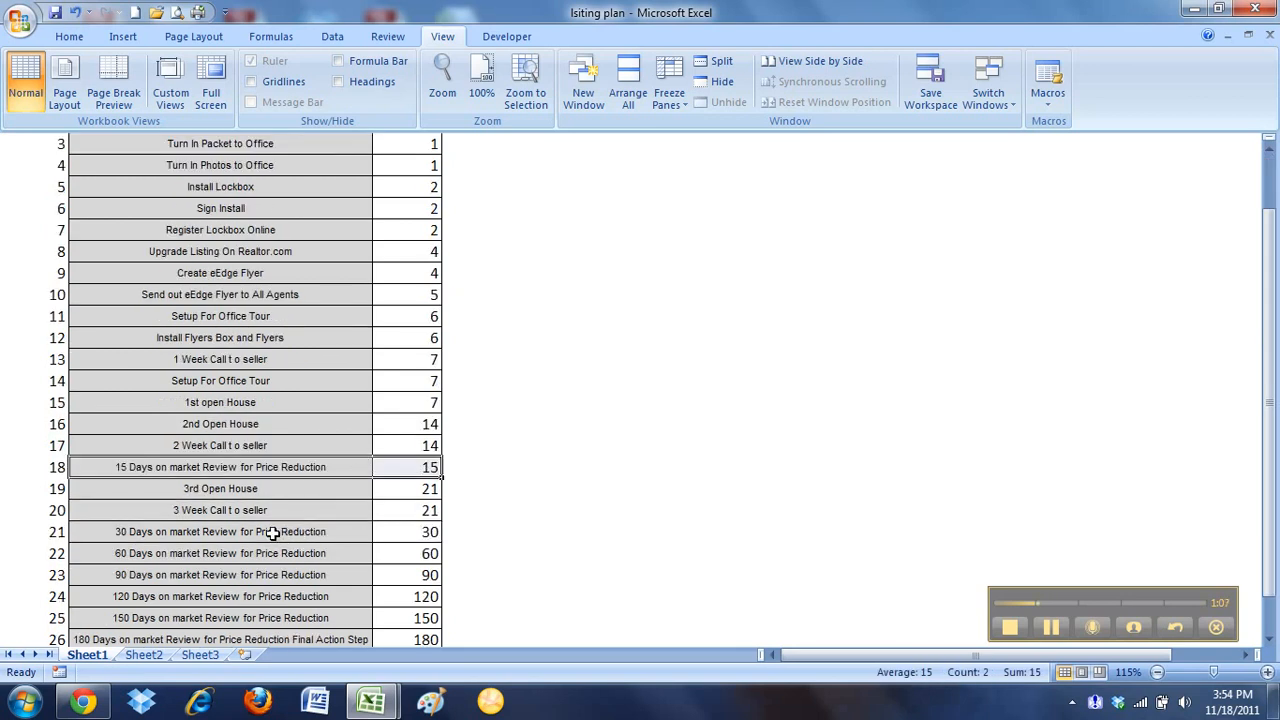
Step: Point out the day-21 seller call and the 60- and 90-day price reduction reviews
click(407, 510)
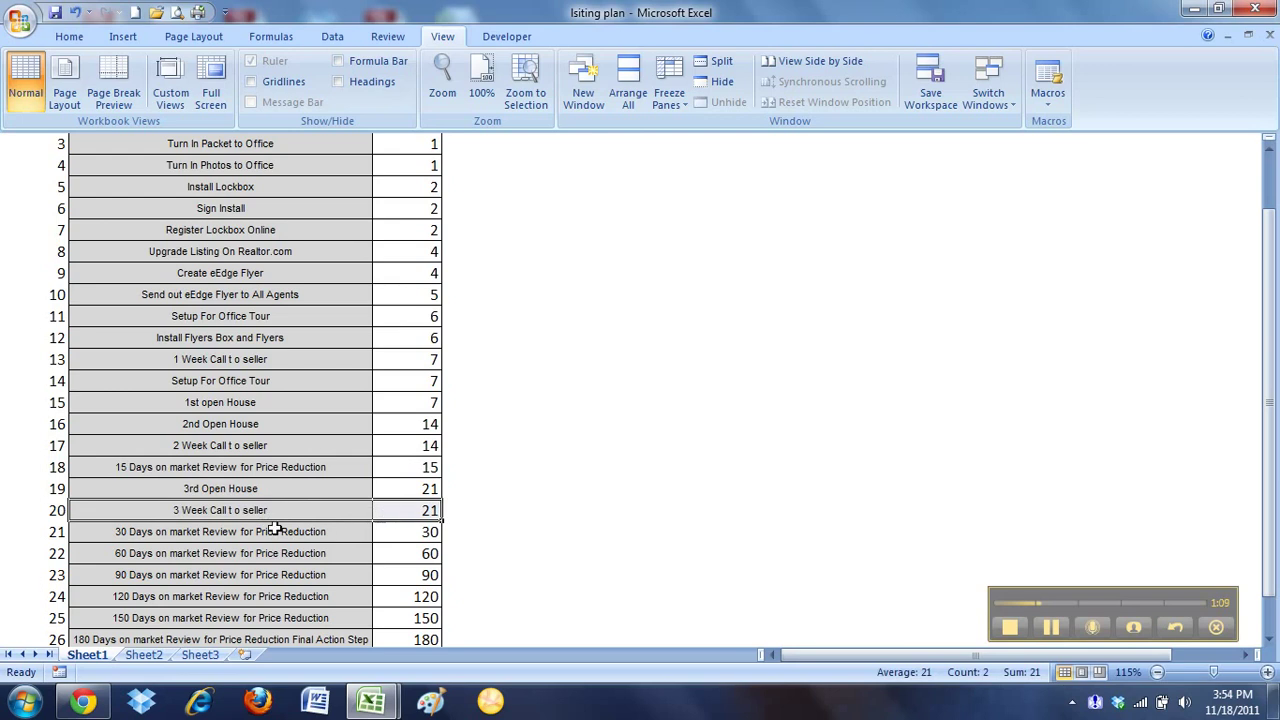
click(407, 531)
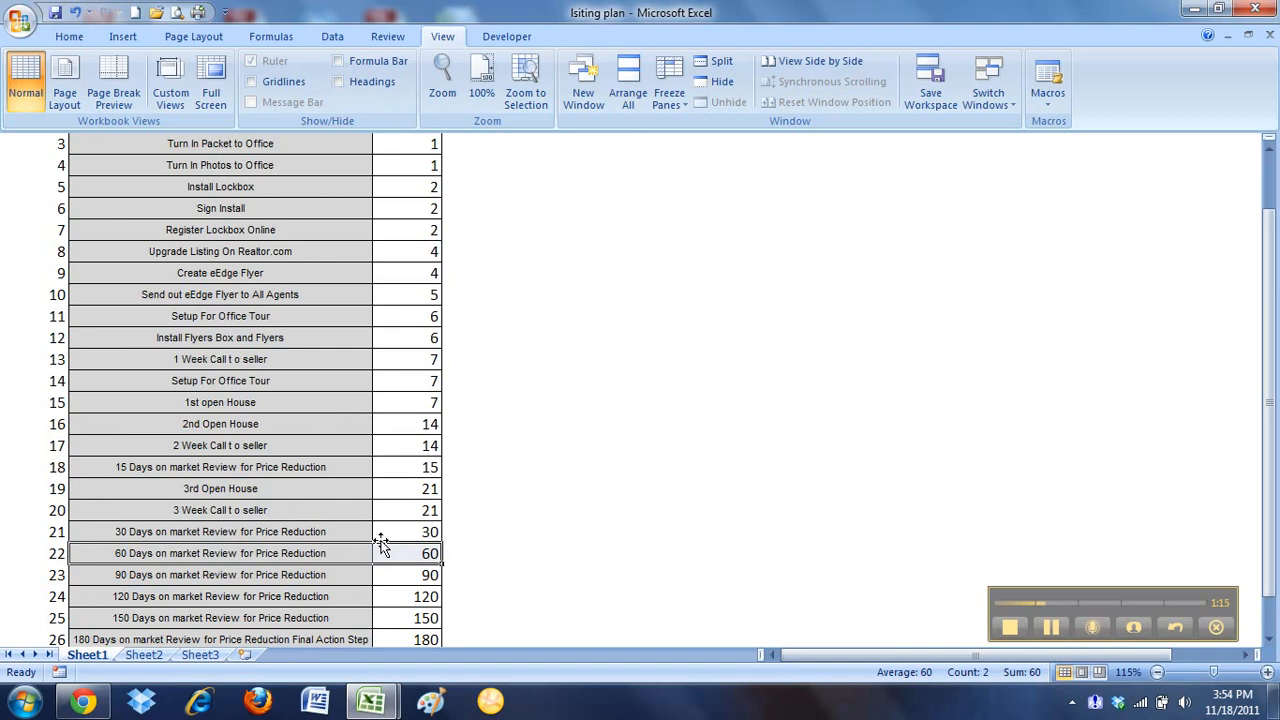
mouse_move(376, 545)
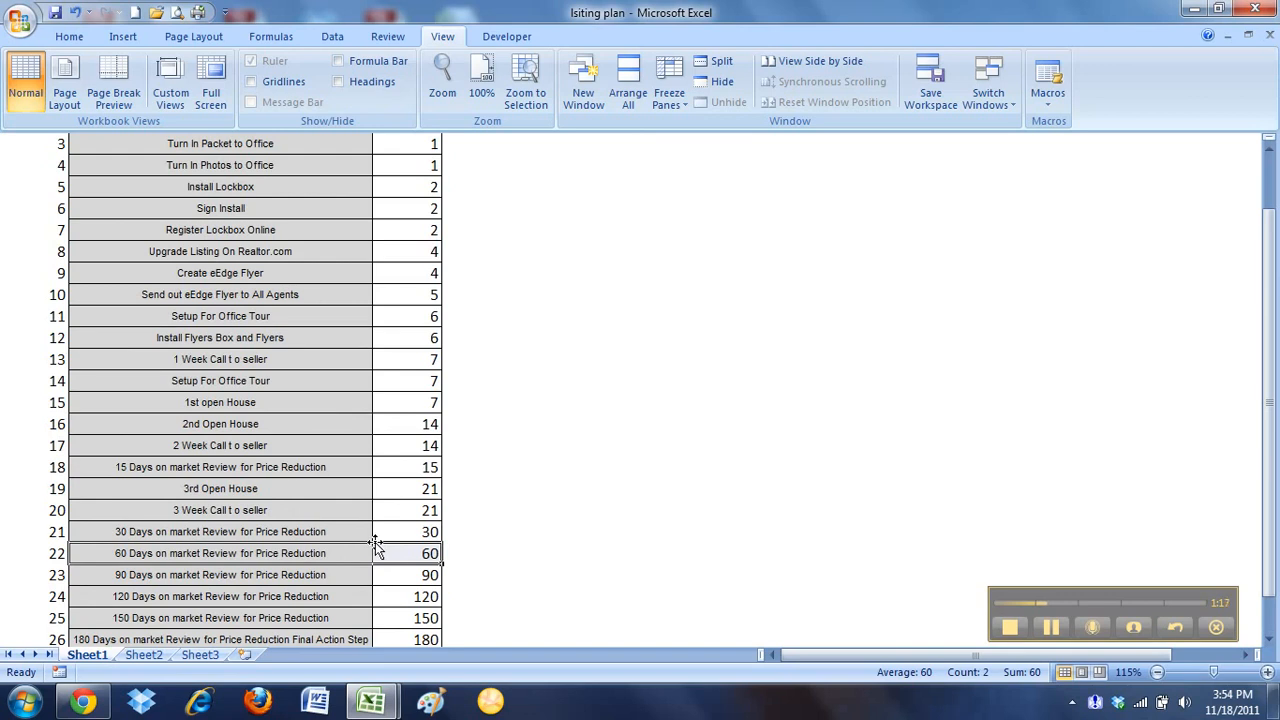
click(410, 574)
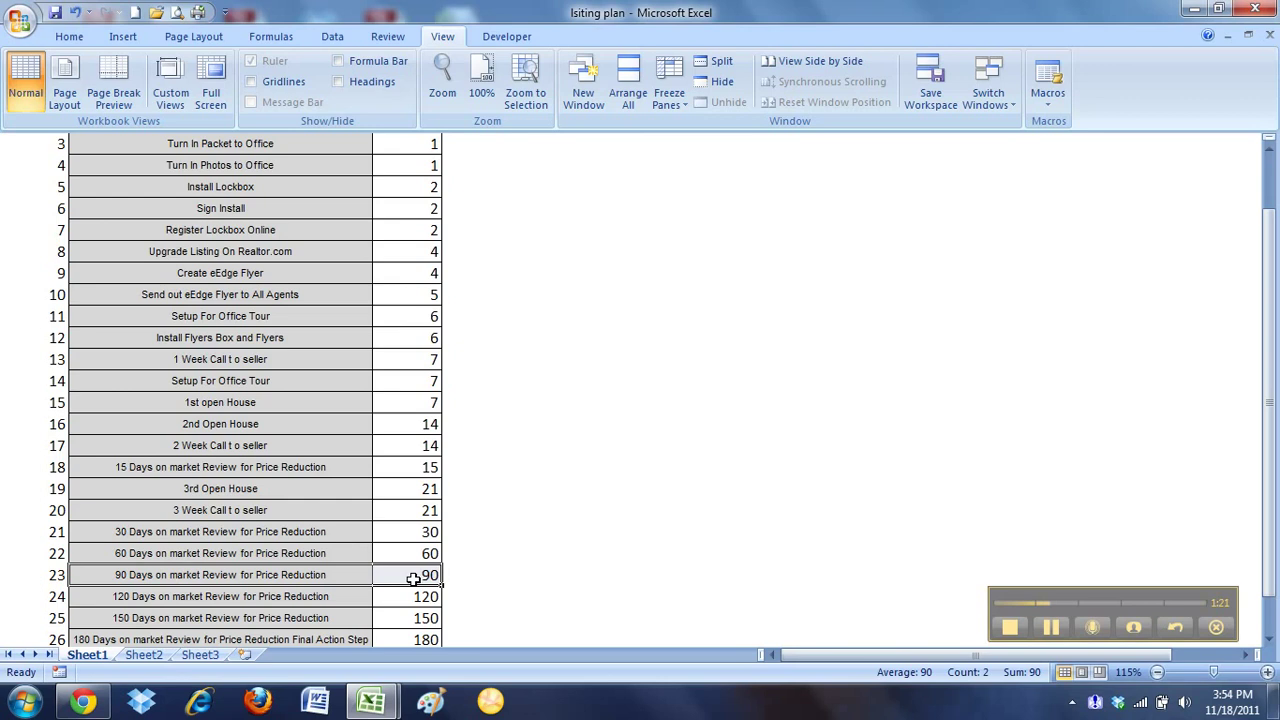
scroll(up, 3)
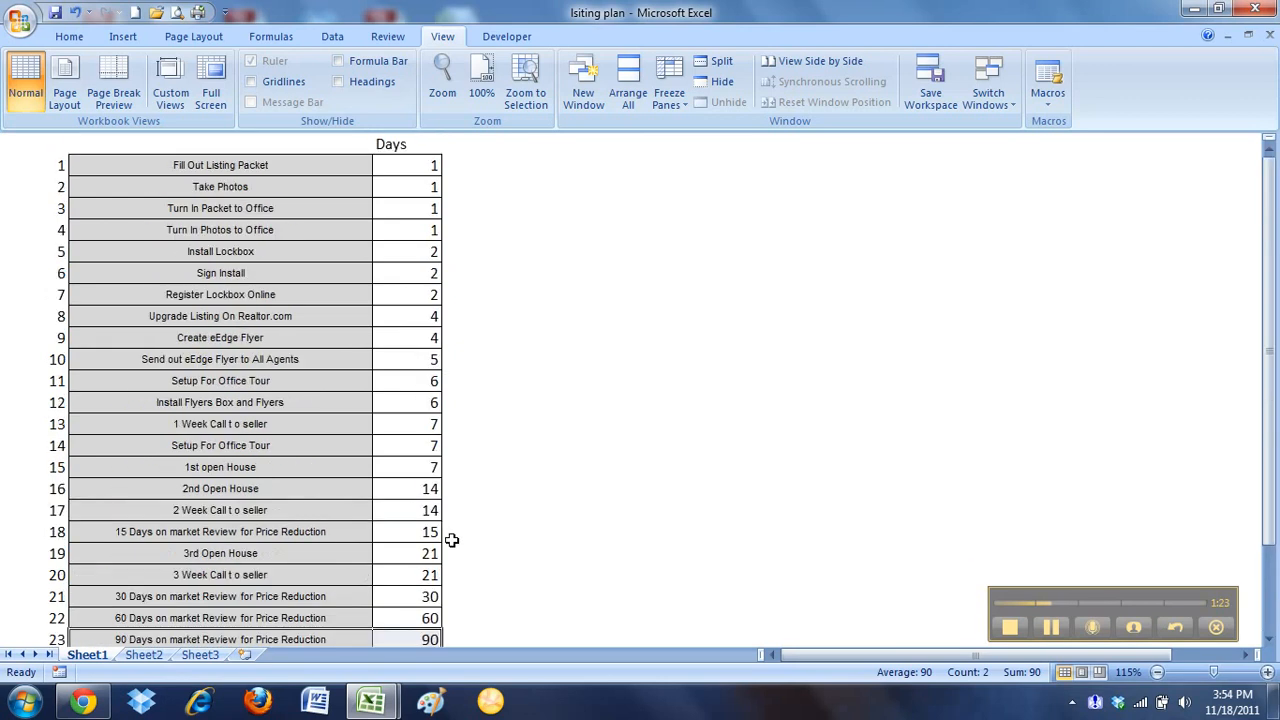
mouse_move(442, 546)
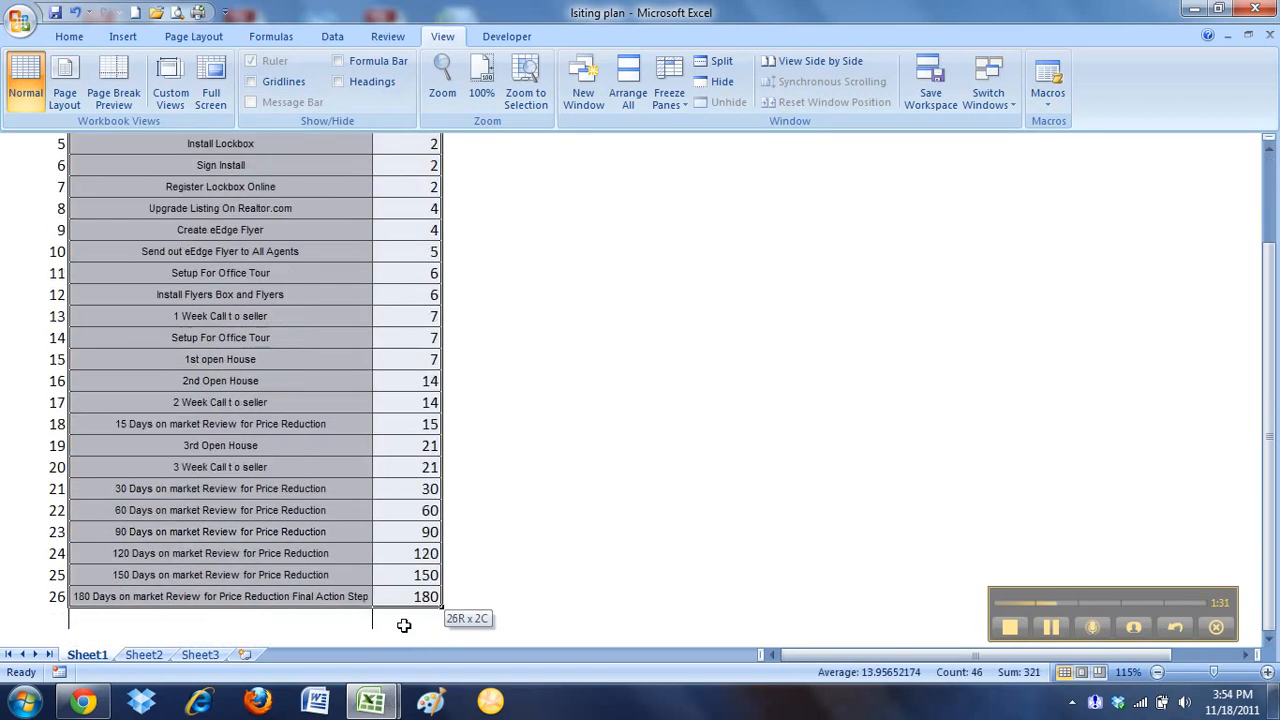
scroll(up, 3)
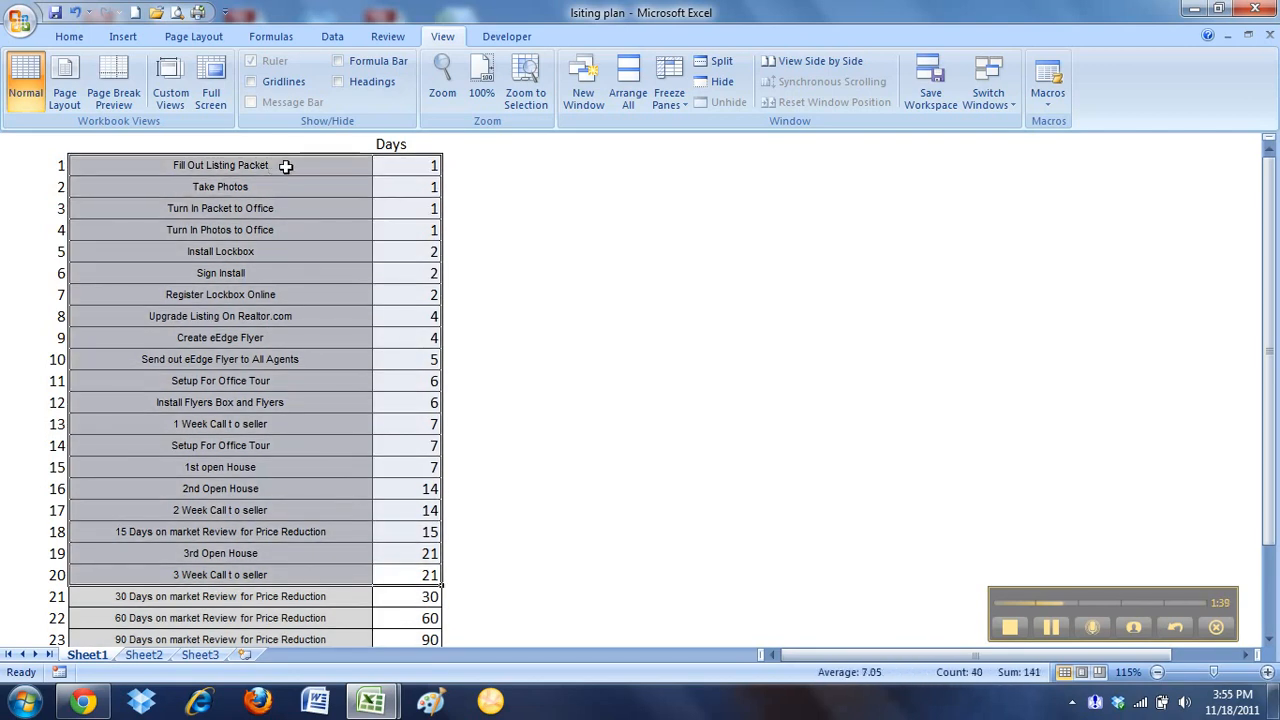
Step: Clear the task selection, then go to Contacts and its Manage Groups page
click(476, 165)
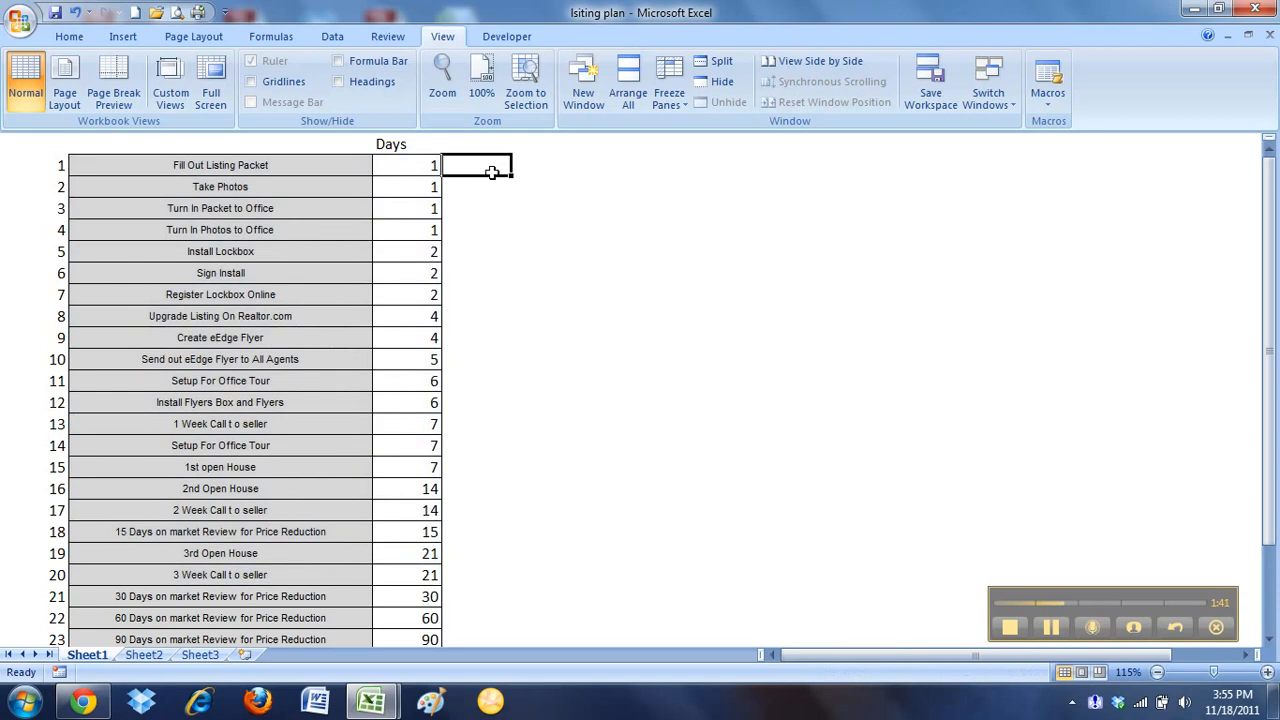
mouse_move(453, 227)
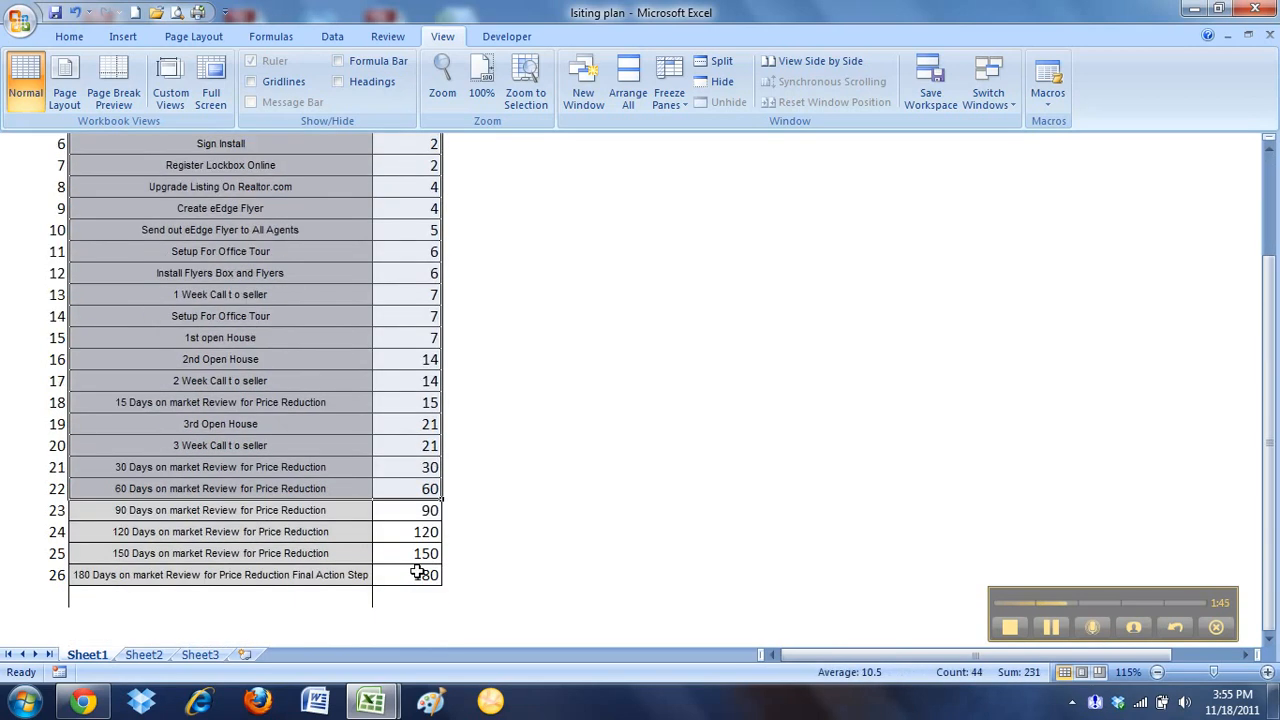
scroll(up, 3)
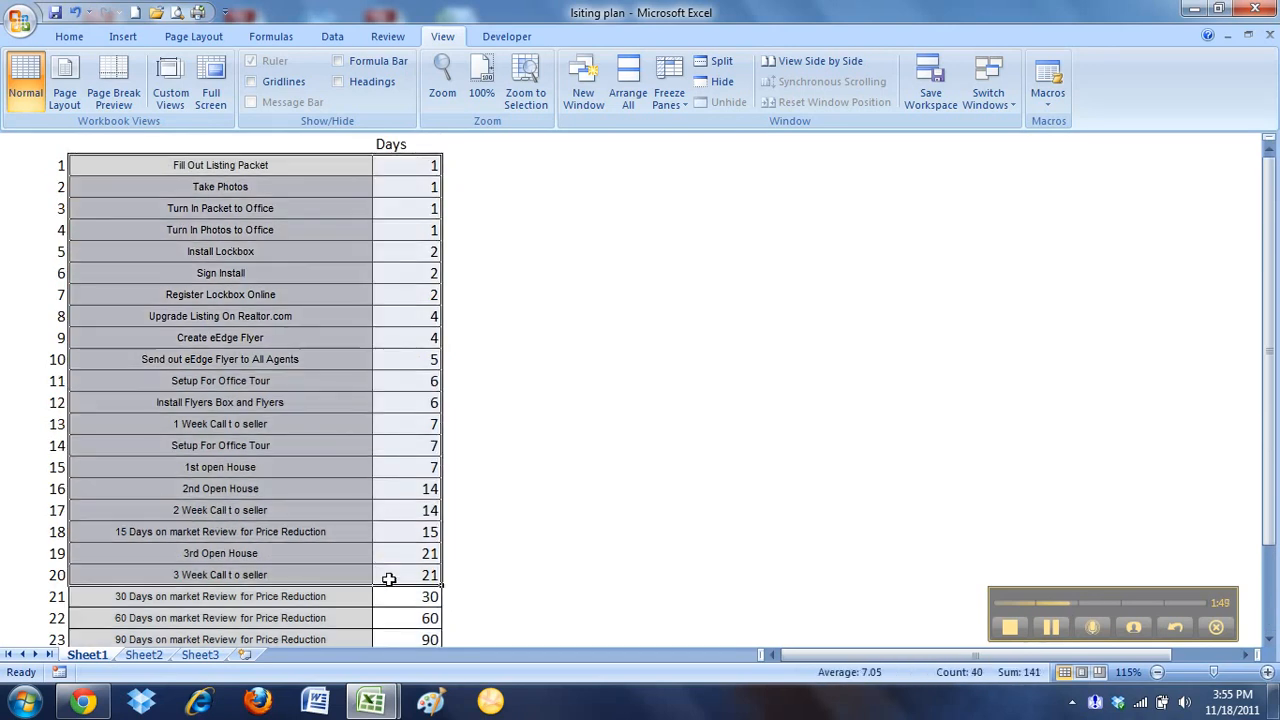
mouse_move(372, 572)
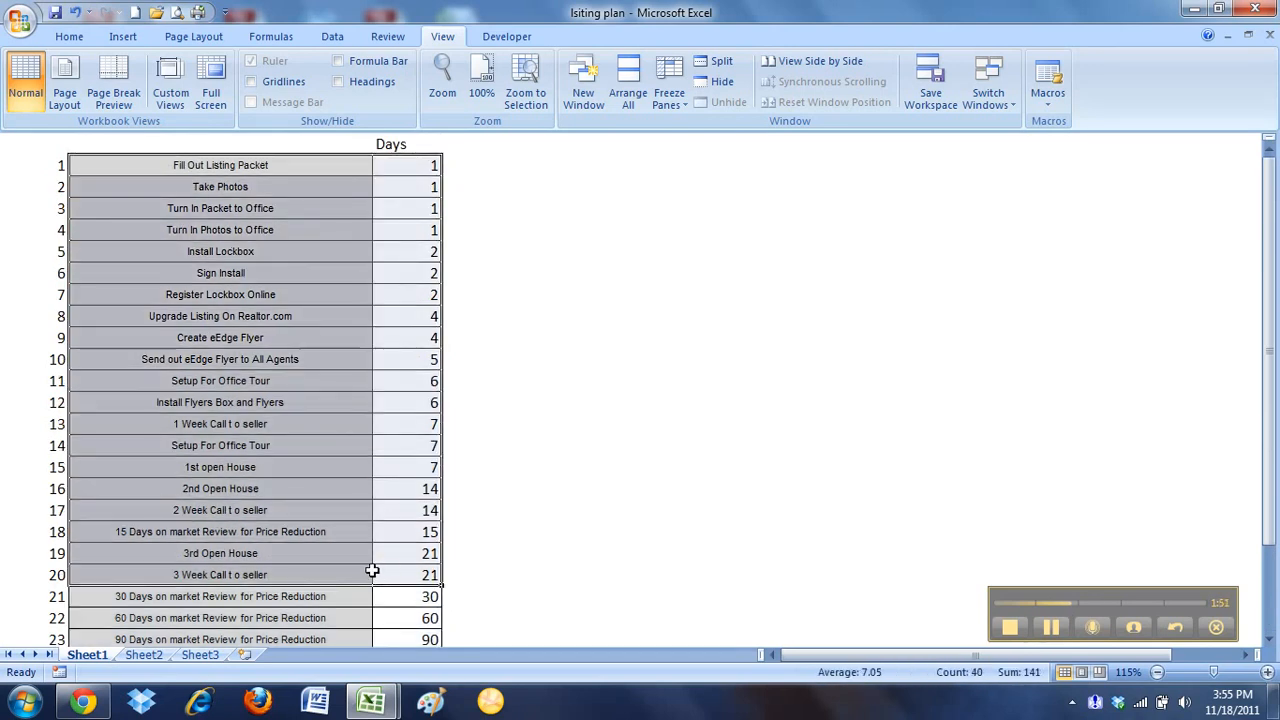
mouse_move(294, 546)
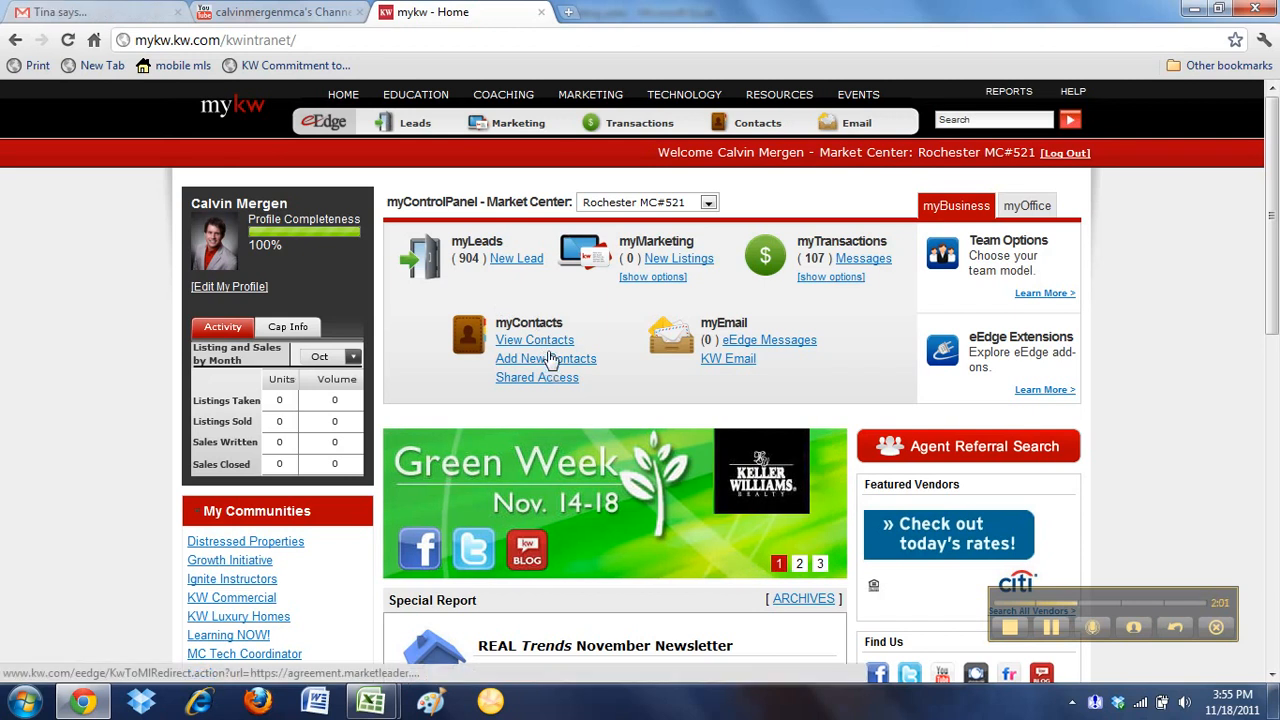
click(534, 340)
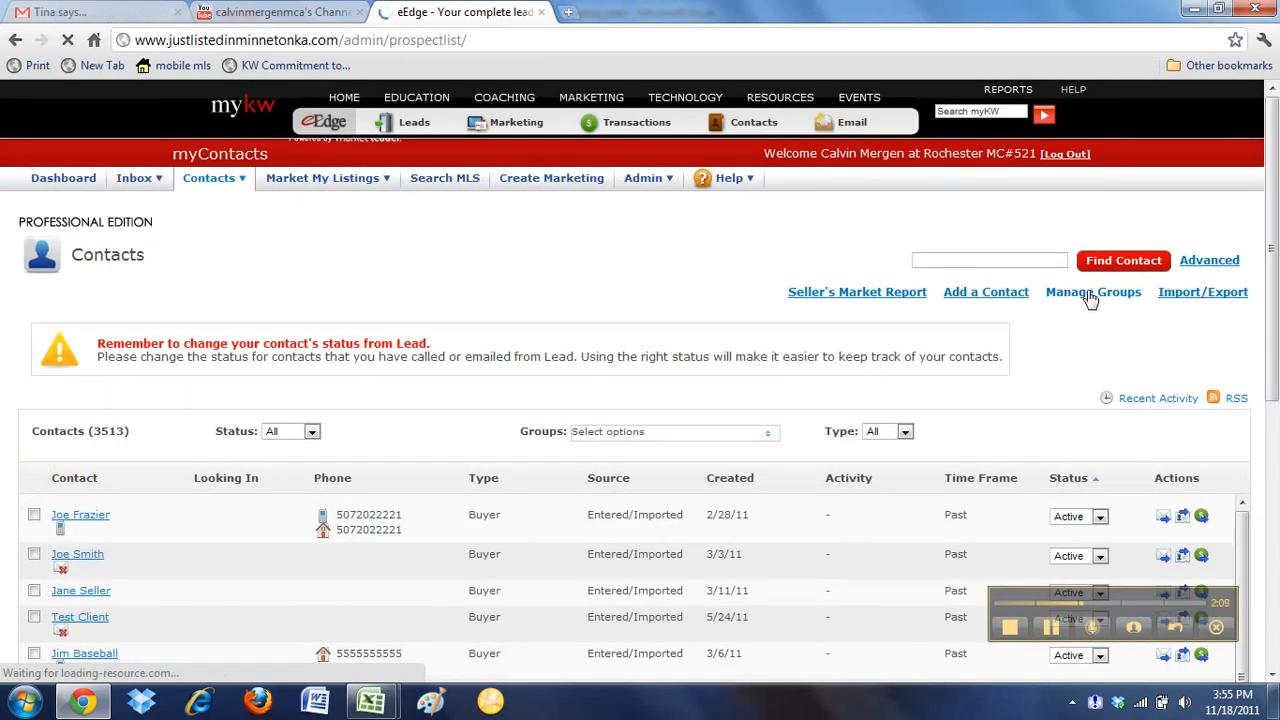
click(1092, 292)
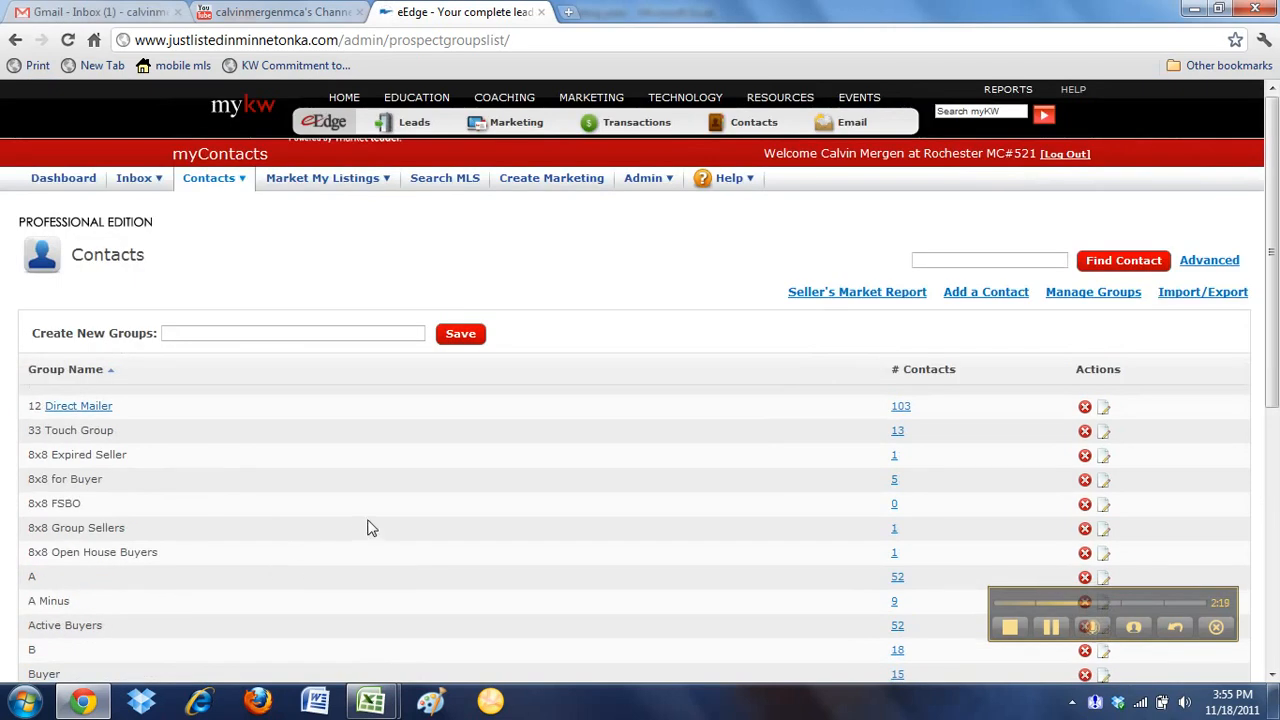
mouse_move(413, 522)
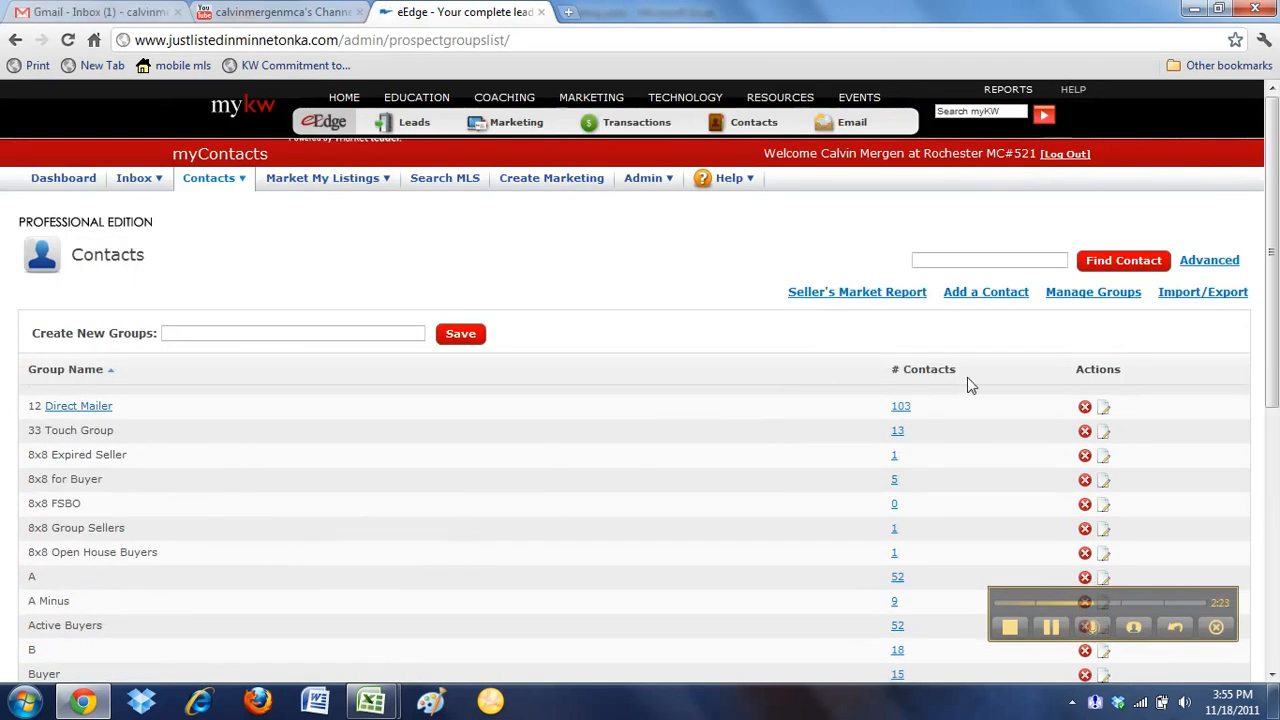
mouse_move(983, 303)
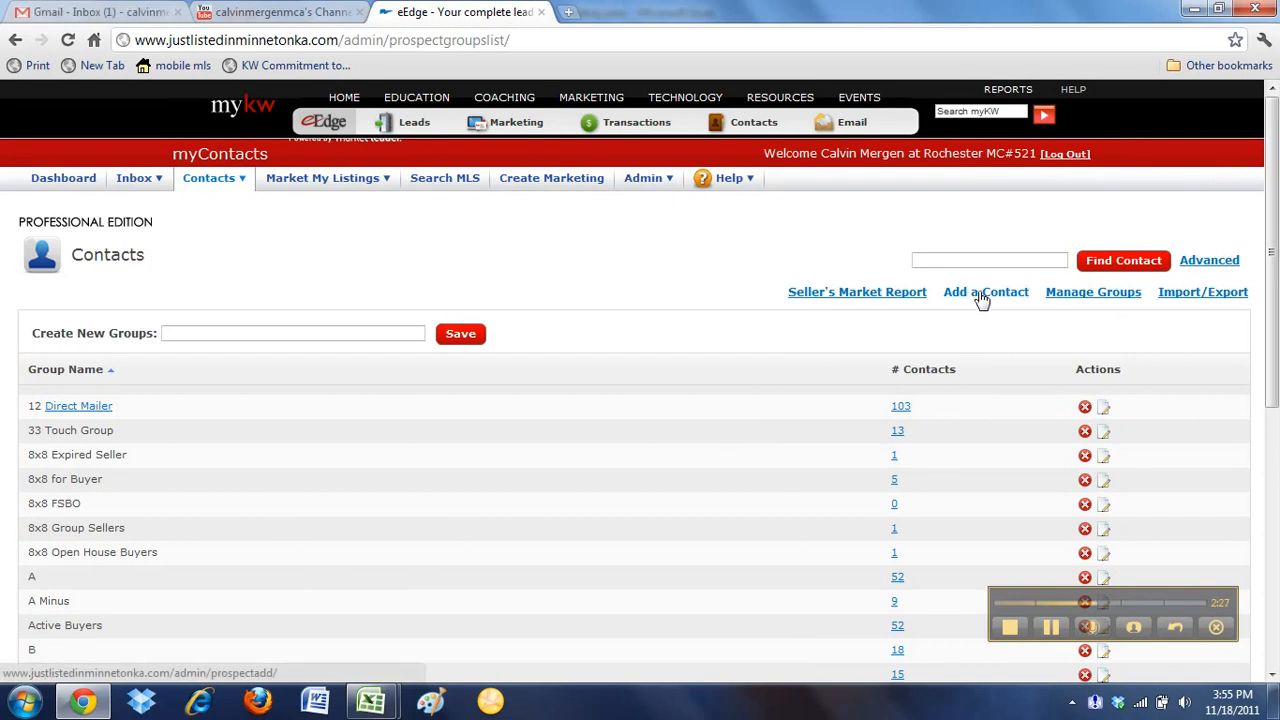
Step: Create contact '123 Anywhere DR Rochester Mn' with Inactive status and a test email, and save
click(985, 291)
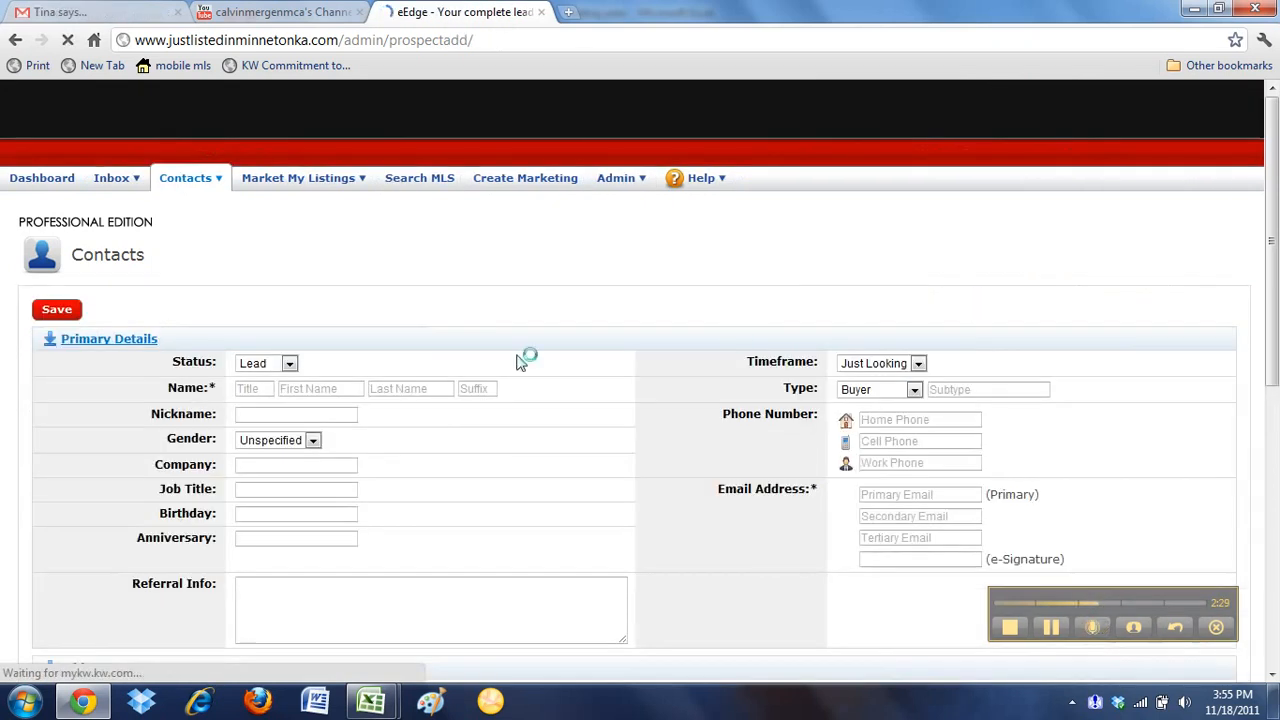
text(1223)
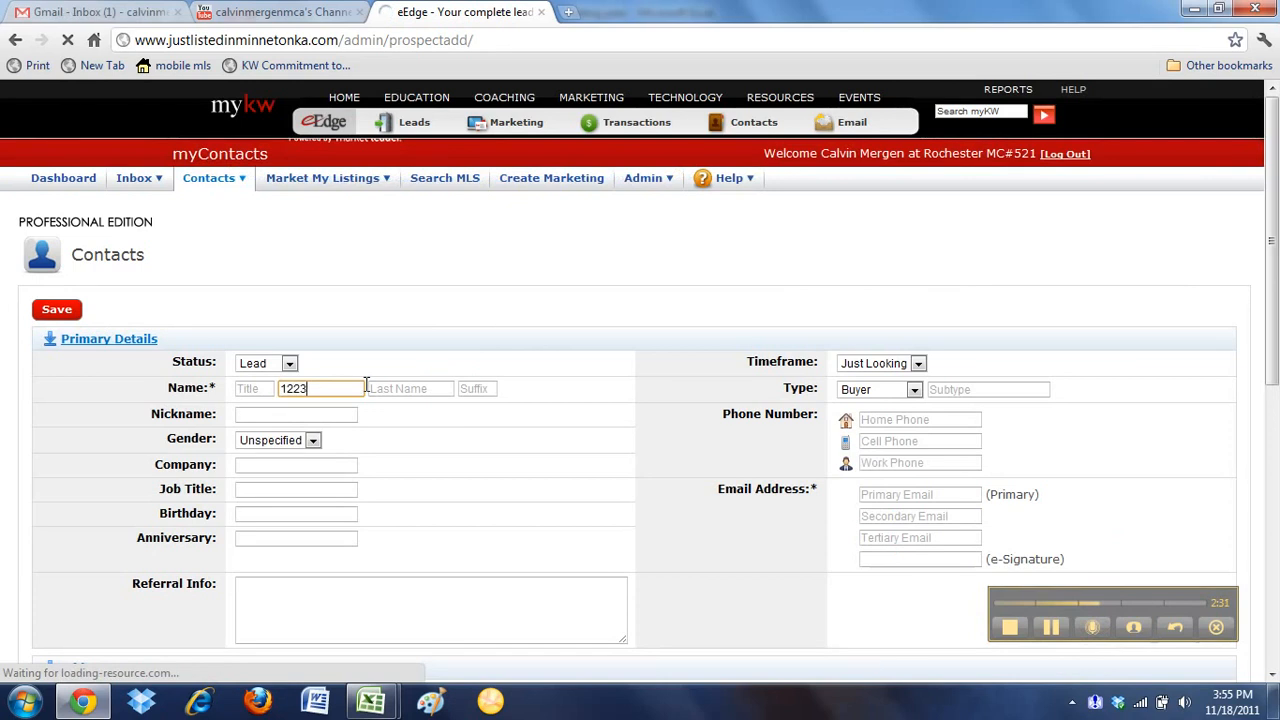
text(123 Anywhere di)
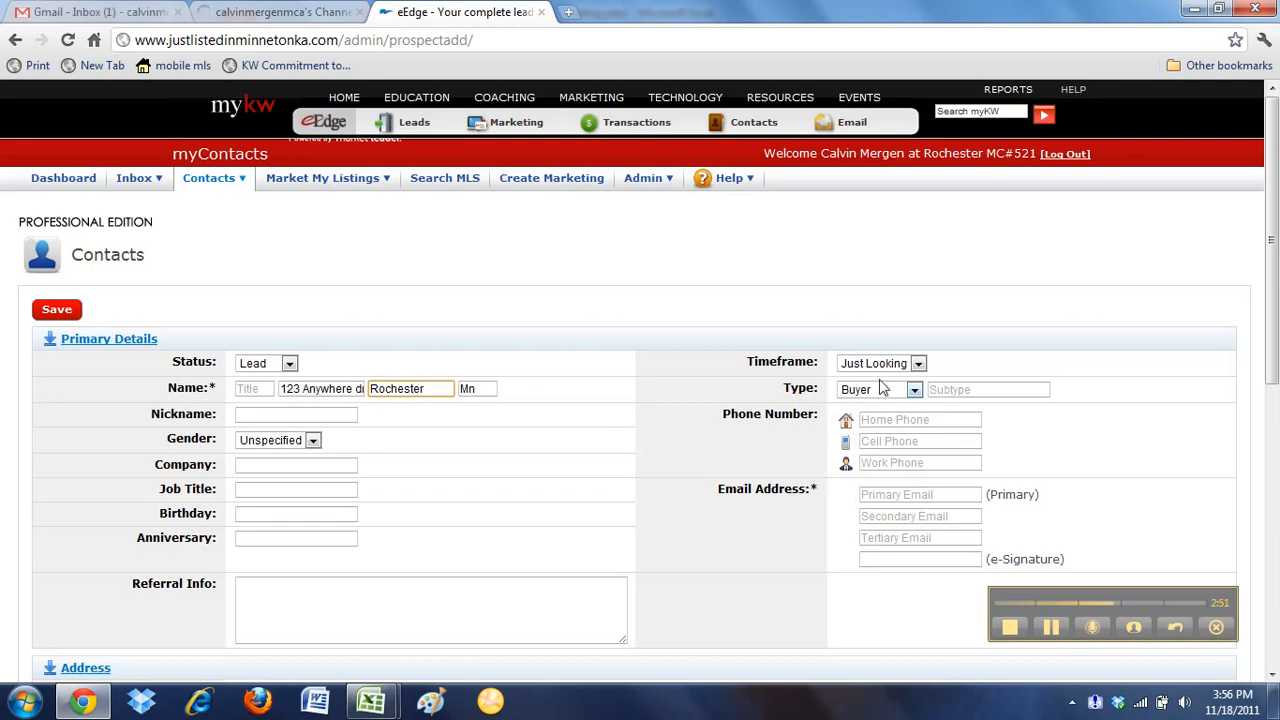
click(288, 363)
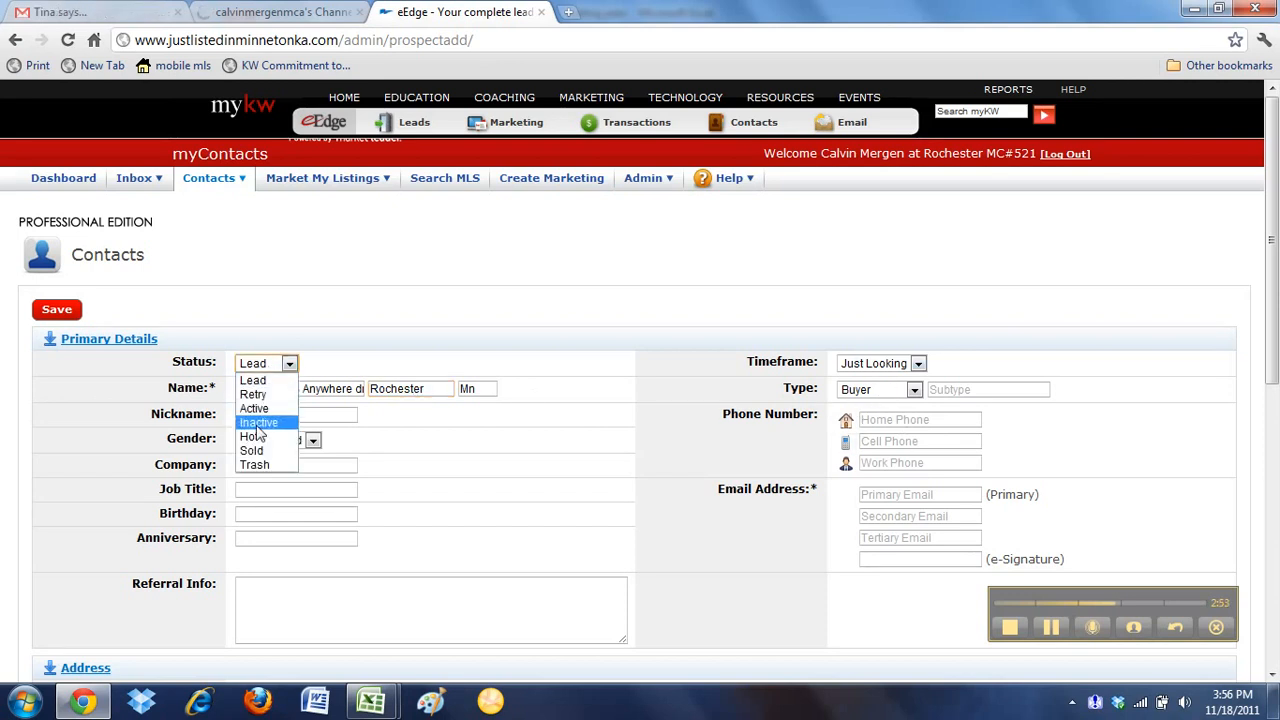
click(259, 422)
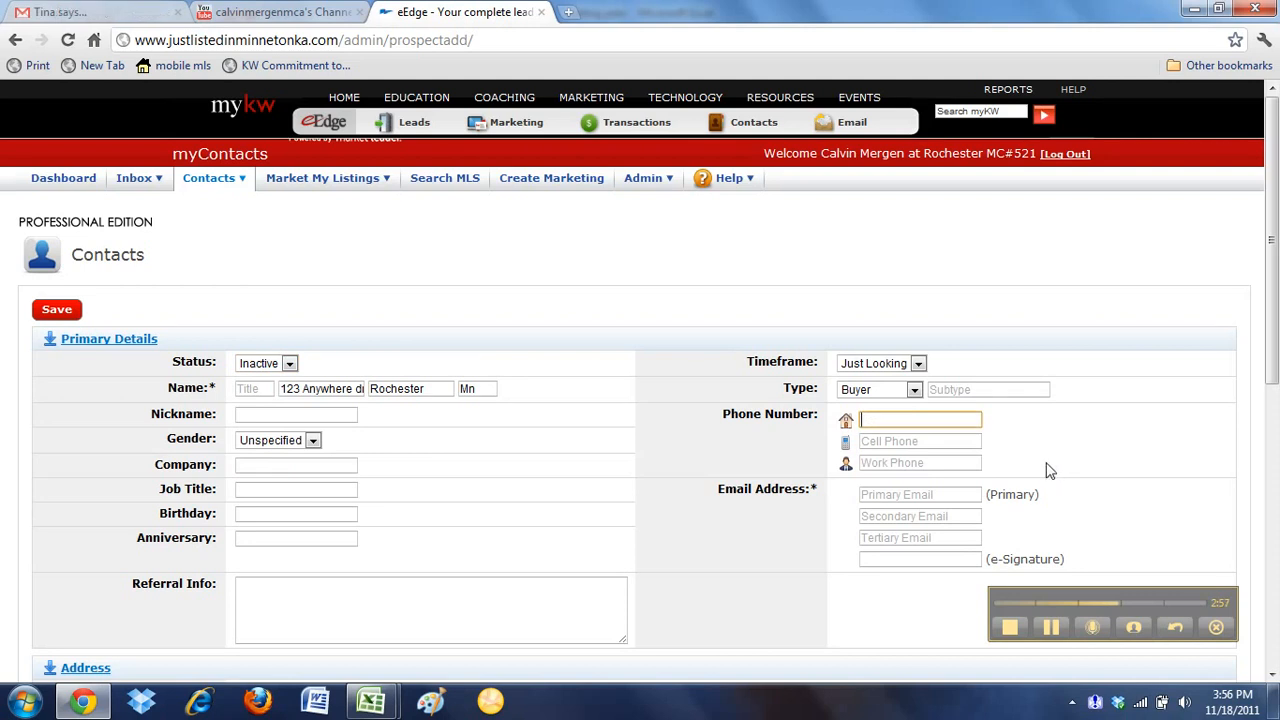
scroll(down, 3)
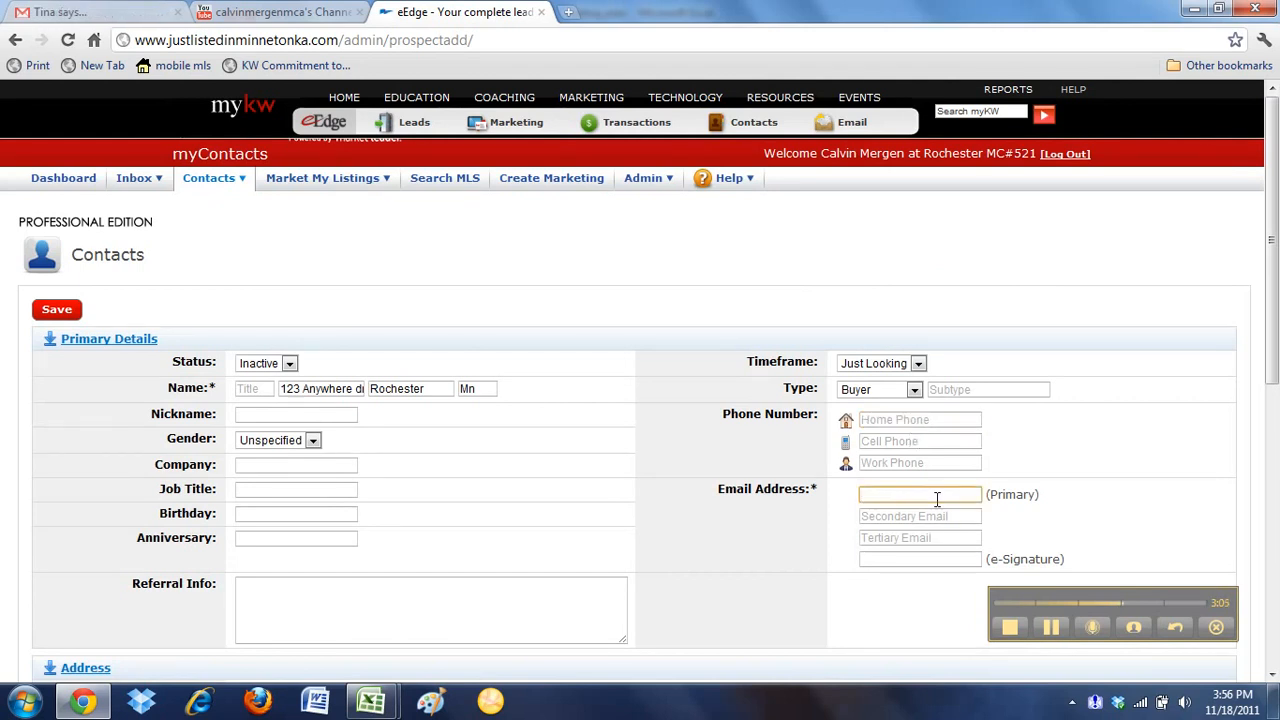
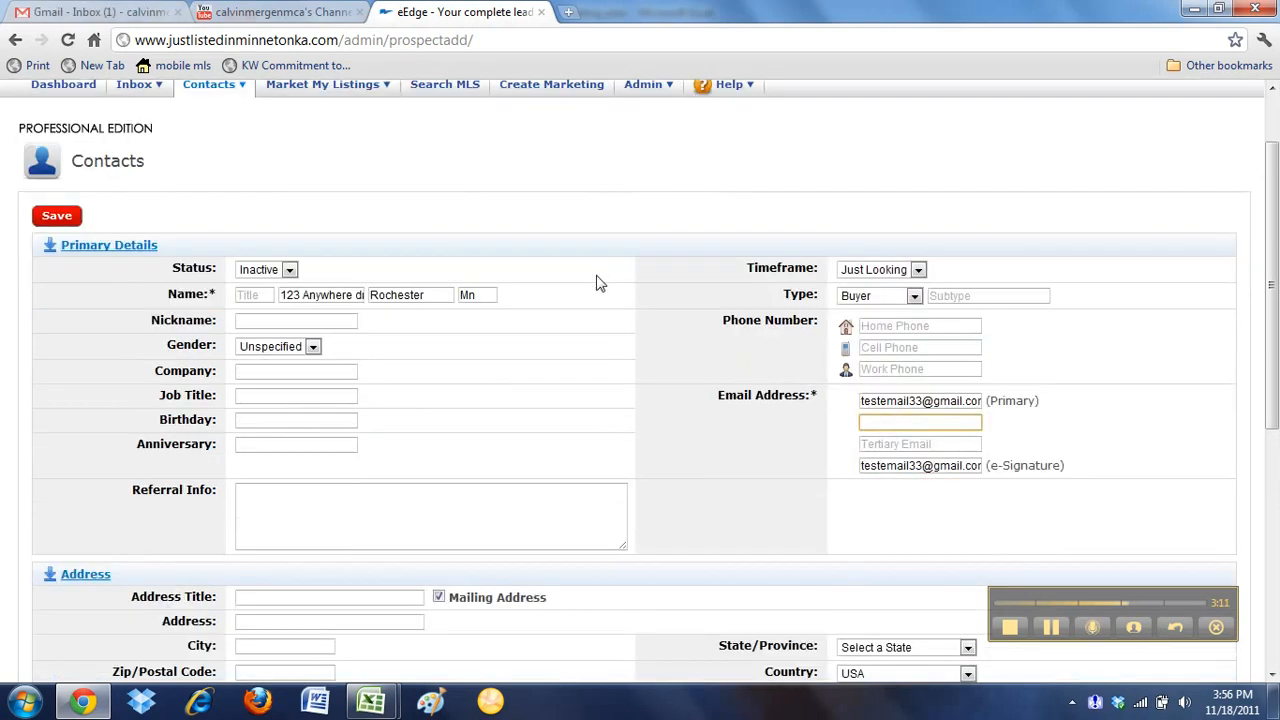
scroll(down, 3)
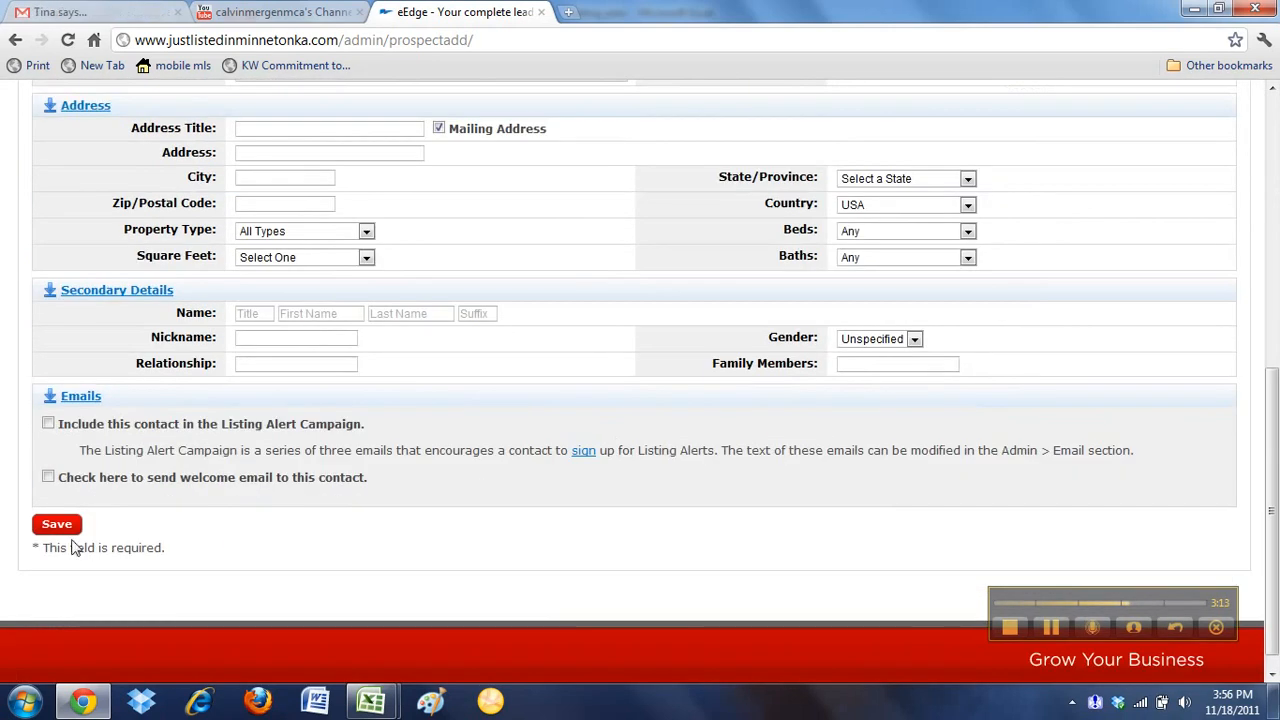
click(57, 524)
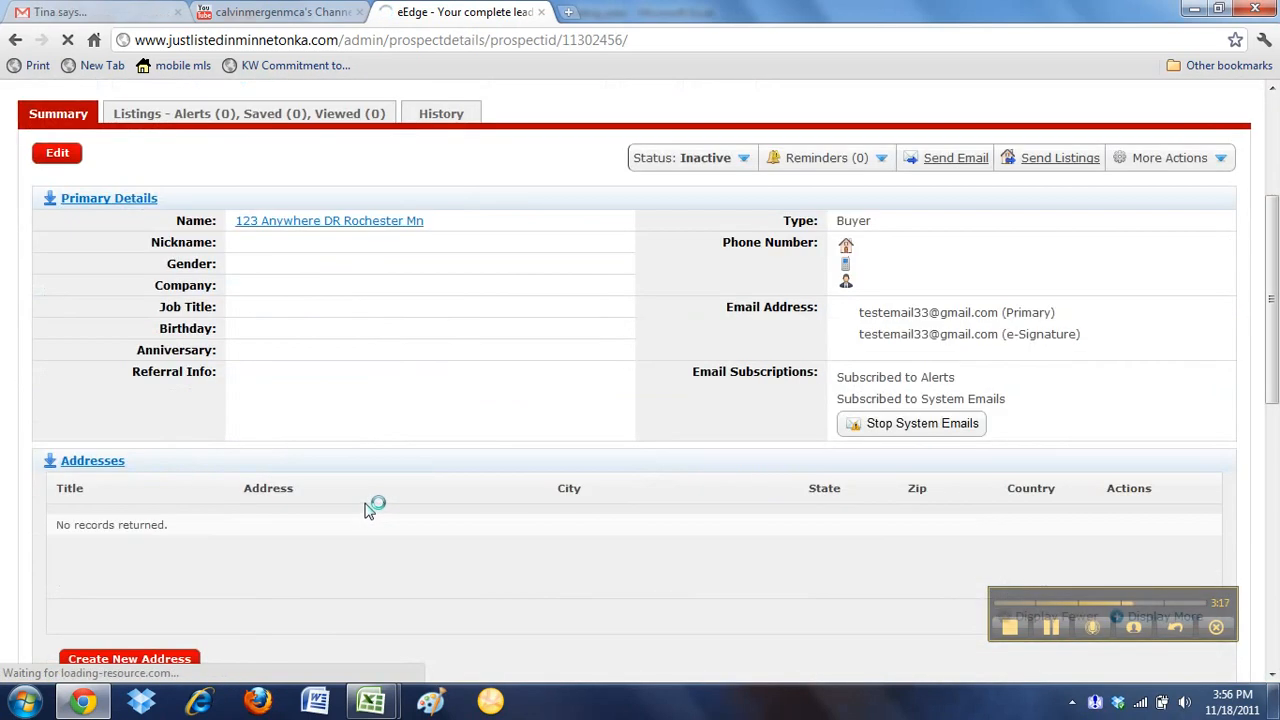
Step: Expand the contact's Groups section and tick the Listing Action Plan group
scroll(down, 3)
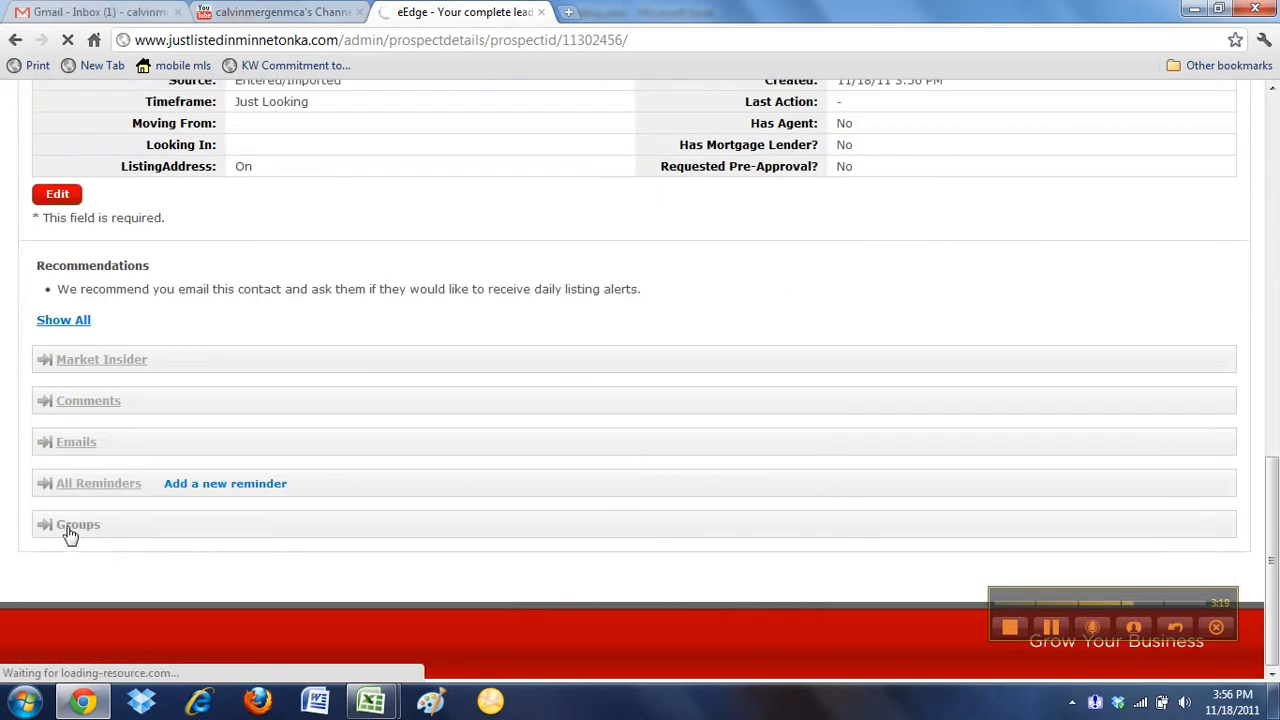
click(78, 524)
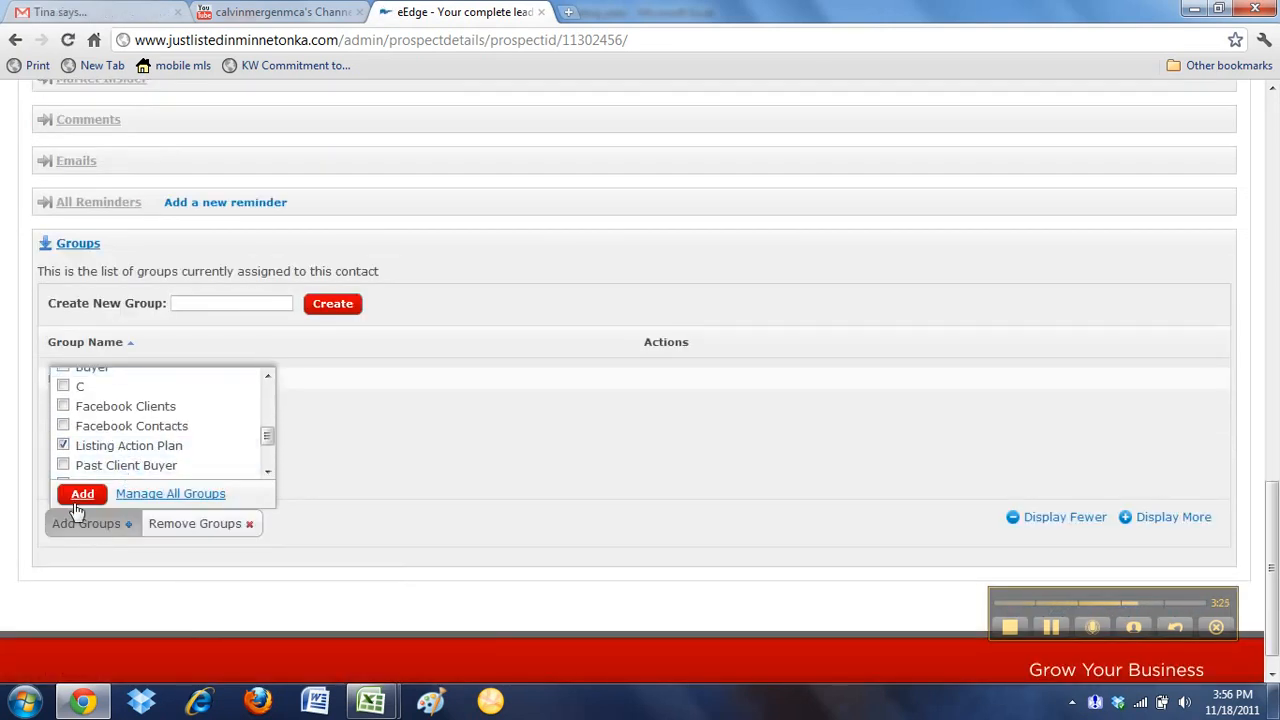
click(83, 493)
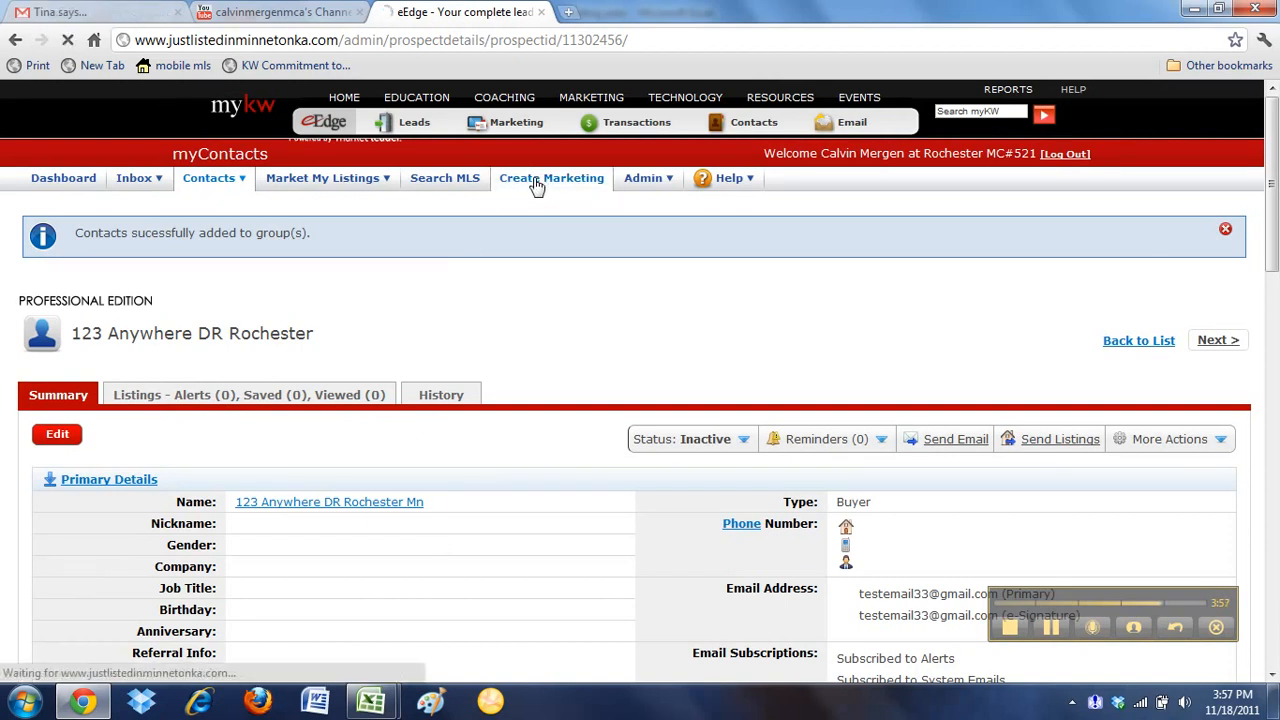
Step: Go to Create Marketing and open the 8x8 Campaign for Buyers template
click(552, 178)
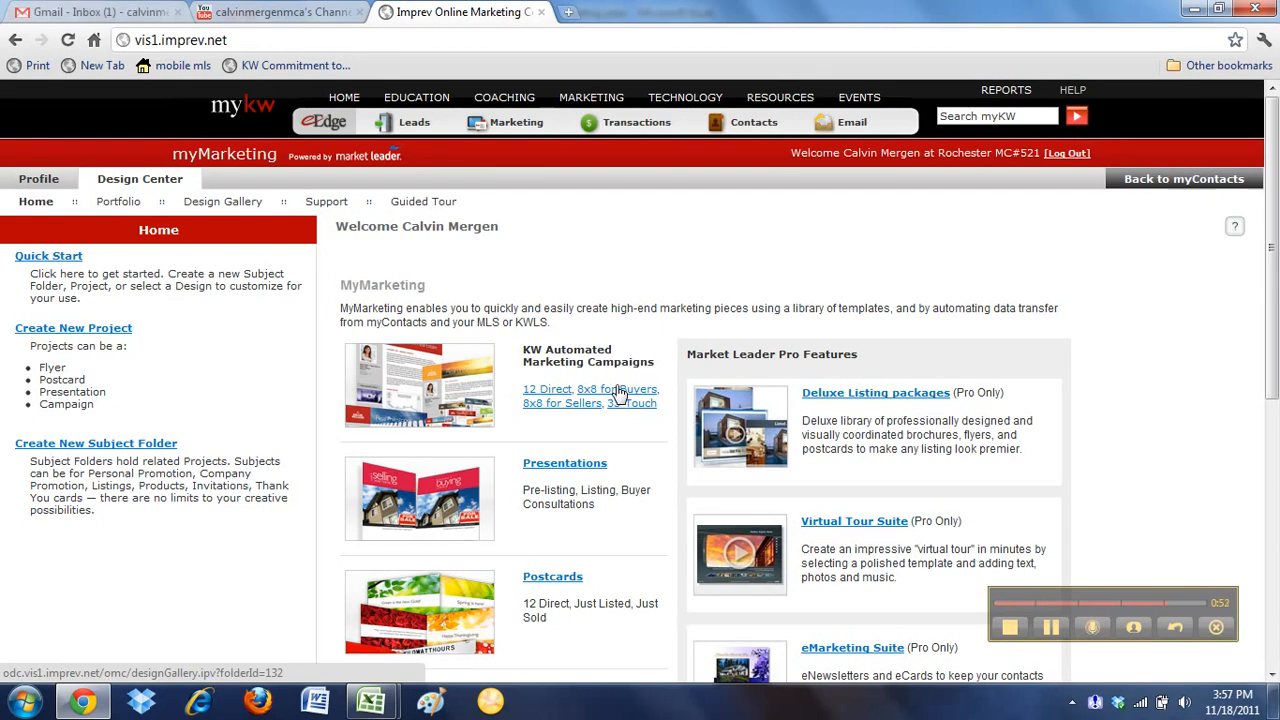
click(222, 201)
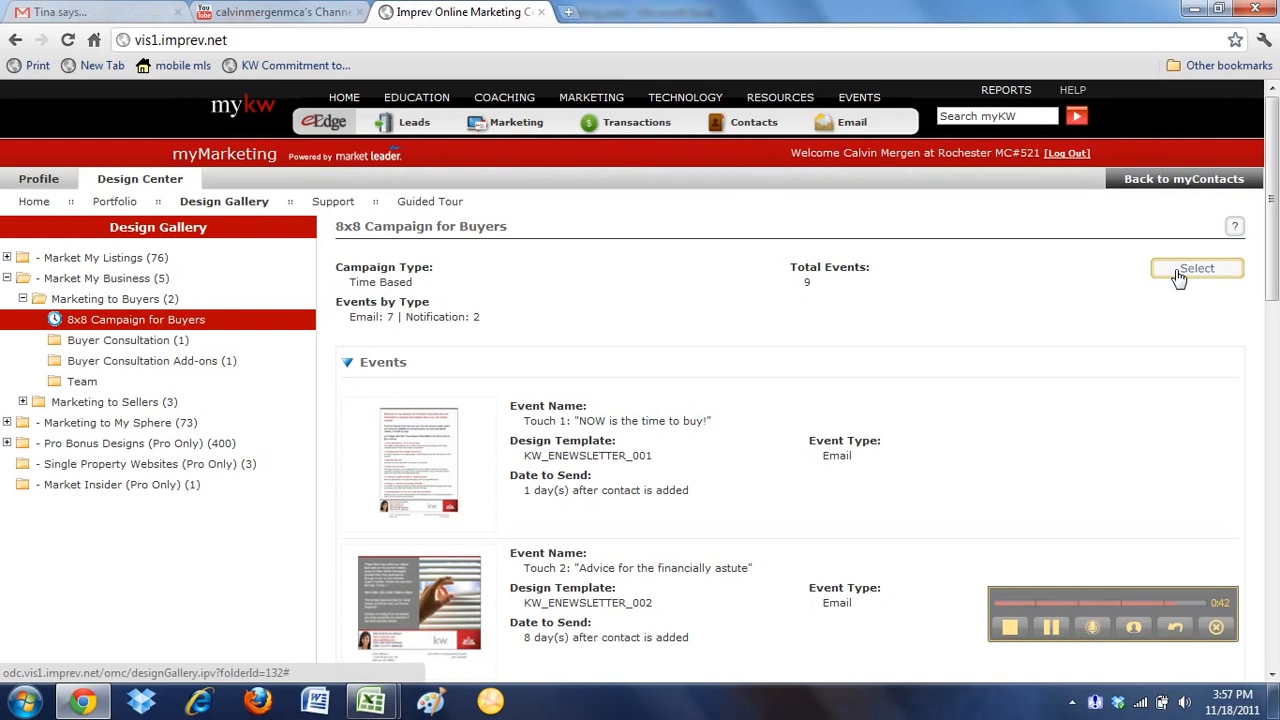
Step: Select the buyers template and name the new campaign 'my personal listing action plan'
click(1197, 267)
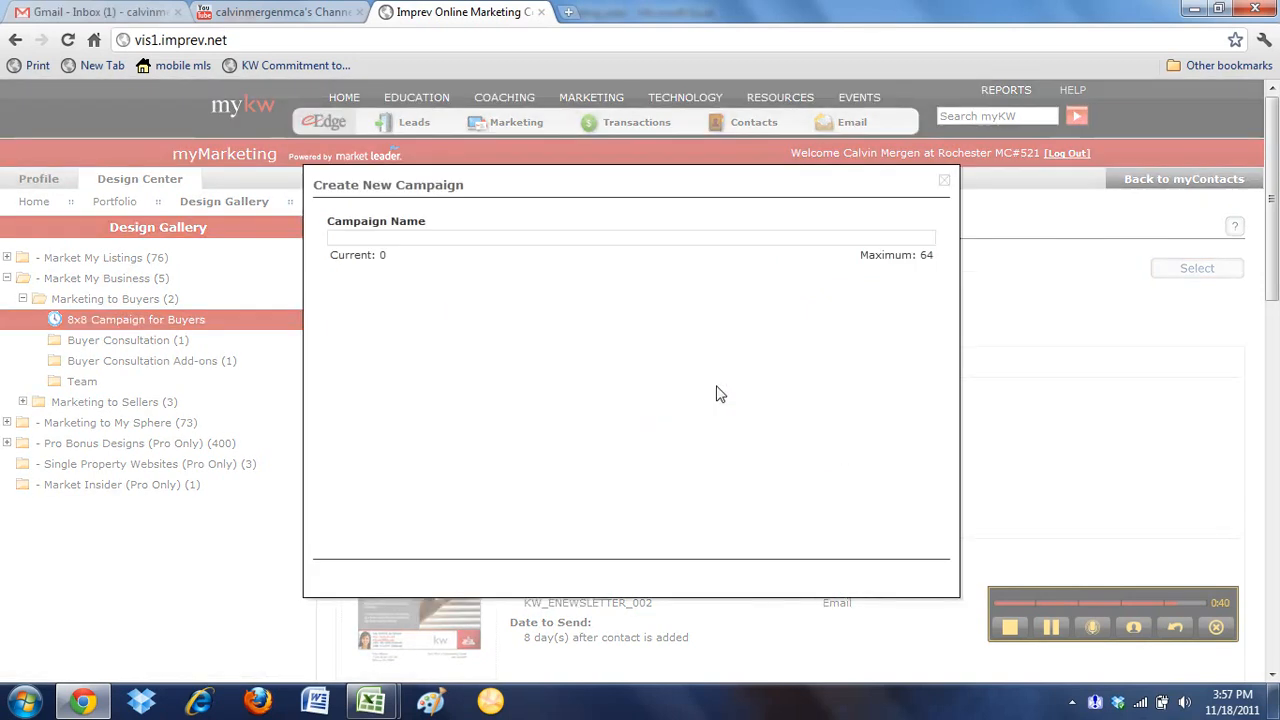
text(my)
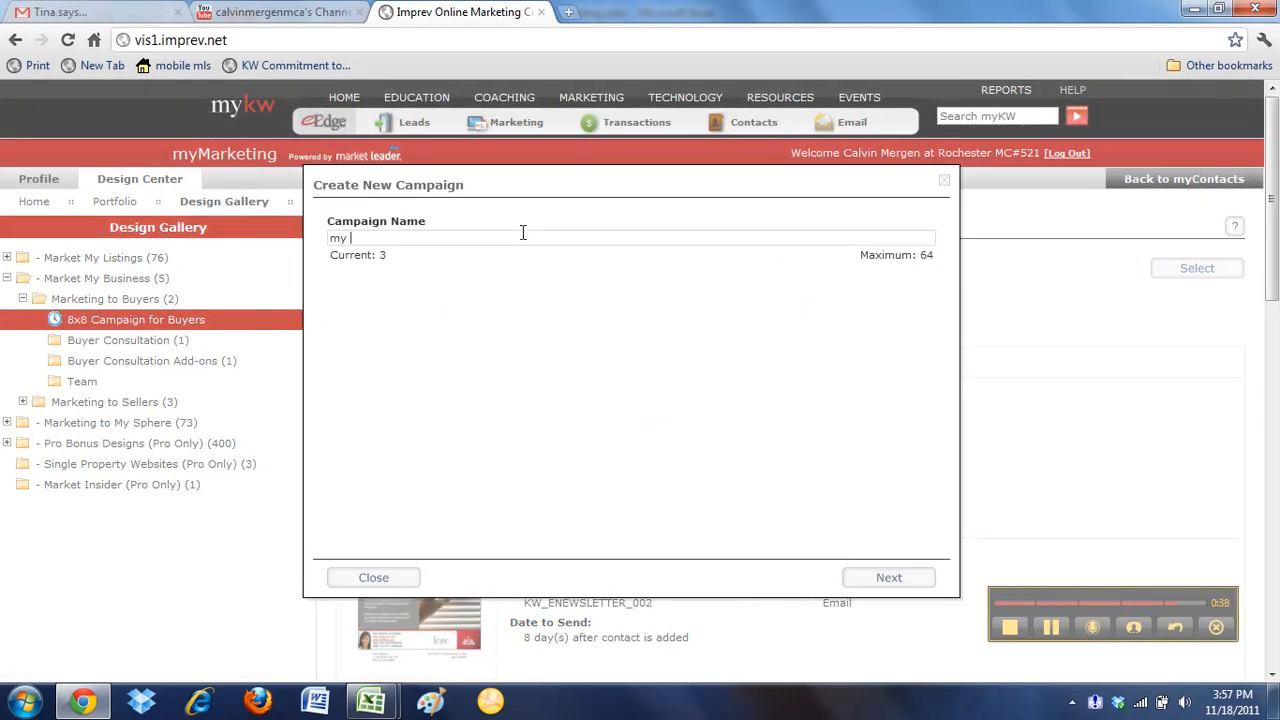
text(person)
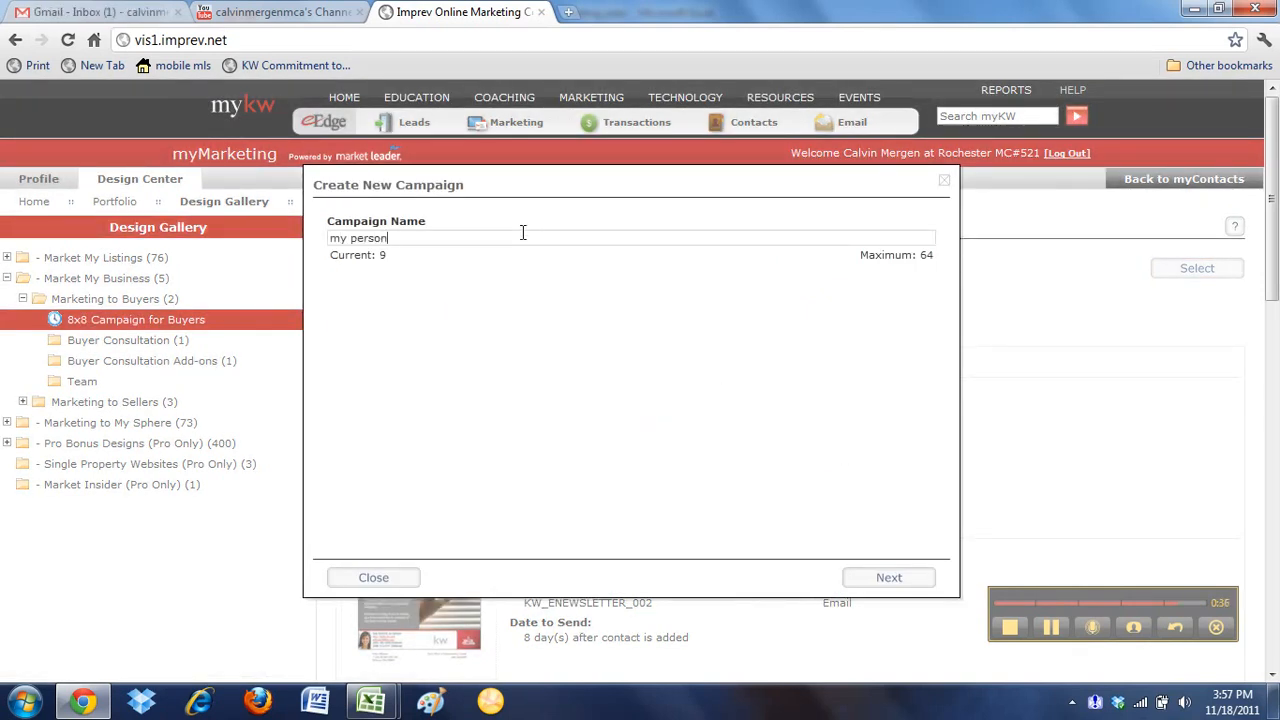
text(al listing)
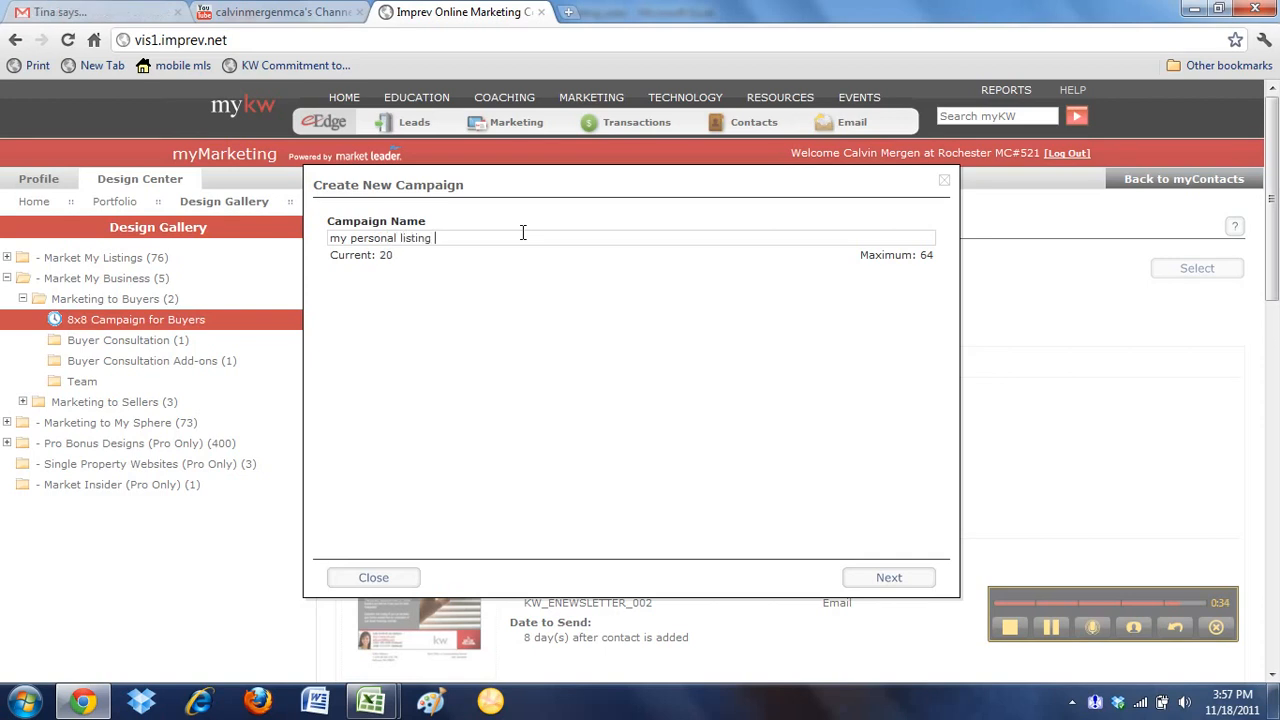
text(action plan)
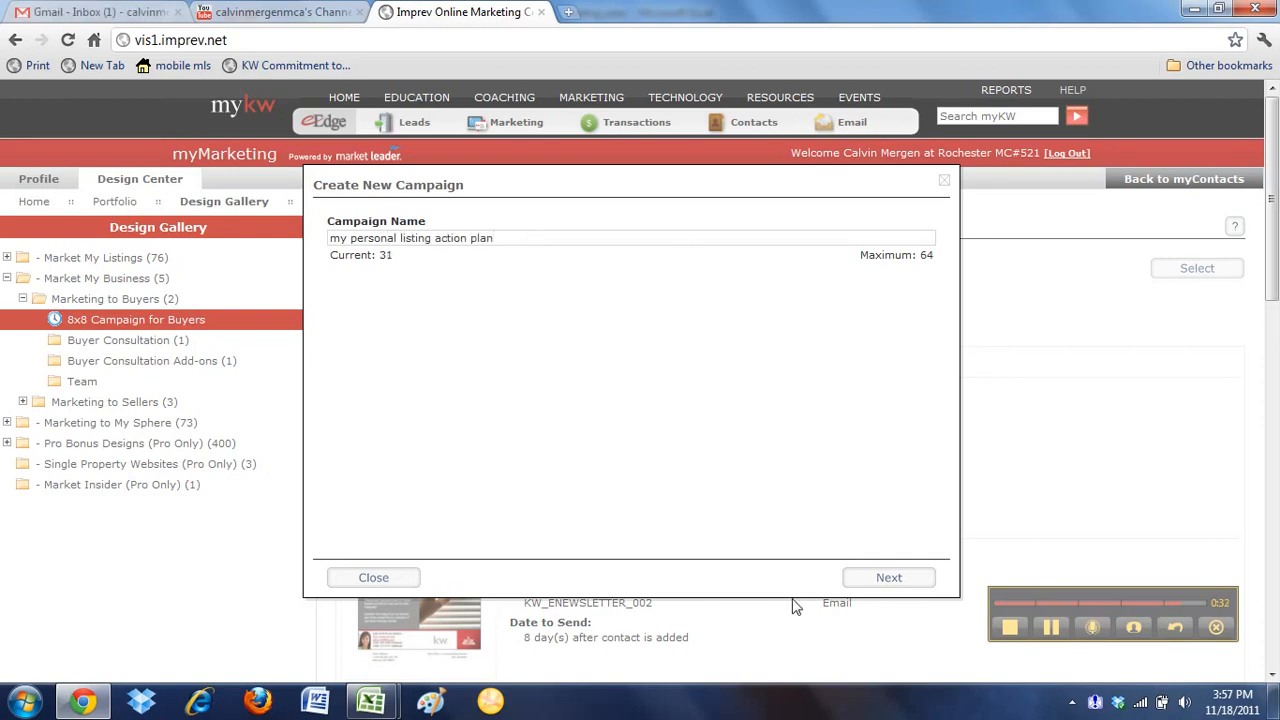
click(889, 577)
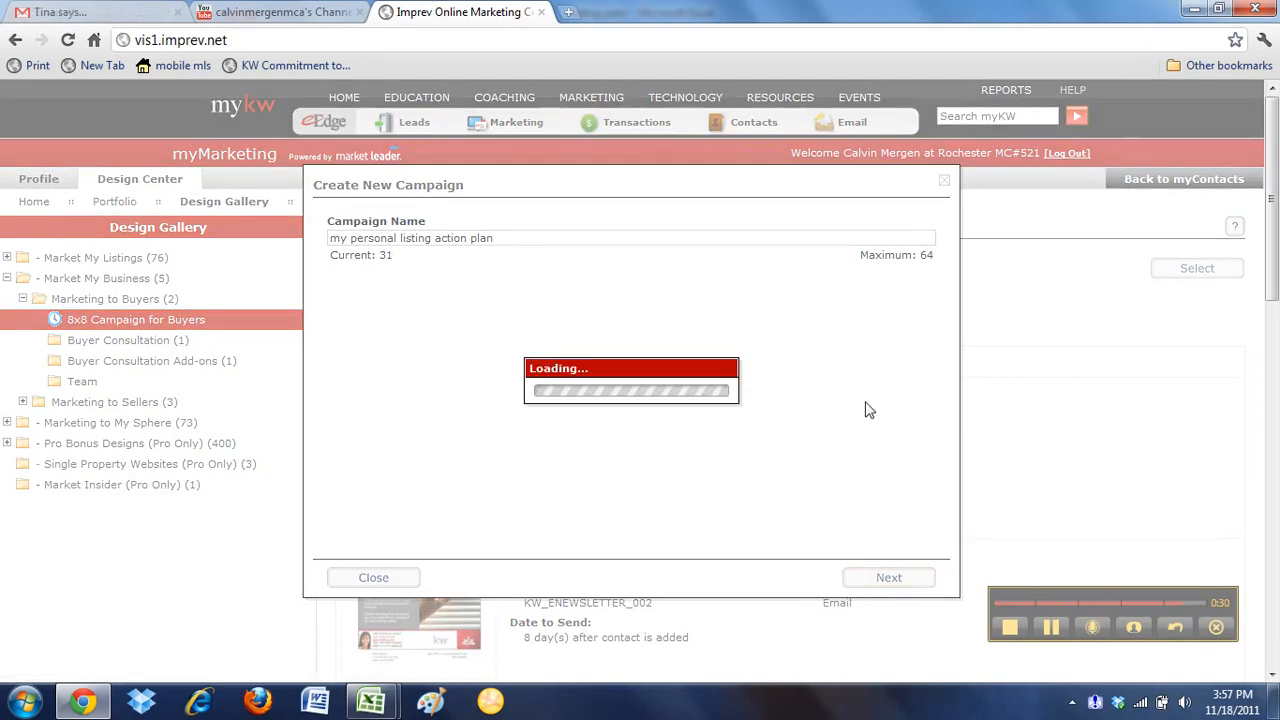
Step: Include the Listing Action Plan group as the campaign's contacts and save
click(888, 577)
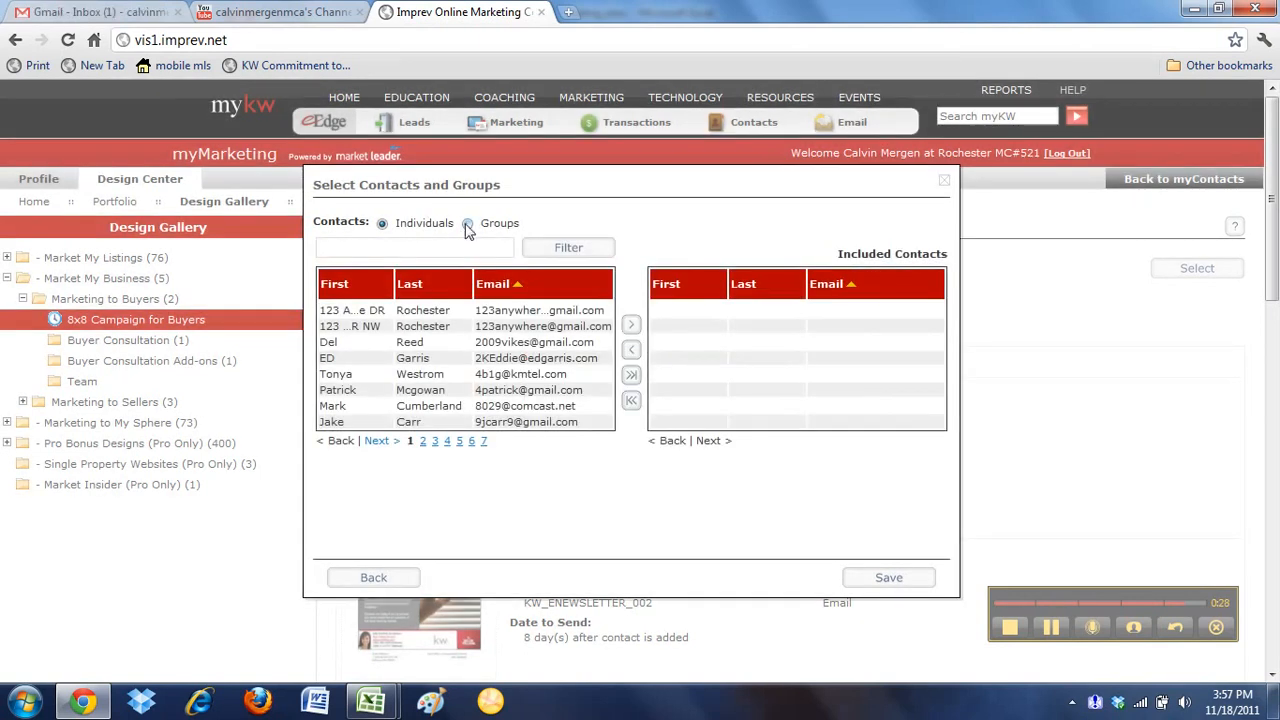
click(468, 223)
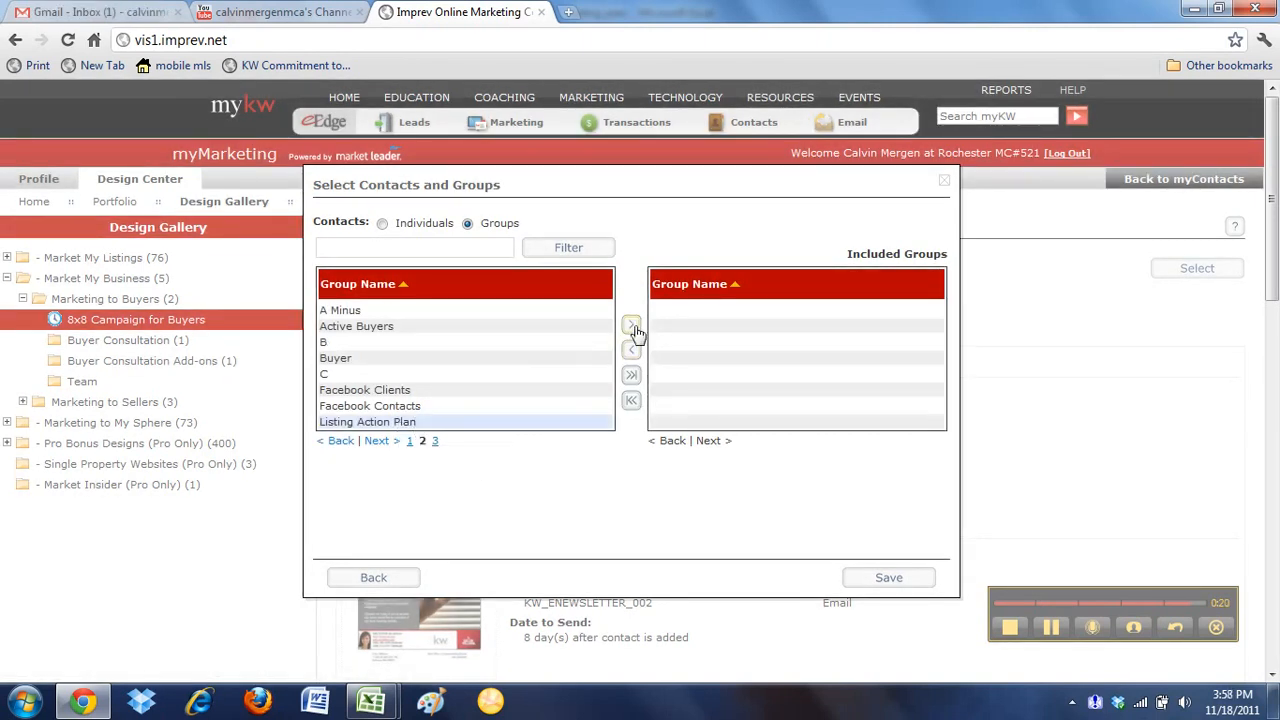
click(631, 324)
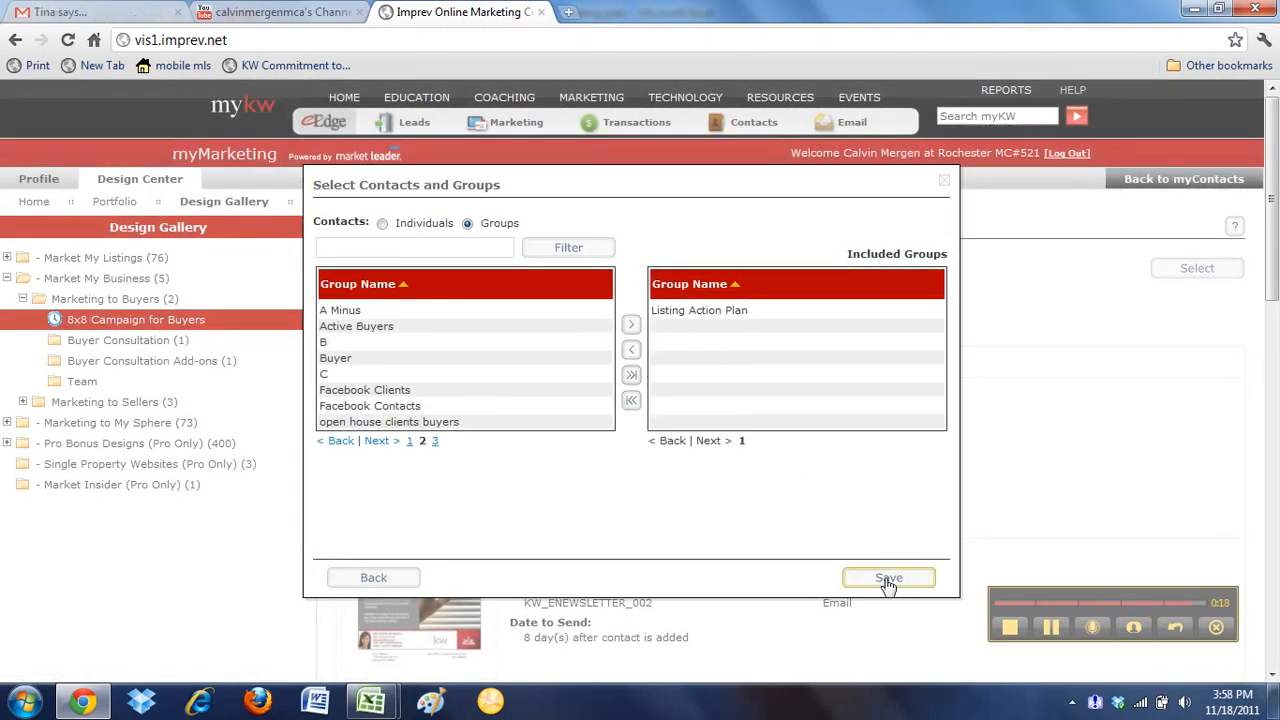
click(888, 577)
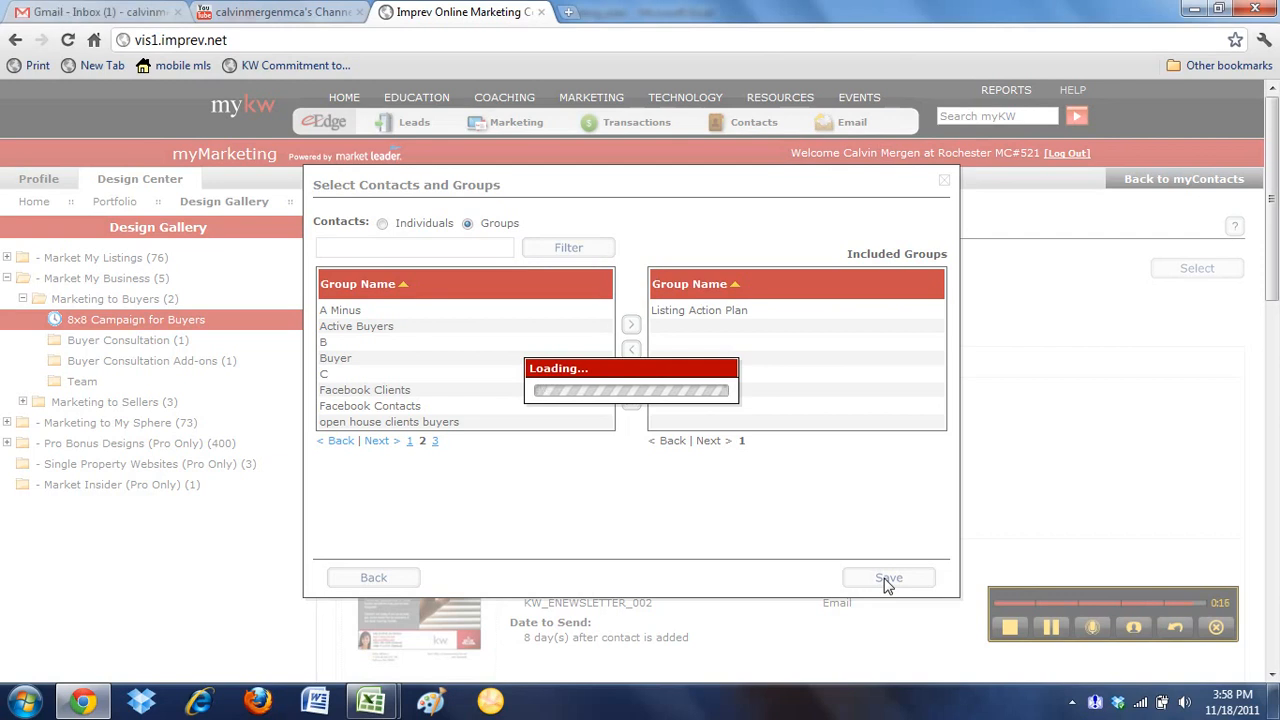
click(888, 578)
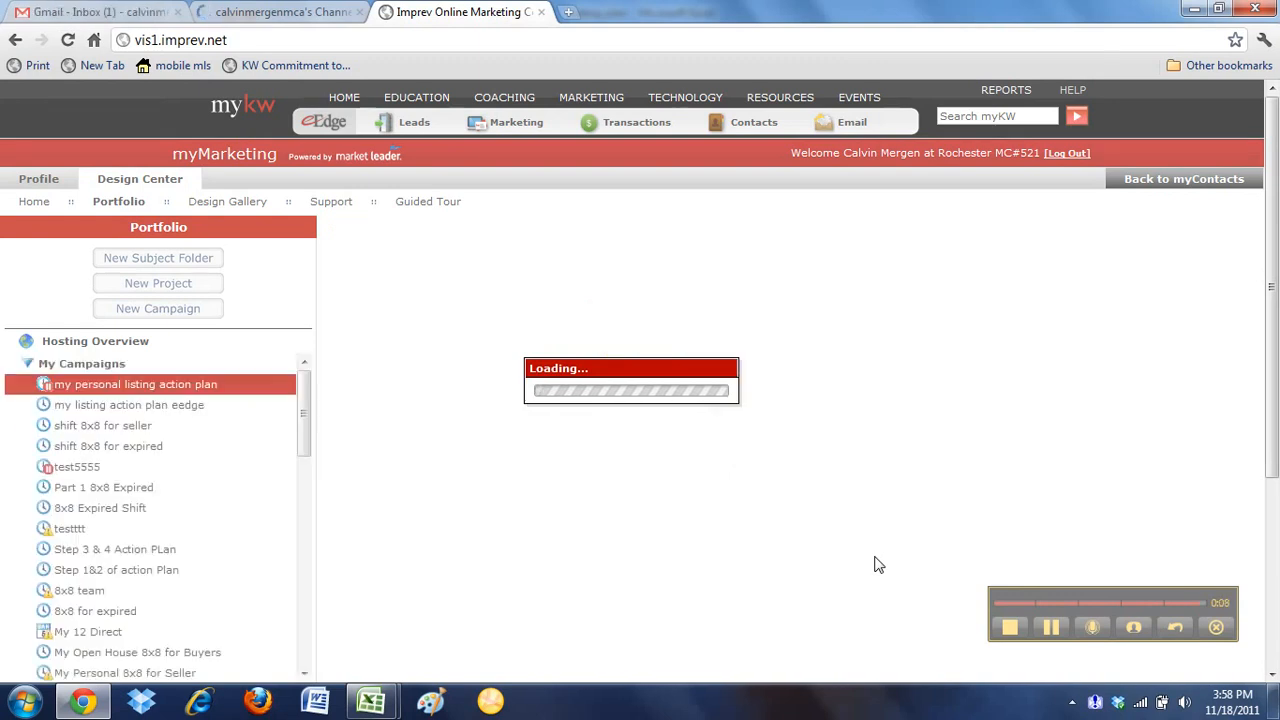
click(133, 384)
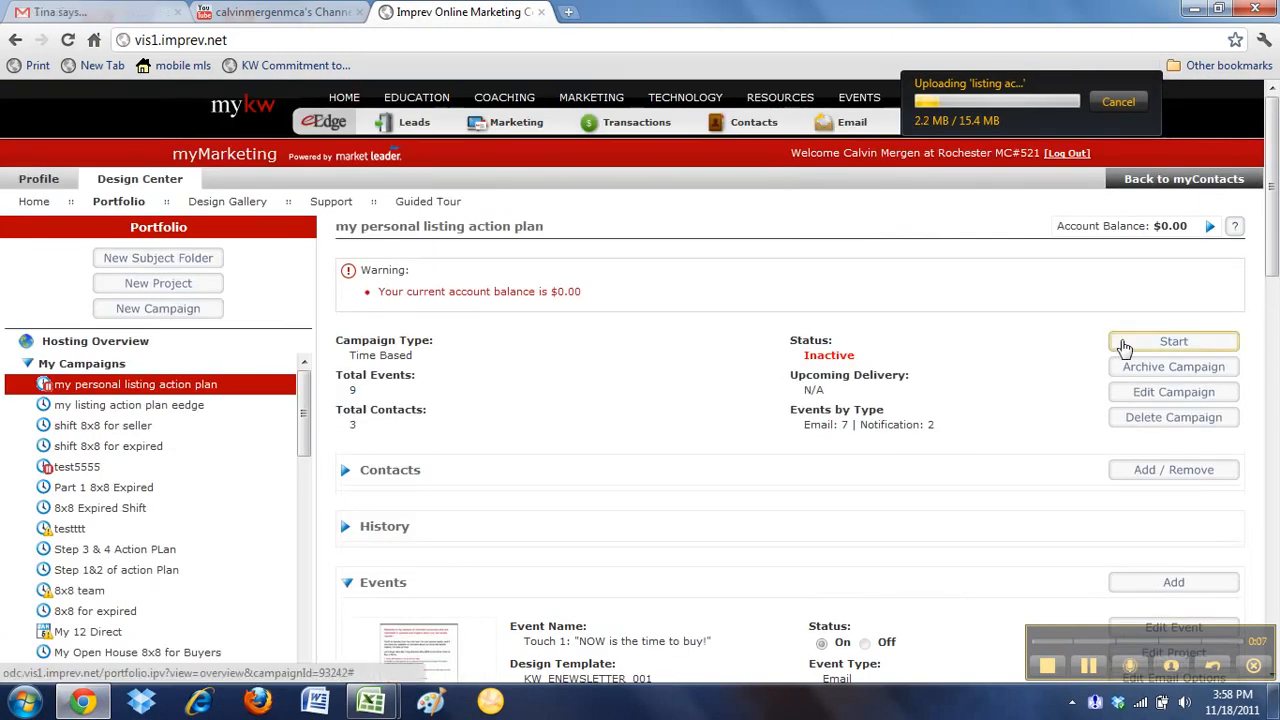
click(1173, 341)
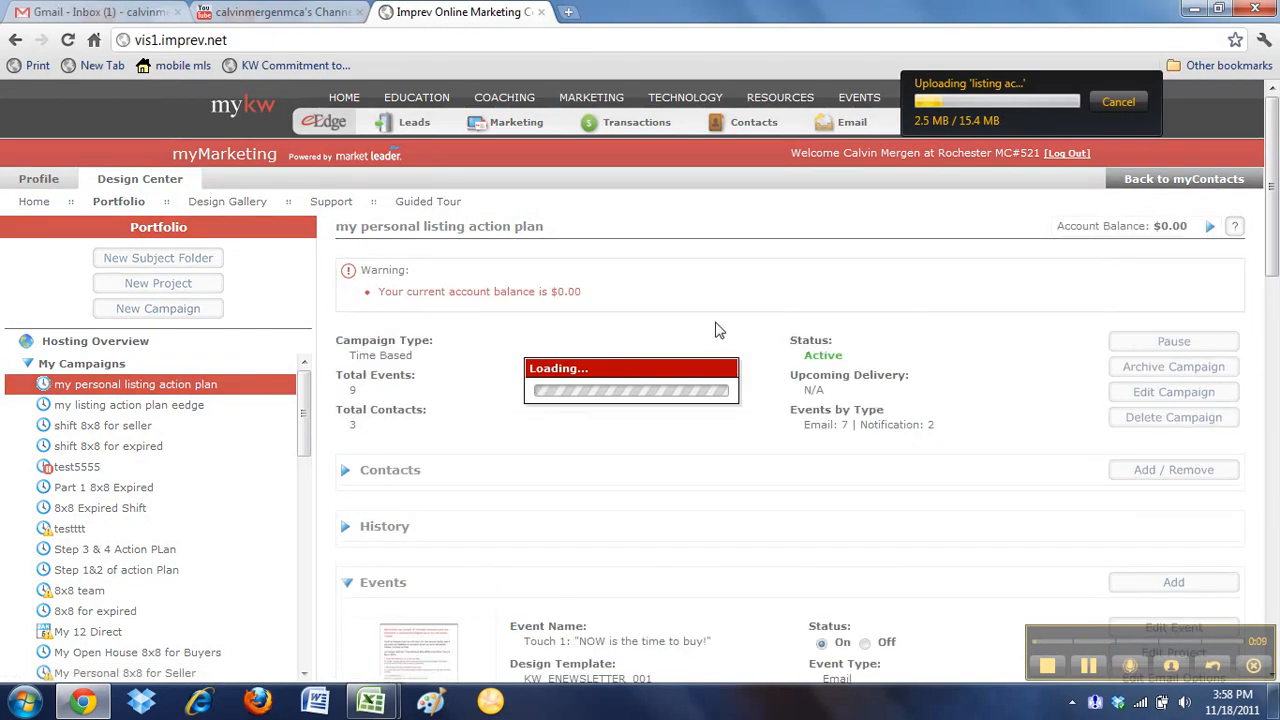
scroll(down, 3)
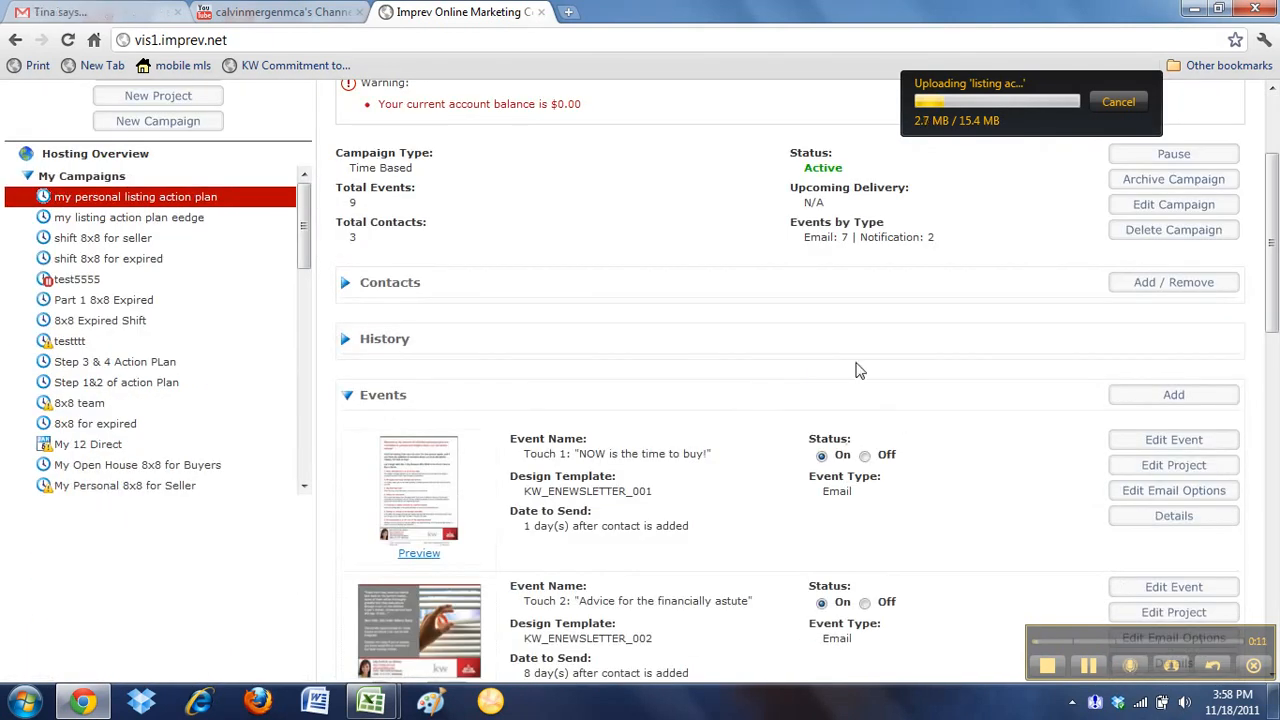
scroll(down, 3)
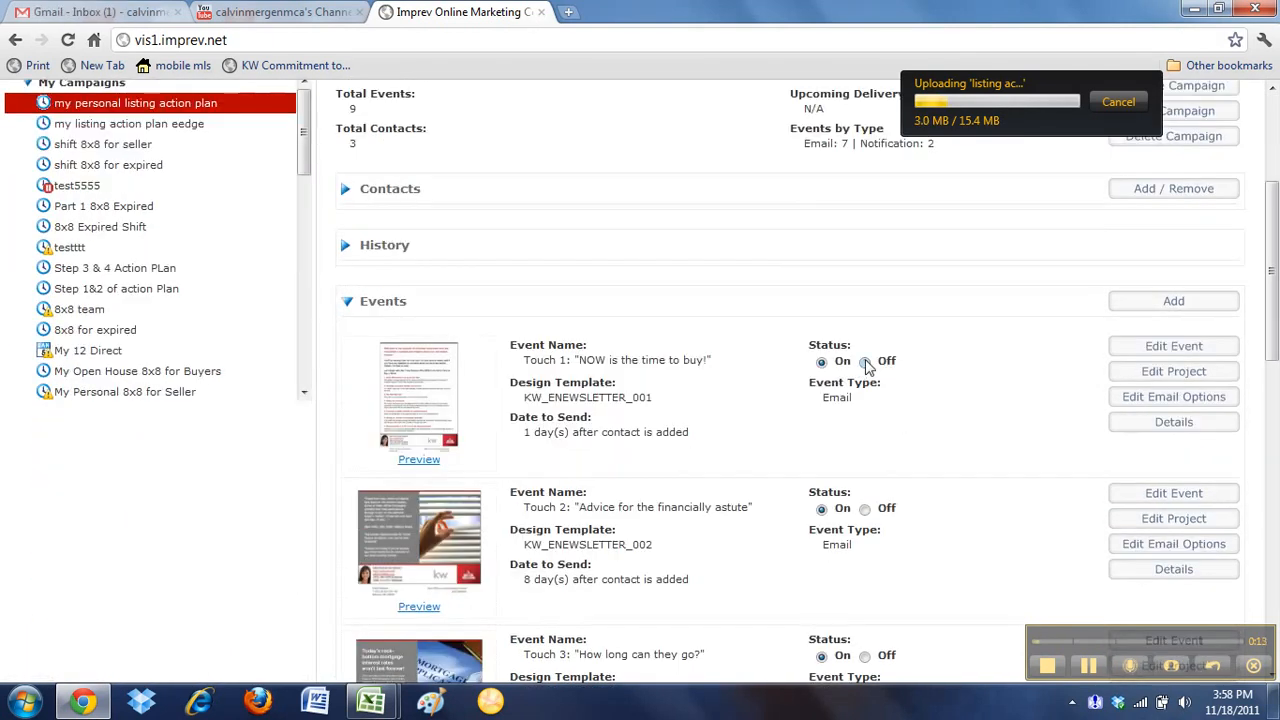
scroll(down, 3)
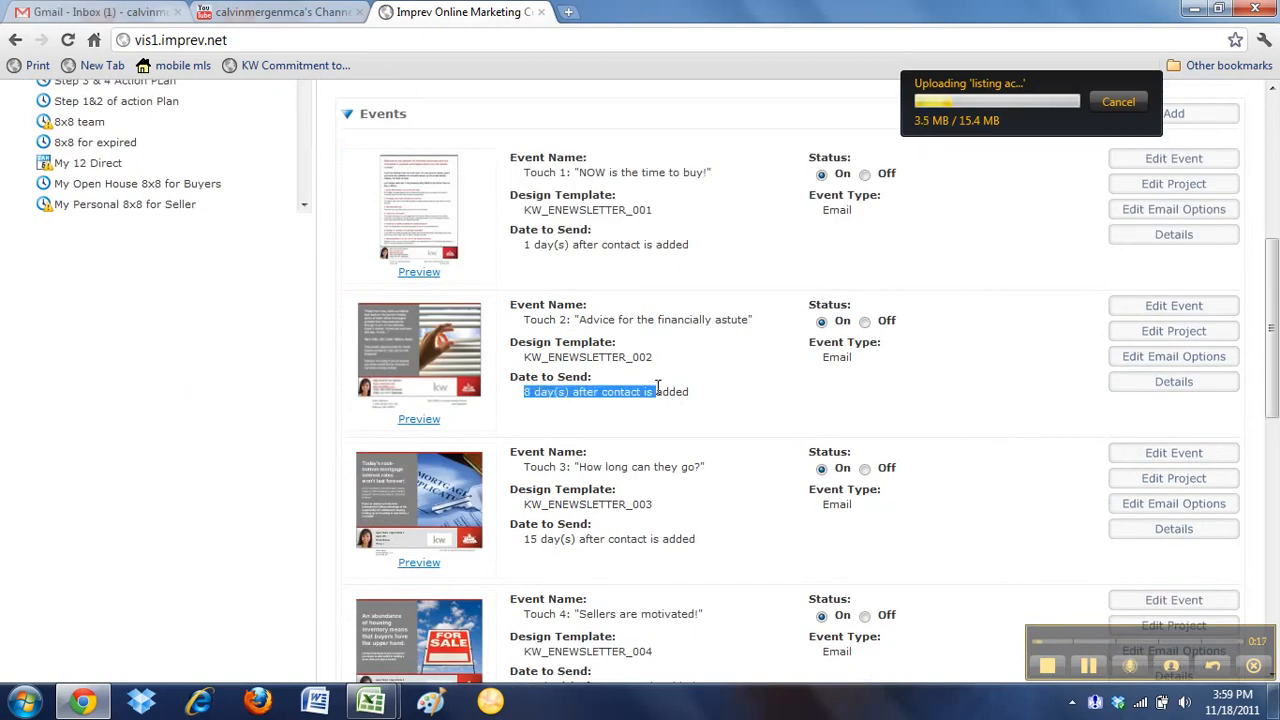
scroll(down, 3)
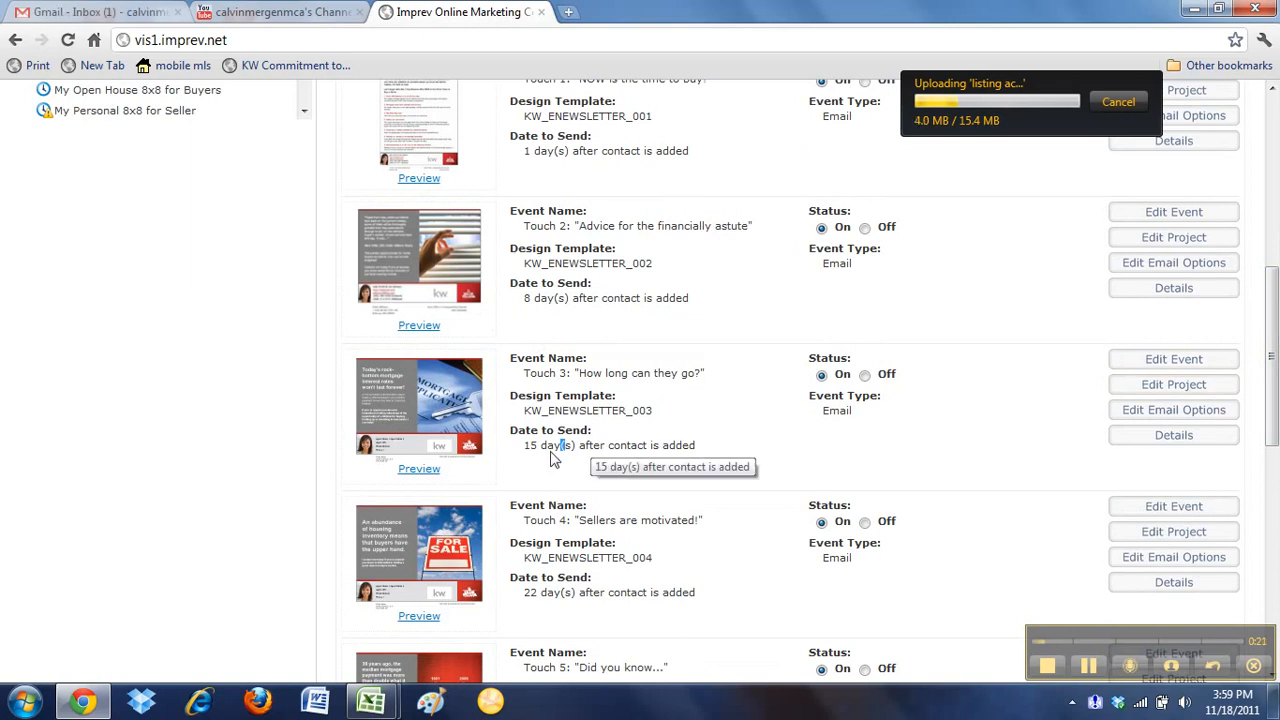
scroll(down, 3)
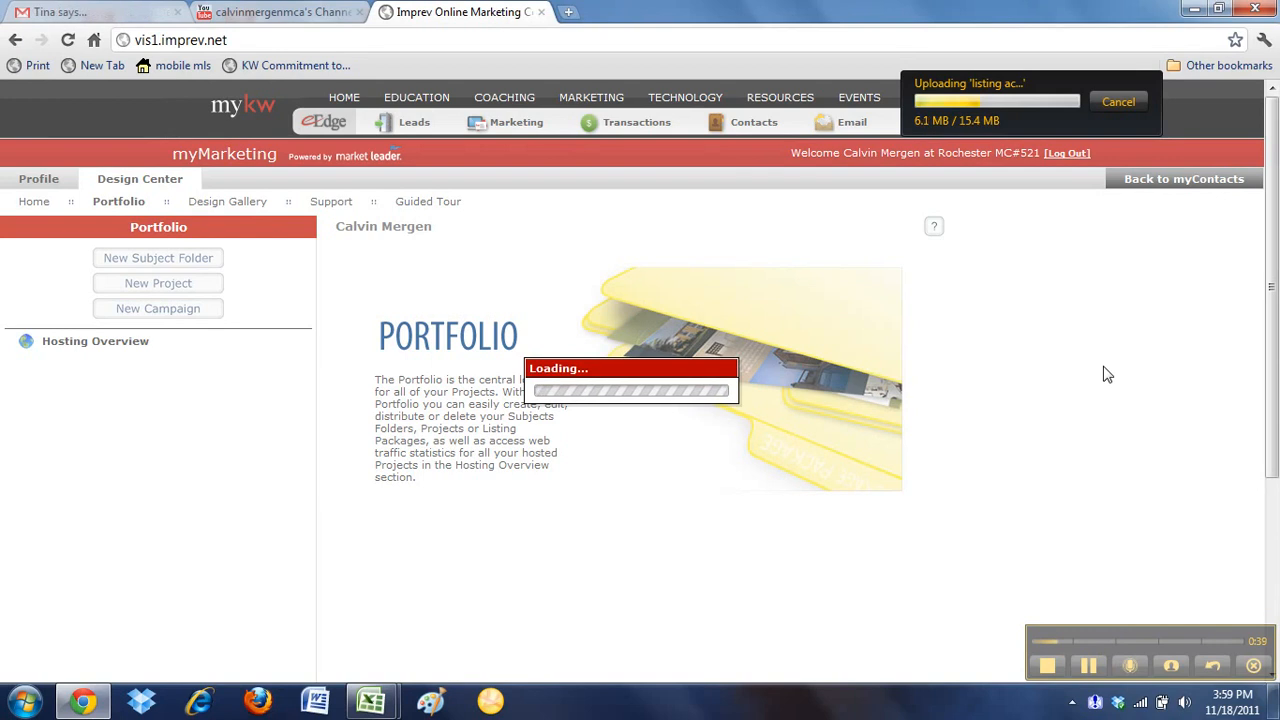
click(134, 384)
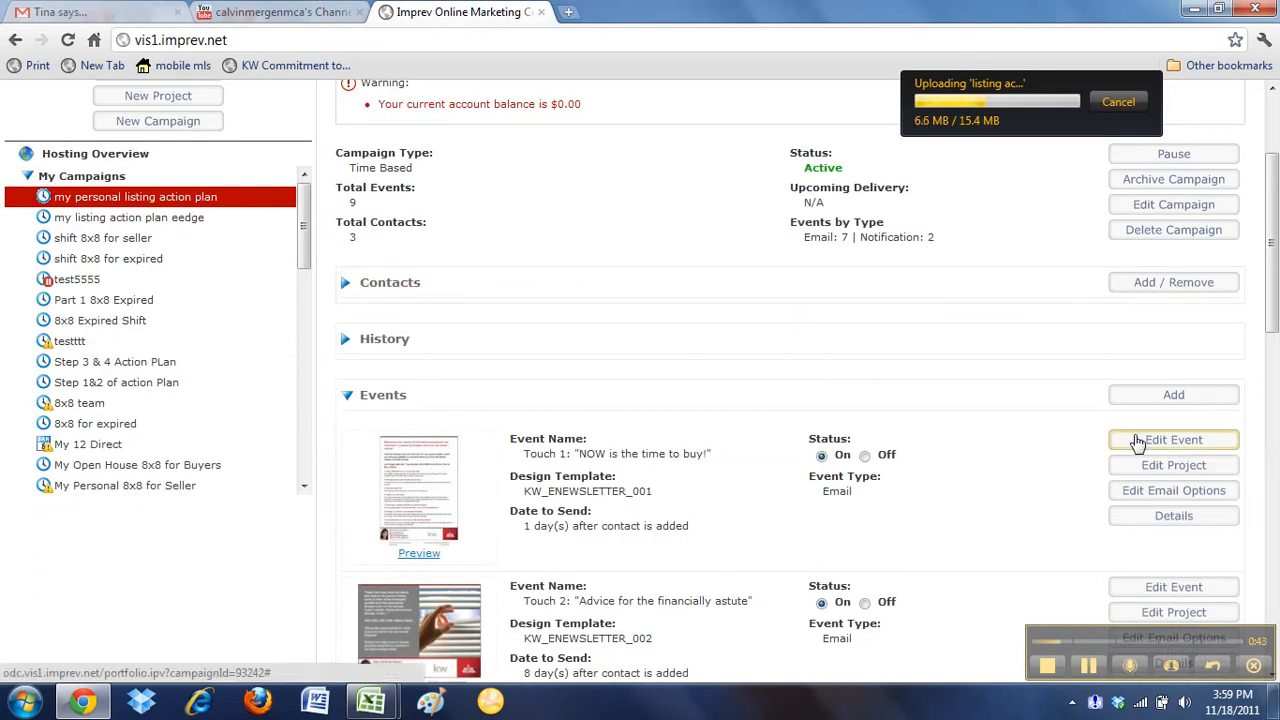
Step: Set the Touch 1, 2 and 3 newsletter events to fire at 200 days
click(1173, 440)
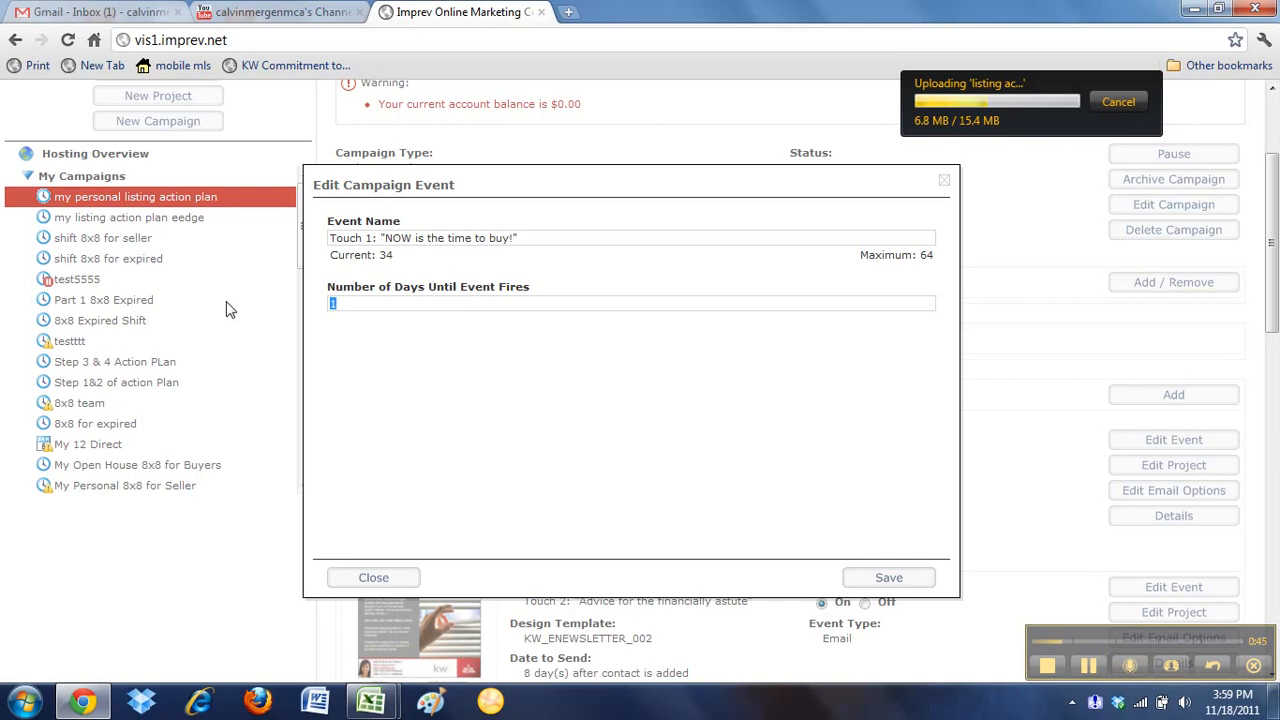
text(200)
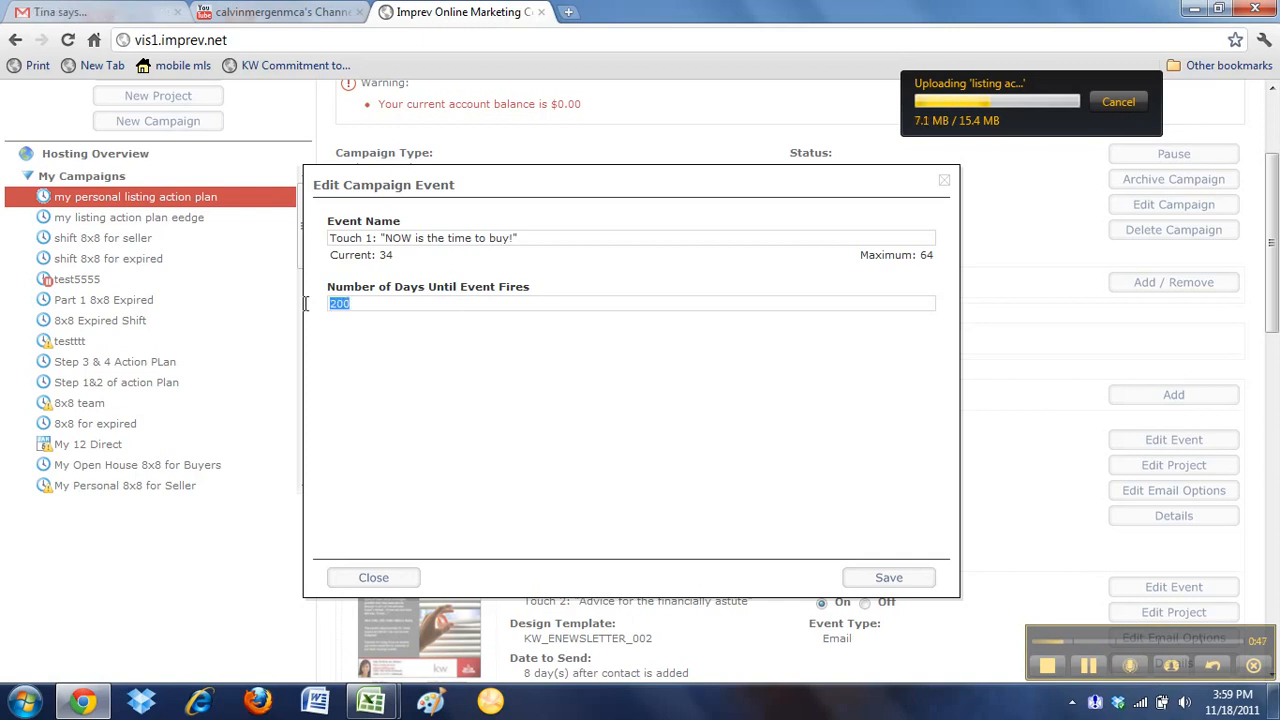
click(888, 577)
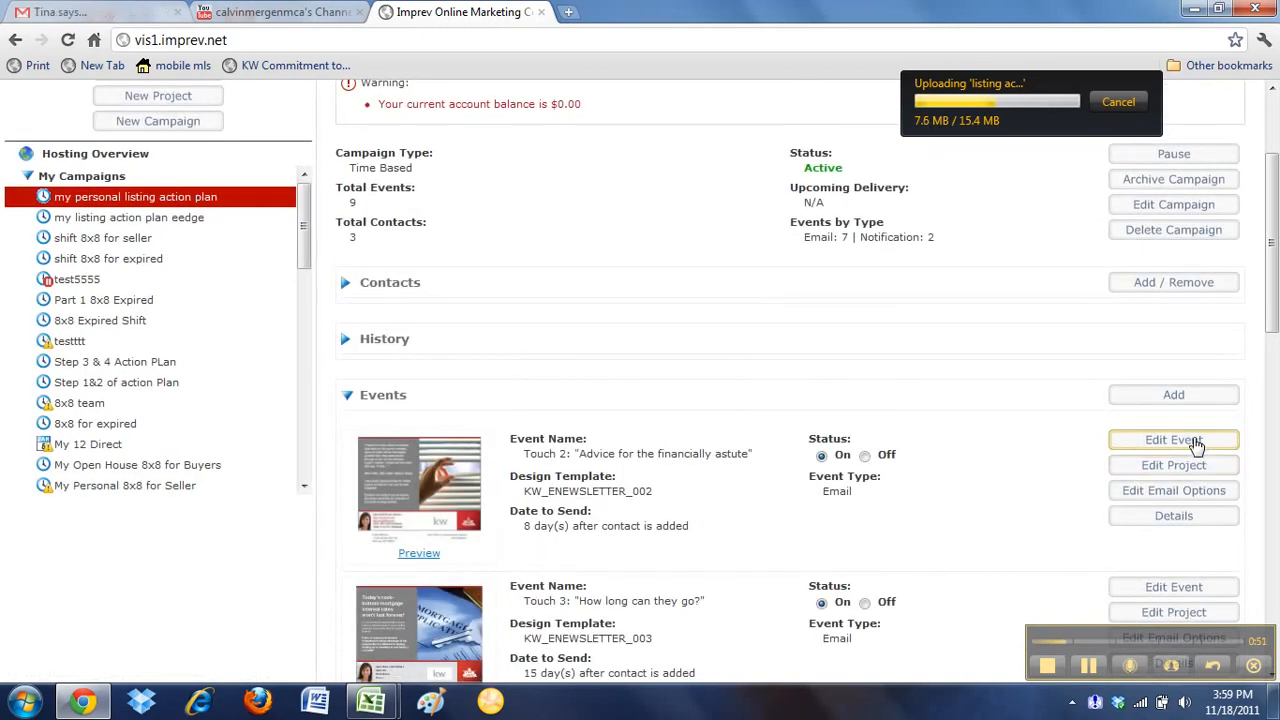
click(1173, 439)
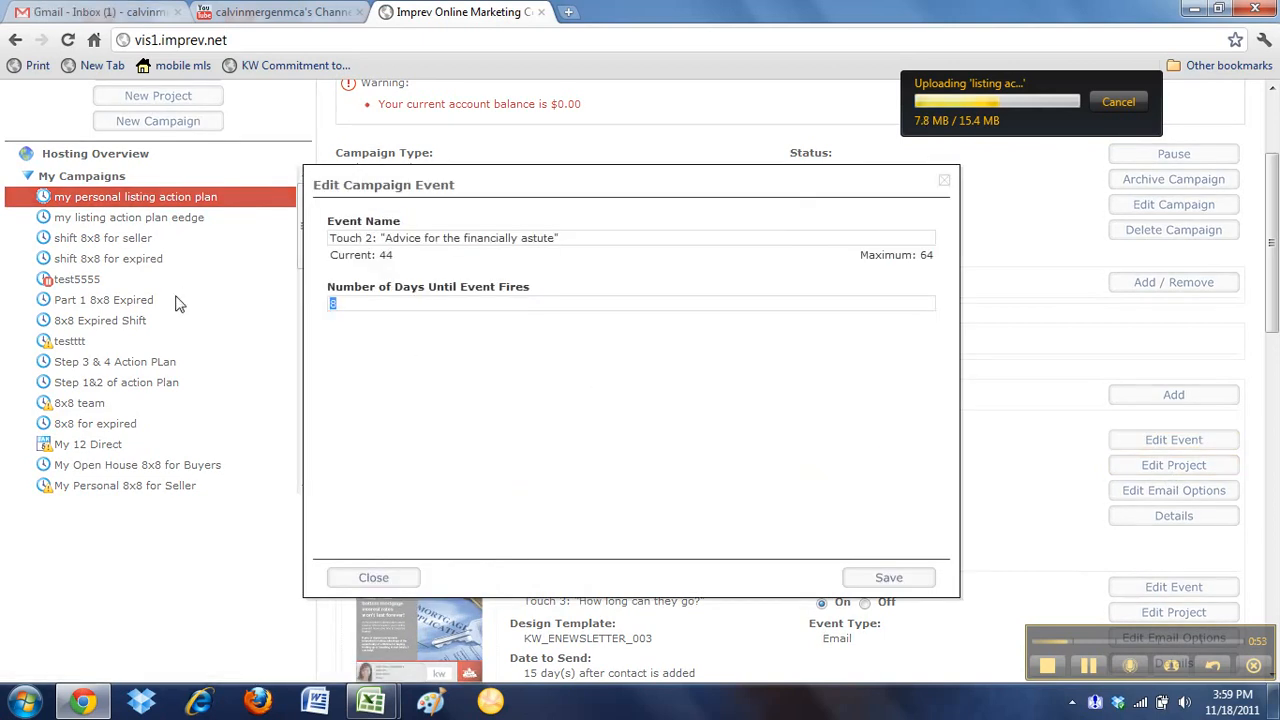
click(888, 577)
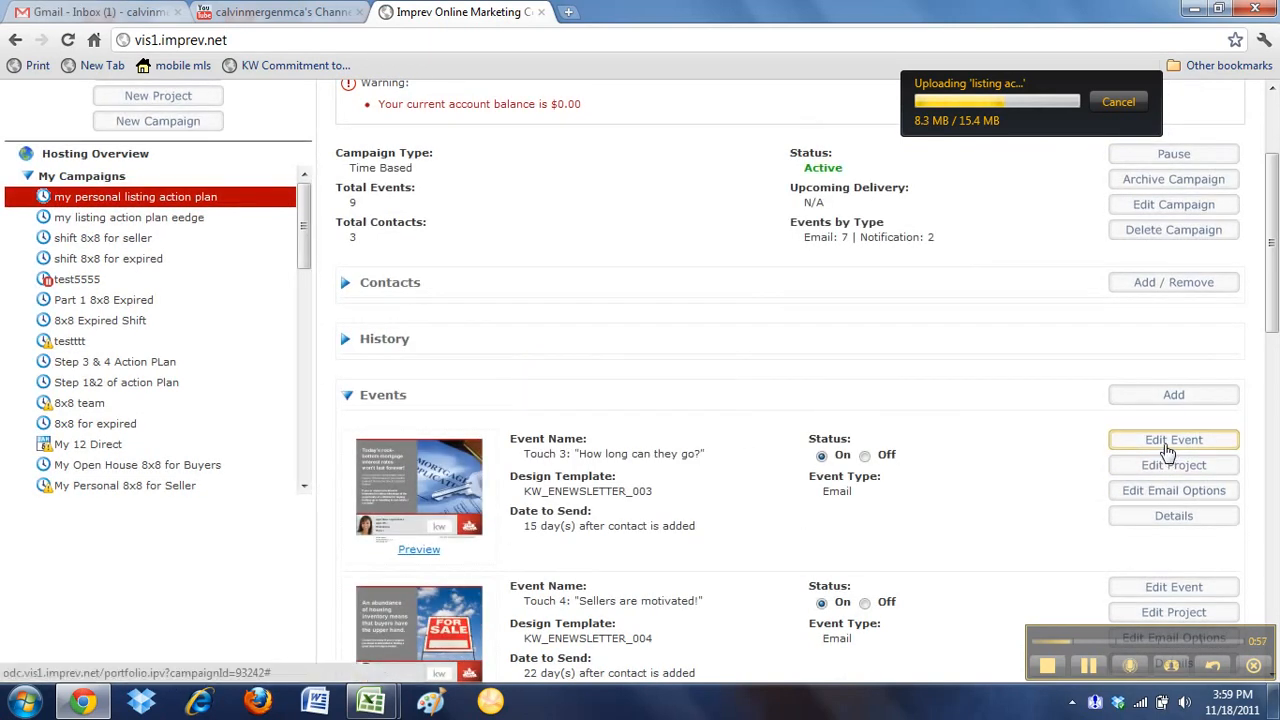
click(1172, 439)
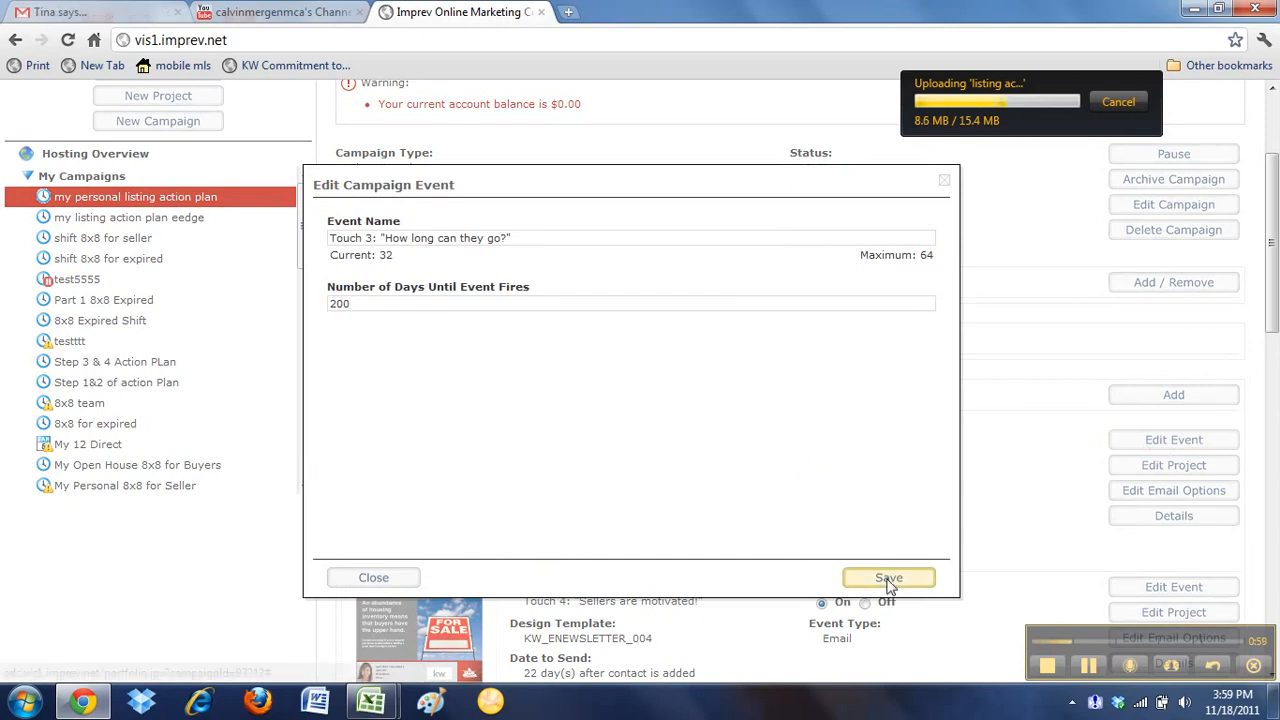
click(888, 577)
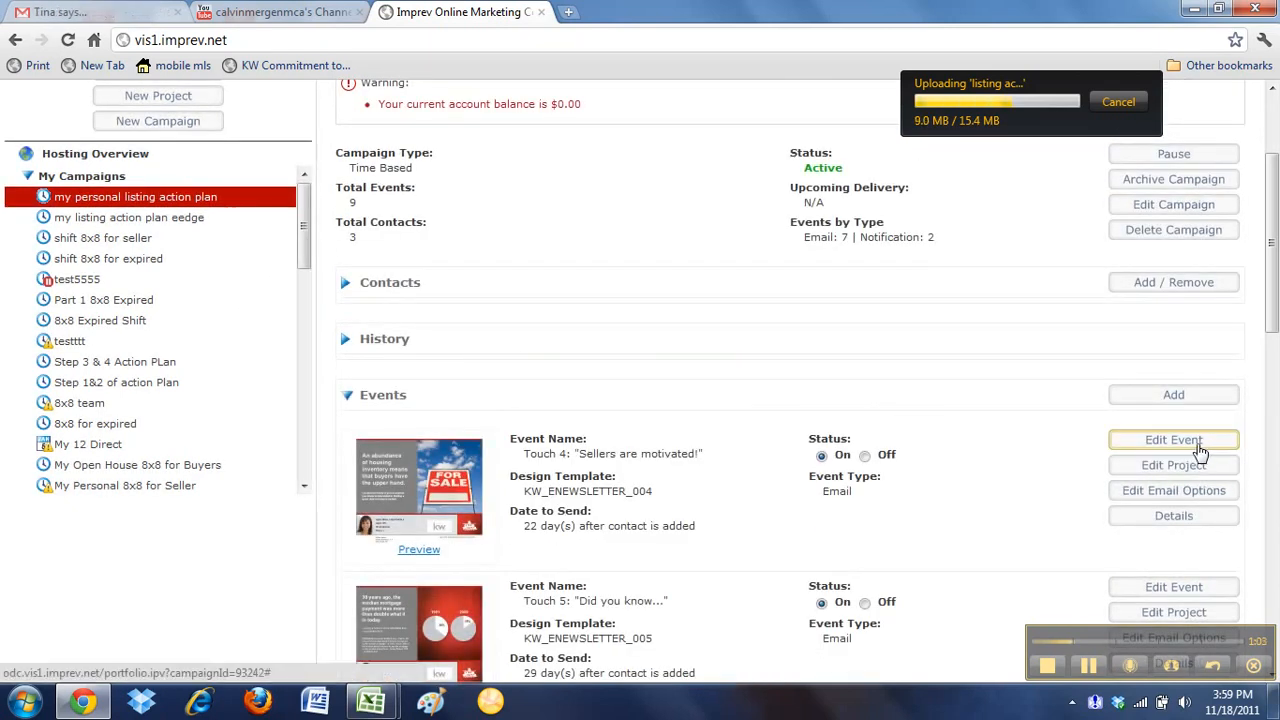
Step: Set Touches 4 and 5 to 200 days and change Touch 8's timing to 50 days
click(1173, 440)
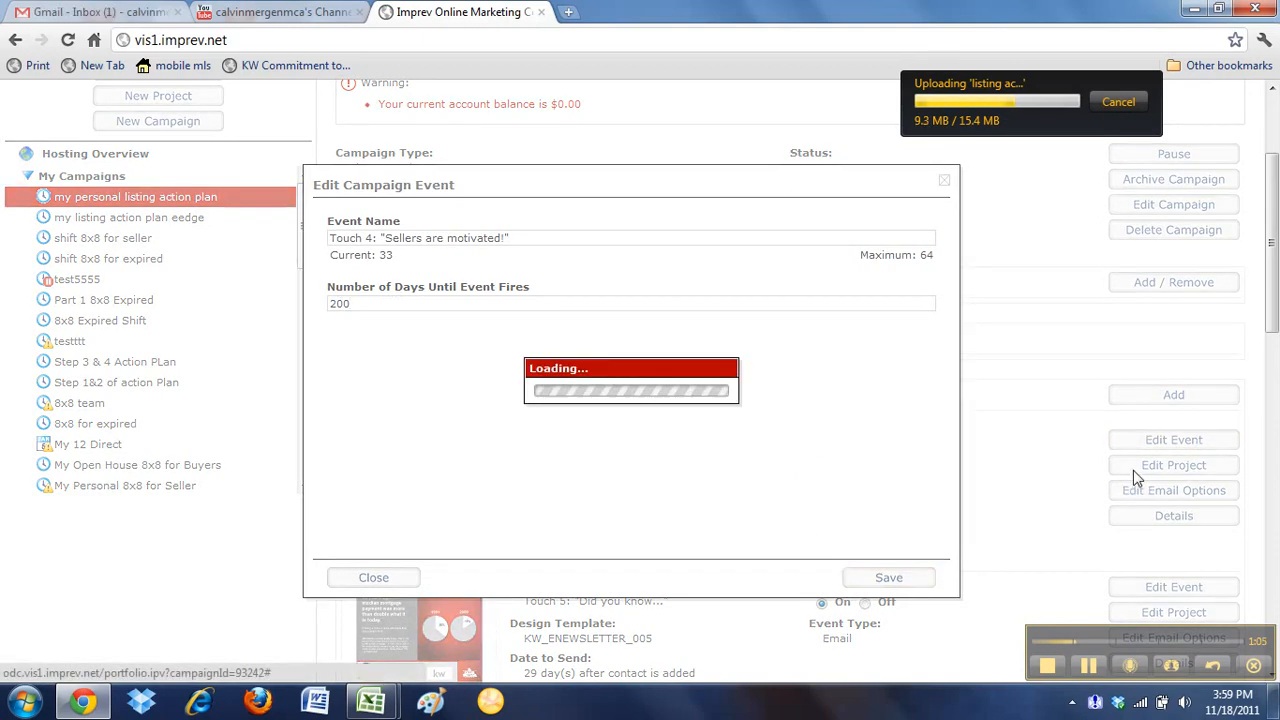
click(373, 577)
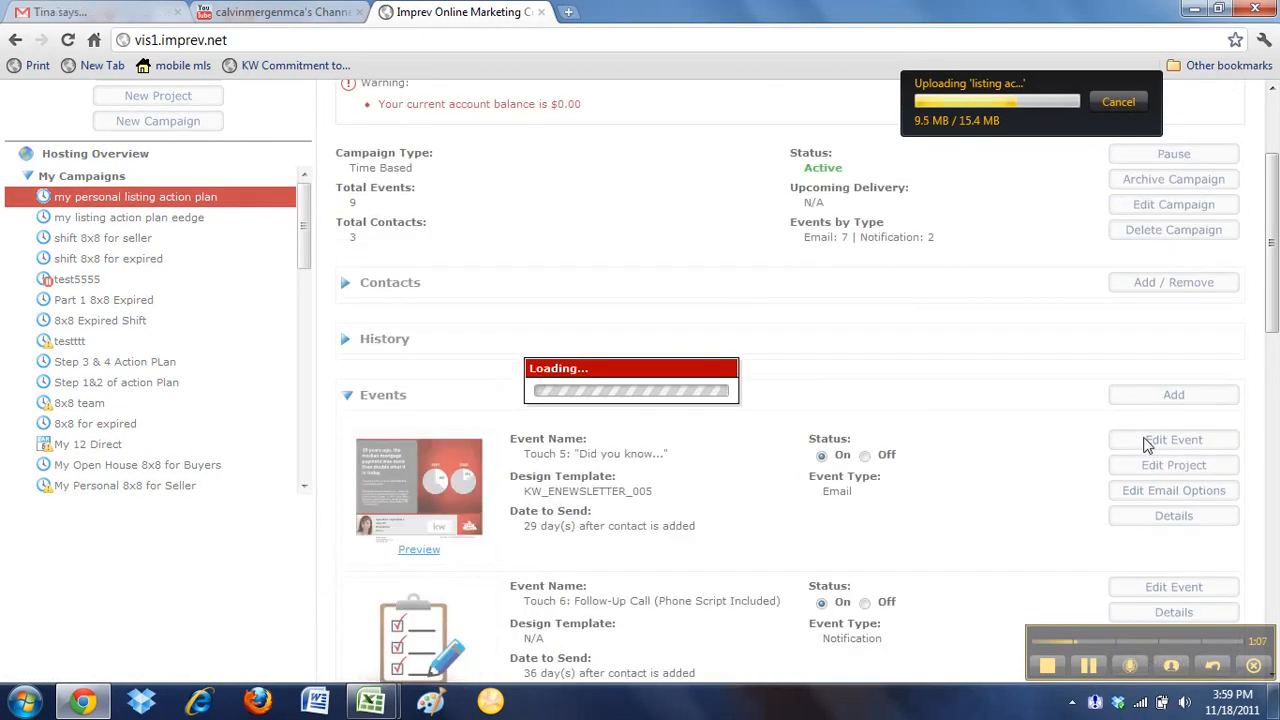
click(1172, 439)
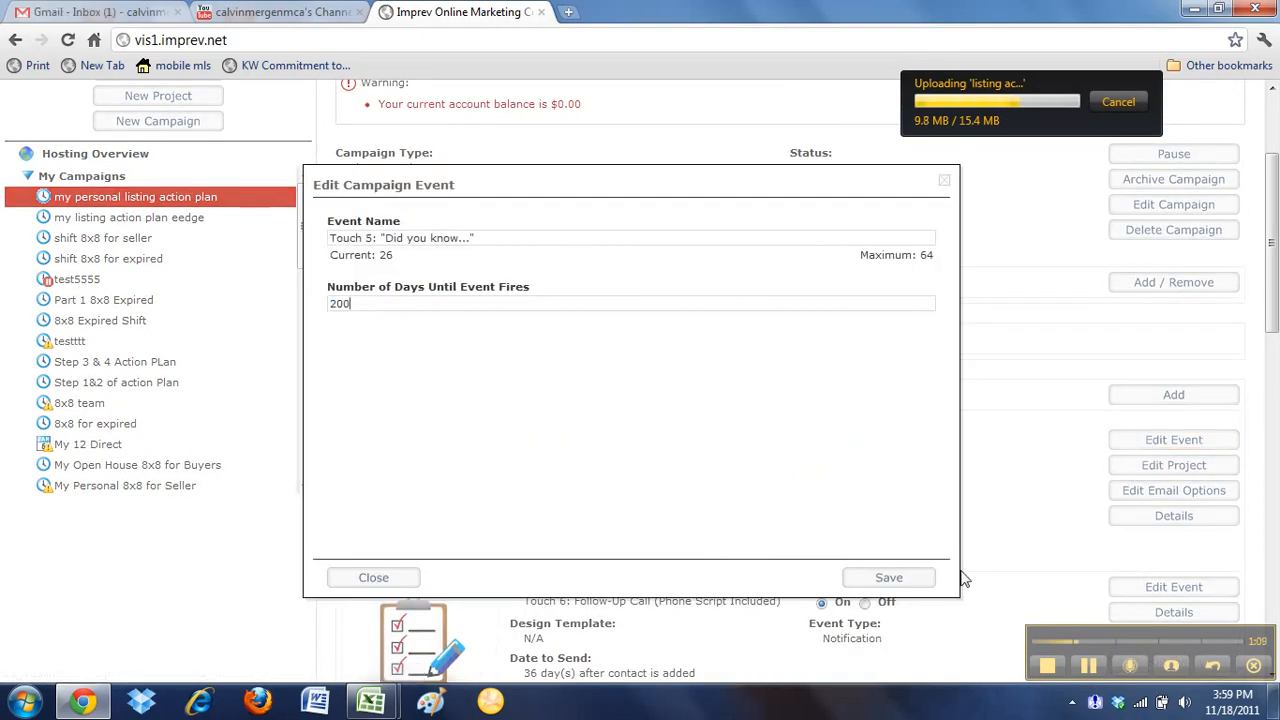
click(888, 577)
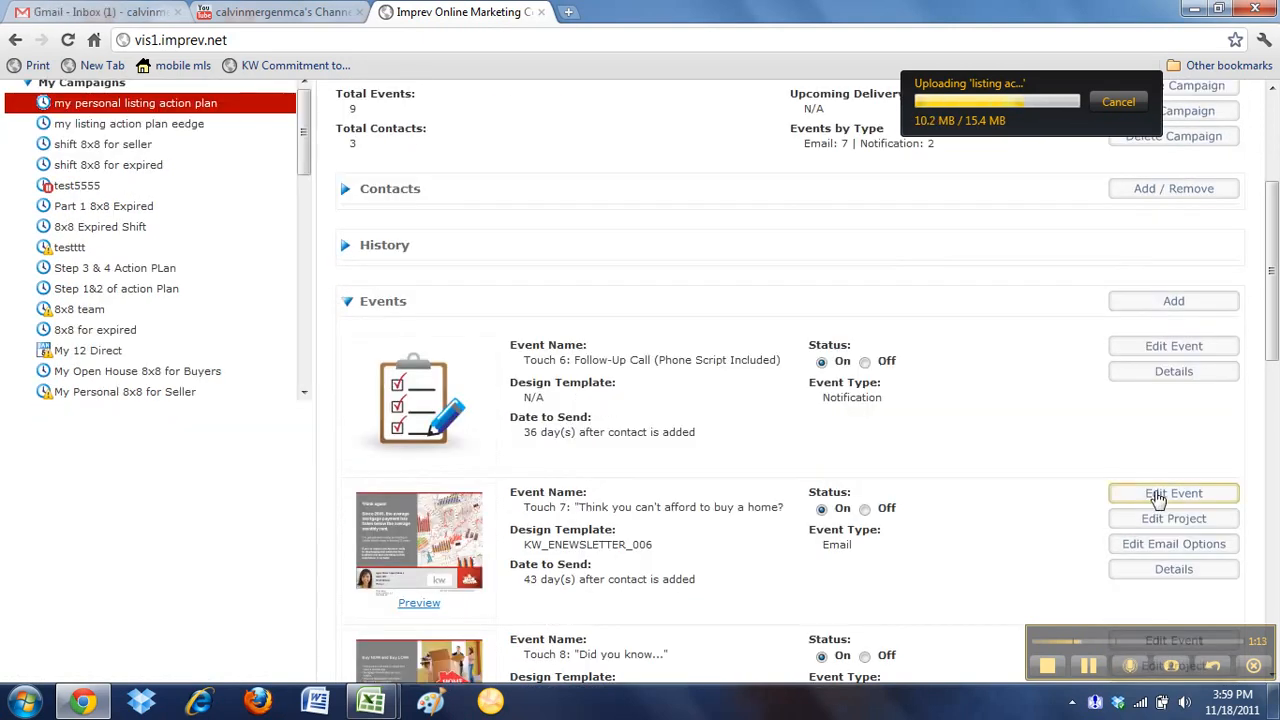
click(1172, 493)
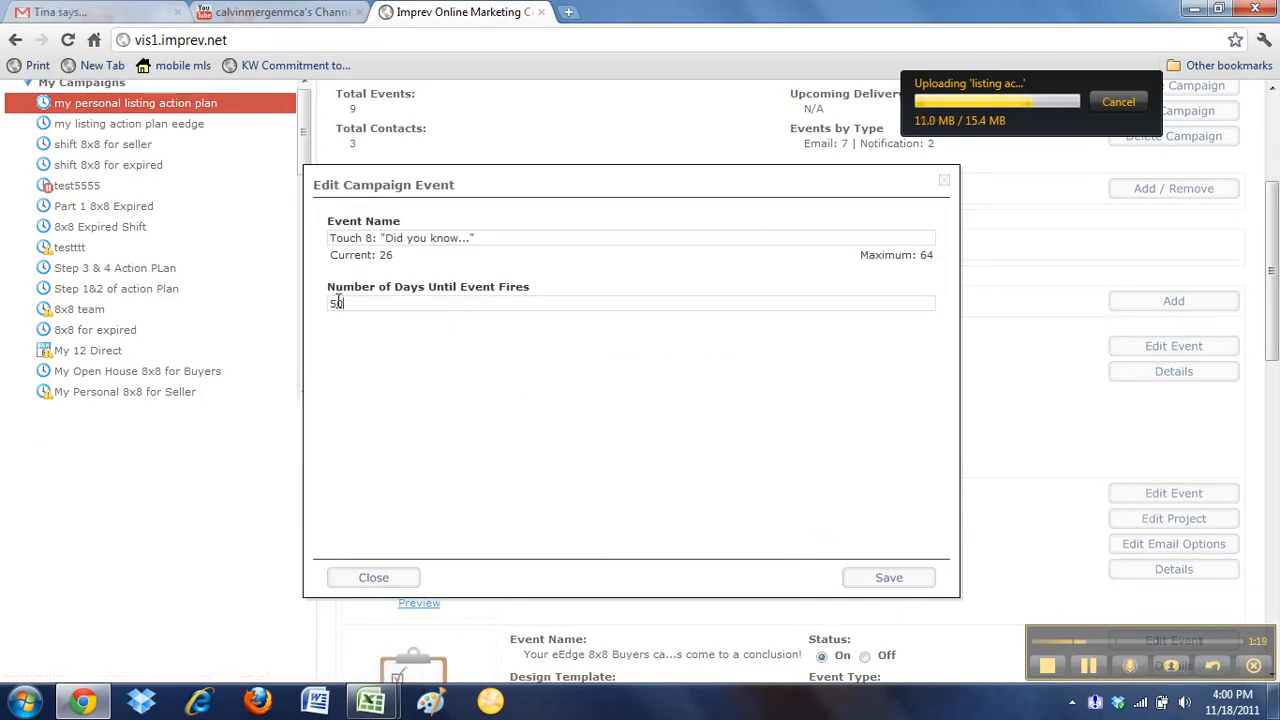
click(888, 577)
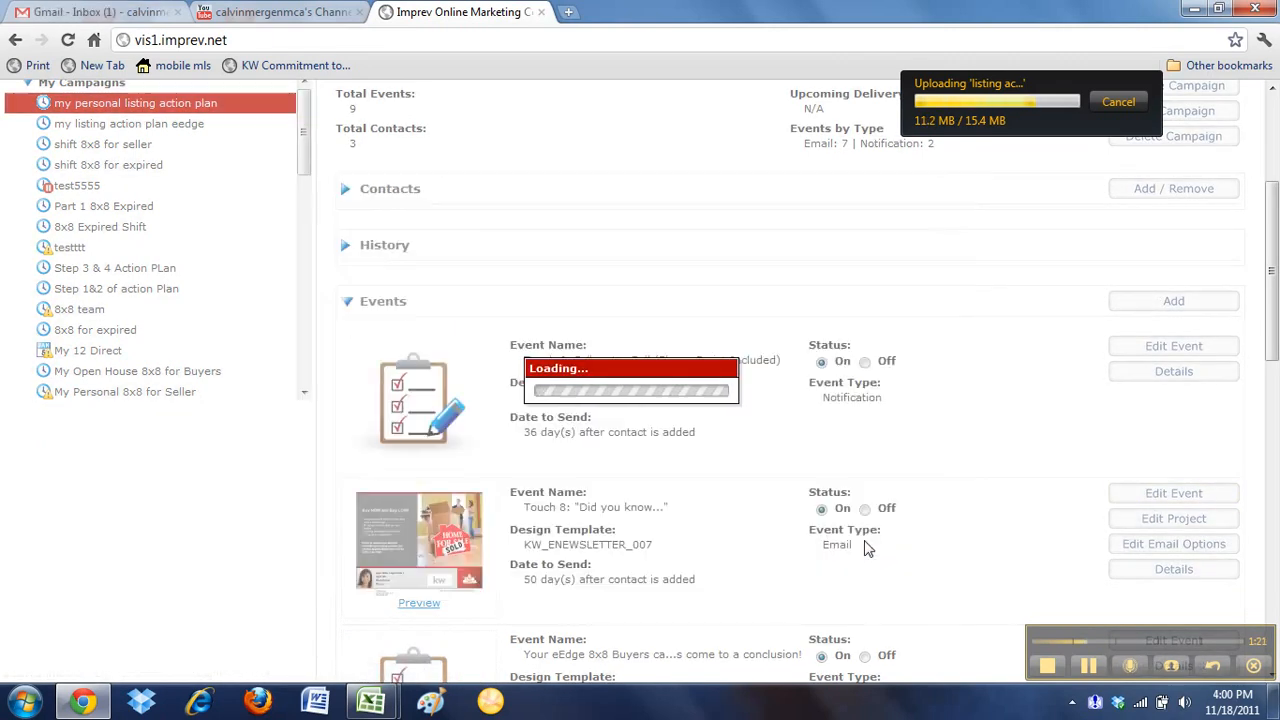
scroll(down, 3)
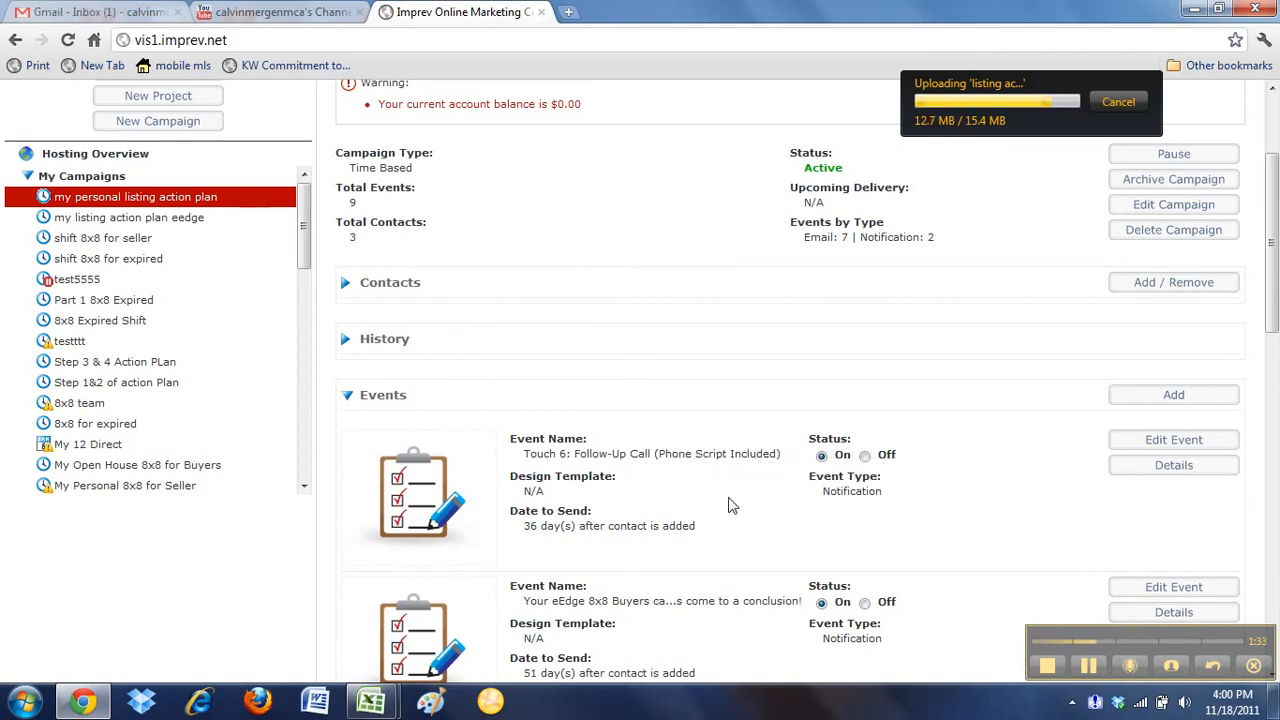
Step: Rename the Touch 6 follow-up call event to Fill Out Listing Packet, firing after 1 day
drag(526, 453, 638, 453)
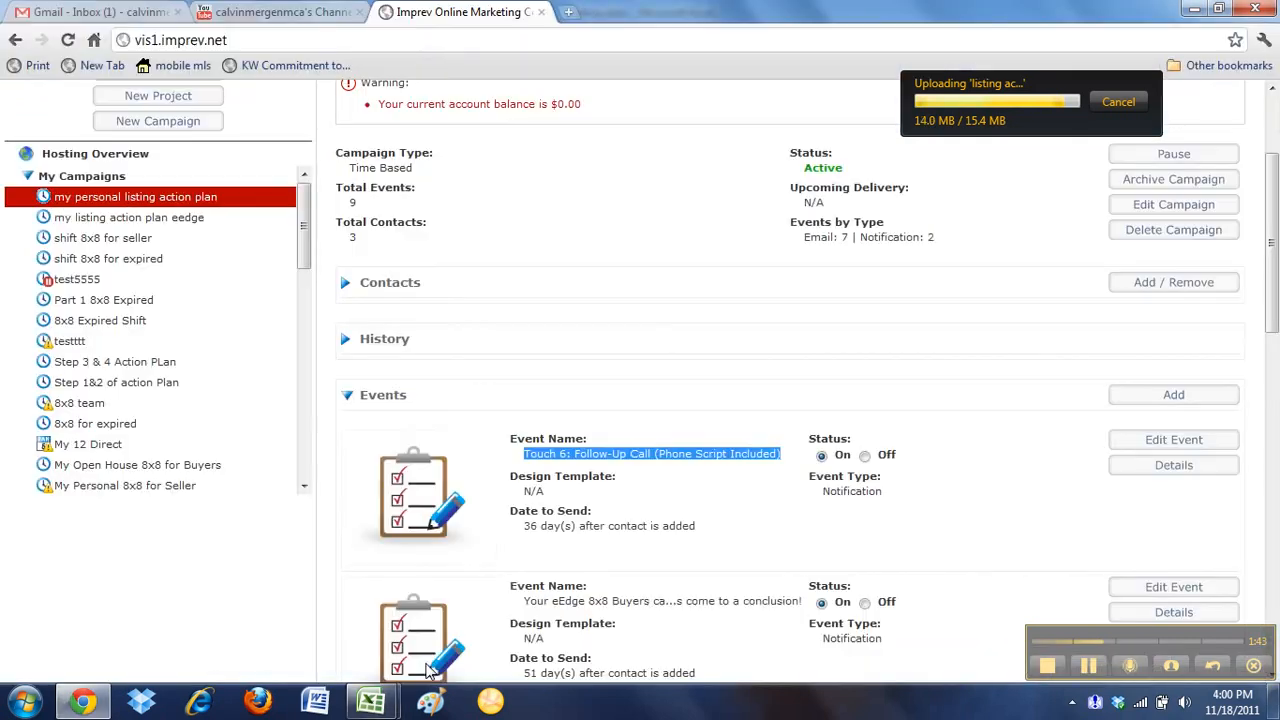
click(371, 700)
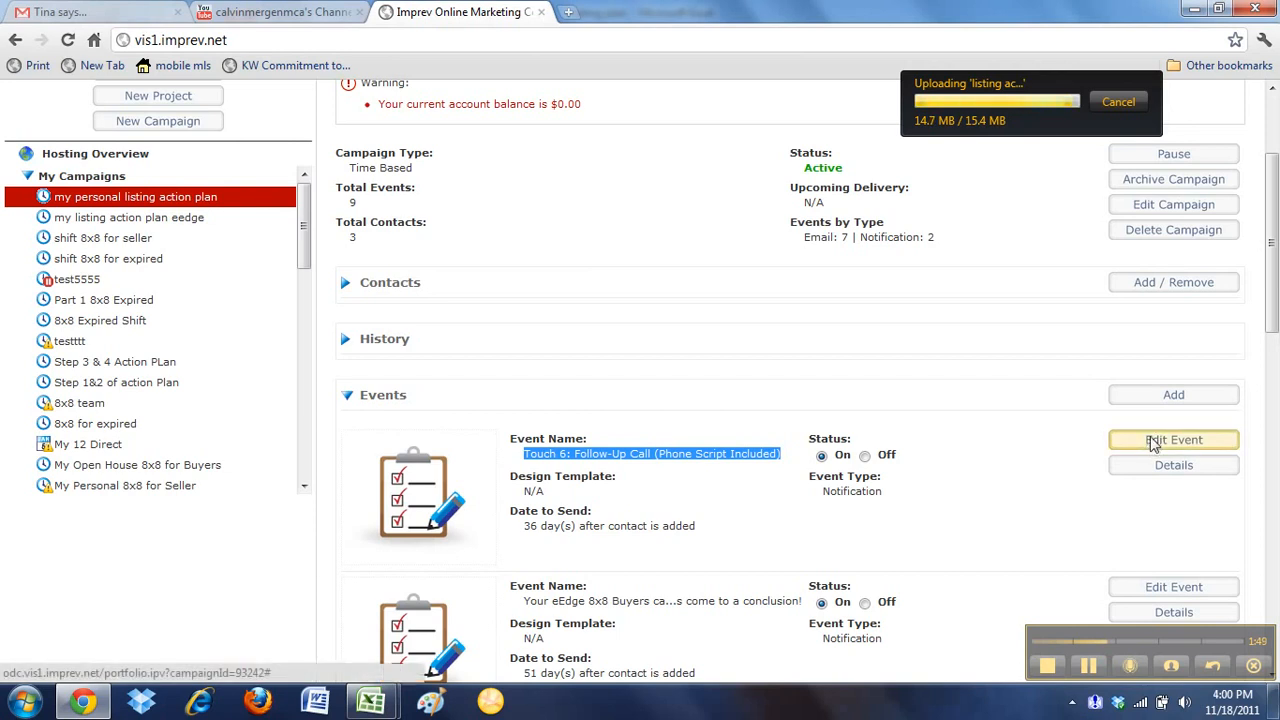
click(1173, 439)
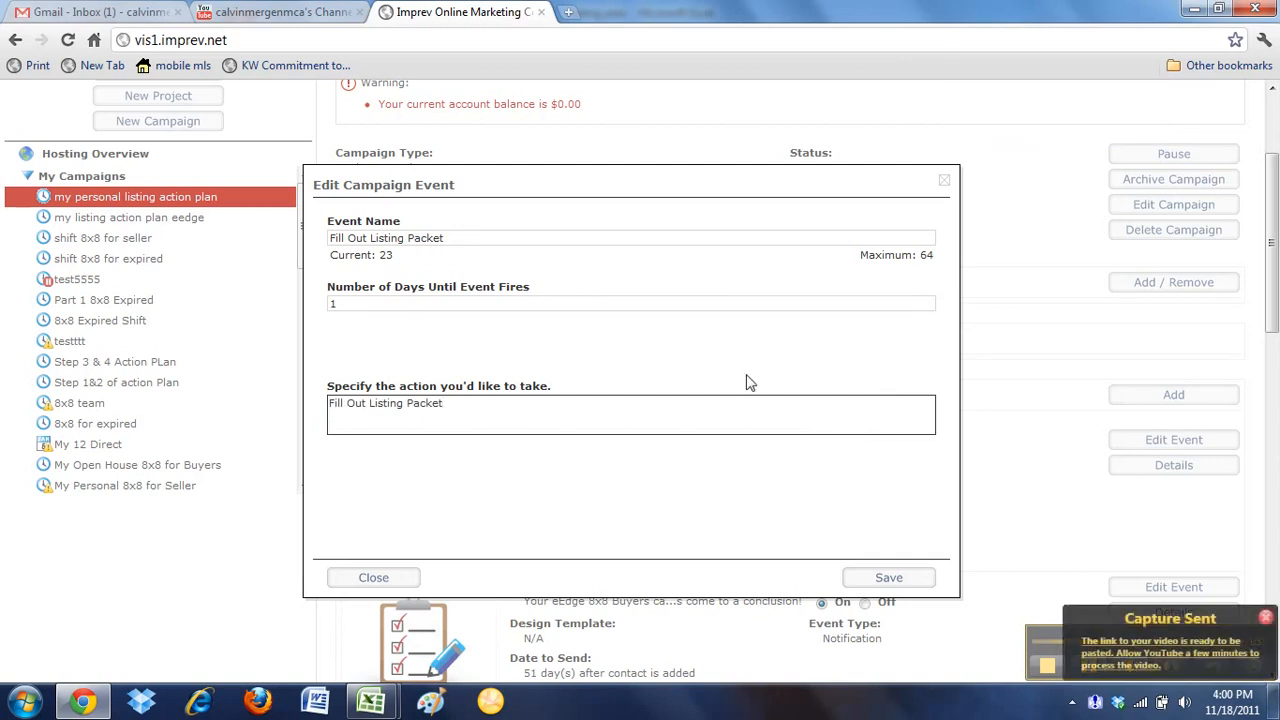
click(889, 577)
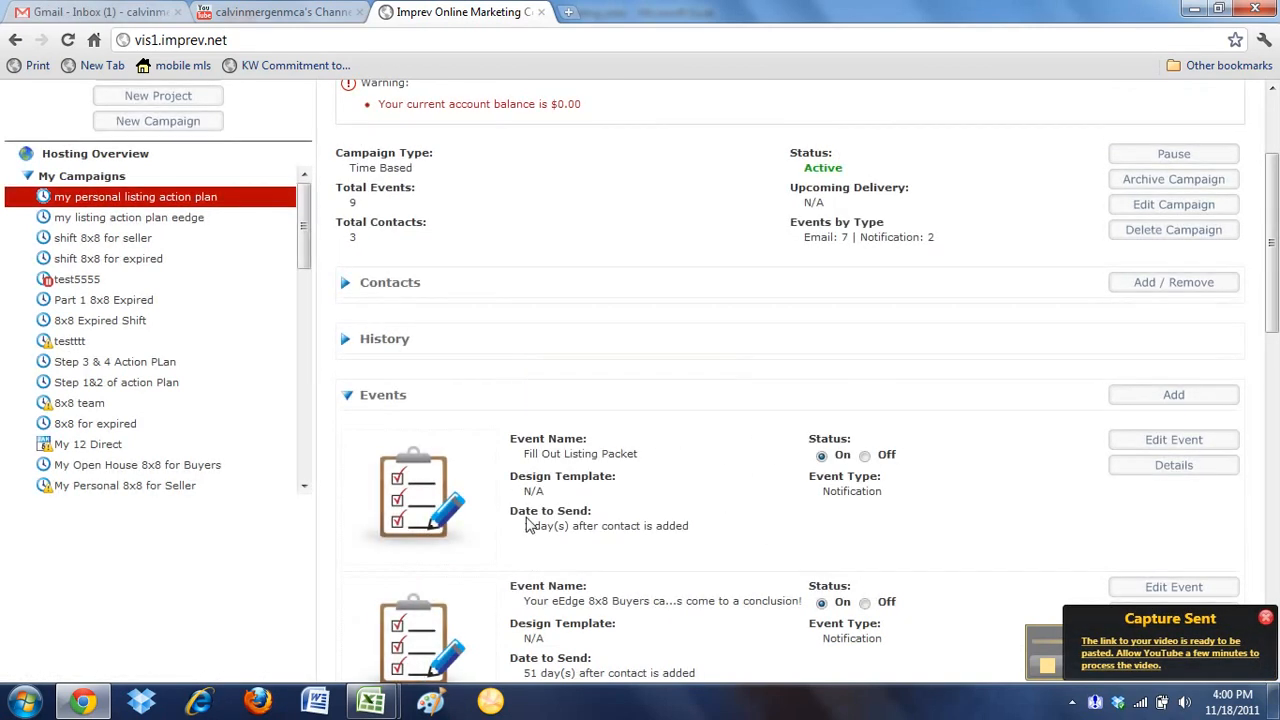
scroll(down, 3)
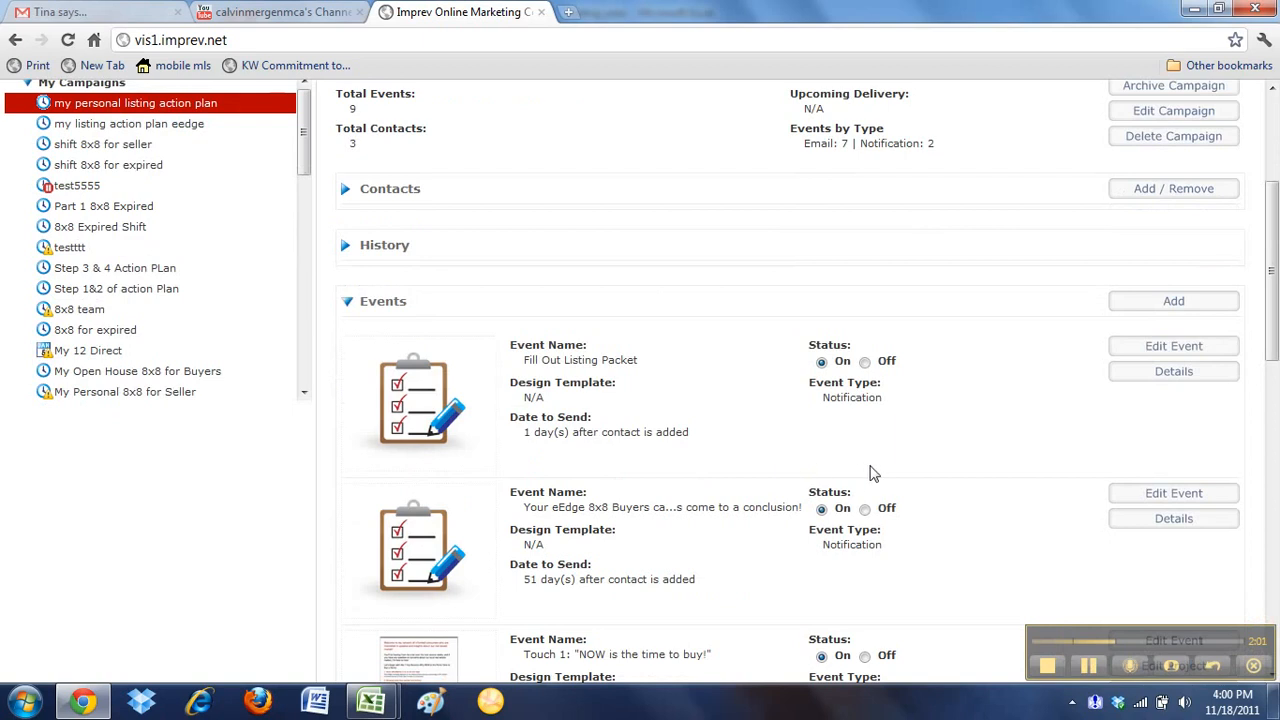
scroll(down, 3)
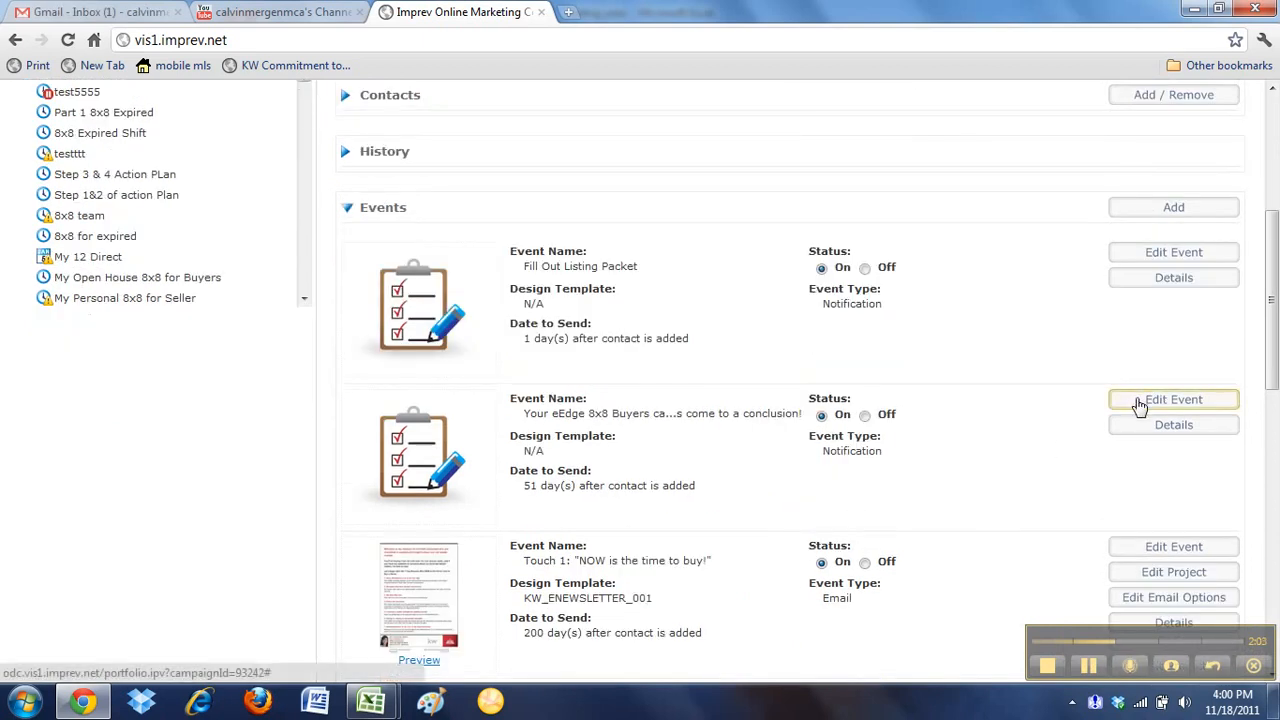
Step: Edit and save the second notification event as Take Photos, firing at 1 day
click(1173, 399)
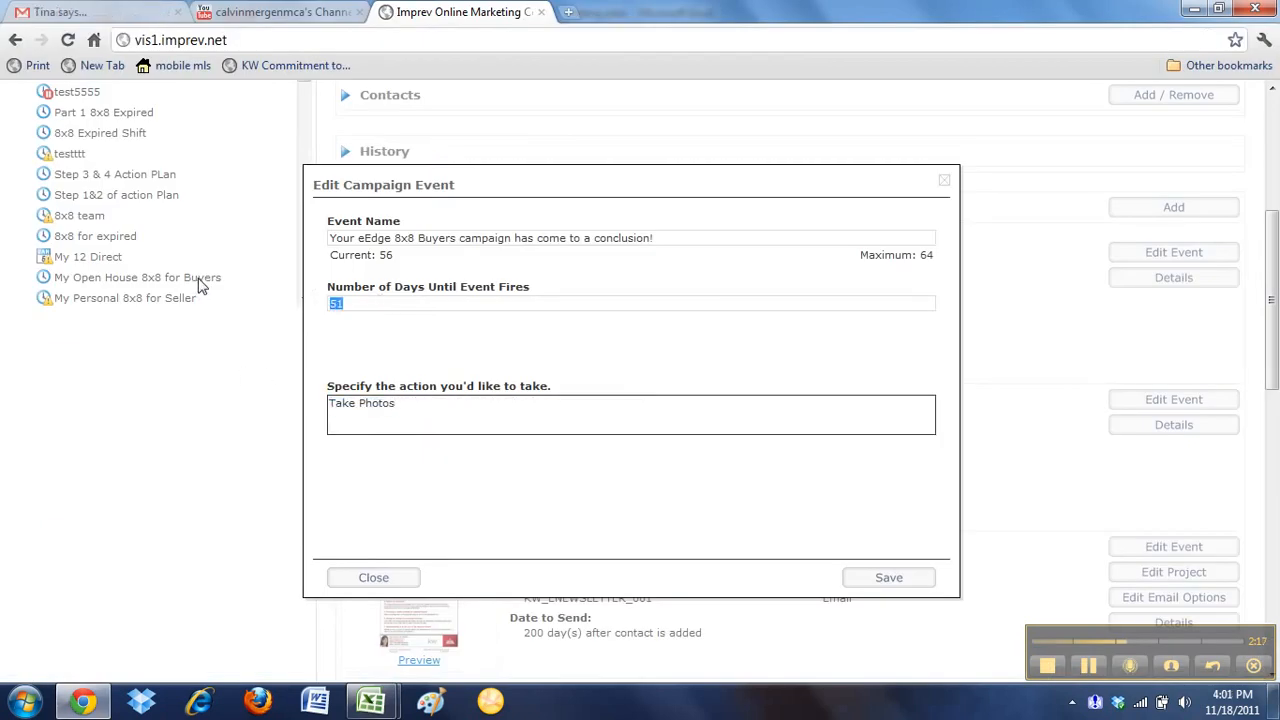
click(889, 577)
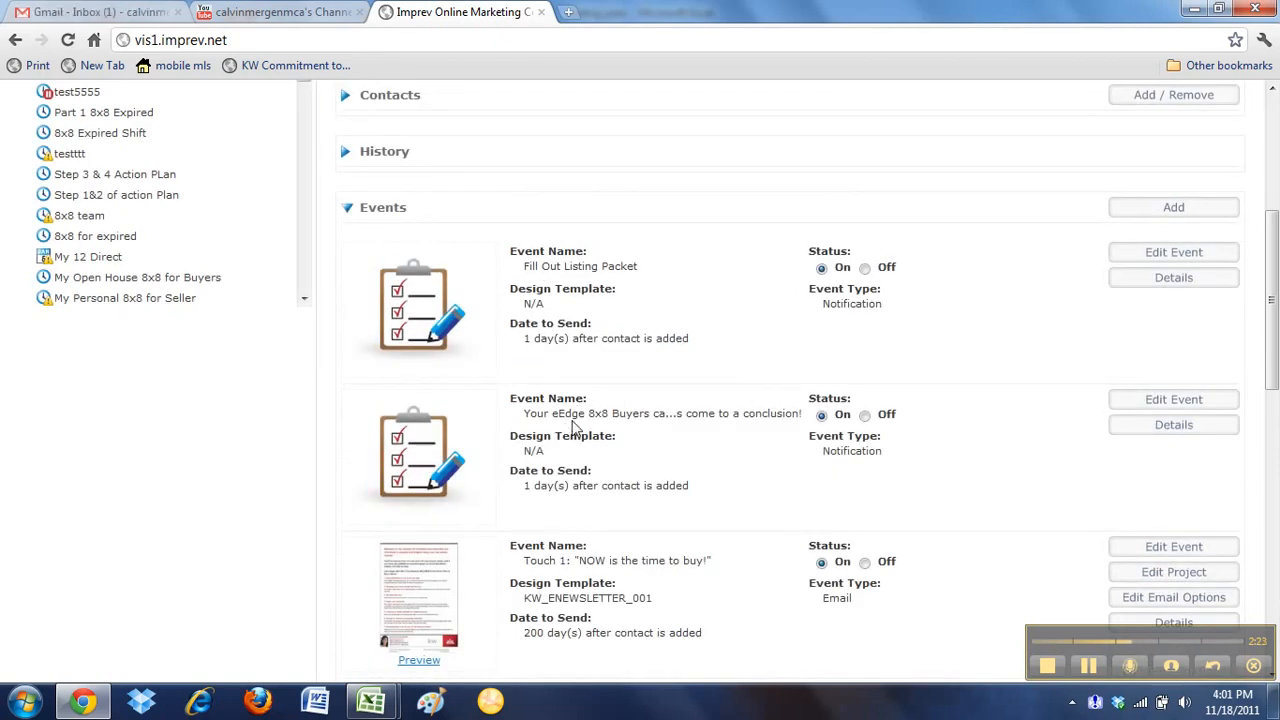
click(1173, 399)
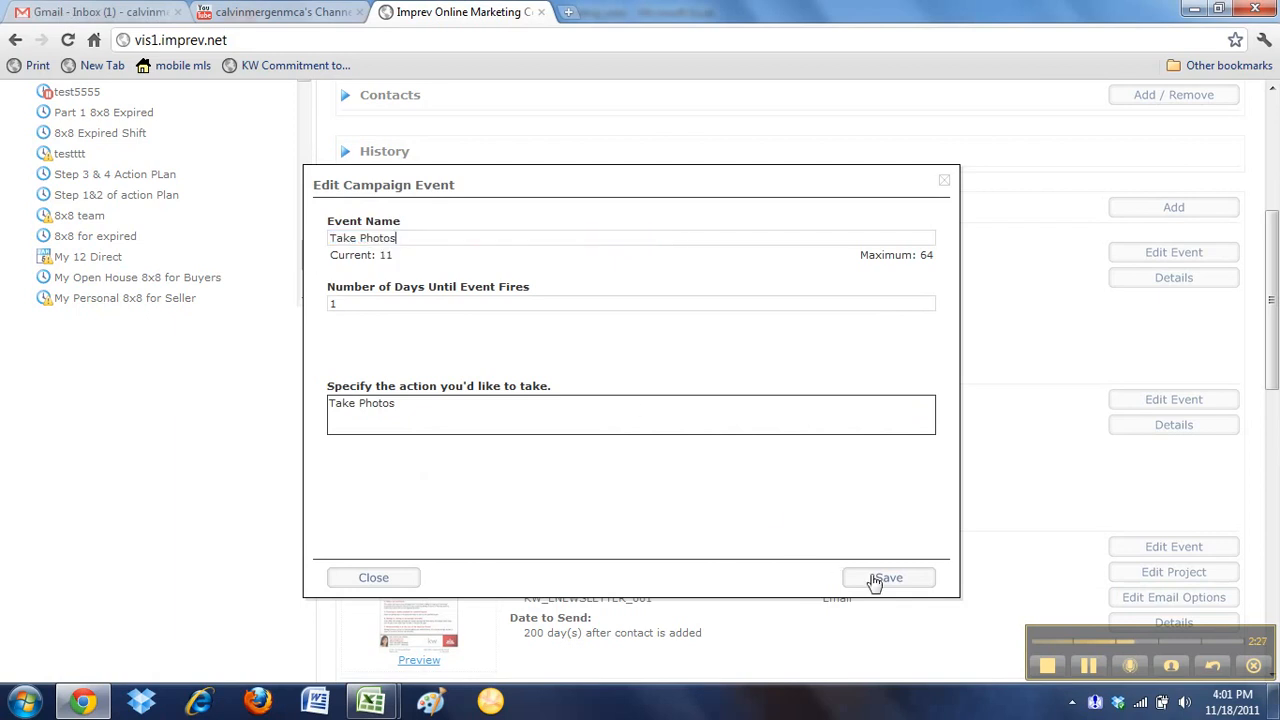
click(888, 577)
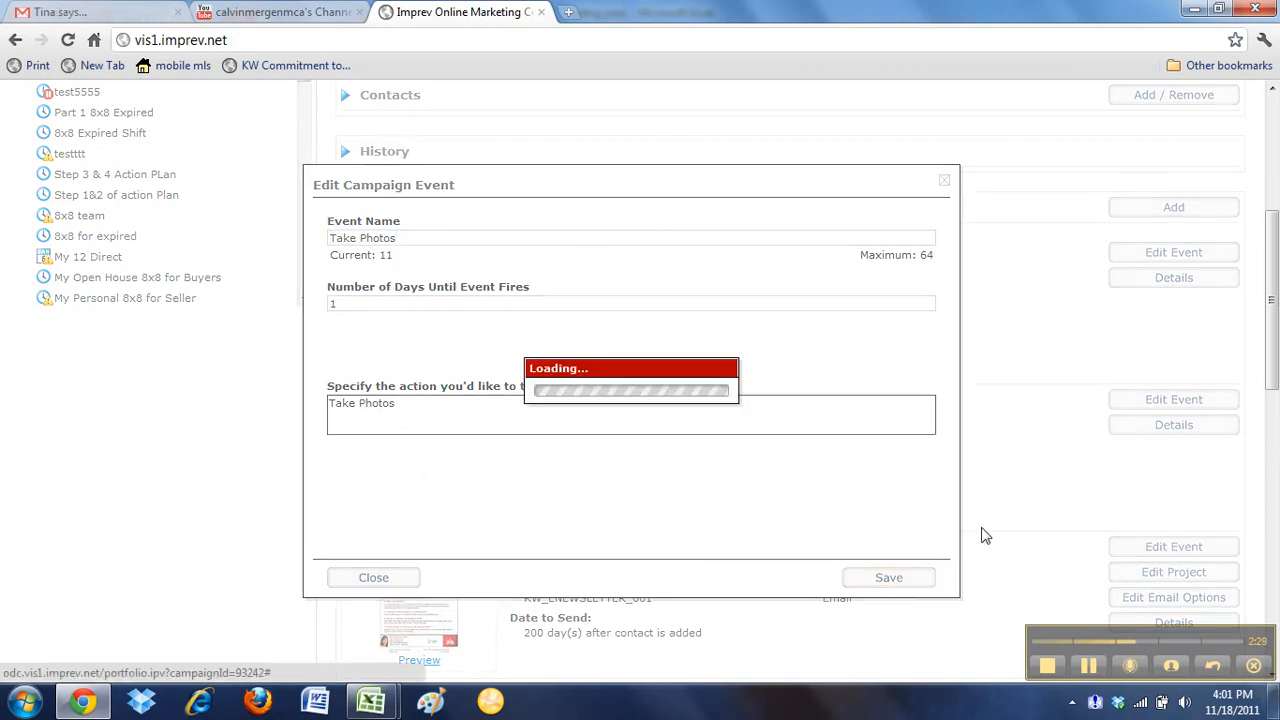
Step: Finish saving Take Photos, then add a new Notification-type campaign event
click(888, 577)
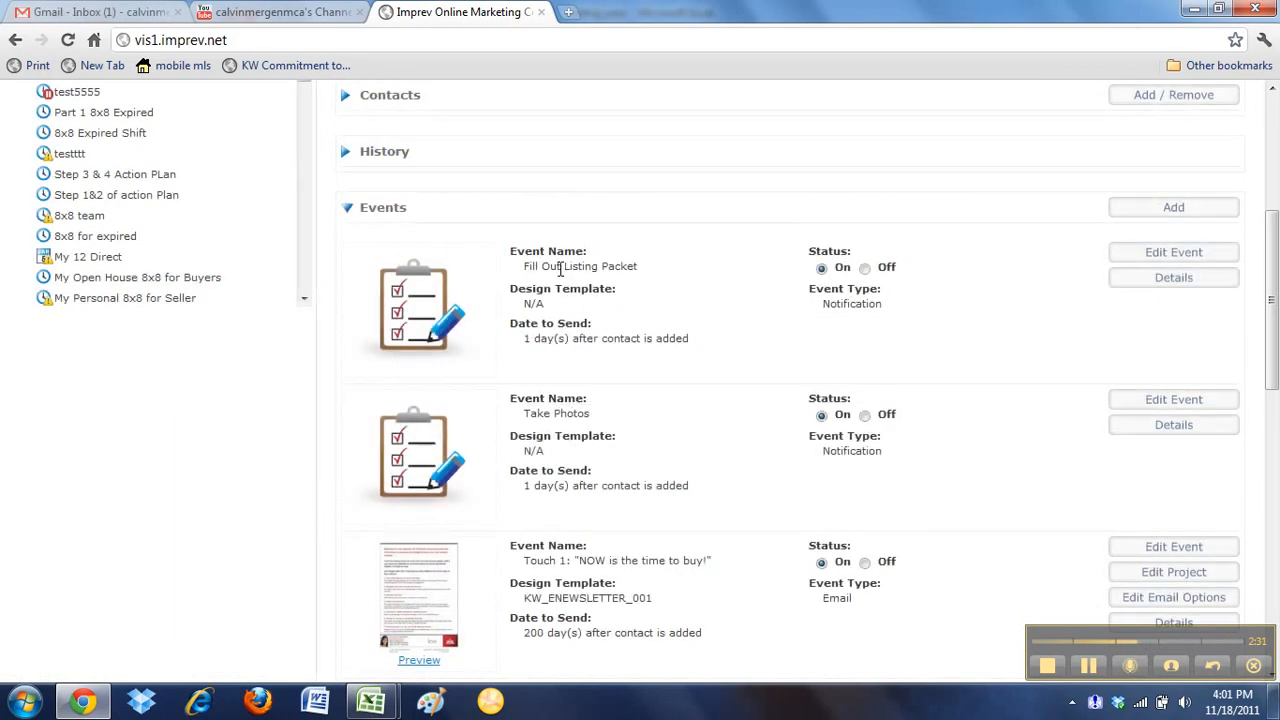
scroll(down, 3)
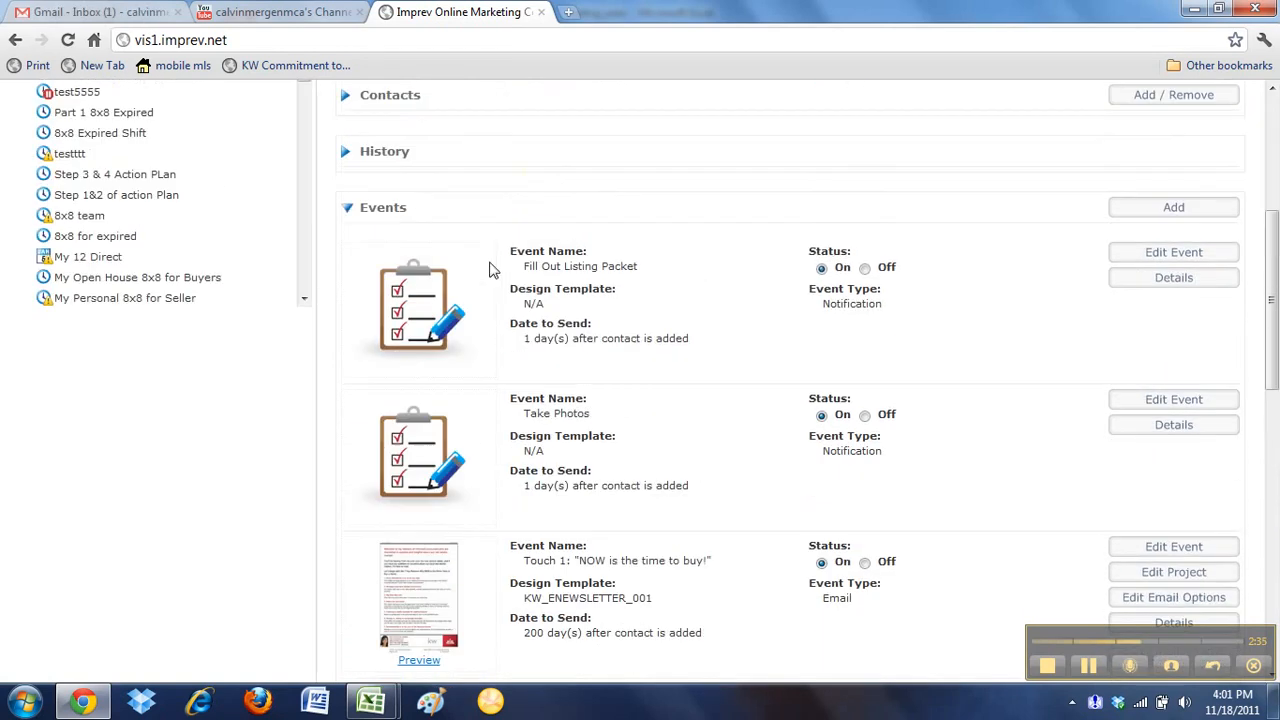
double_click(851, 451)
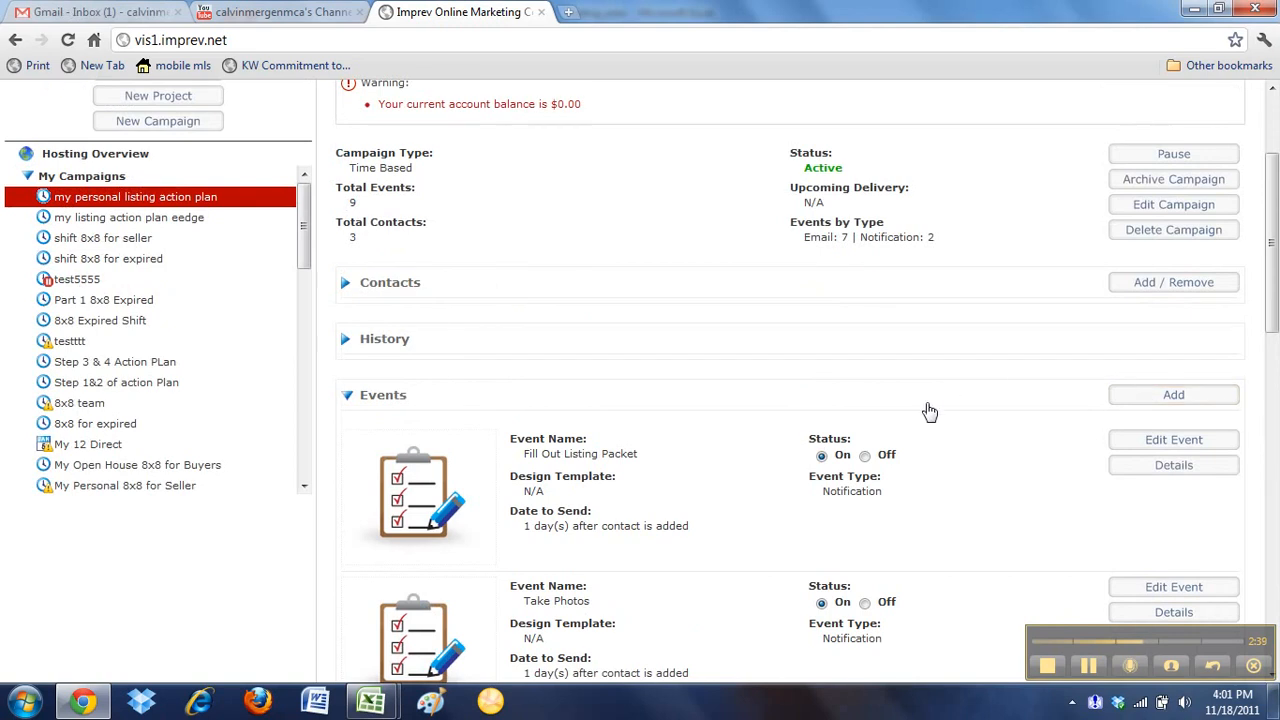
click(368, 699)
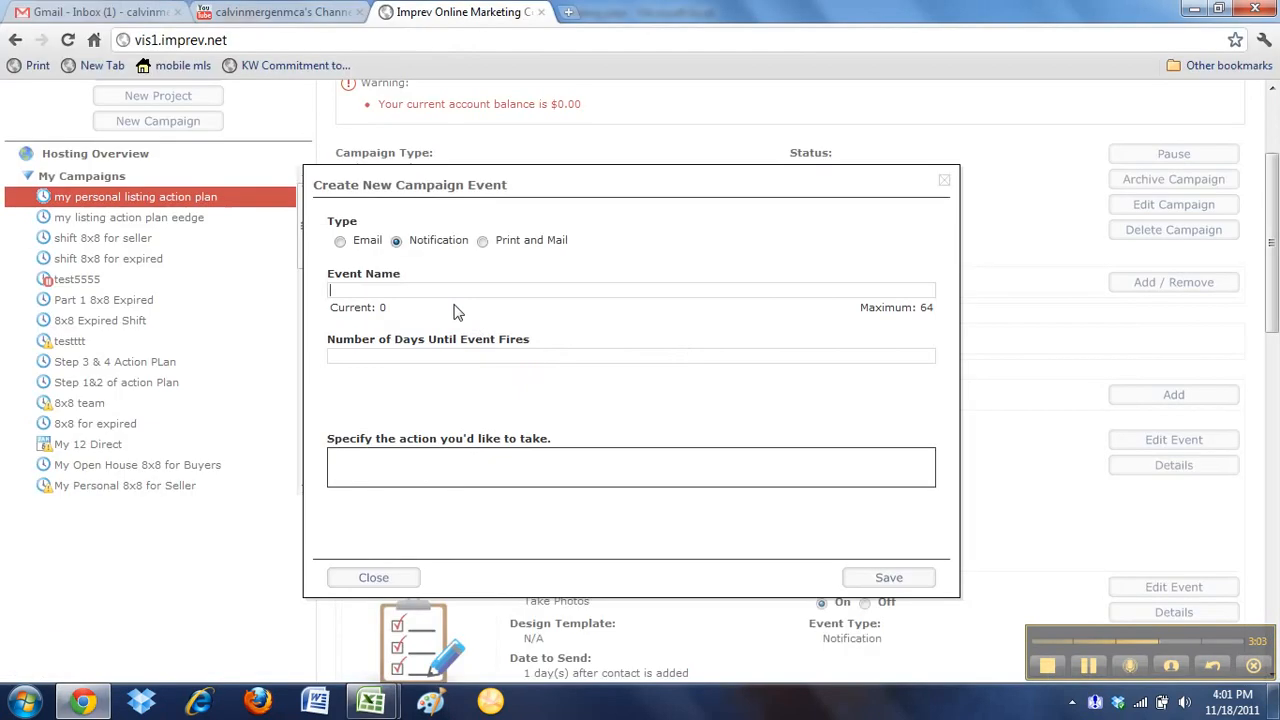
Step: Save the Turn In Packet to Office day-1 notification event and switch it on
text(Turn In Packet to Office)
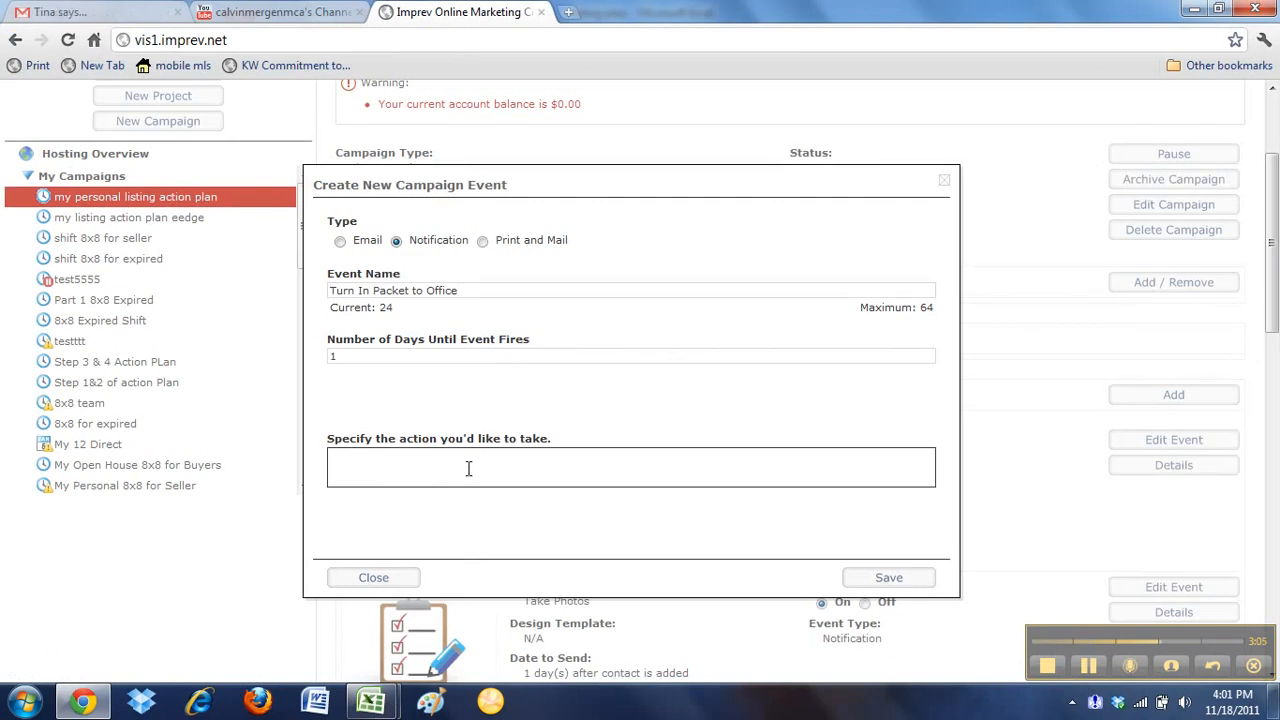
text(Turn In Packet to Office)
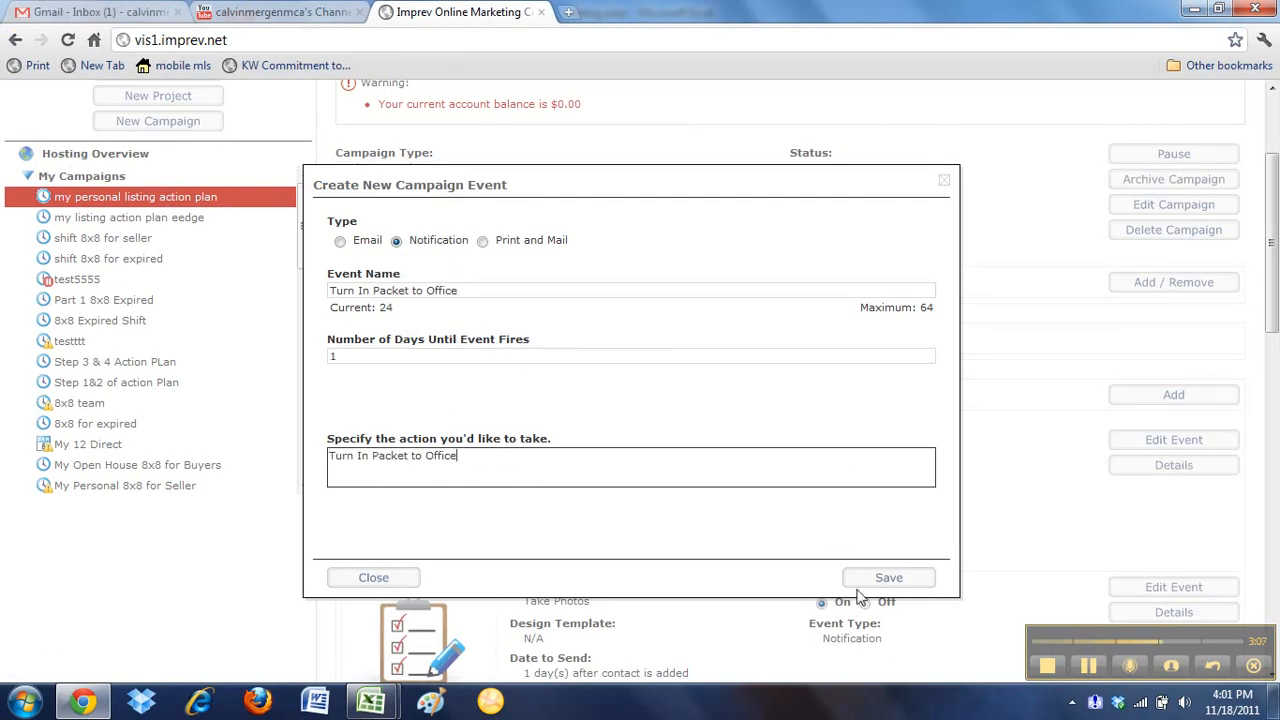
click(888, 577)
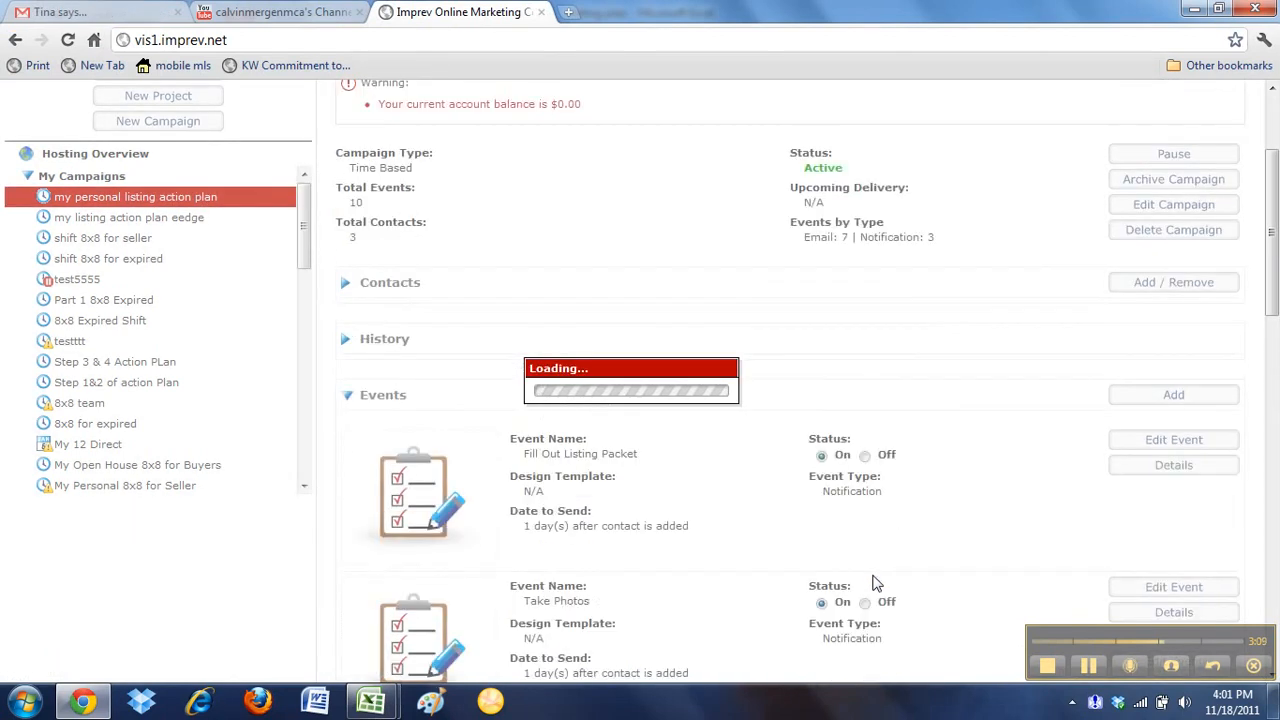
scroll(down, 3)
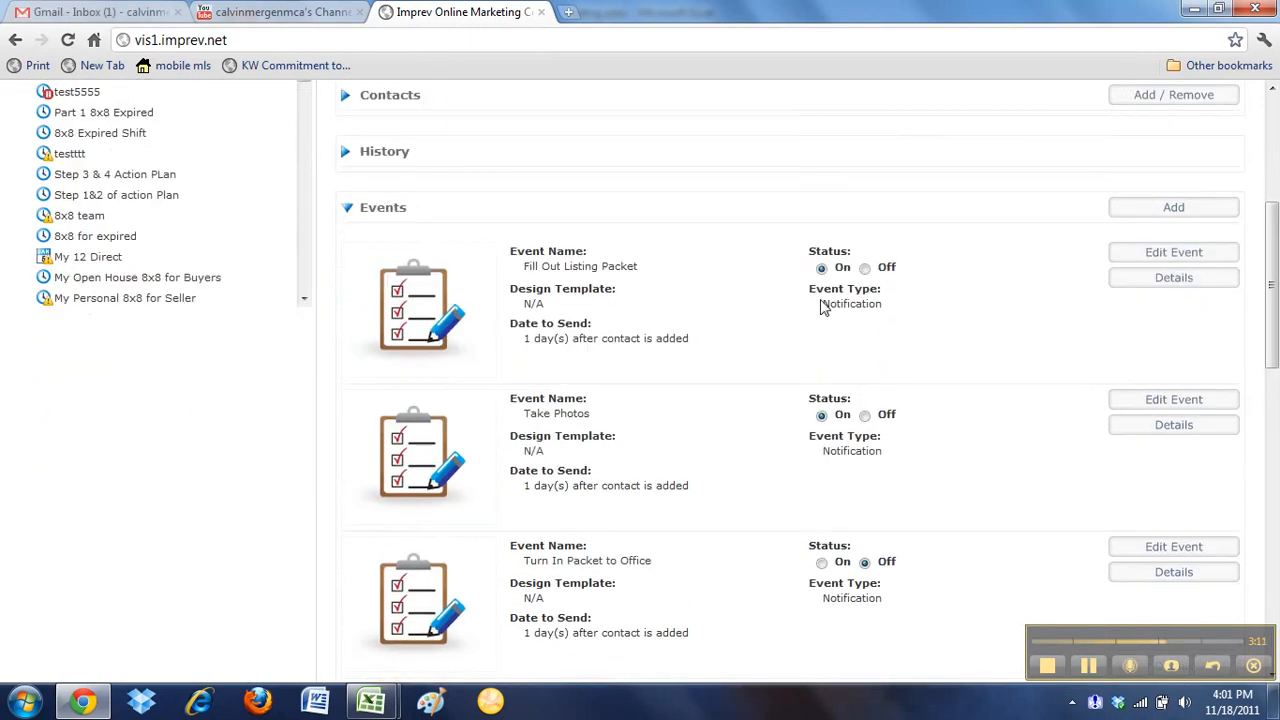
click(821, 562)
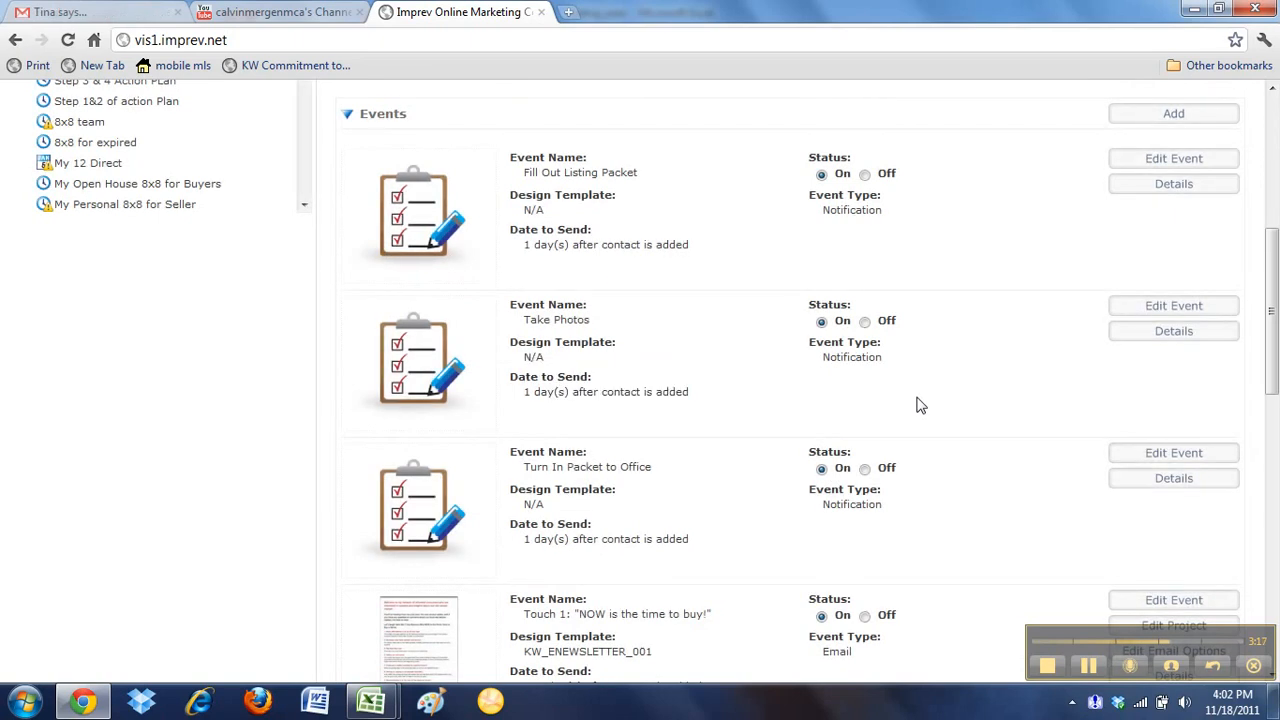
Step: Copy the next step from the plan and save a Turn In Photos to Office notification
click(372, 700)
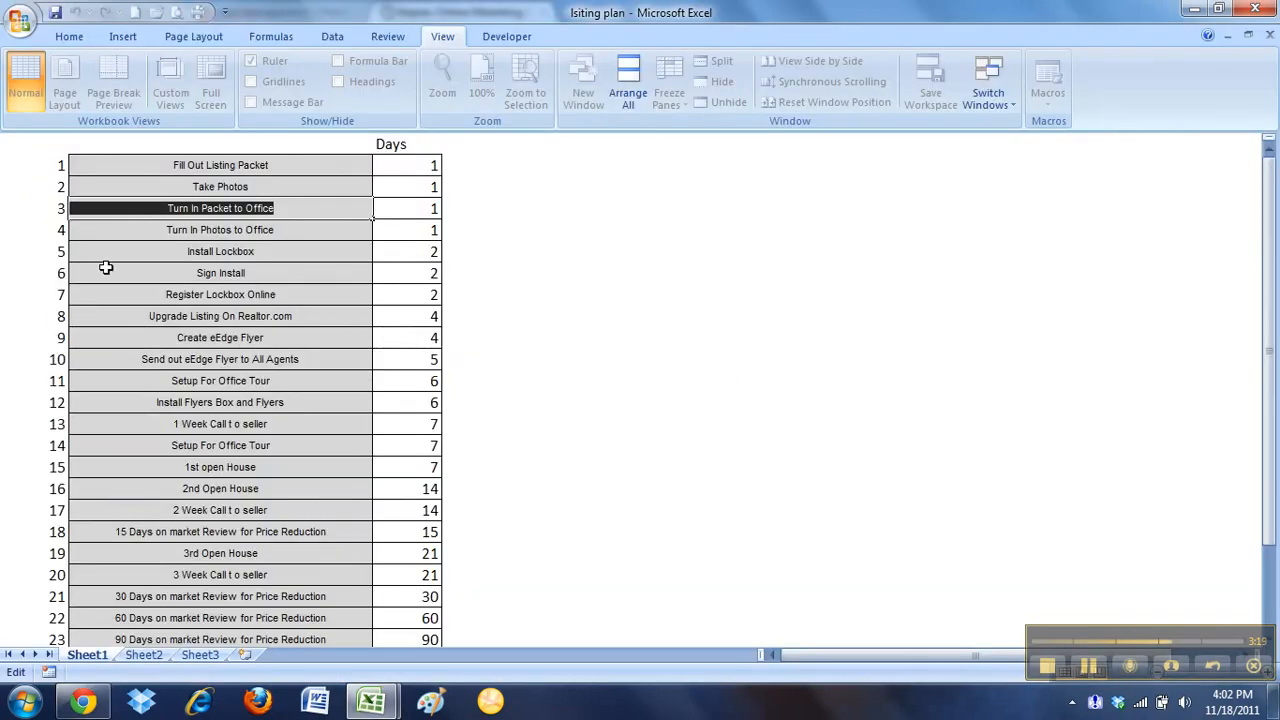
click(240, 229)
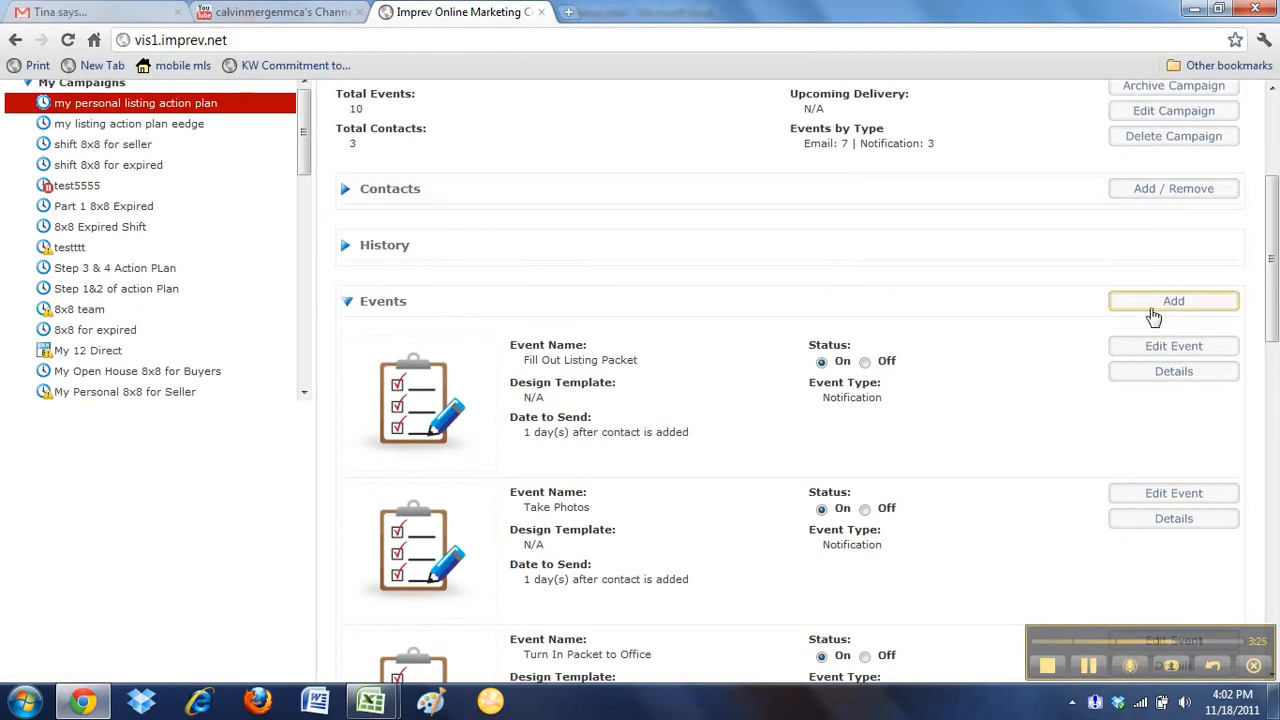
click(1172, 300)
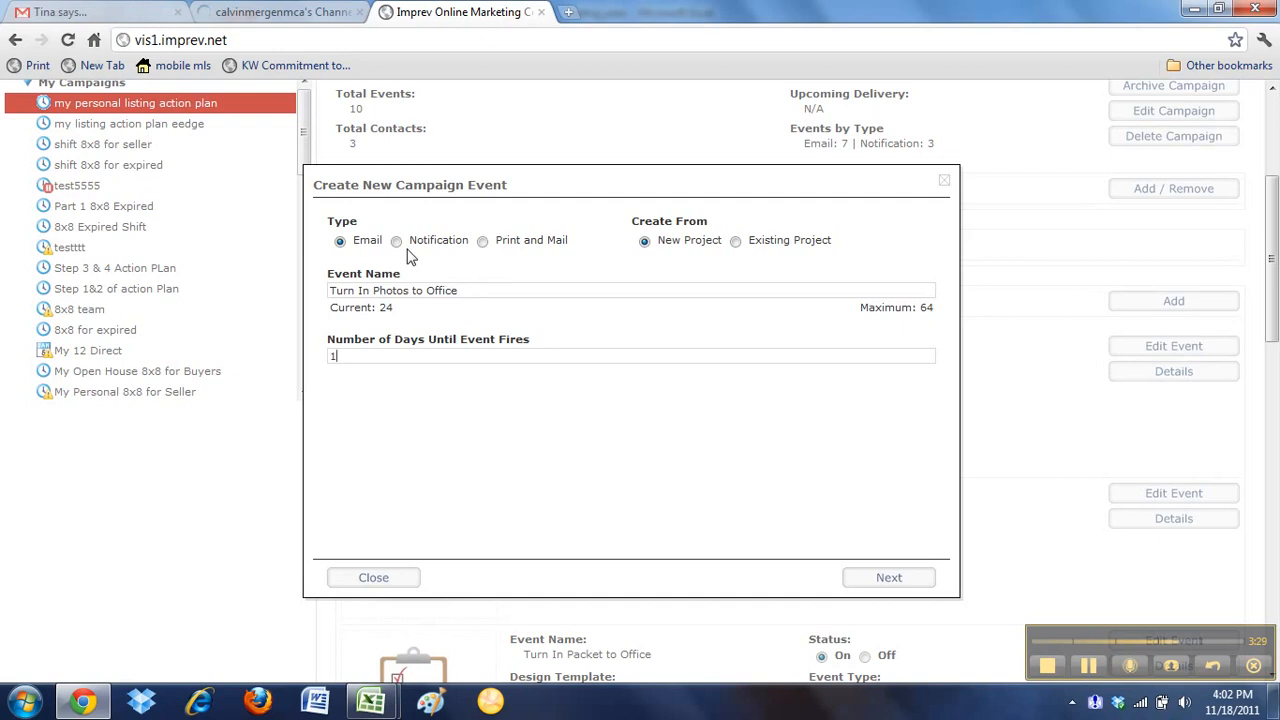
click(397, 240)
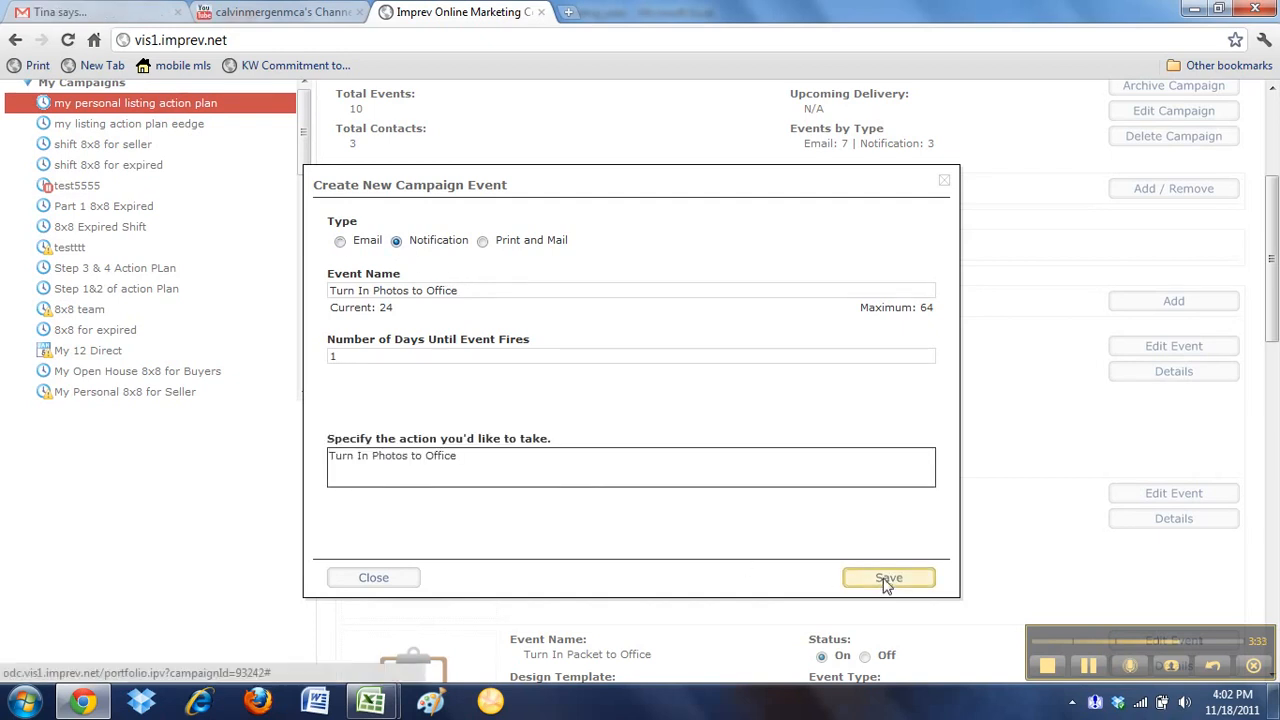
click(889, 578)
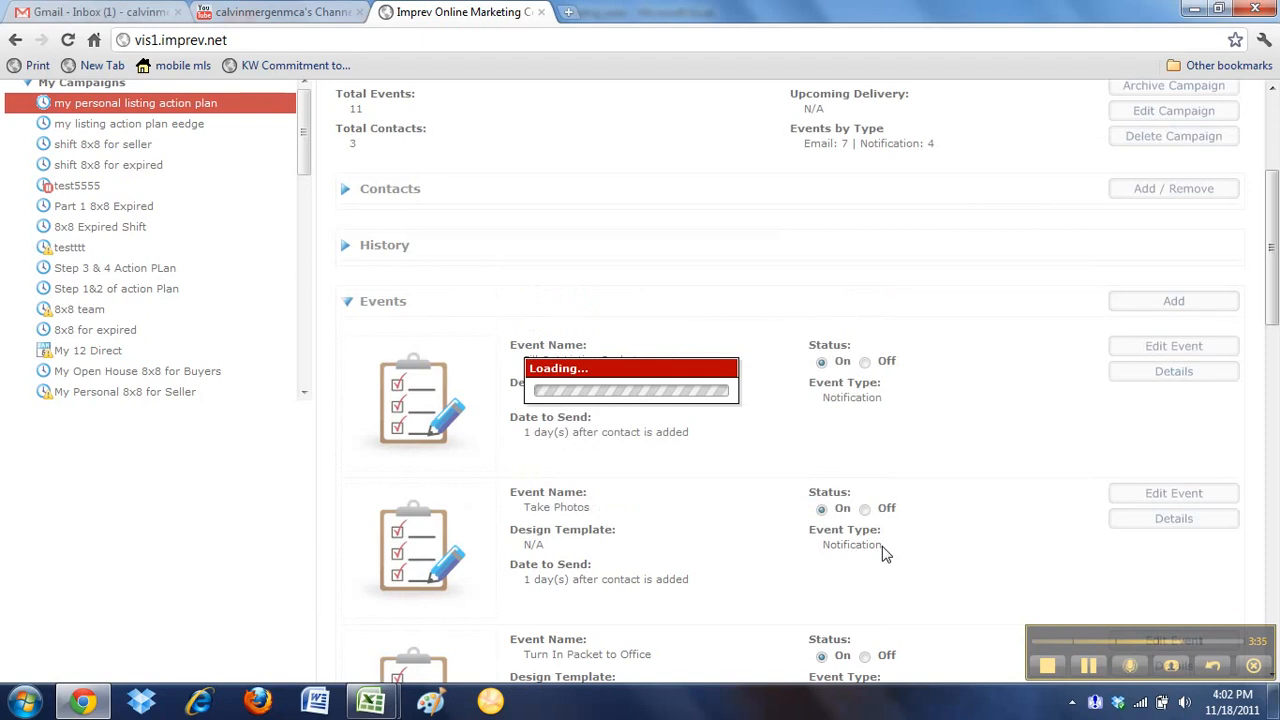
scroll(down, 3)
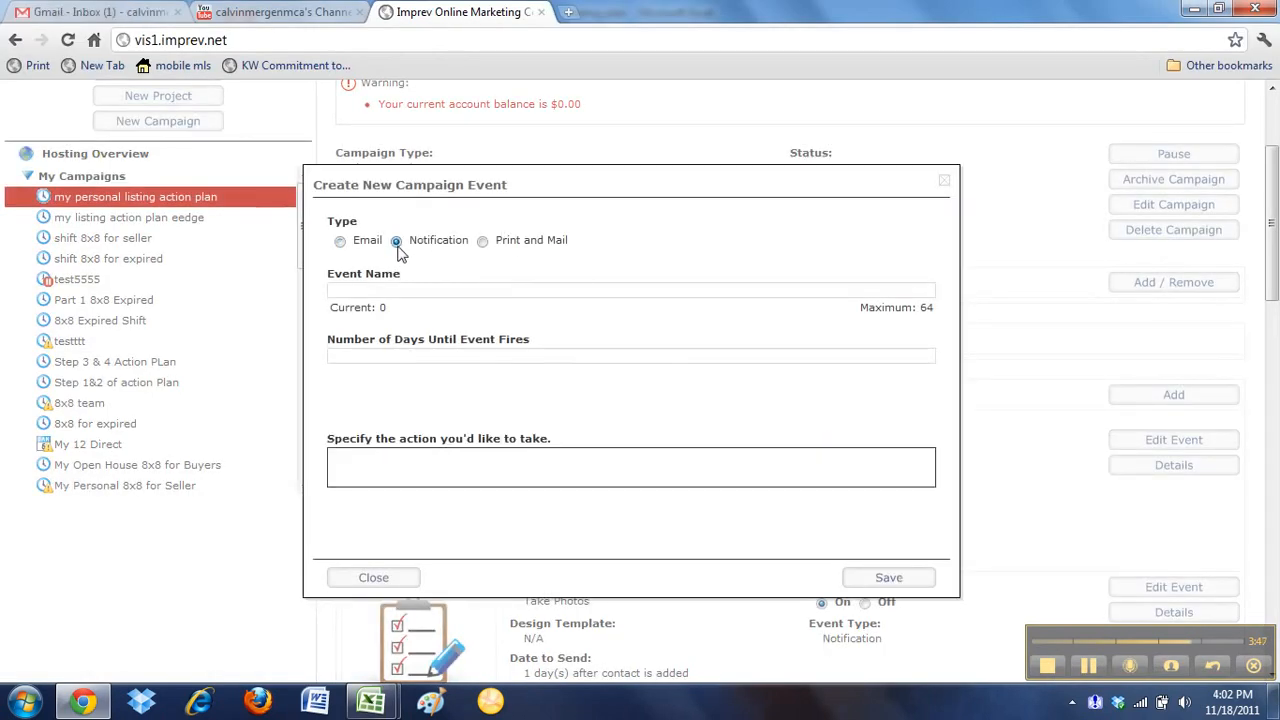
Step: Save Install Lockbox as a day-2 notification event
text(Install Lockbox)
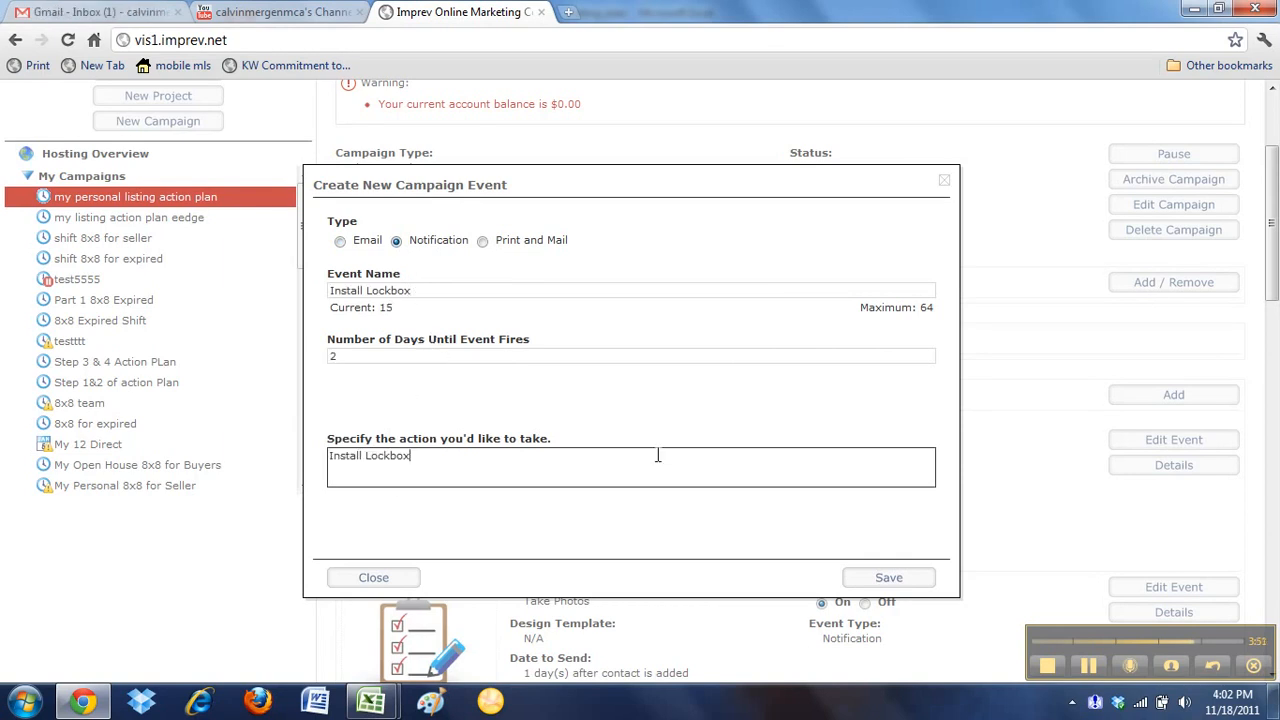
click(888, 577)
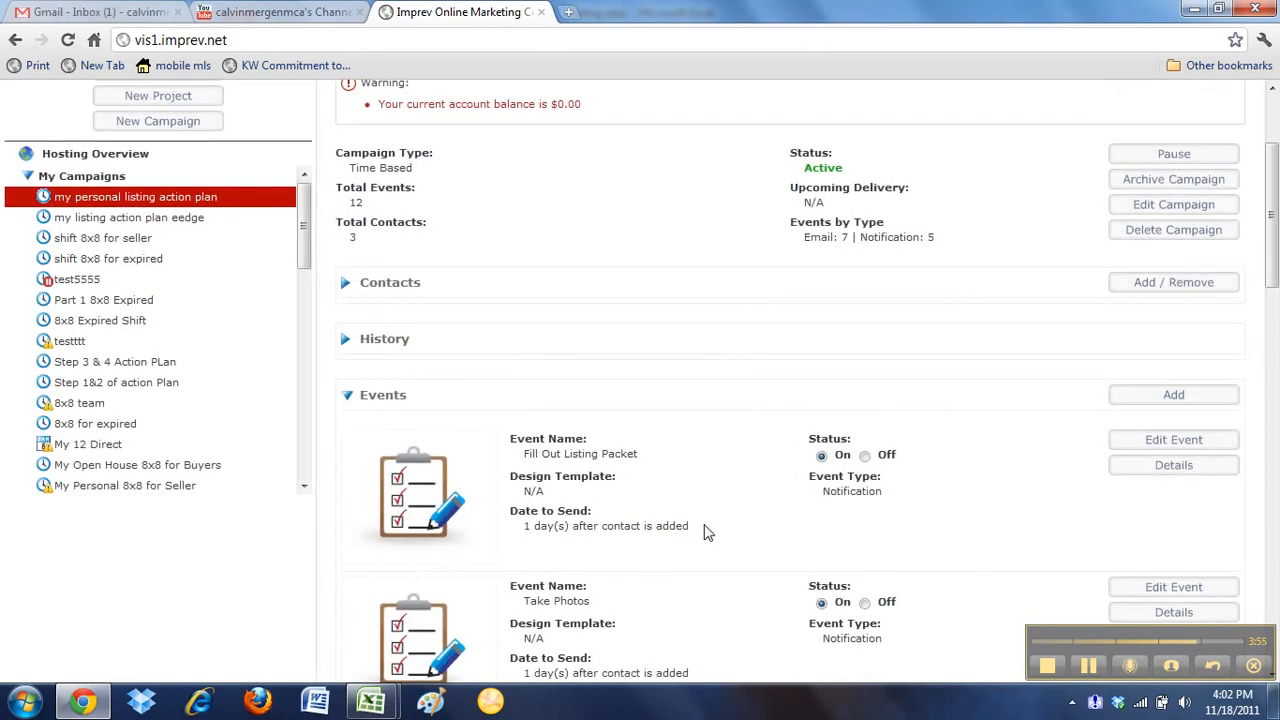
scroll(down, 3)
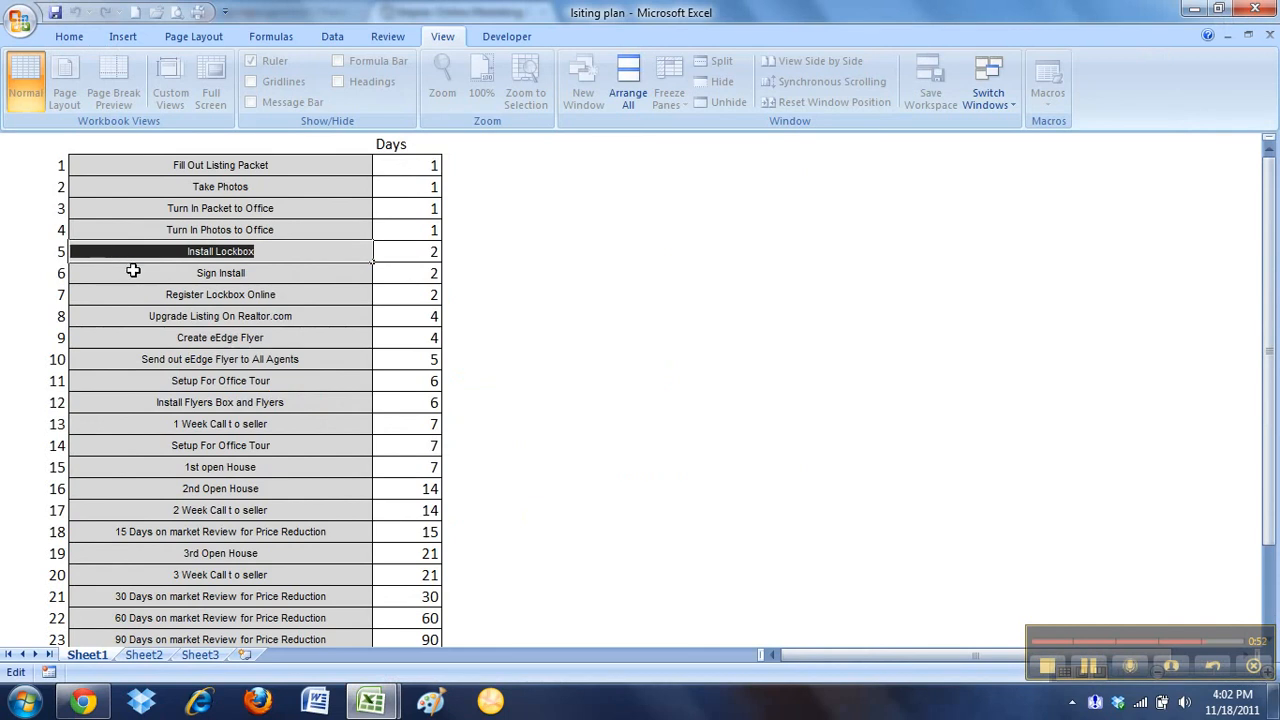
Step: Pick Sign Install from the plan and save it as a notification event
click(220, 273)
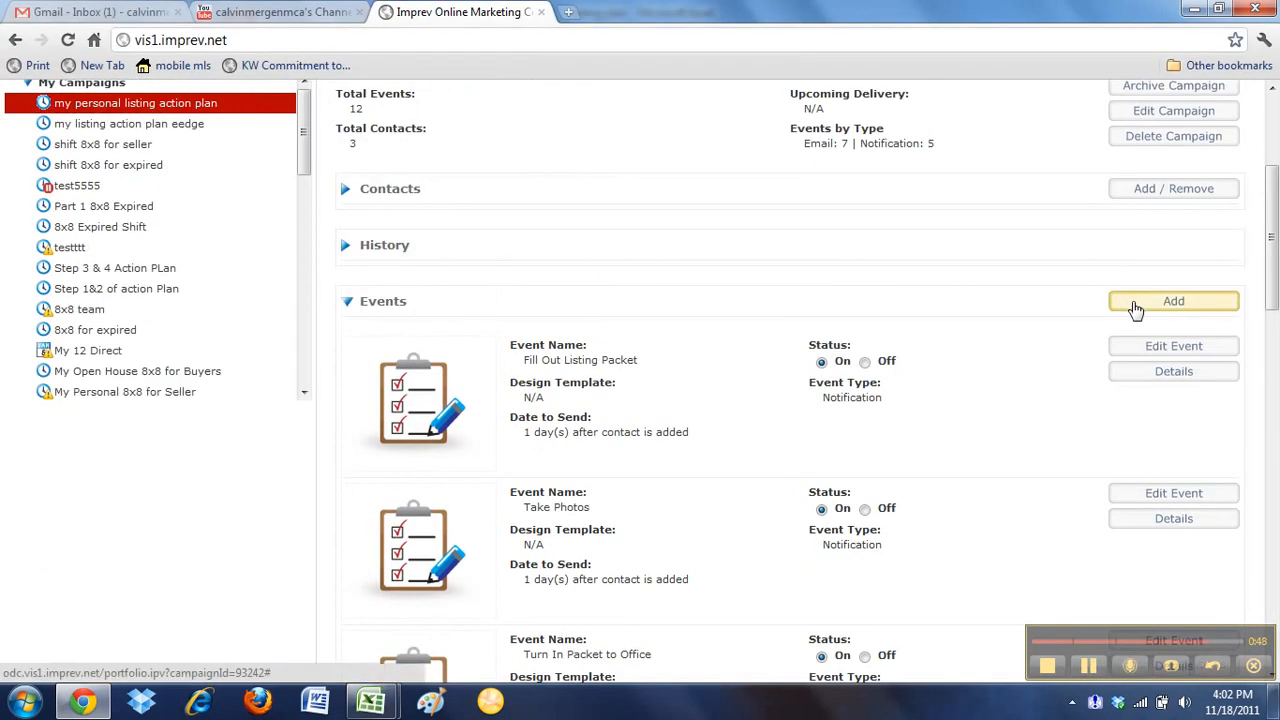
click(1172, 300)
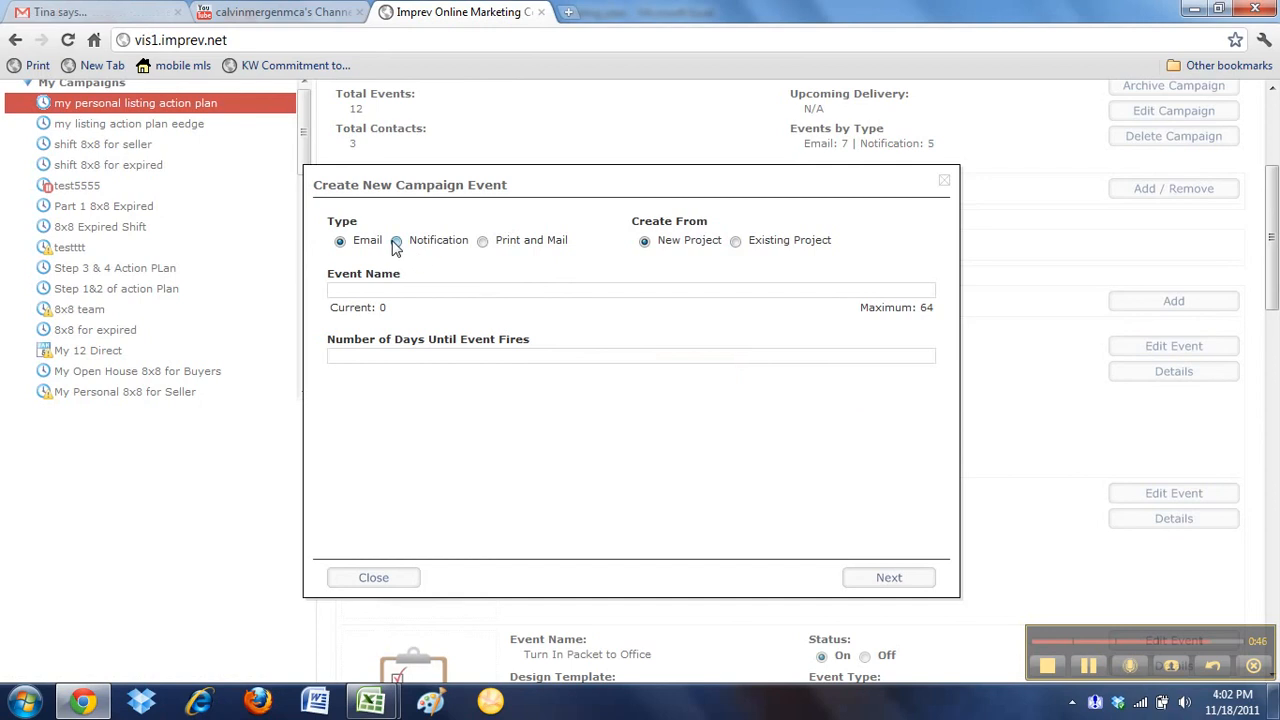
click(396, 240)
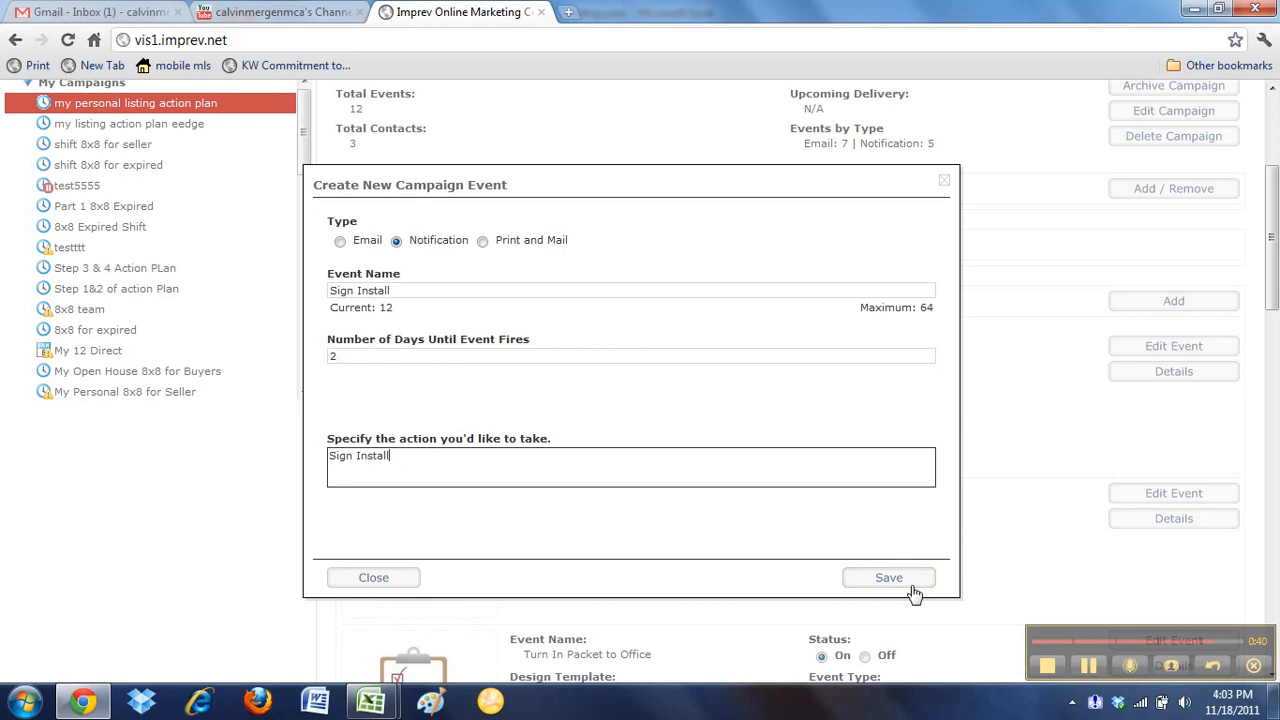
click(888, 577)
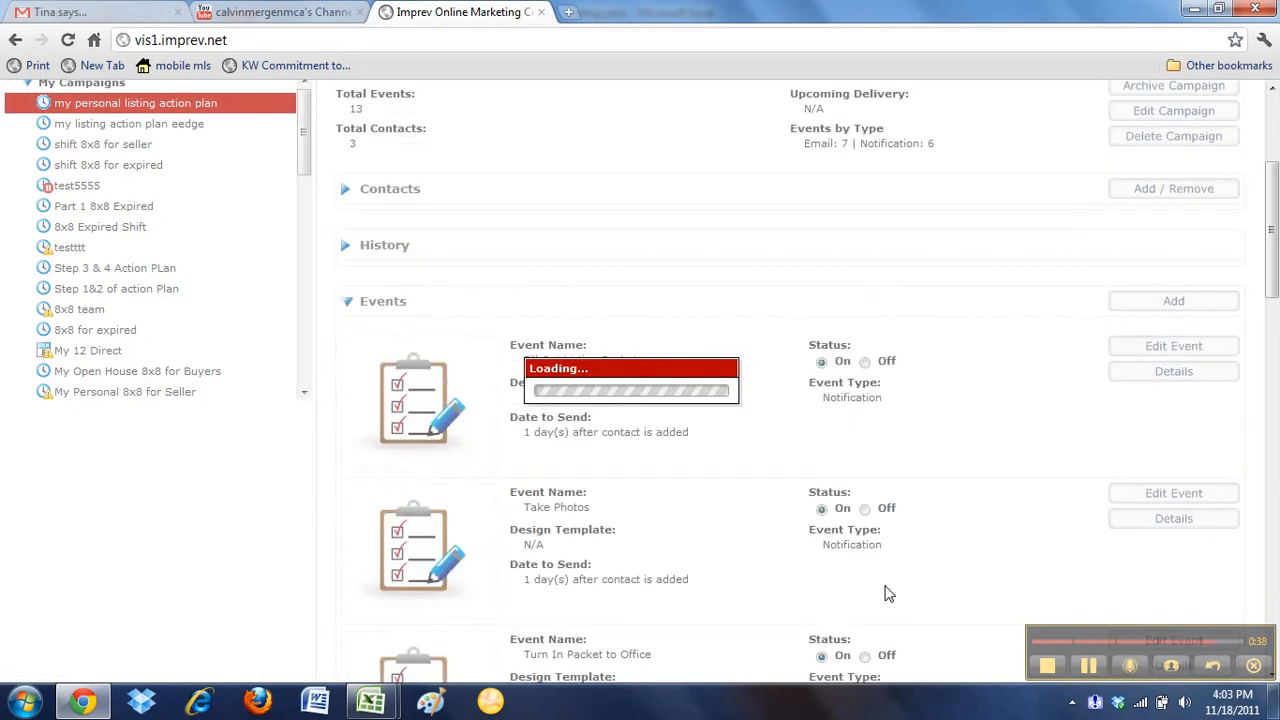
scroll(down, 3)
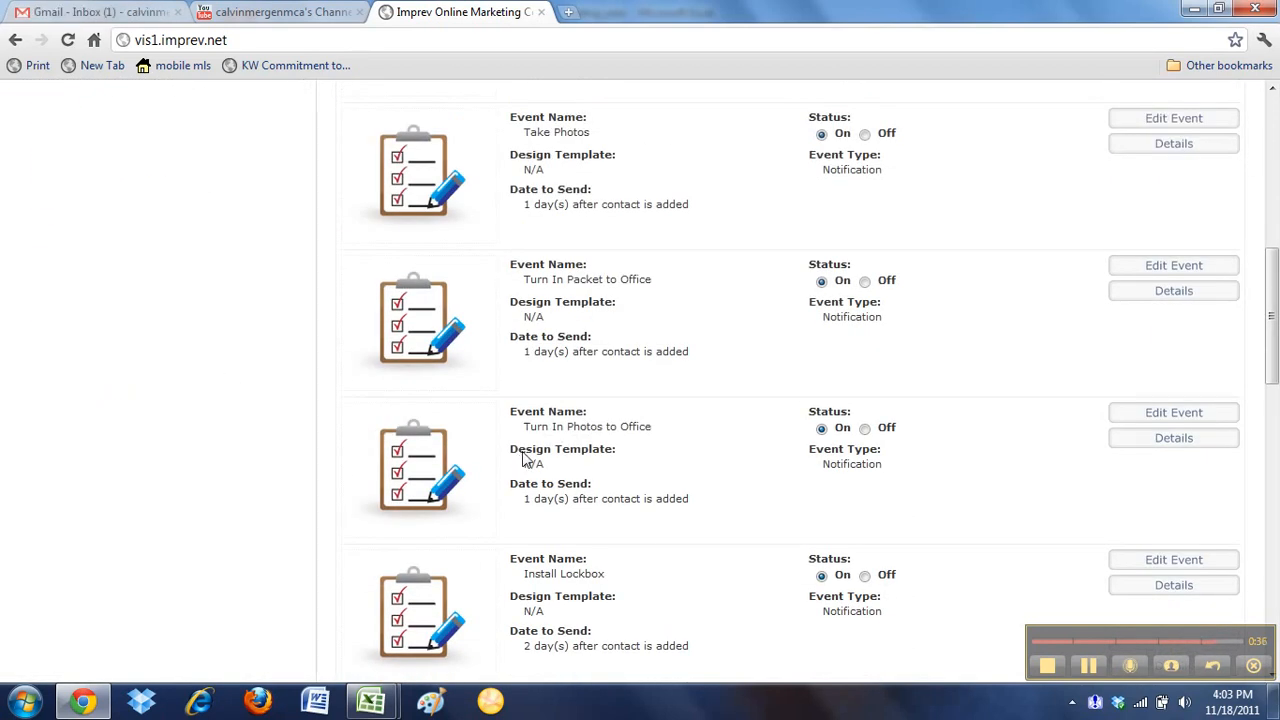
scroll(down, 3)
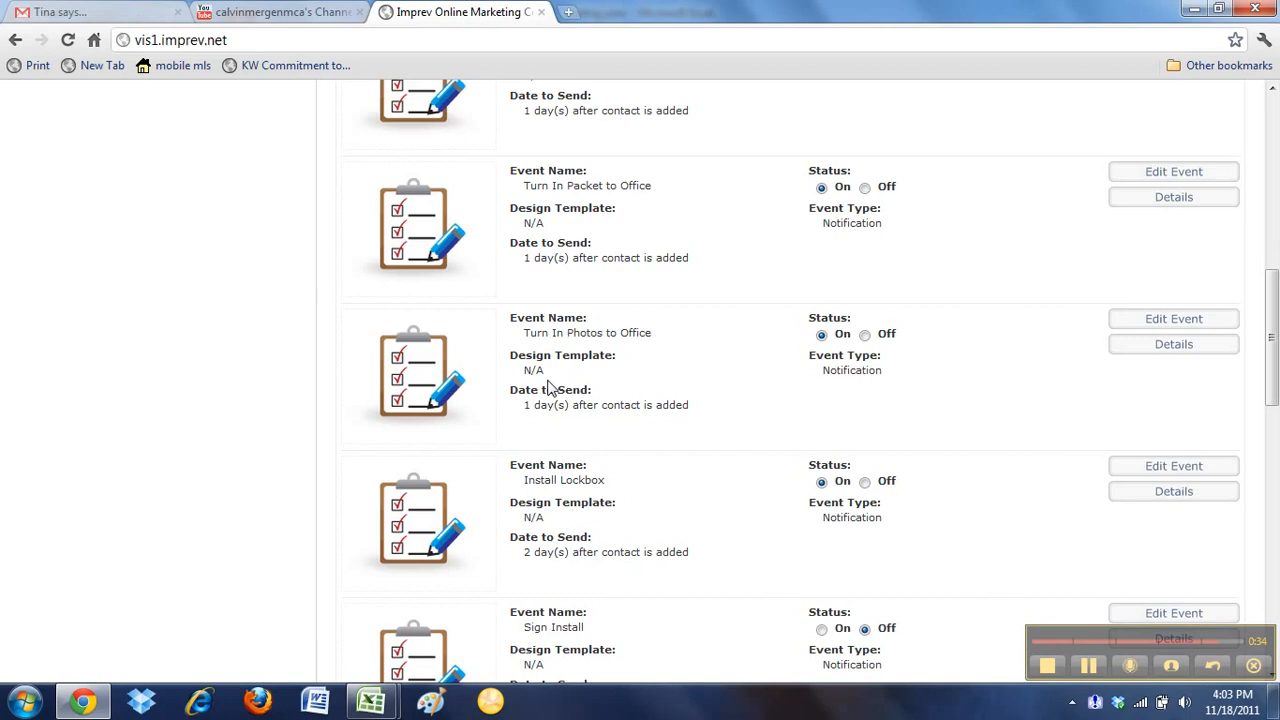
scroll(down, 3)
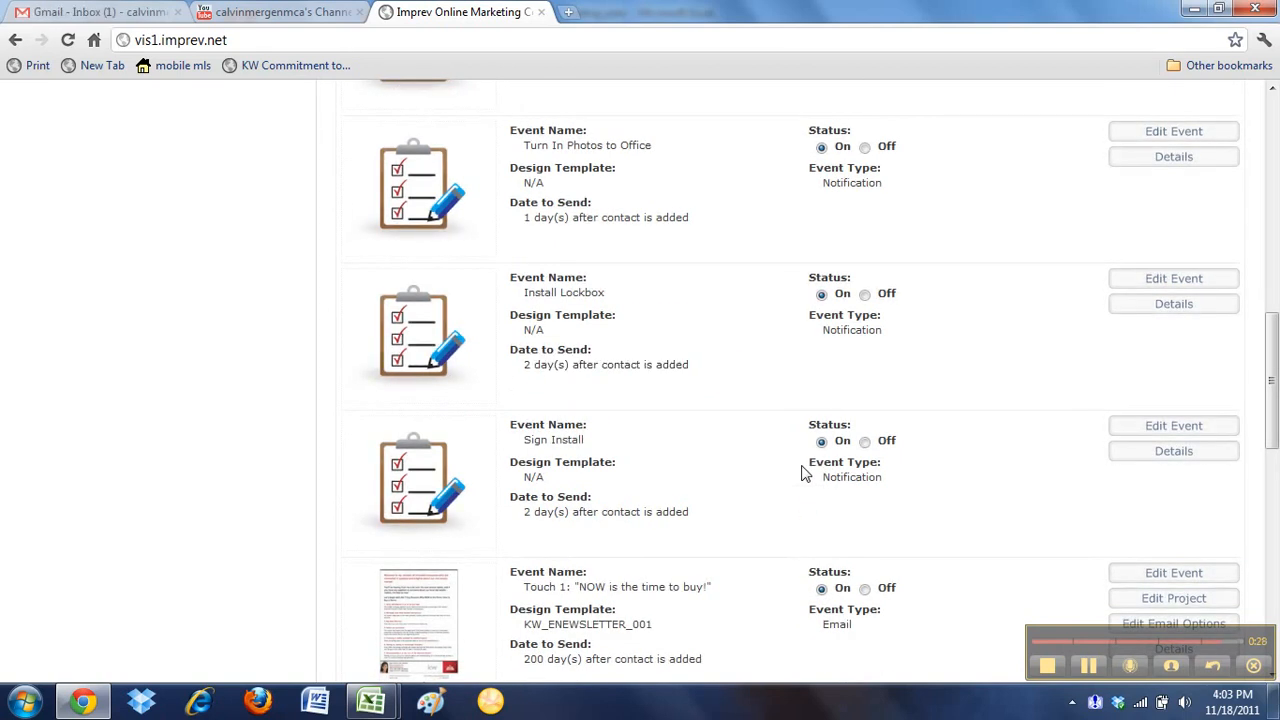
mouse_move(687, 511)
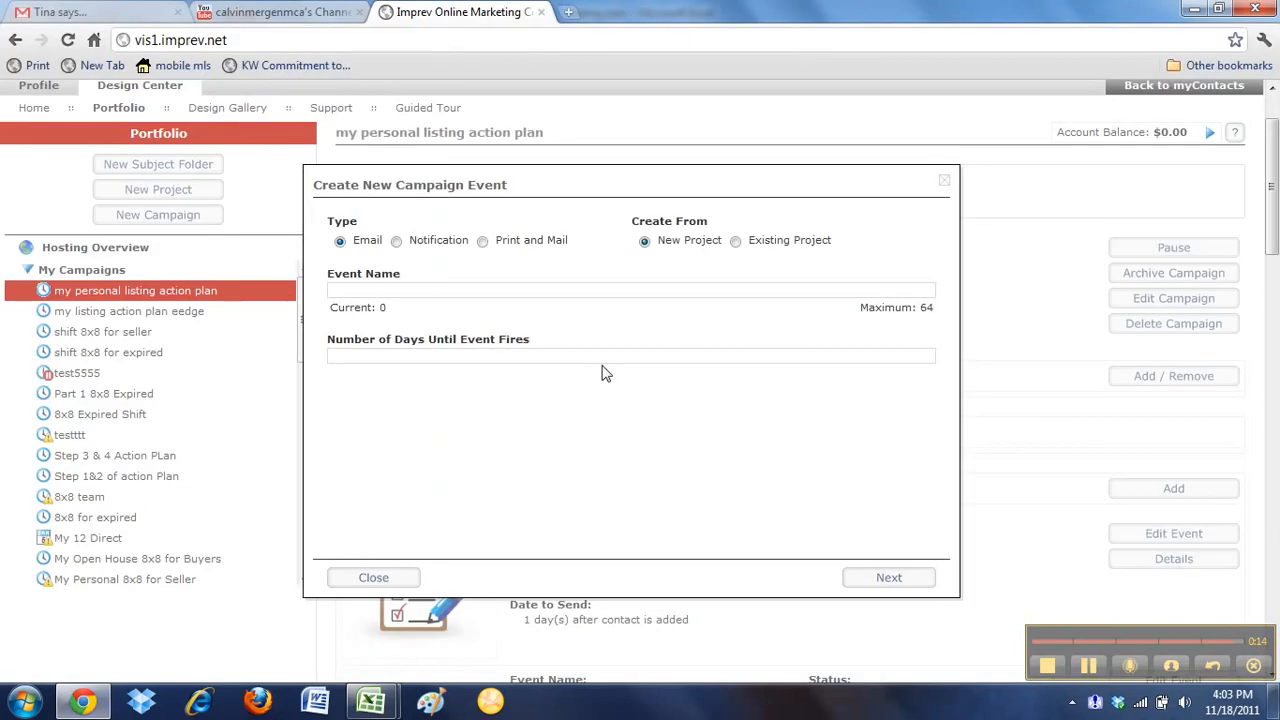
Step: Set Register Lockbox Online to fire at 2 days, then select the 1 Week Call to seller name
text(2)
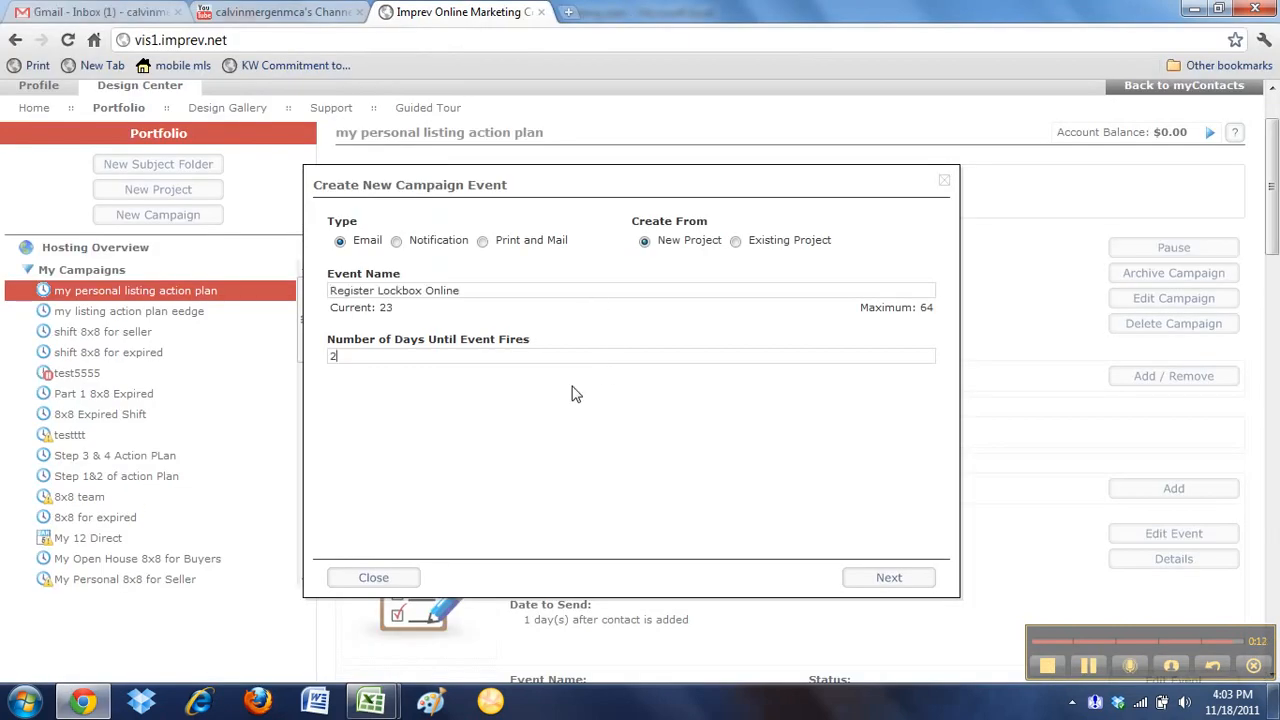
click(396, 240)
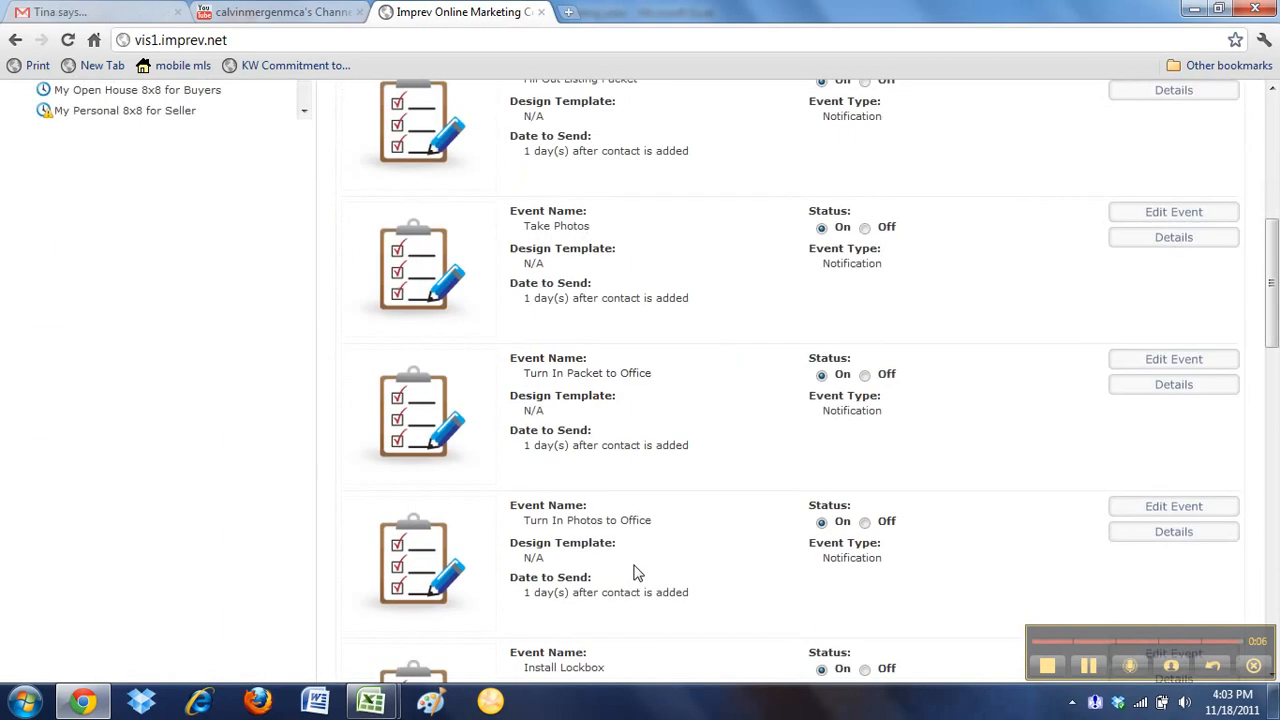
scroll(down, 3)
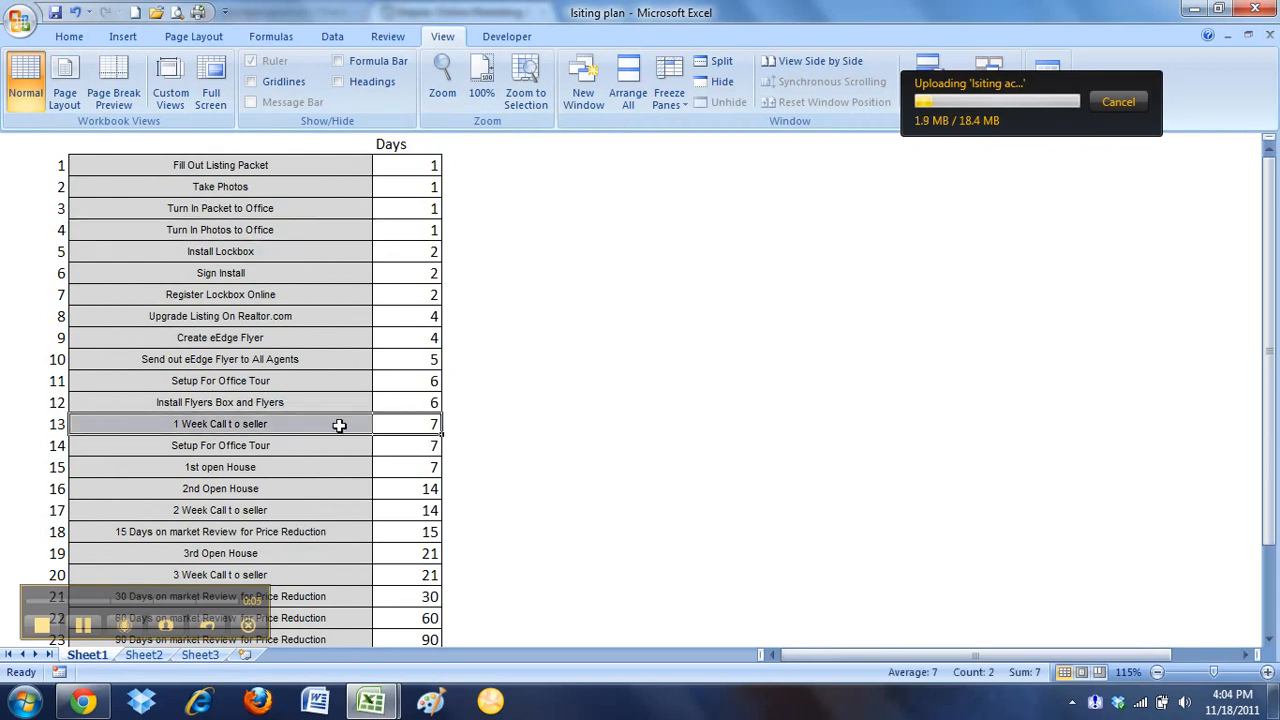
scroll(down, 3)
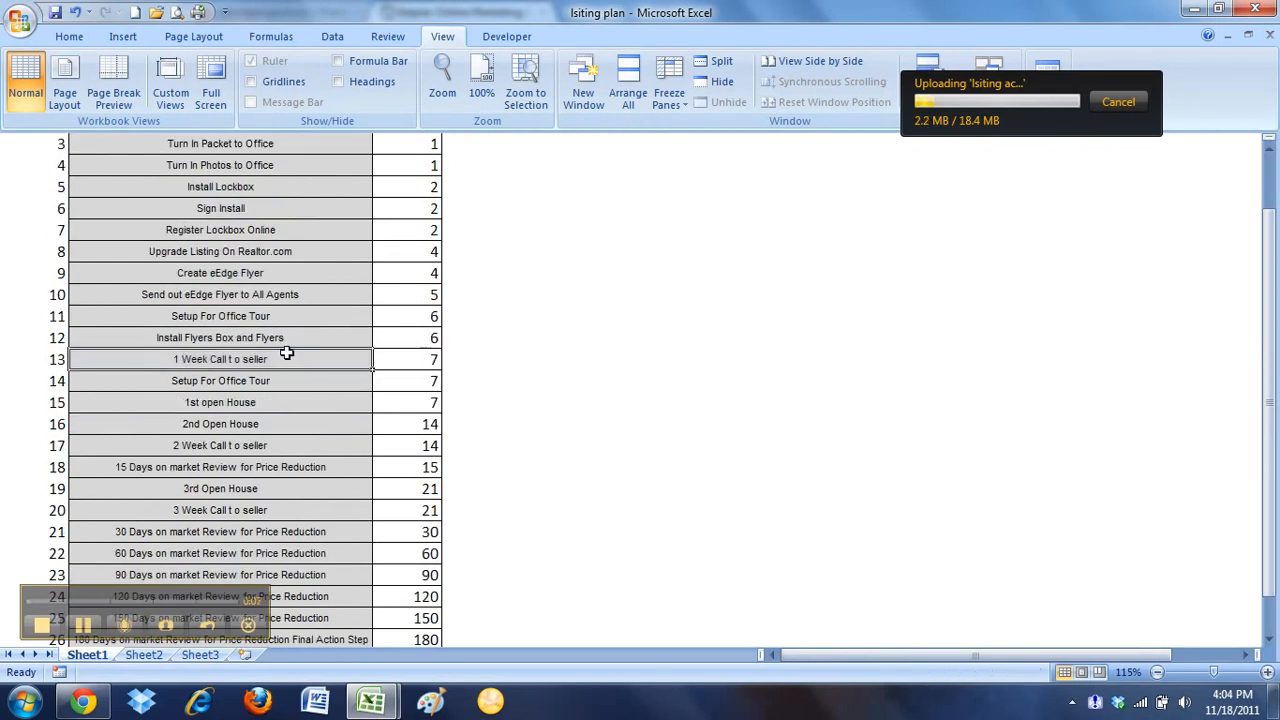
double_click(240, 359)
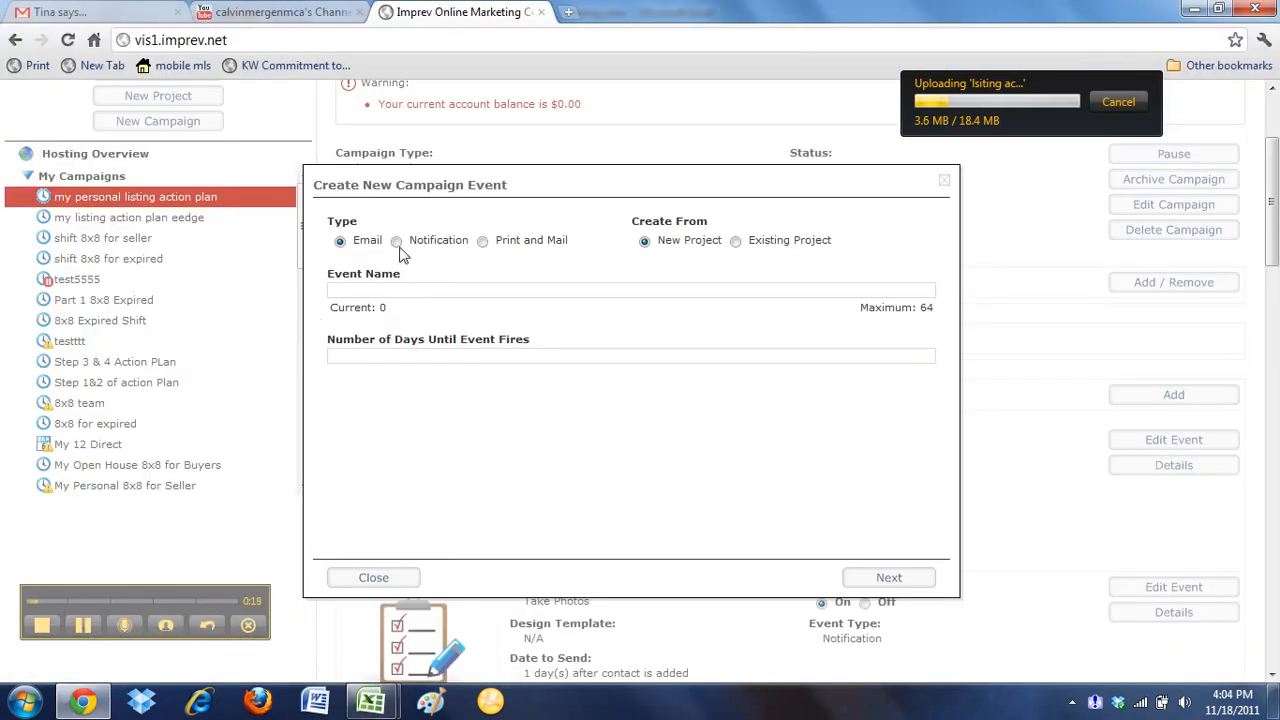
Step: Save 1 Week Call to seller as a 7-day notification event
click(396, 240)
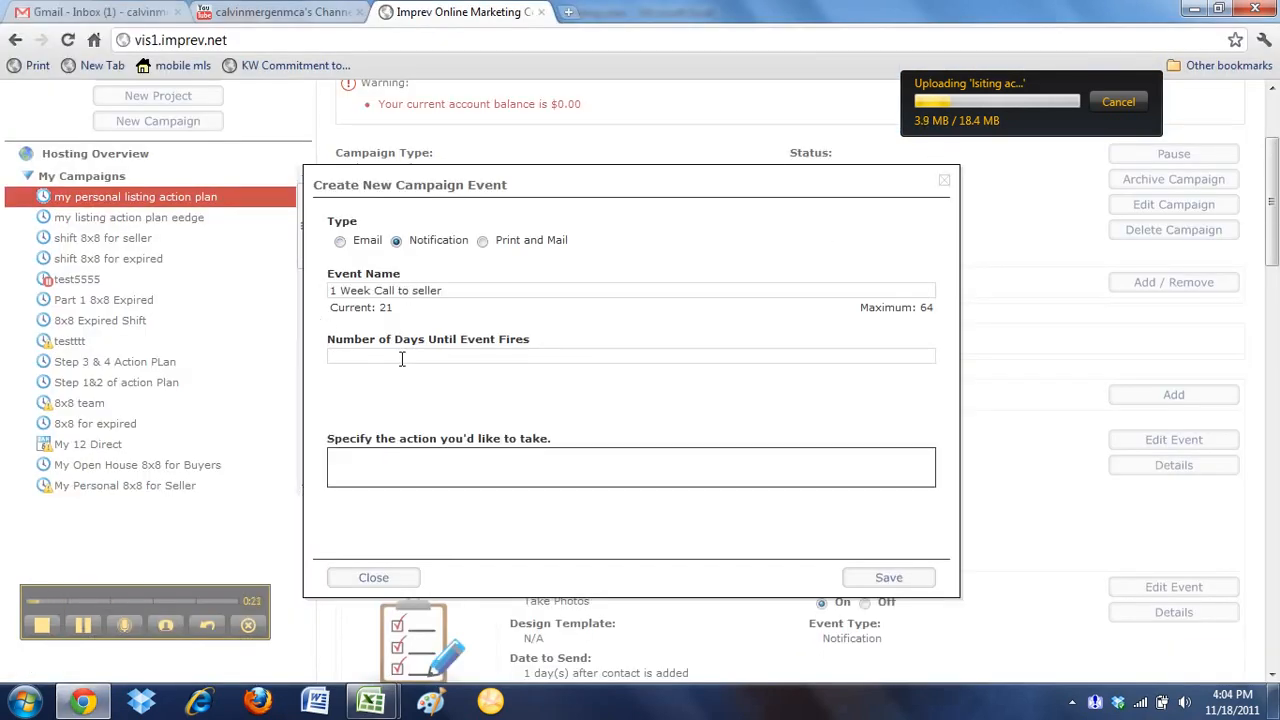
text(7)
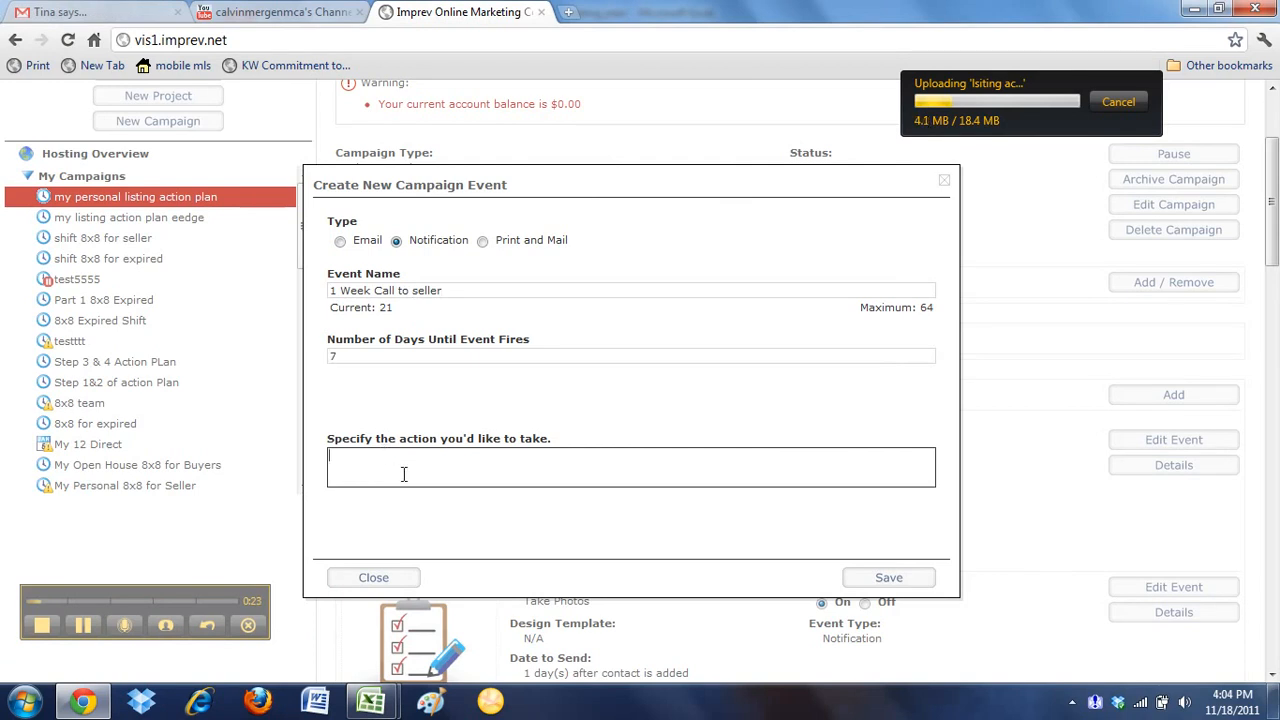
click(888, 577)
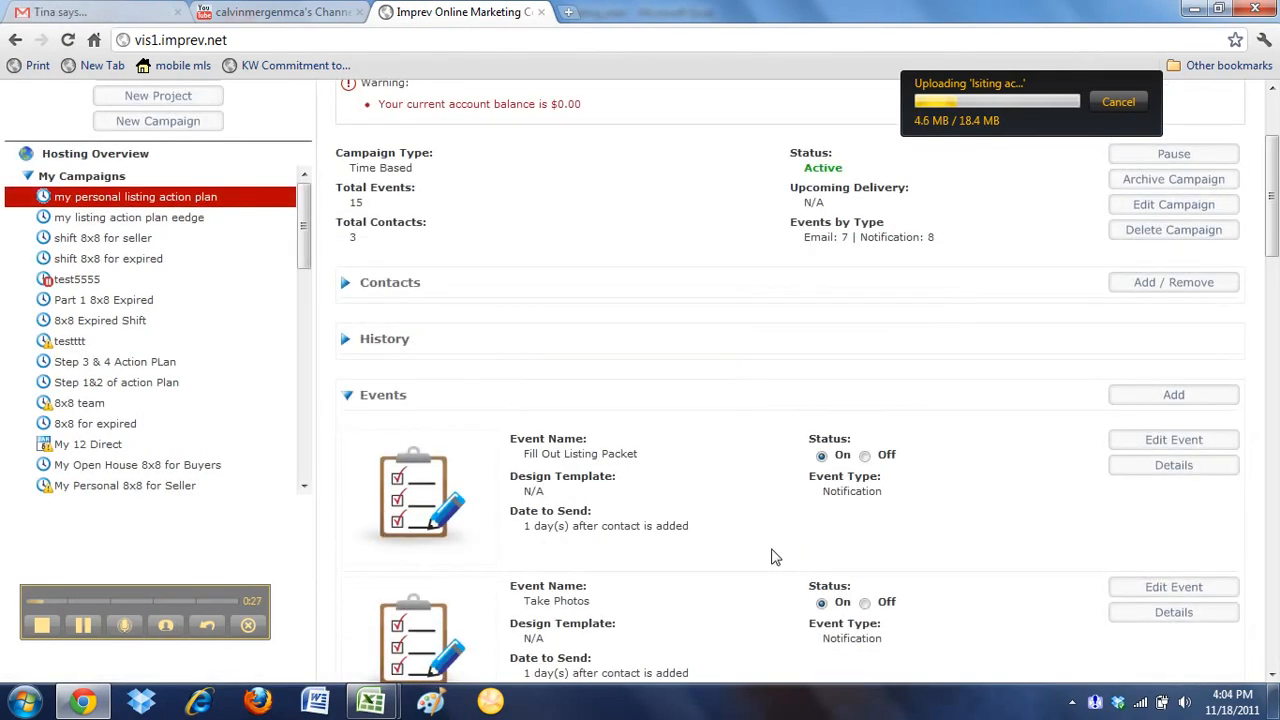
scroll(down, 3)
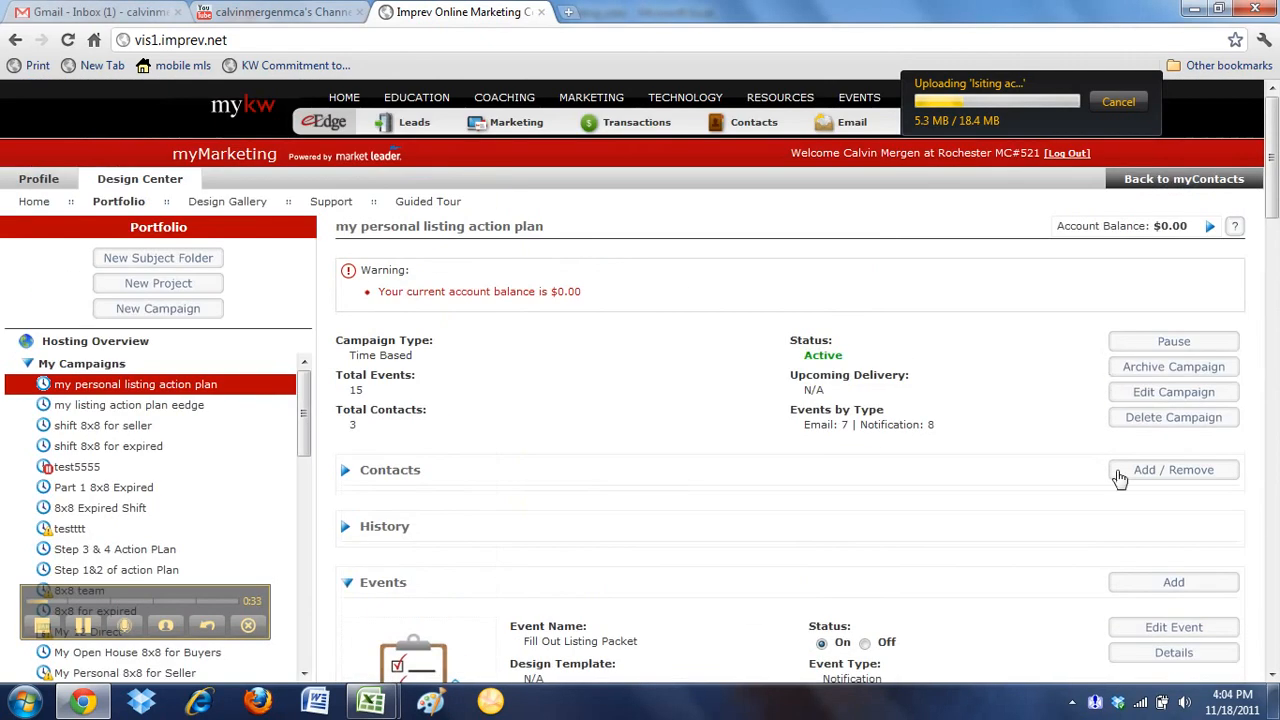
Step: Save Setup For Office Tour as a 7-day notification event
click(369, 701)
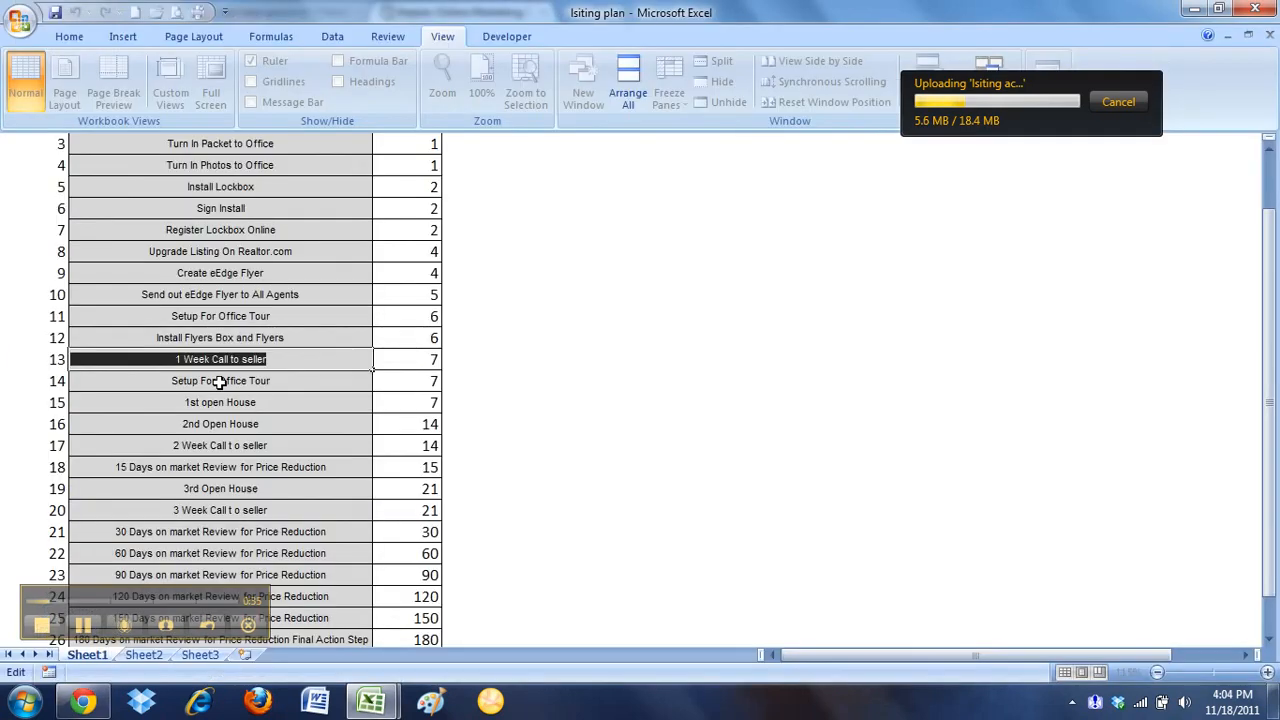
click(220, 381)
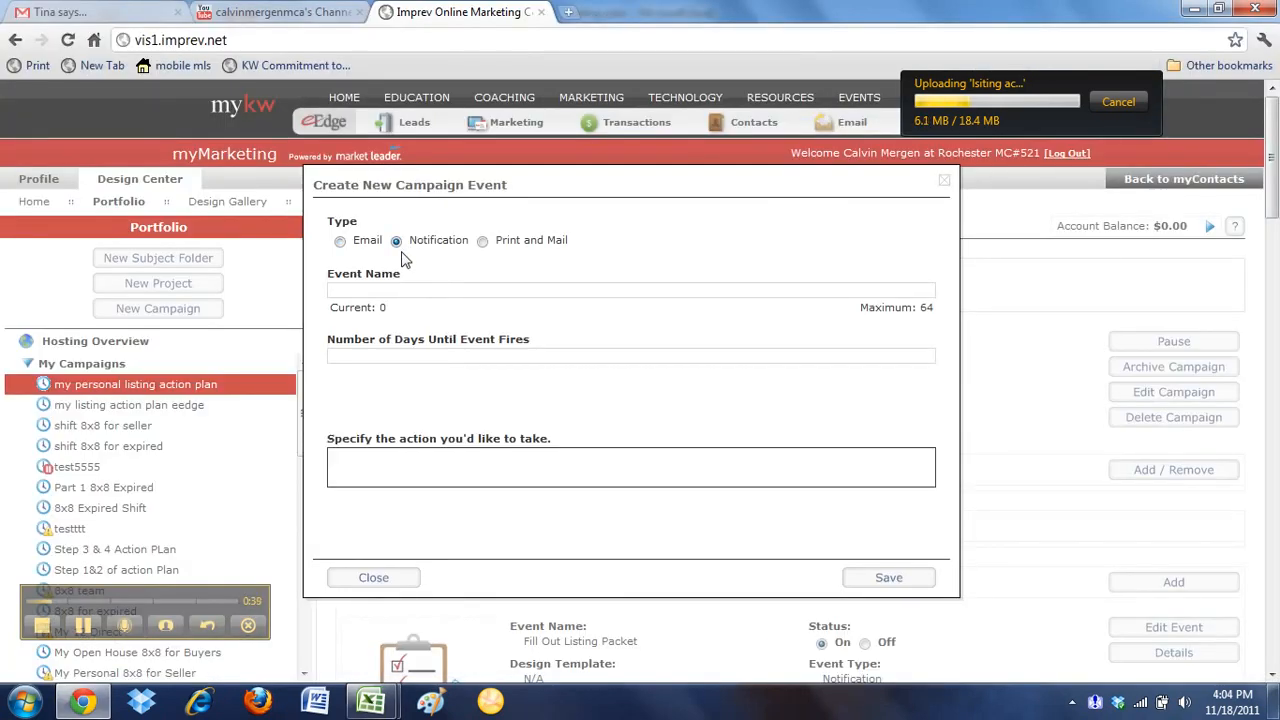
text(7)
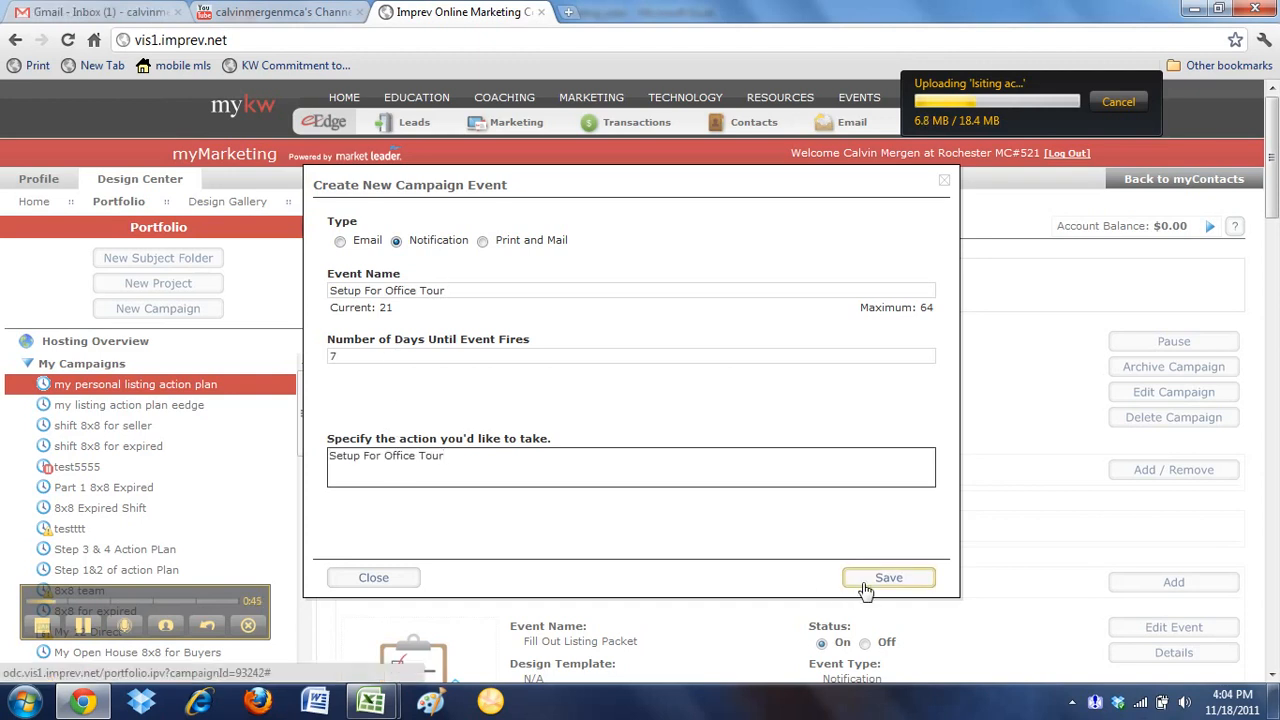
click(888, 577)
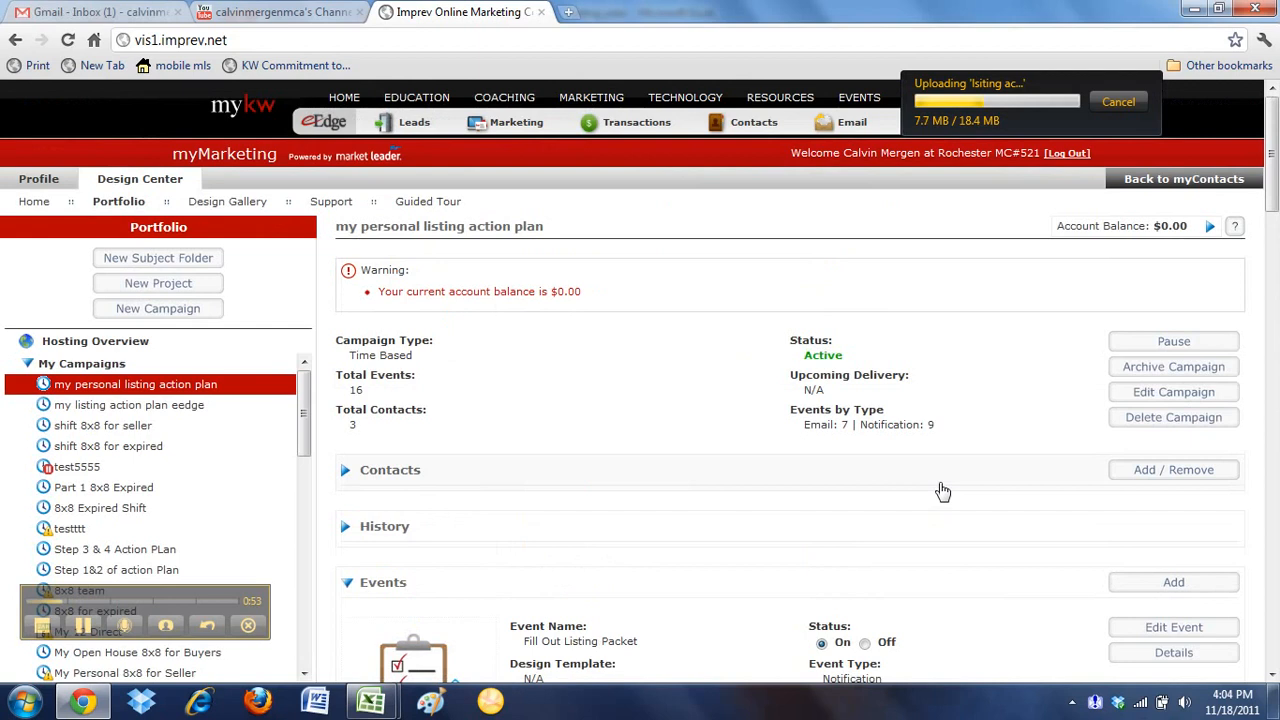
scroll(down, 3)
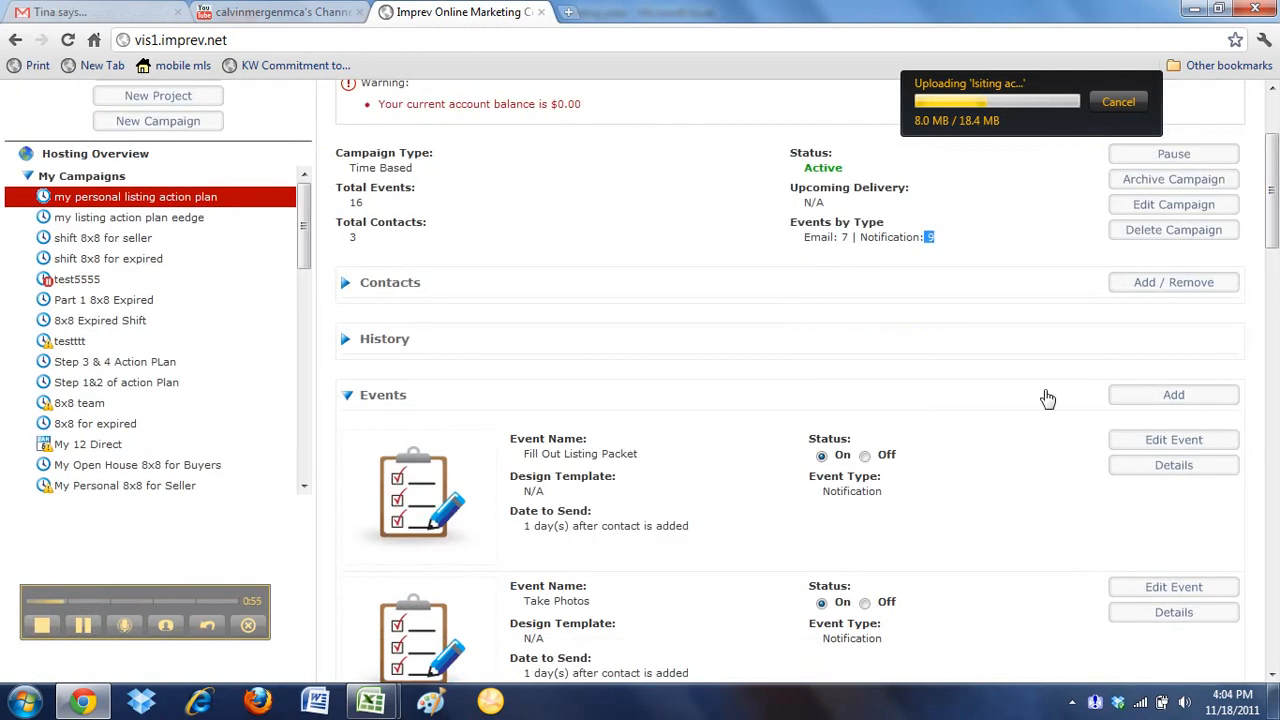
Step: Save 1st open House as a notification event
click(367, 698)
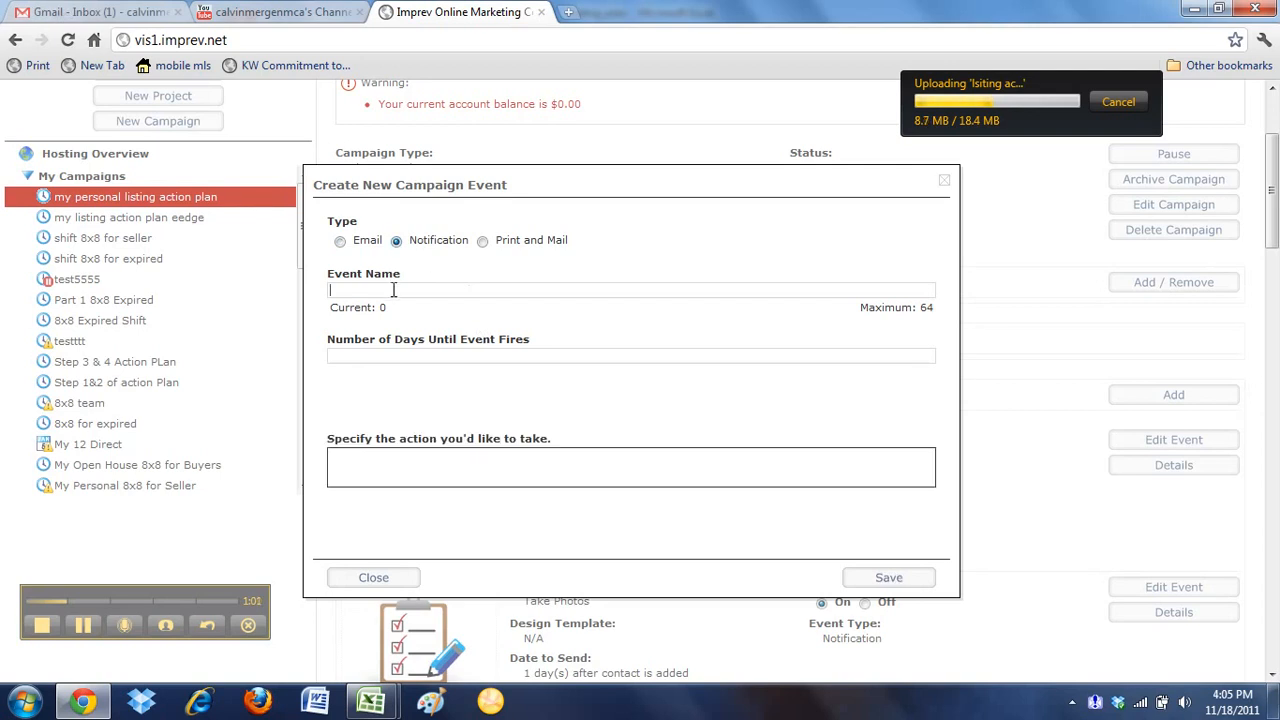
text(1st open House)
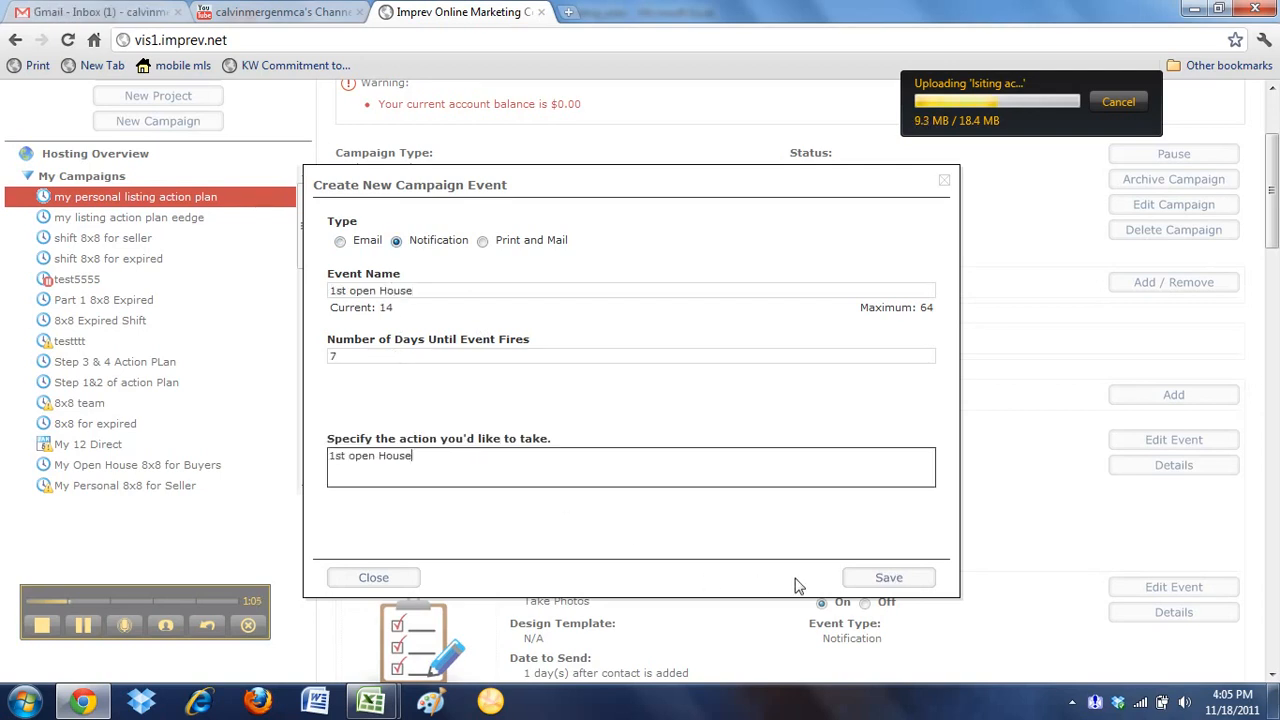
click(888, 577)
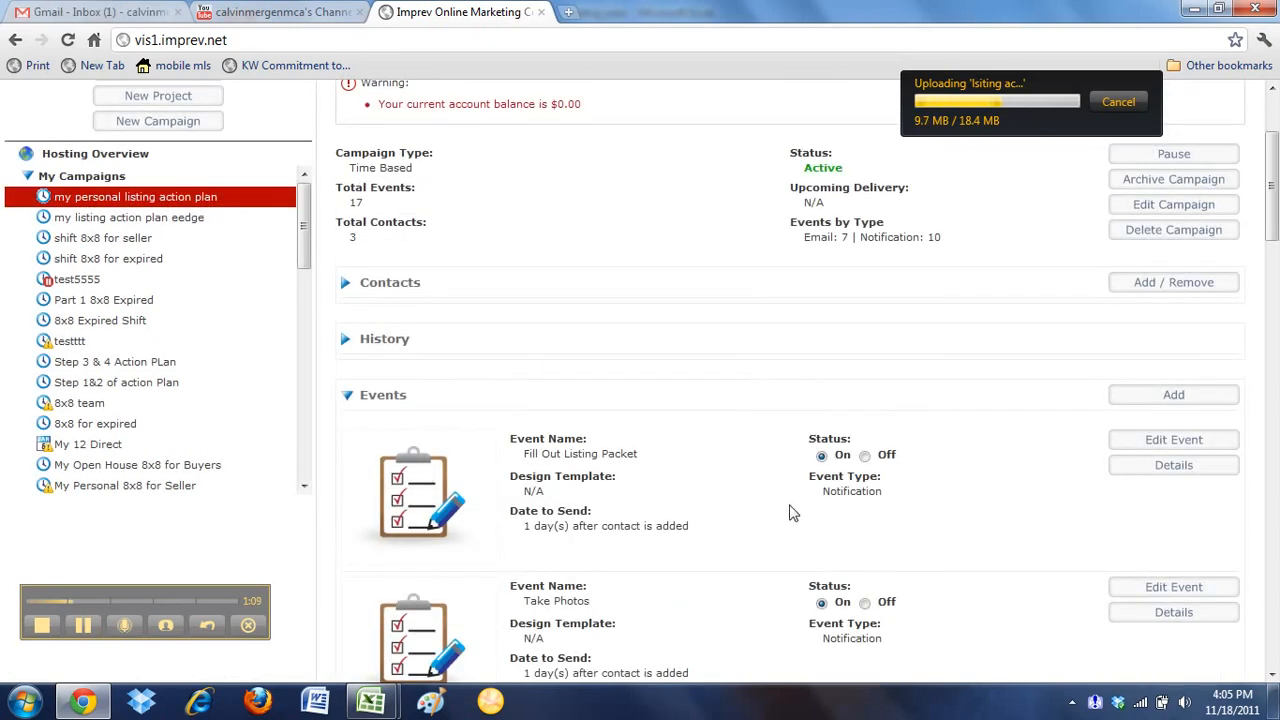
click(368, 700)
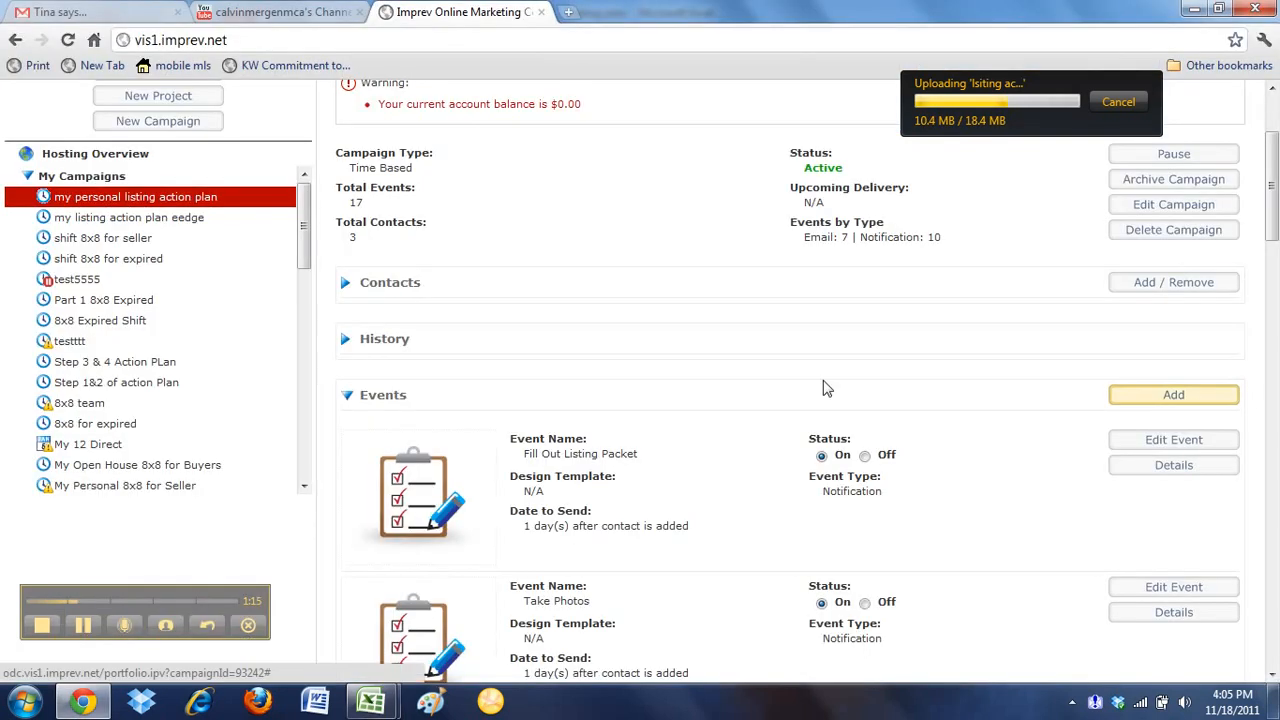
Step: Save the 15 Days on market Review for Price Reduction notification event
click(1173, 394)
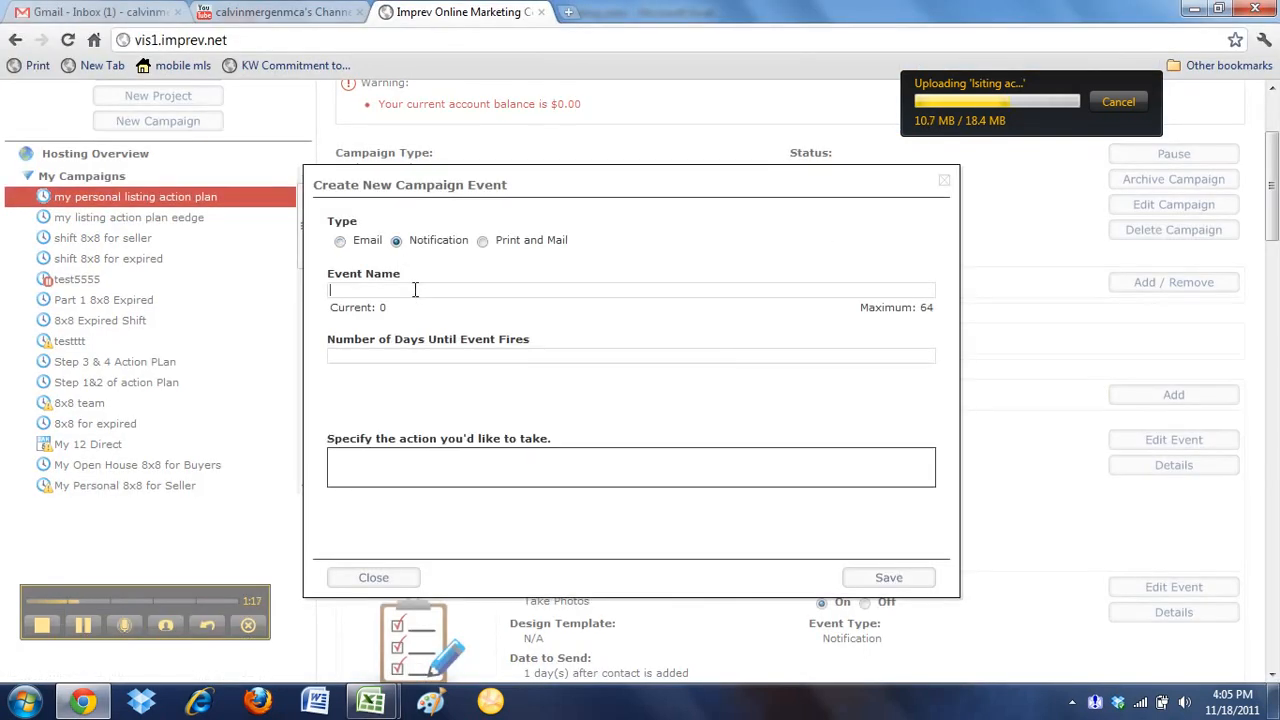
text(15 Days on market Review for Price Reduction)
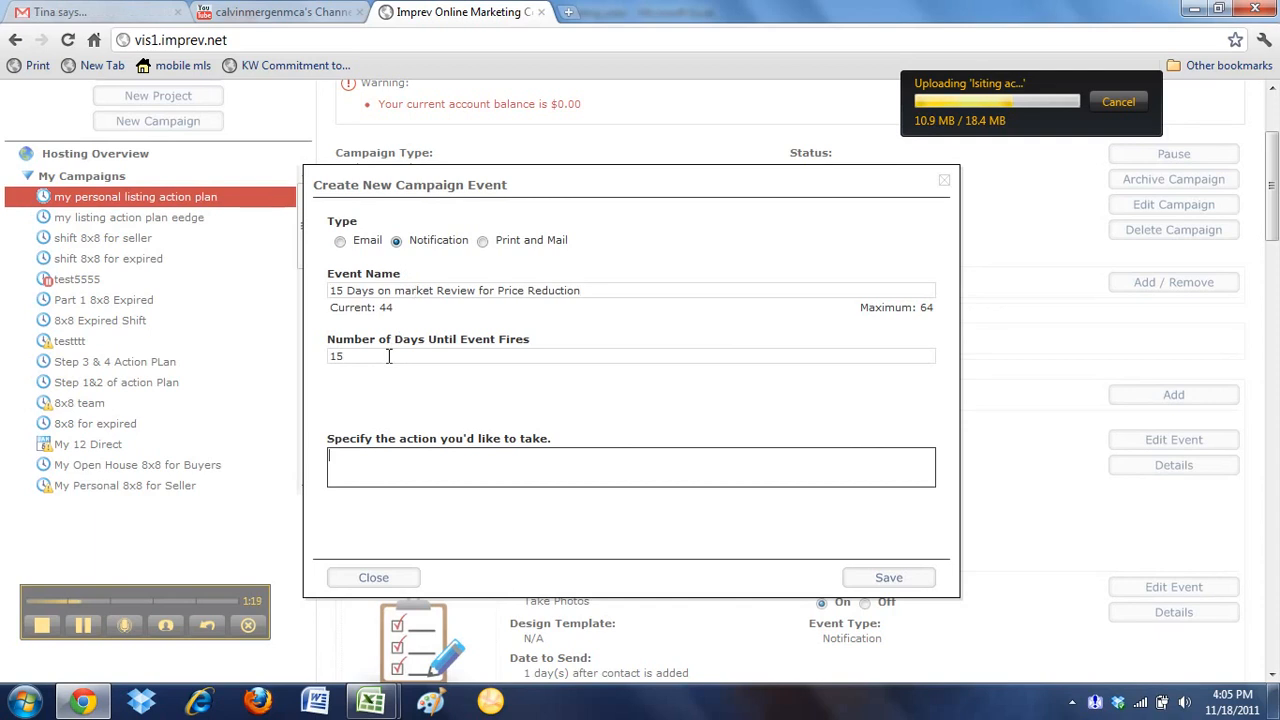
text(15 Days on market Review for Price Reduction)
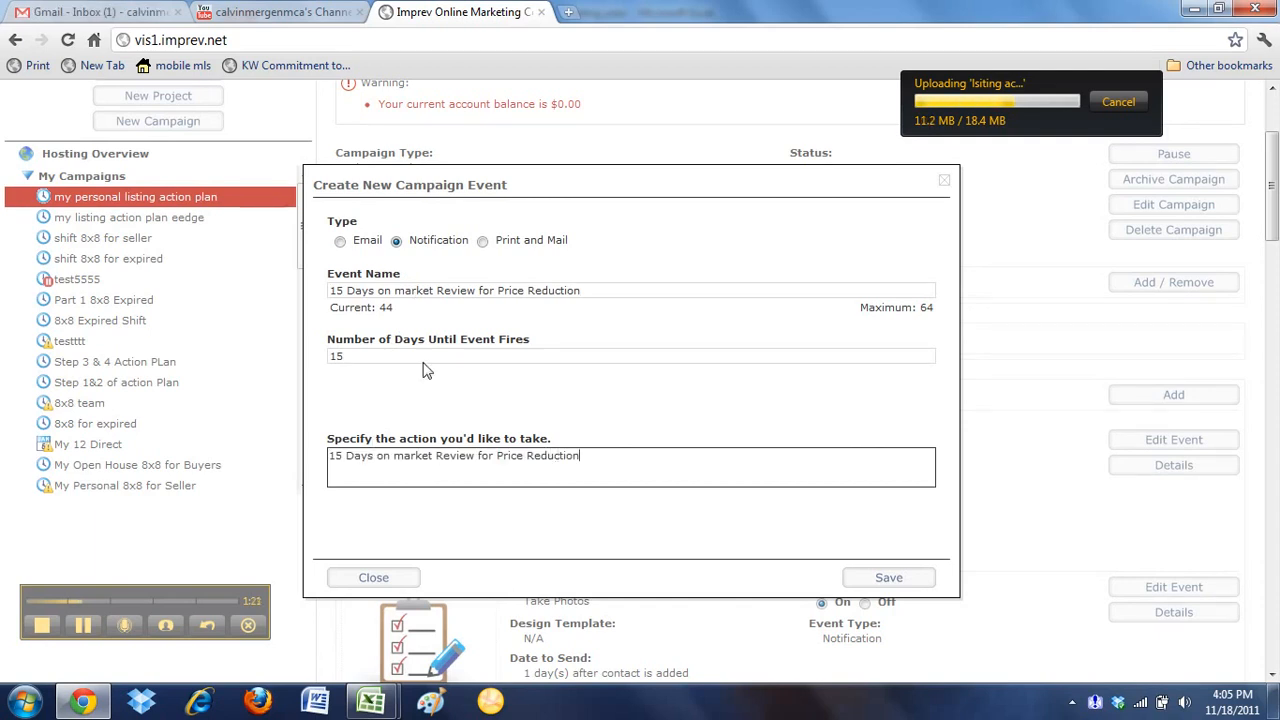
click(888, 577)
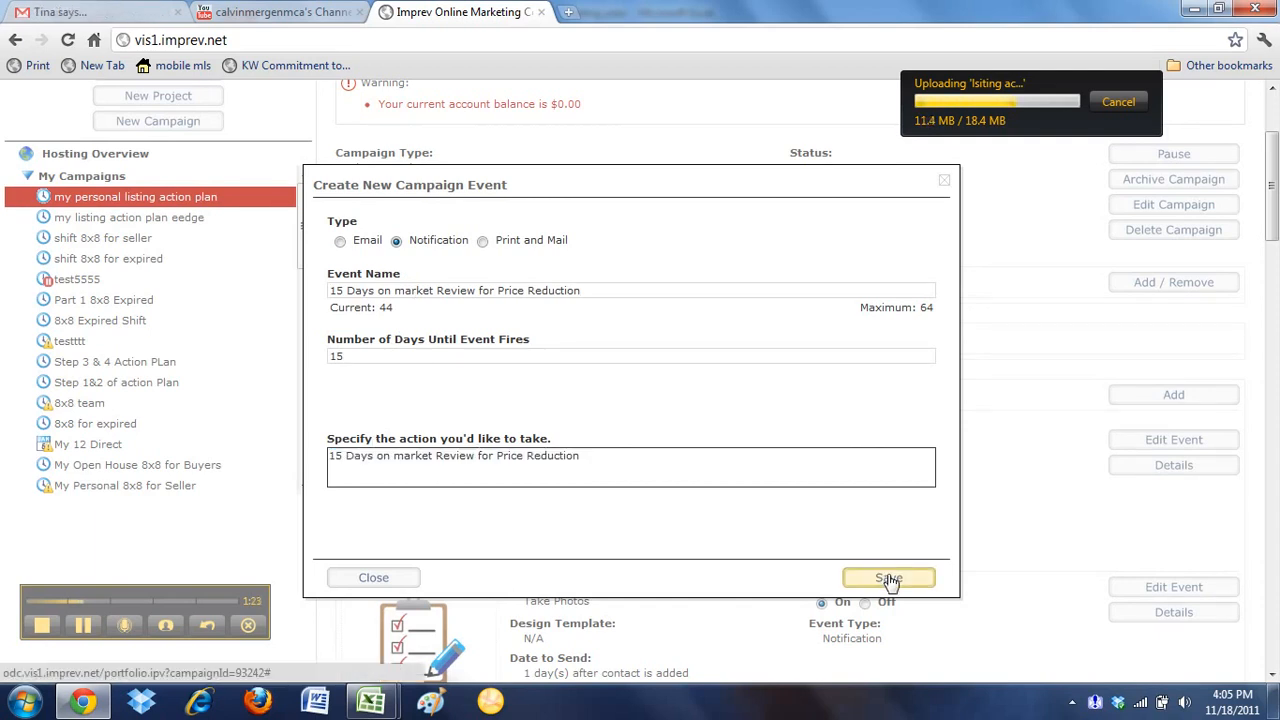
click(888, 577)
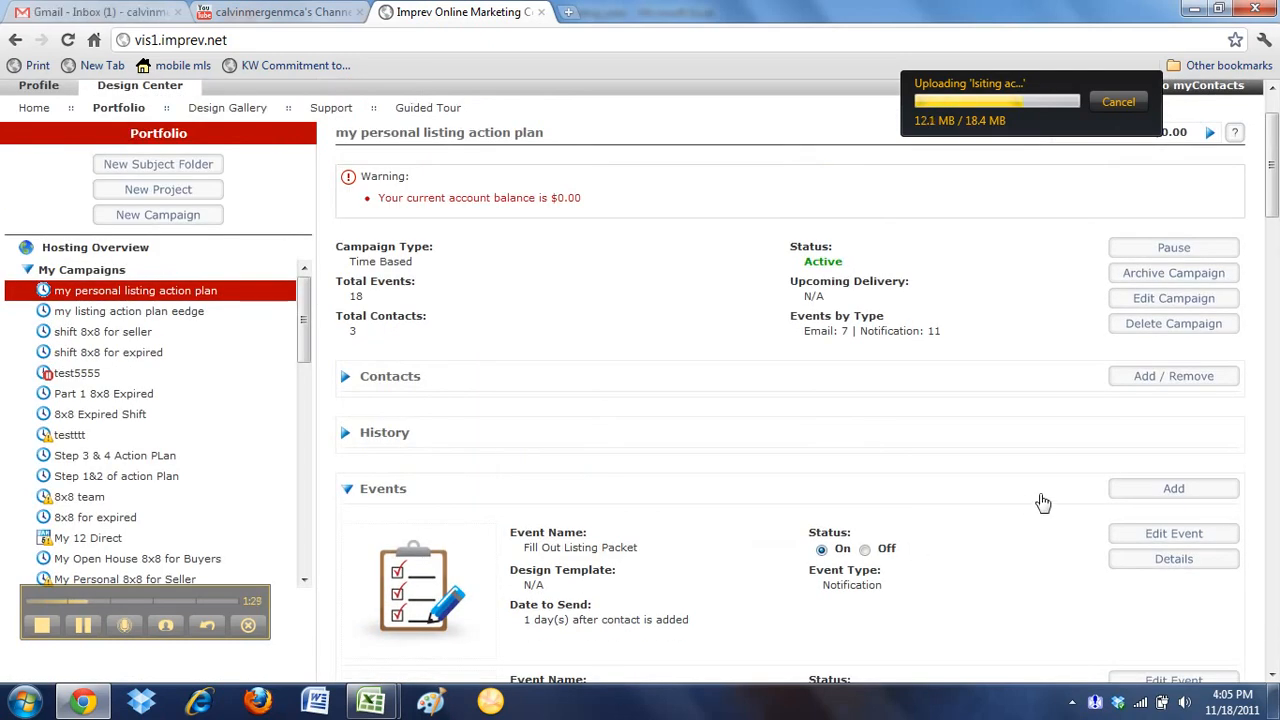
Step: Copy the next plan step and save the 3 Week Call notification event
click(369, 700)
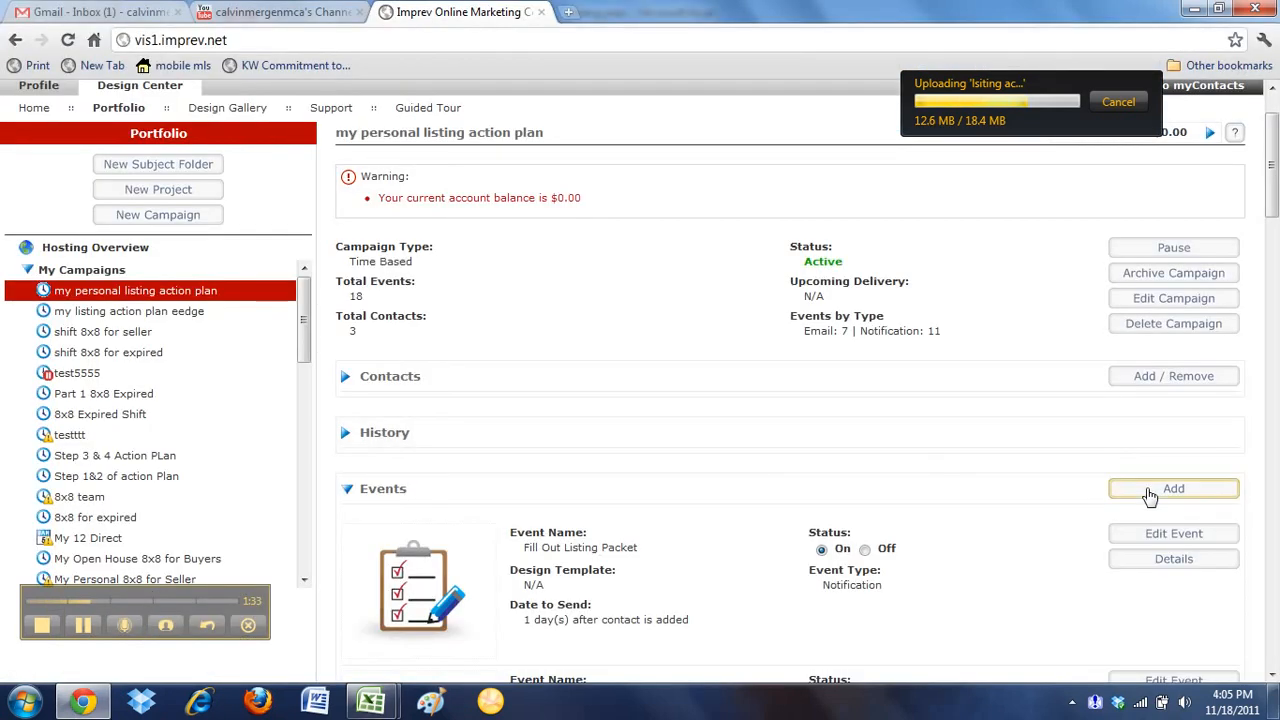
click(1173, 488)
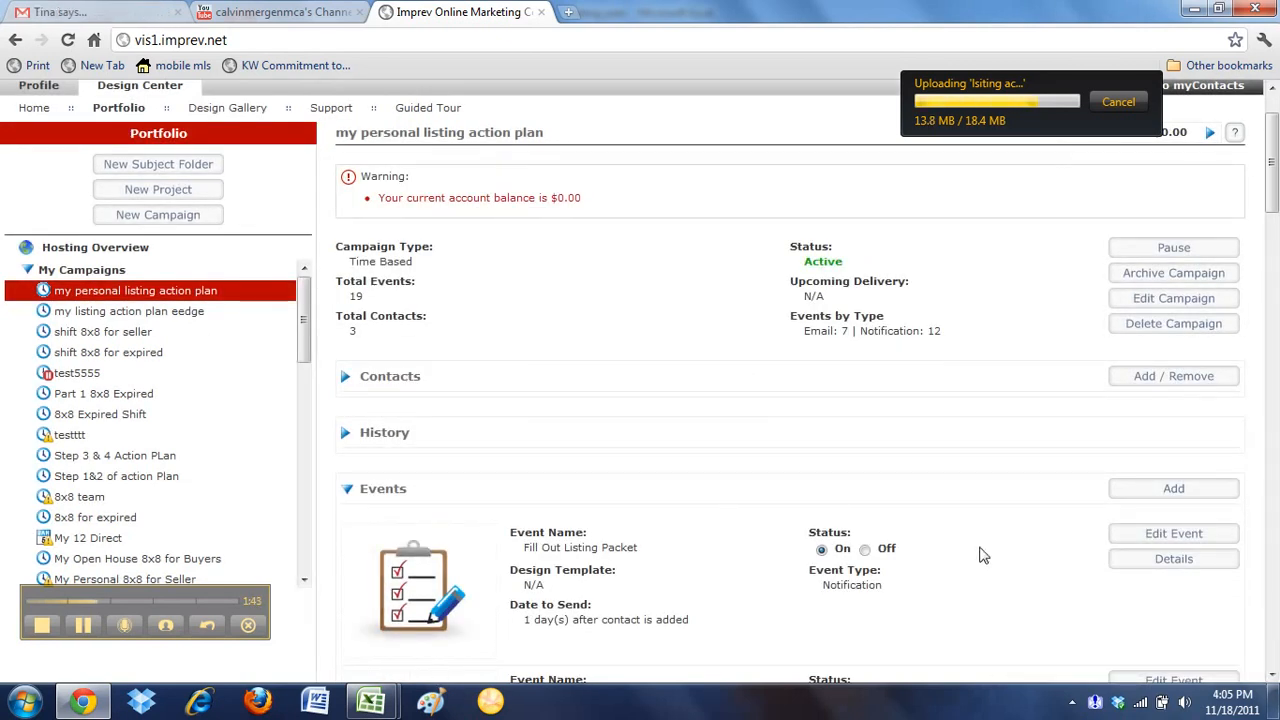
click(369, 697)
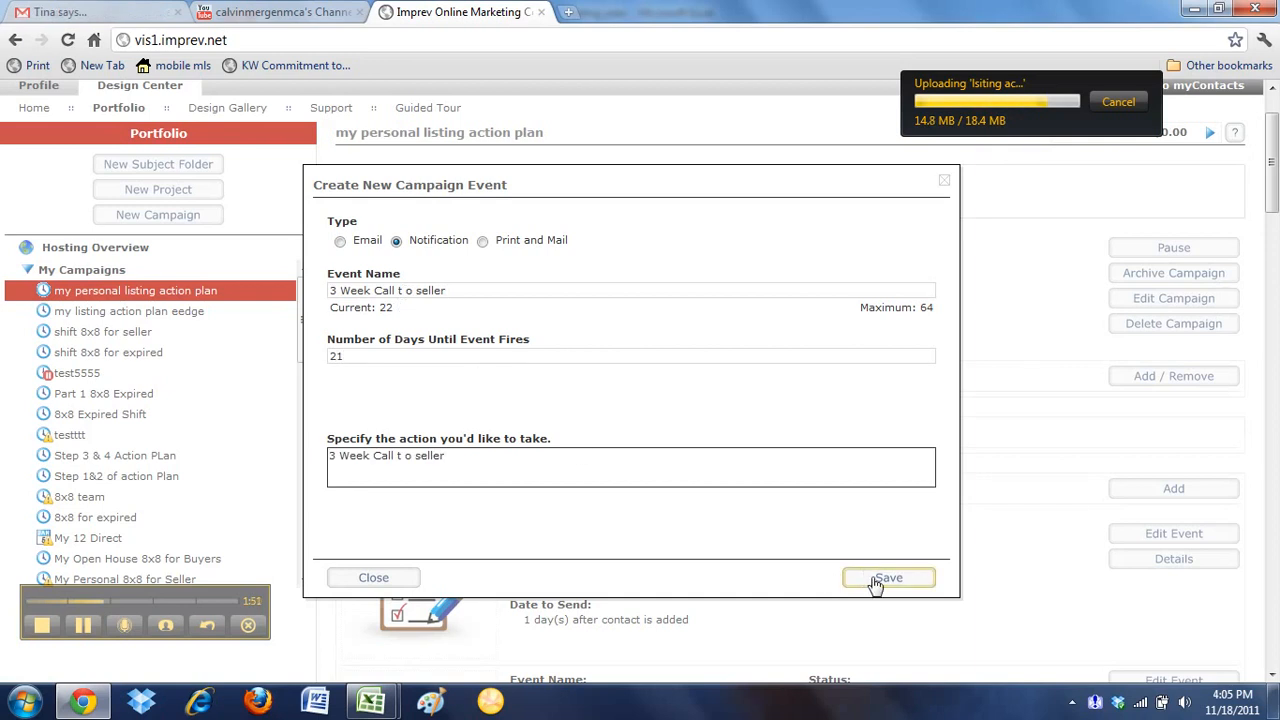
click(888, 577)
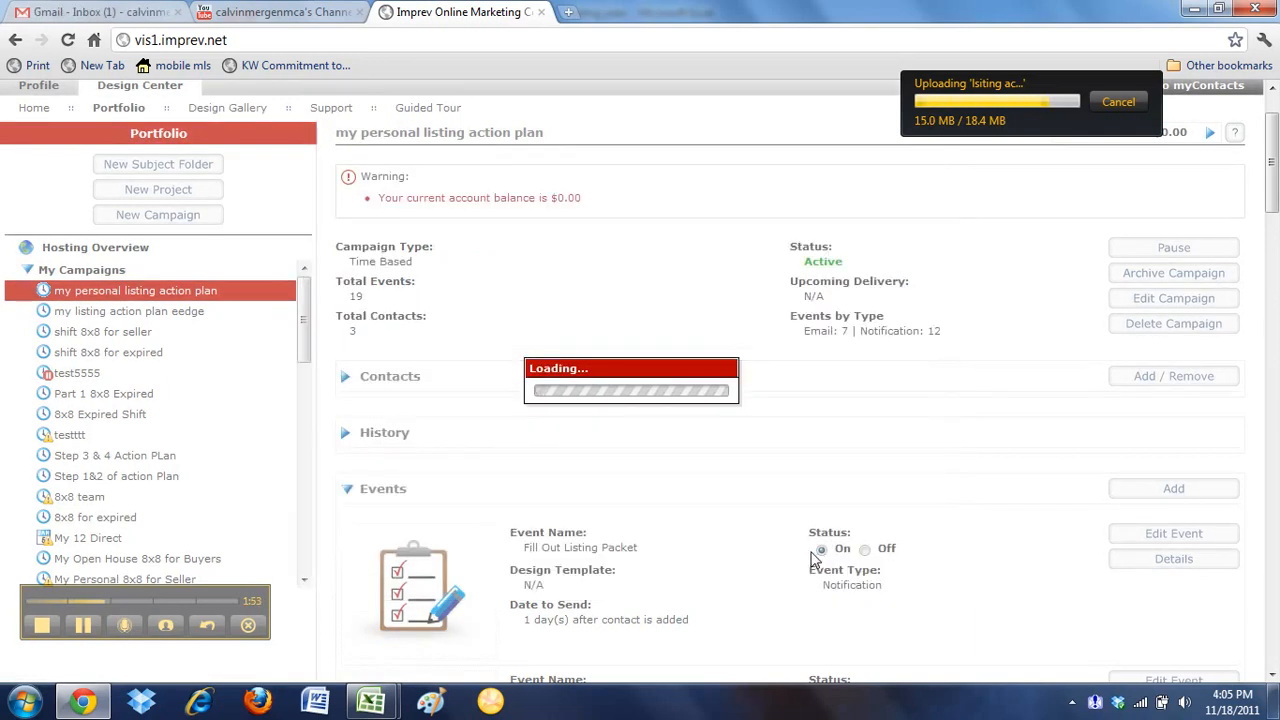
Step: Save the 30 Days on market price reduction review notification event
click(369, 700)
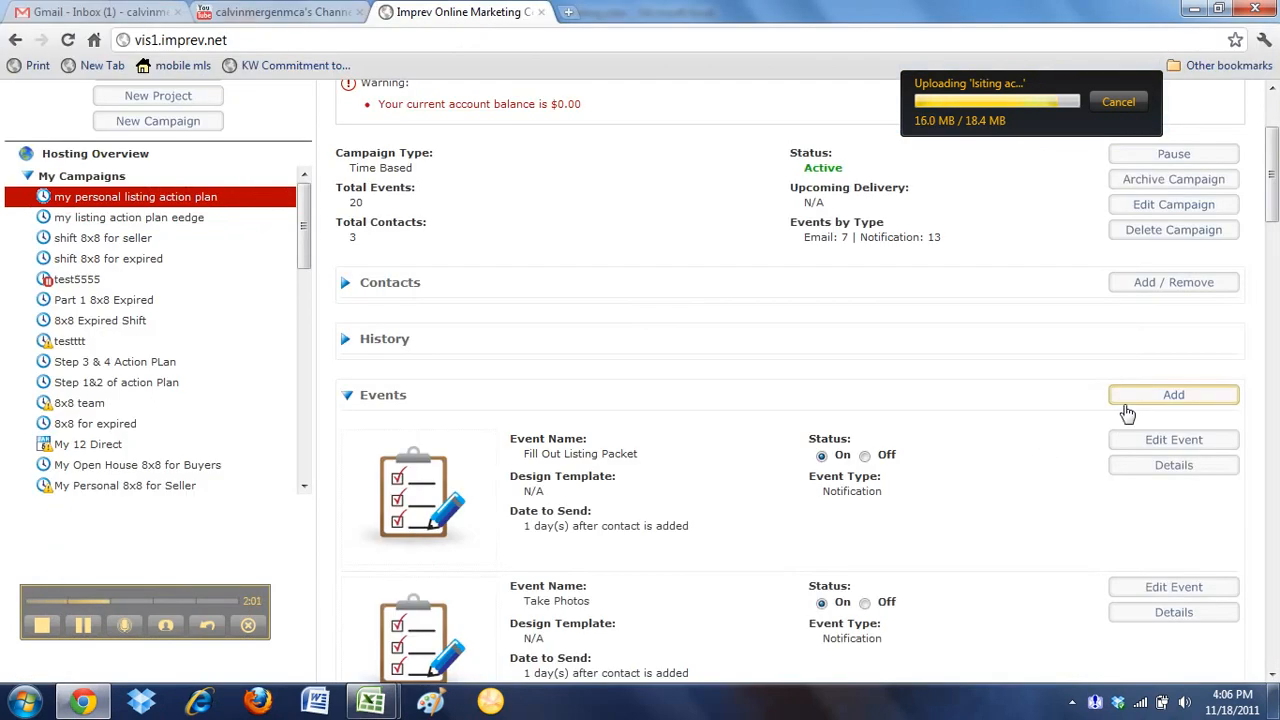
click(1173, 394)
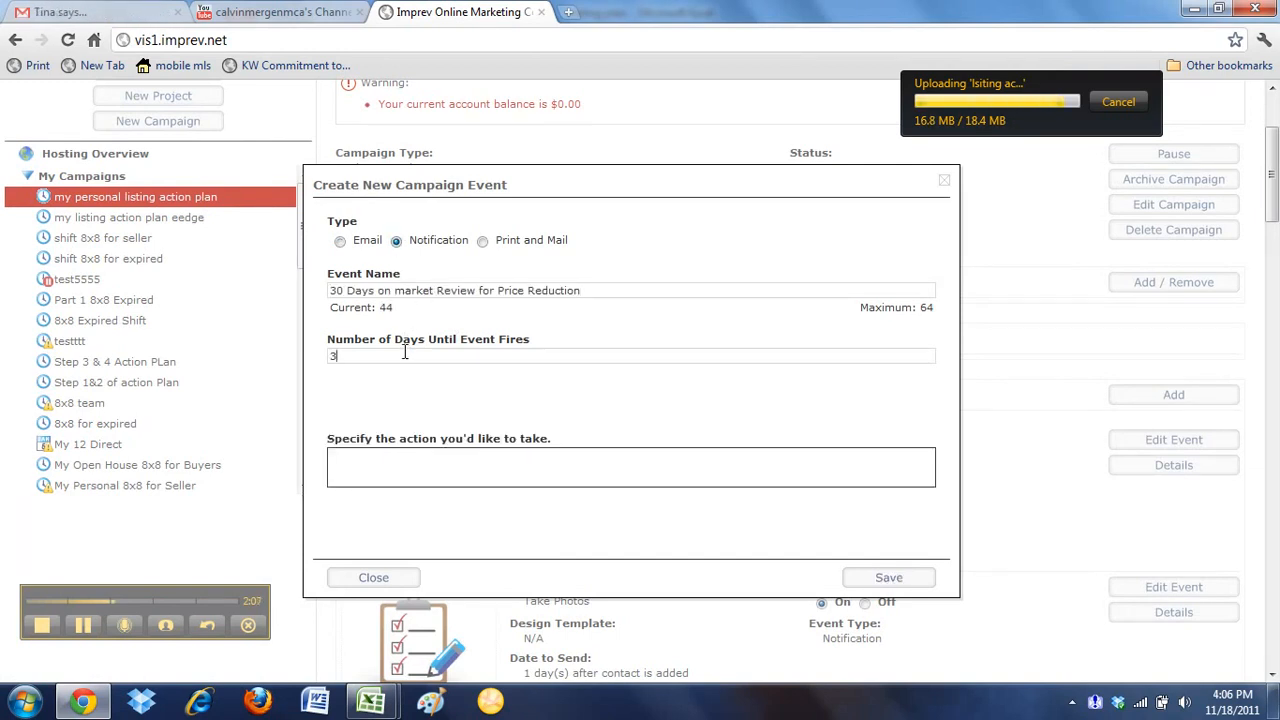
click(888, 577)
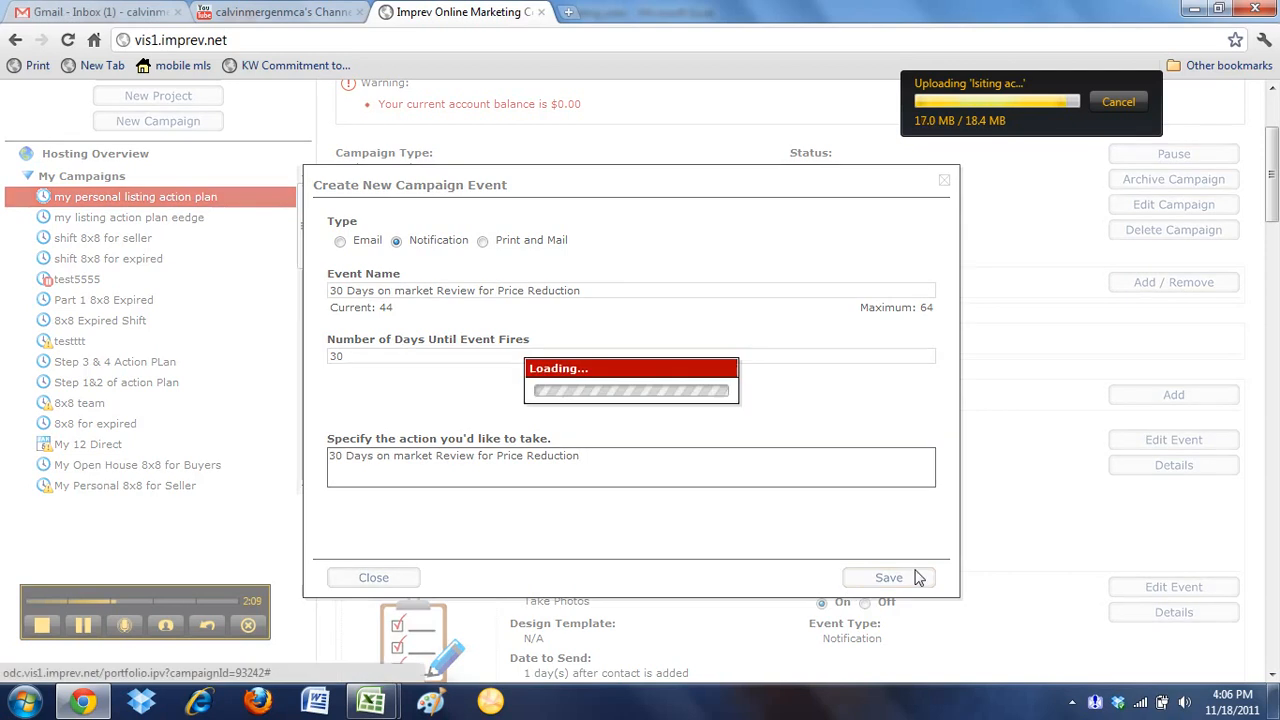
click(888, 577)
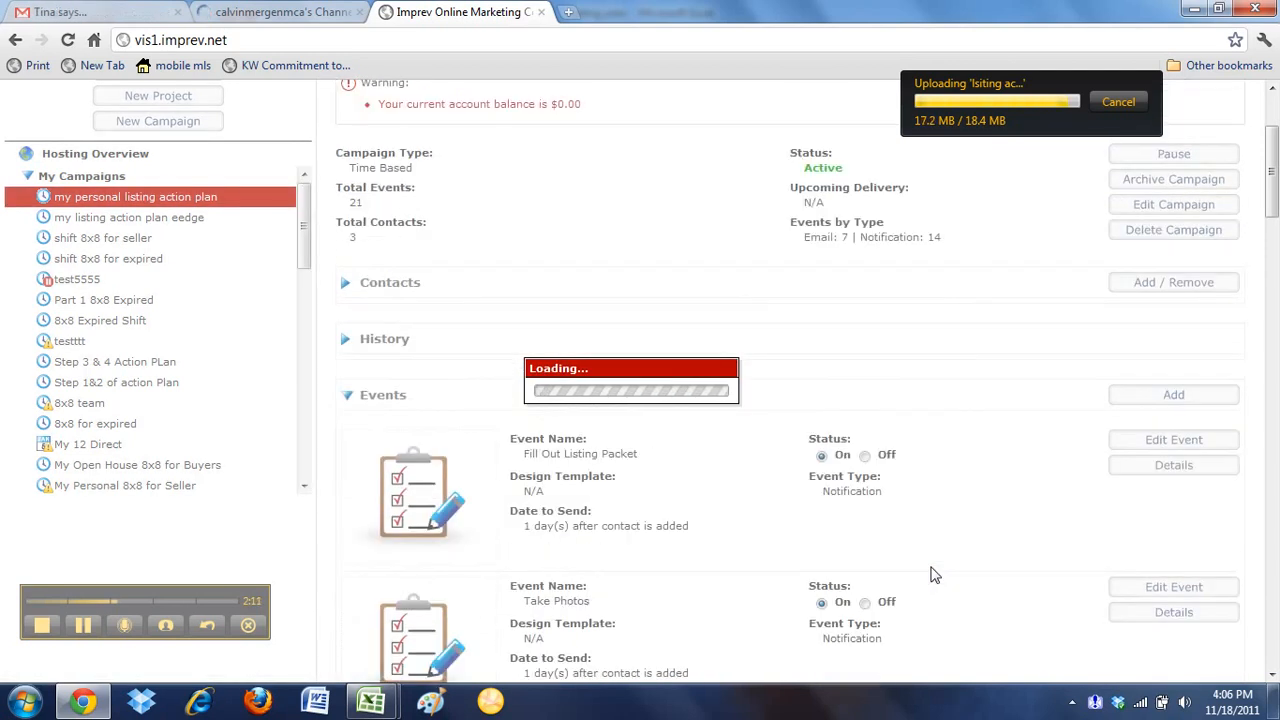
scroll(down, 3)
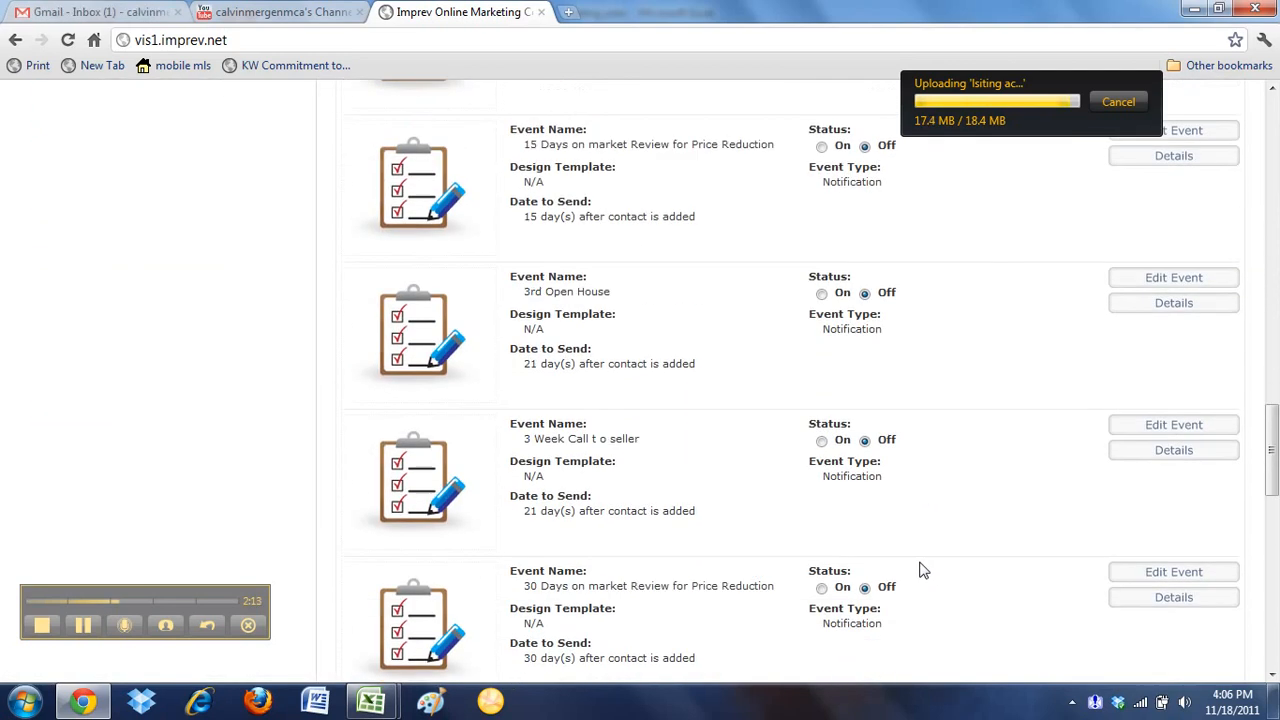
scroll(down, 3)
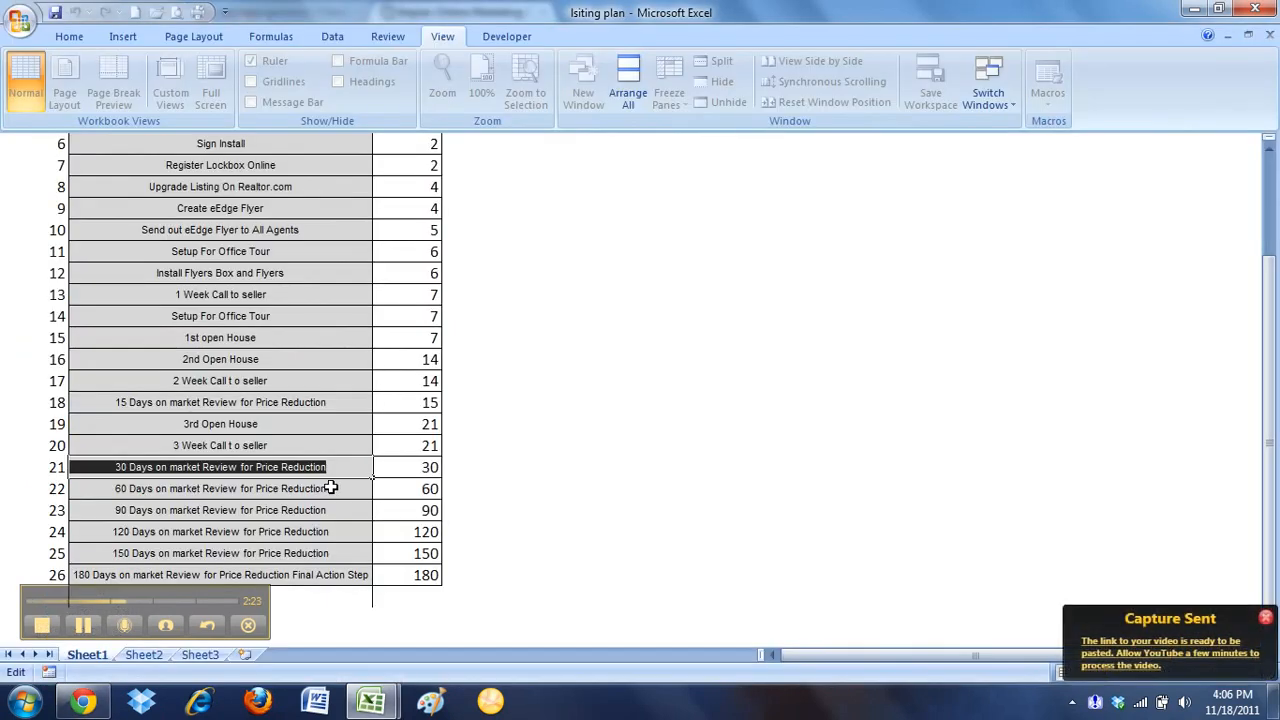
Step: Add the 60- and 90-day Days on market Review for Price Reduction notifications
click(220, 488)
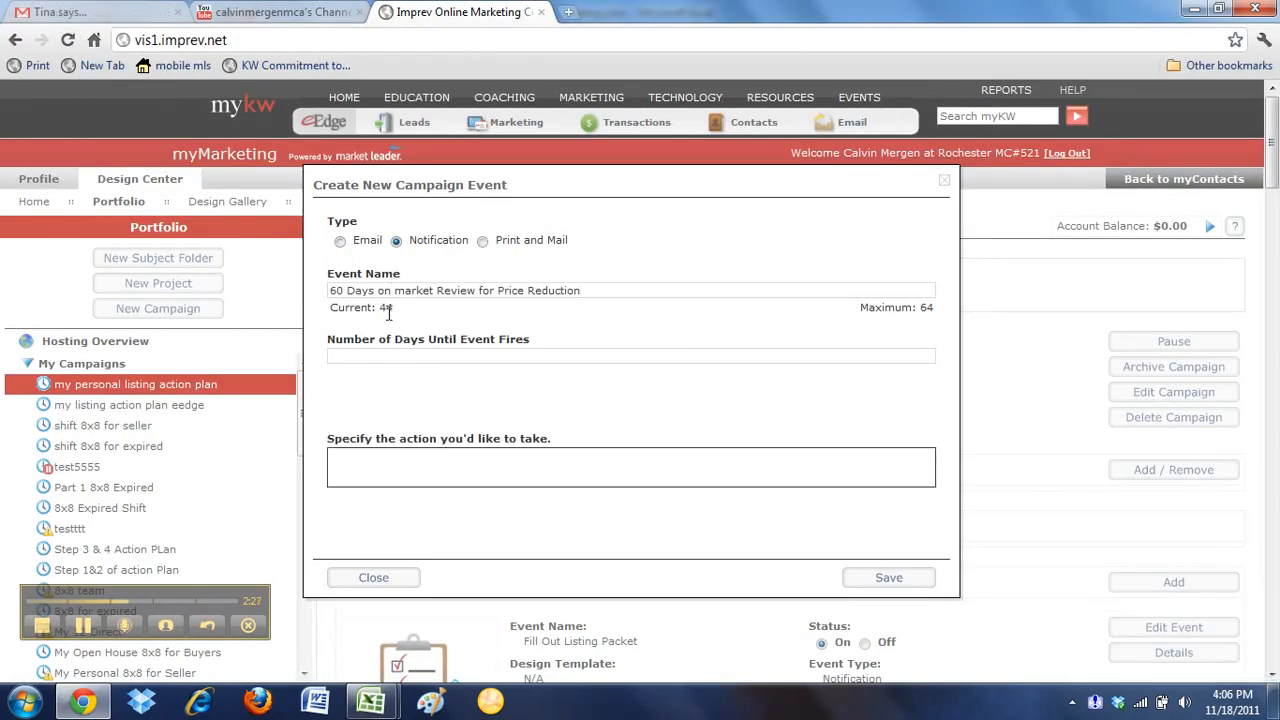
text(60)
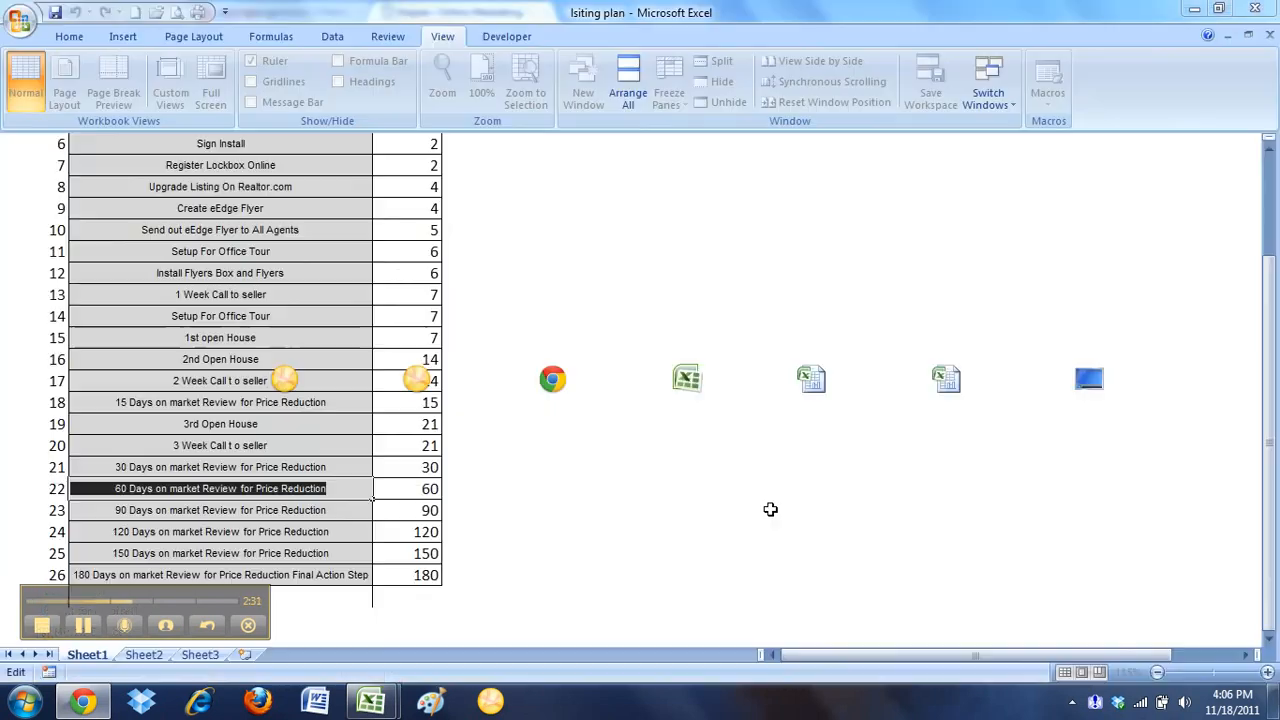
click(220, 510)
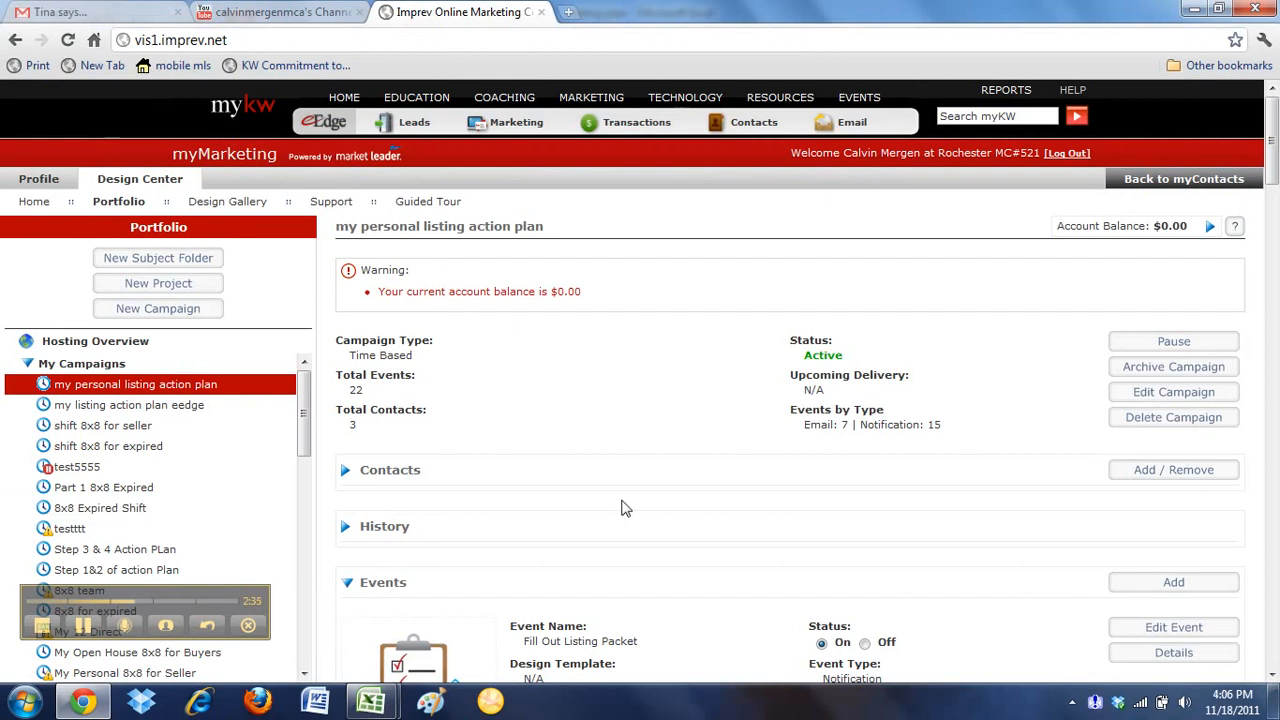
scroll(down, 3)
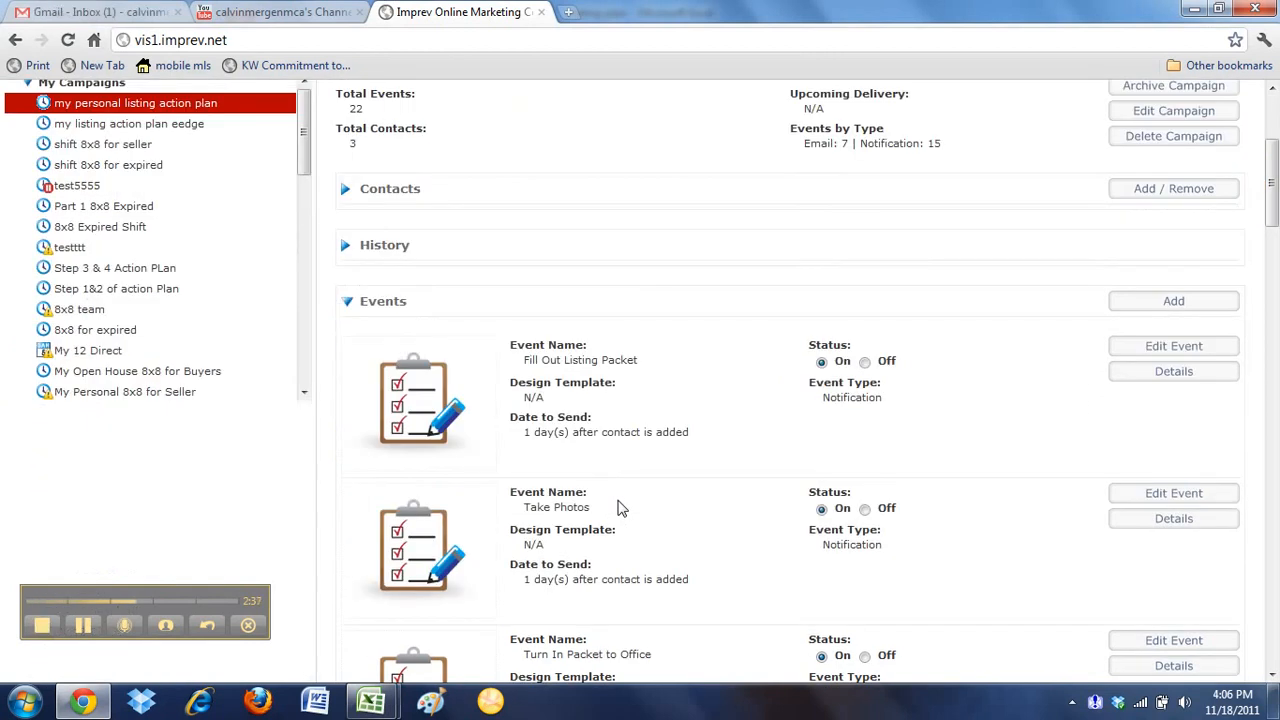
click(1172, 301)
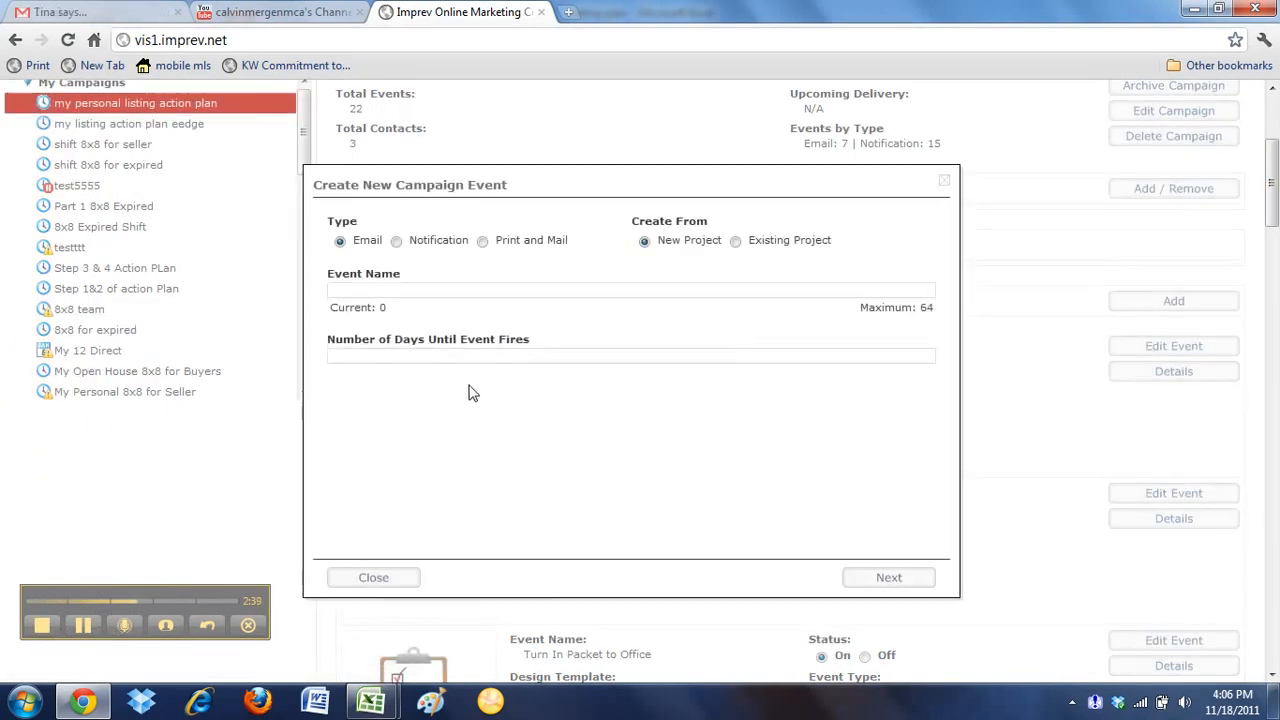
click(396, 240)
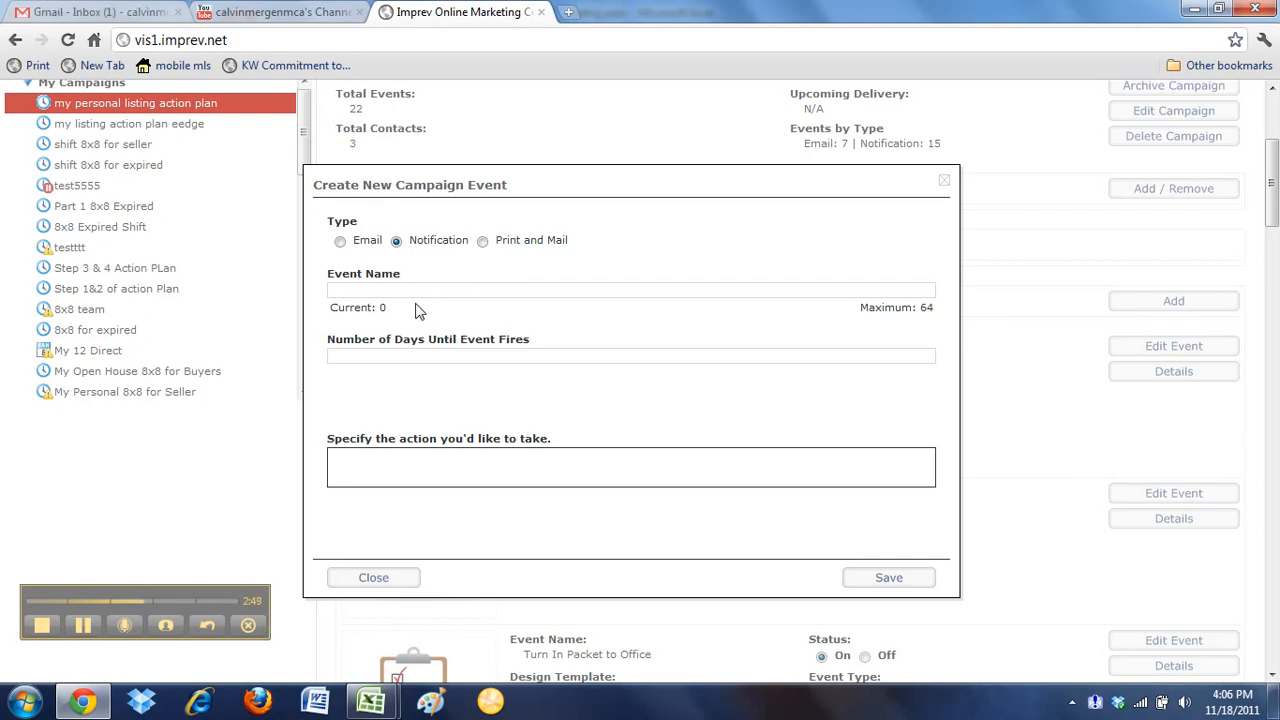
text(90 Days on market Review for Price Reduction)
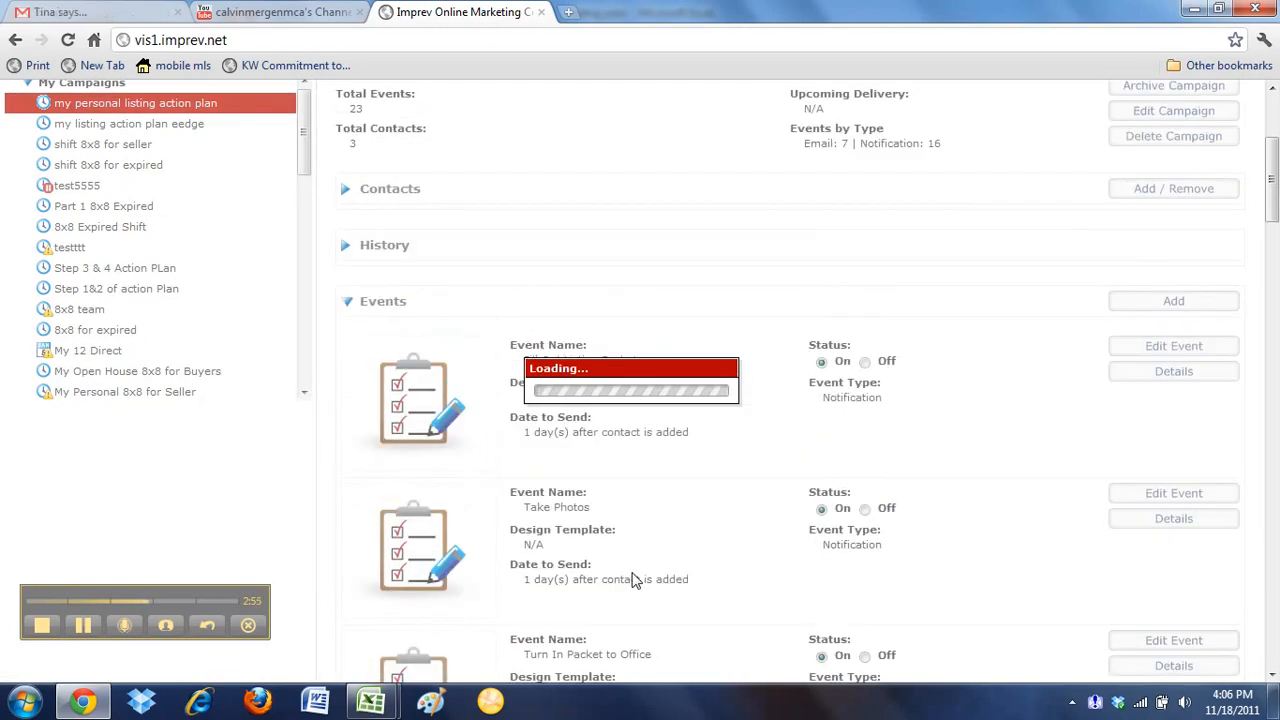
click(366, 700)
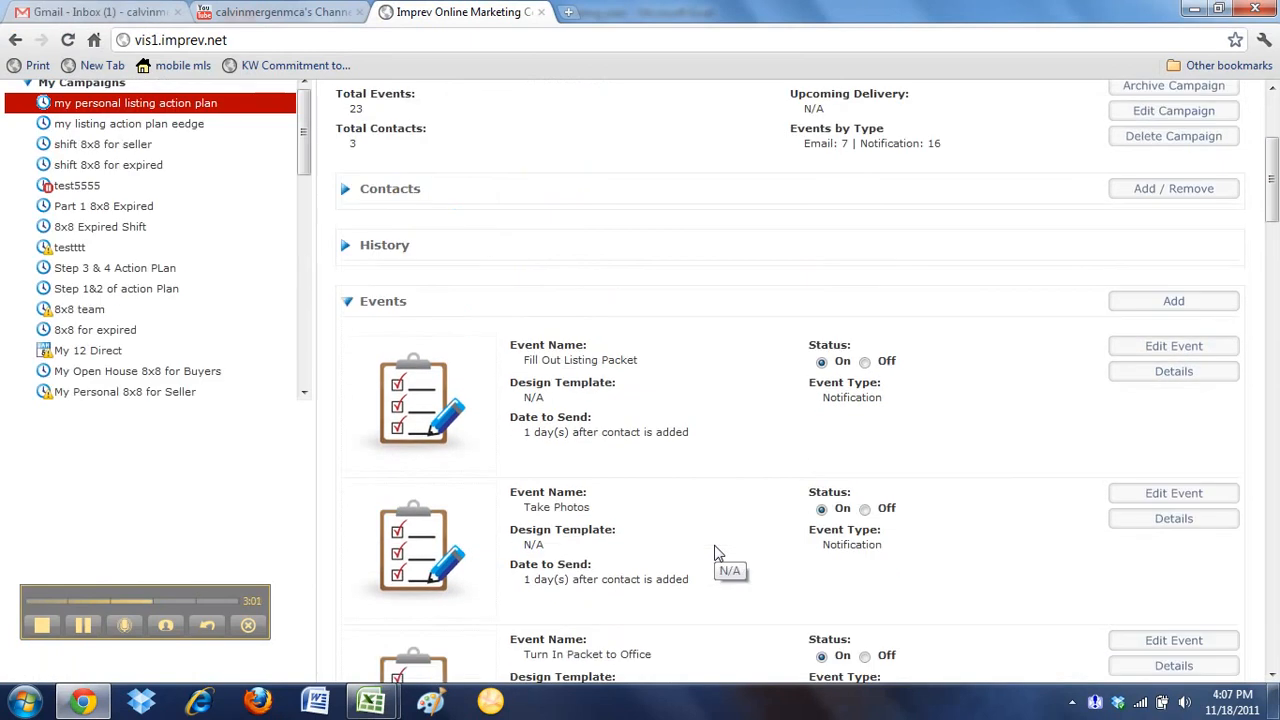
Step: Add the 120- and 150-day price reduction reviews and the 180-day final review
click(1173, 300)
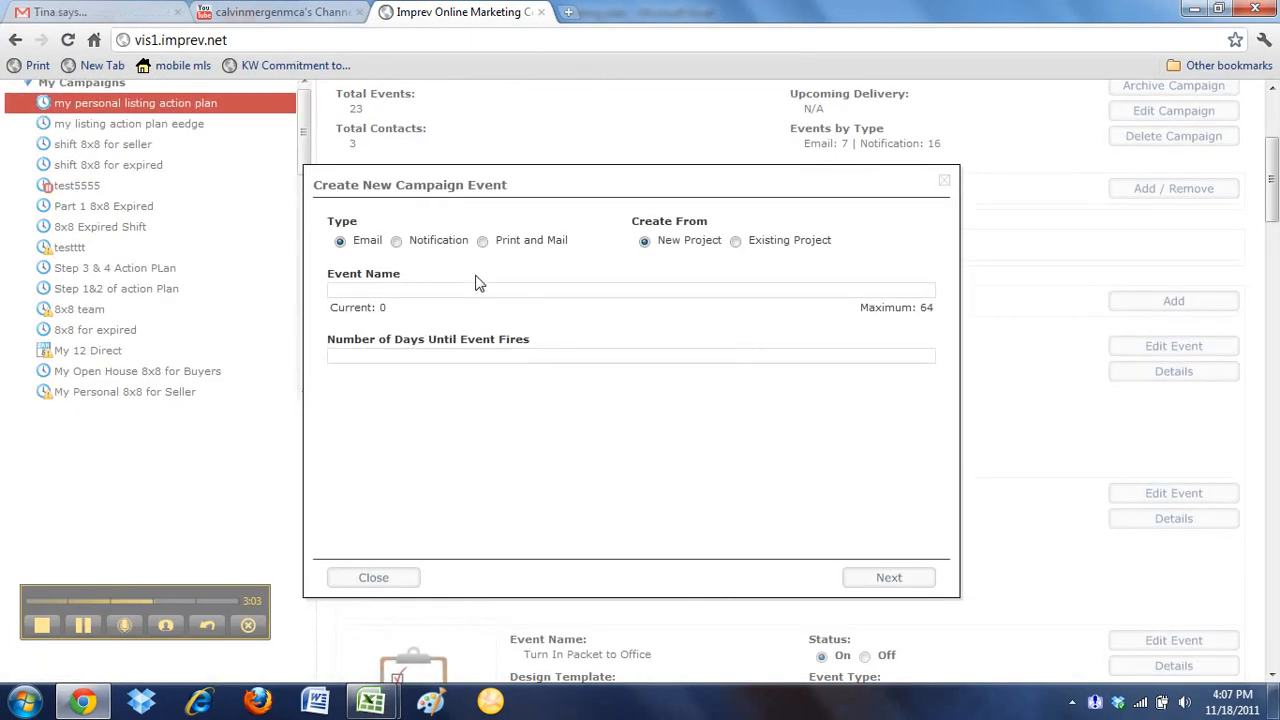
text(120 Days on market Review for Price Reduction)
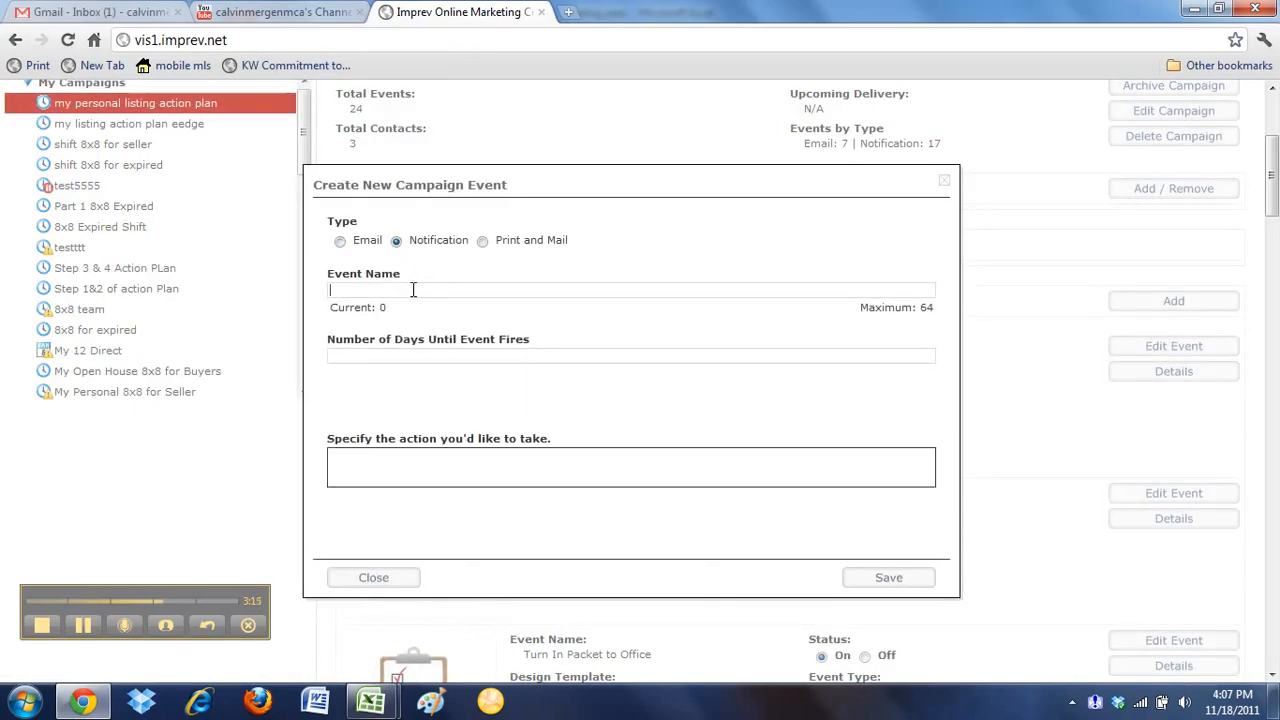
text(150 Days on market Review for Price Reduction)
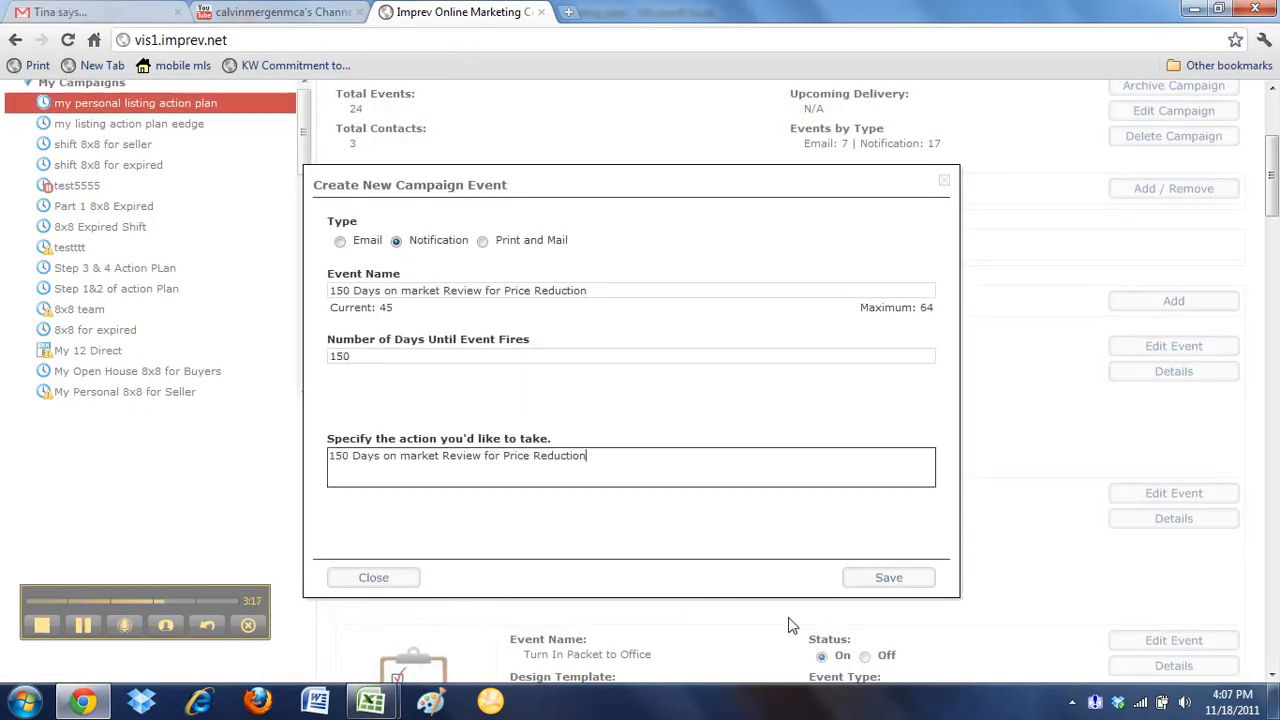
click(888, 577)
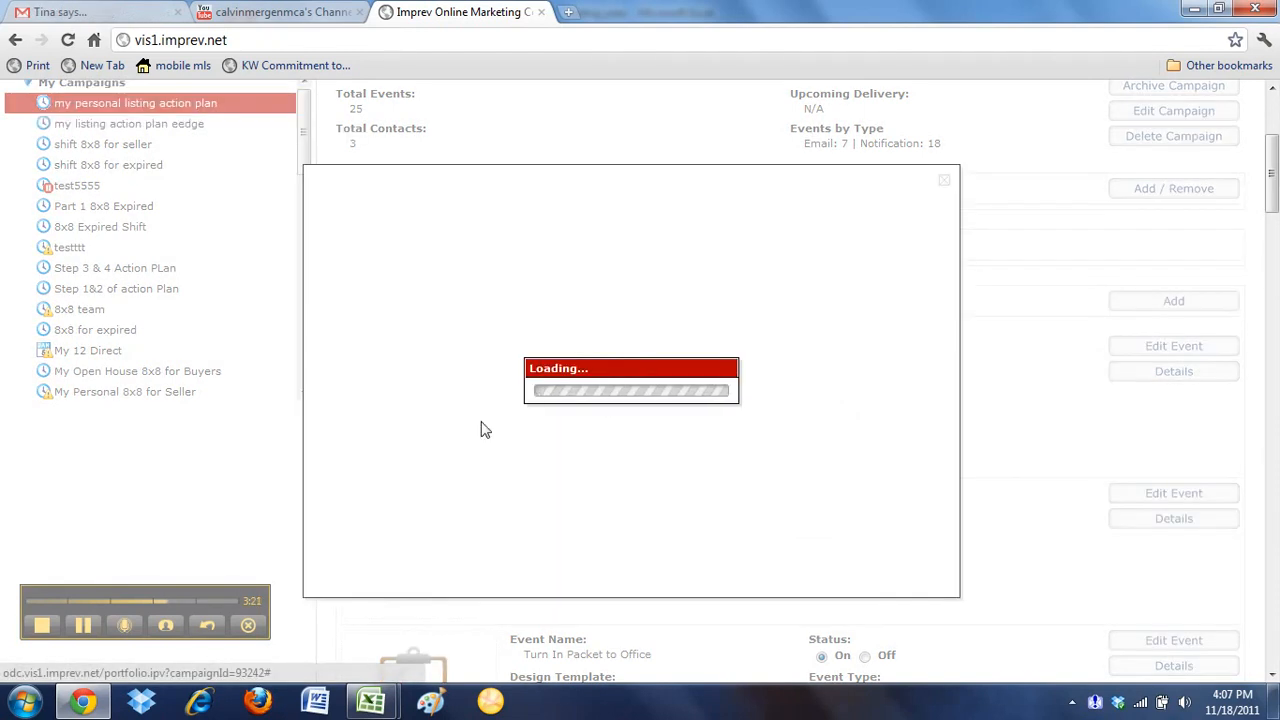
click(371, 700)
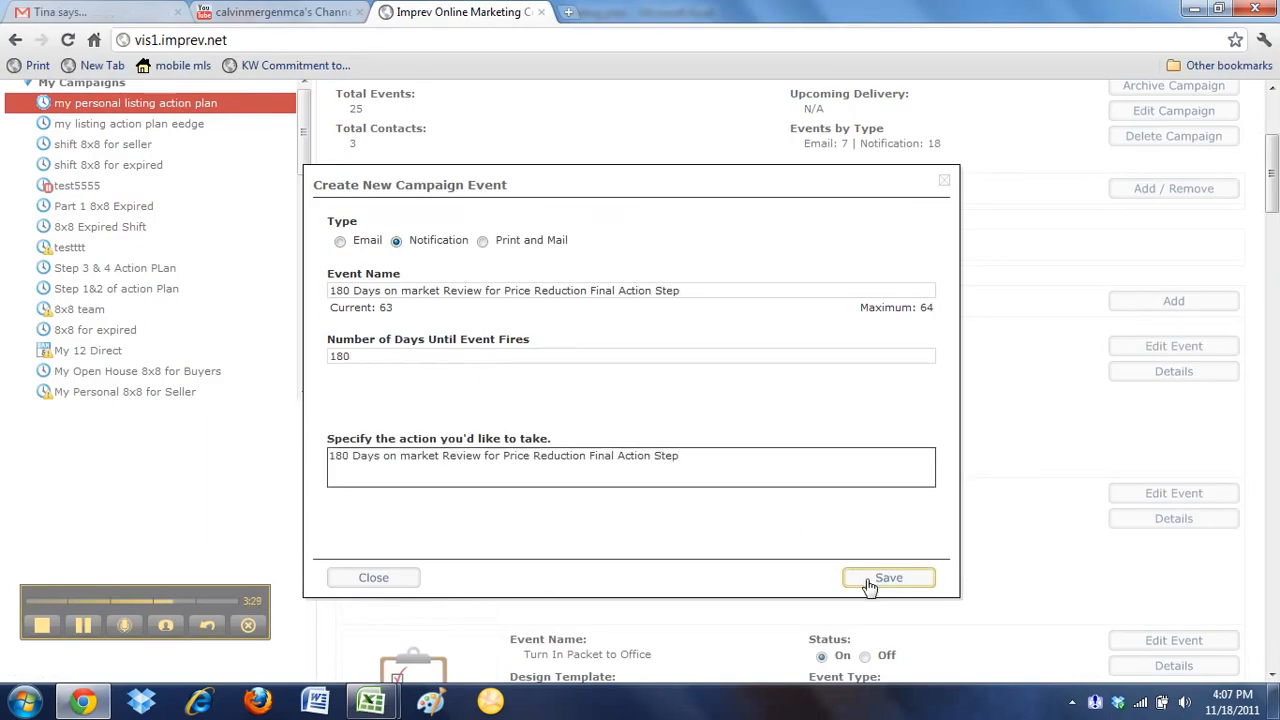
click(888, 577)
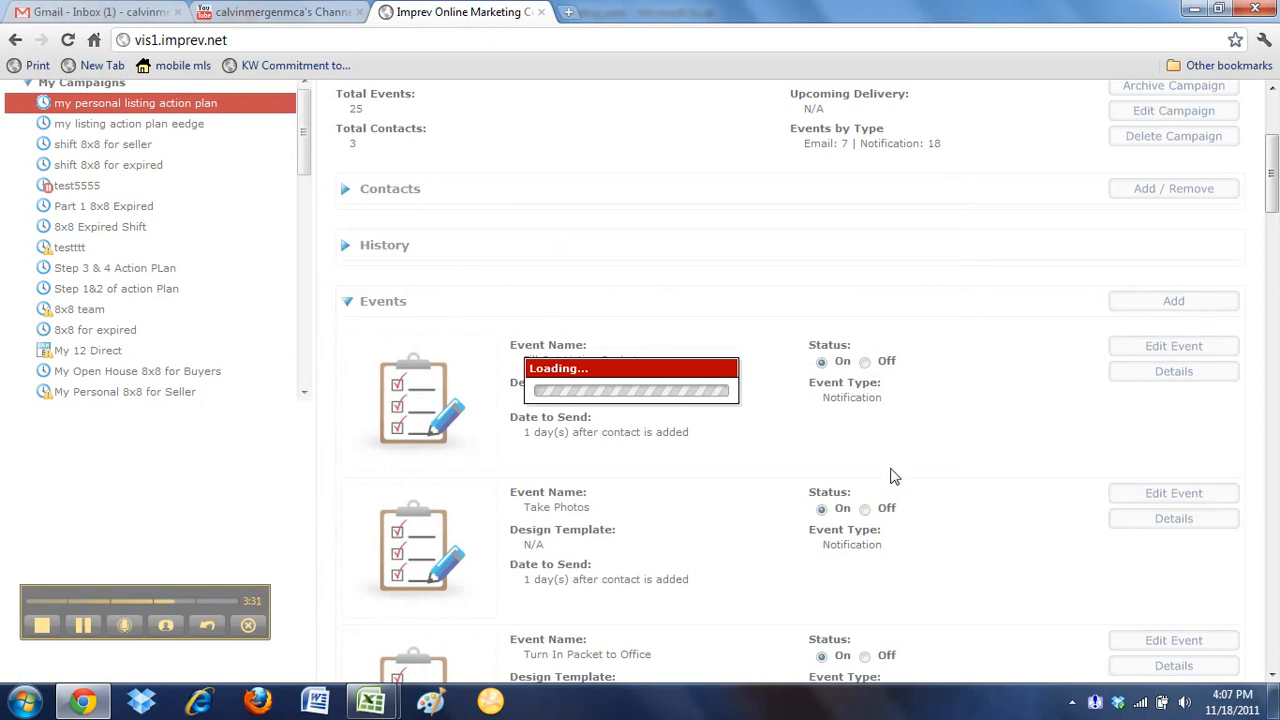
Step: Switch on the 3rd Open House notification and check events down to the 180-day review
scroll(down, 3)
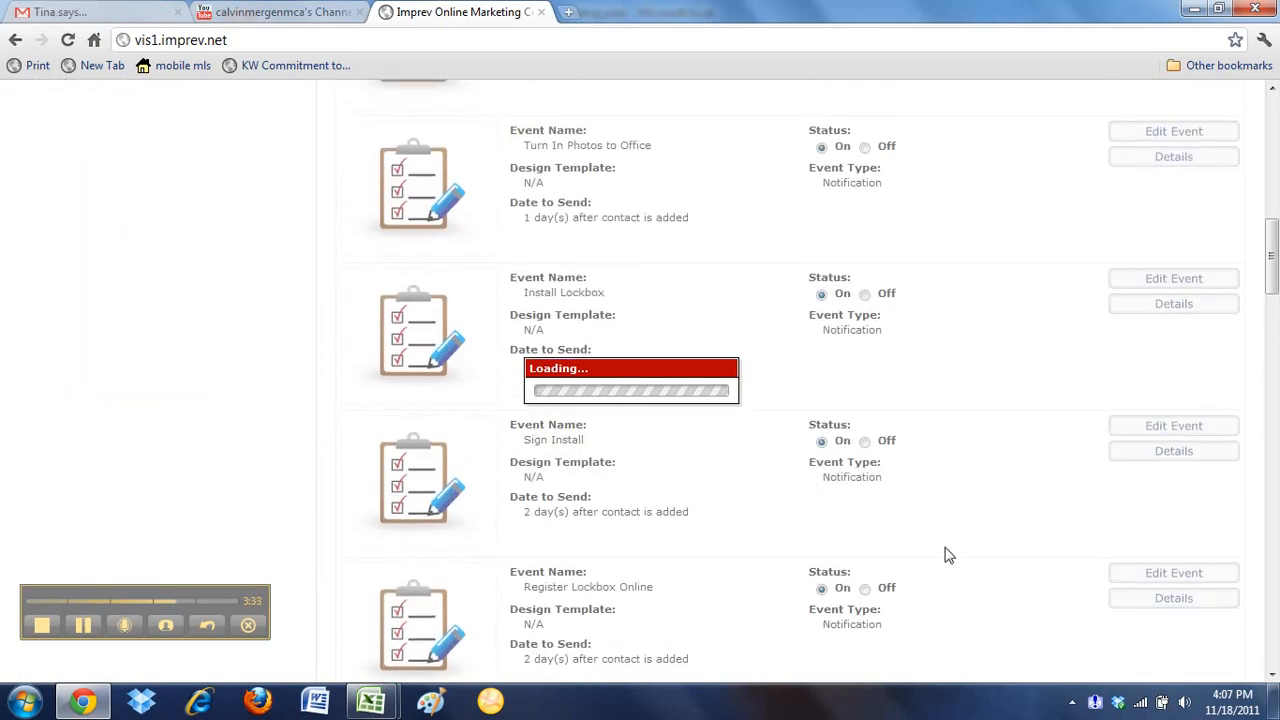
scroll(down, 3)
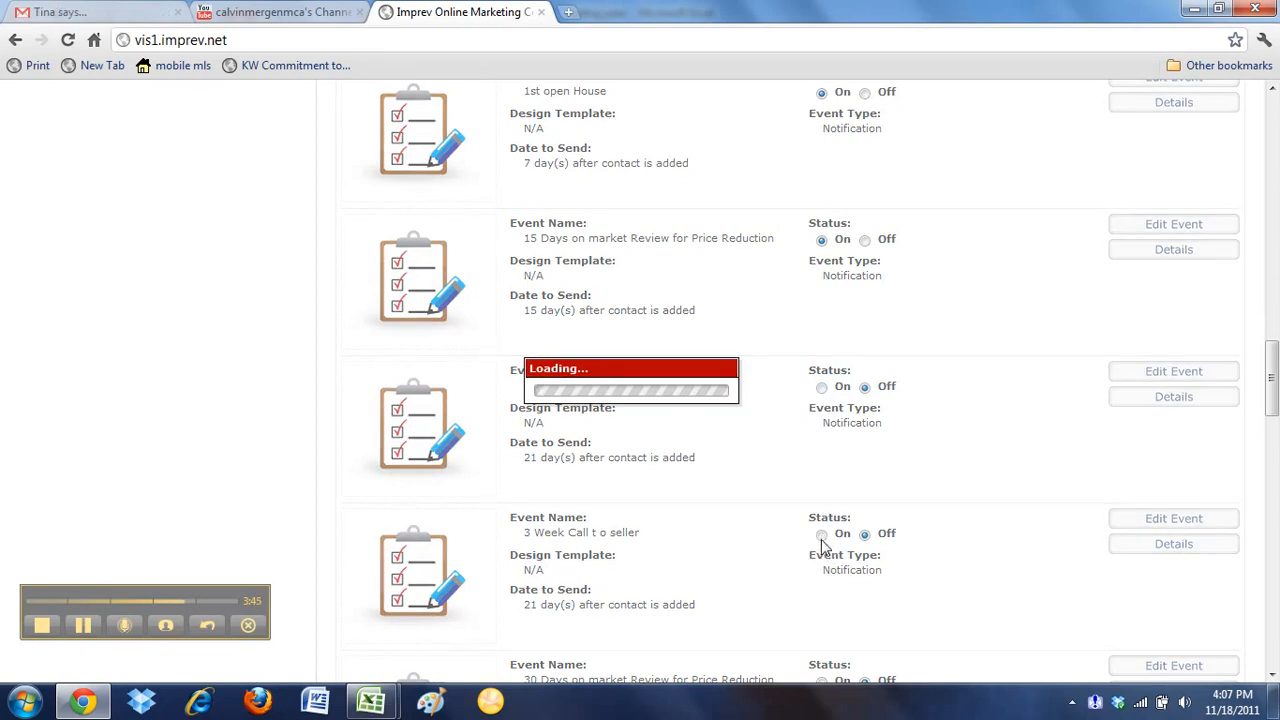
click(865, 534)
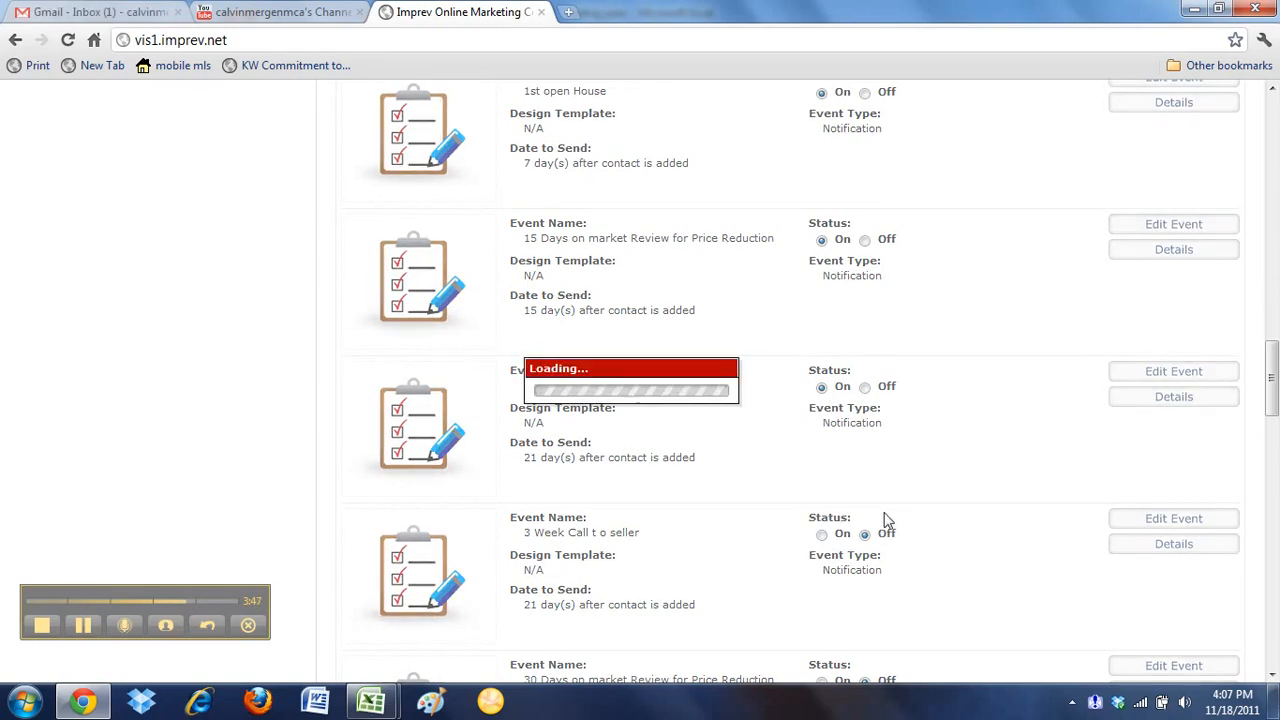
scroll(down, 3)
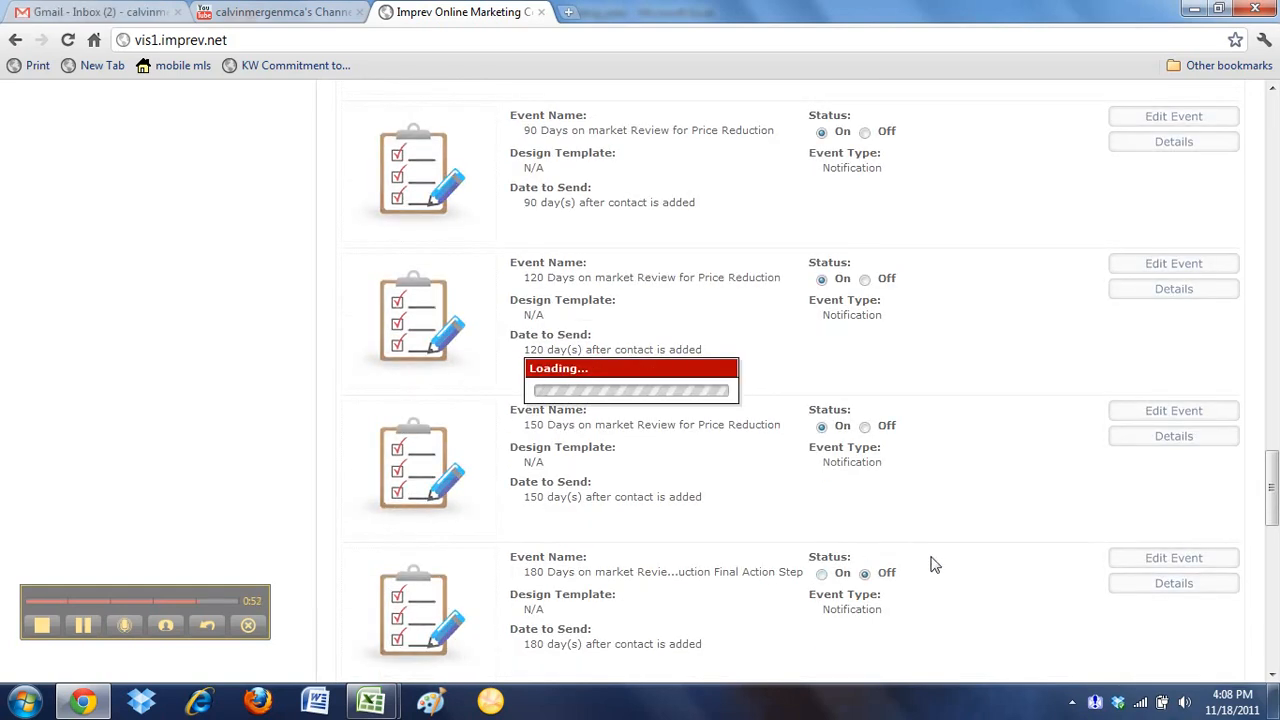
scroll(down, 3)
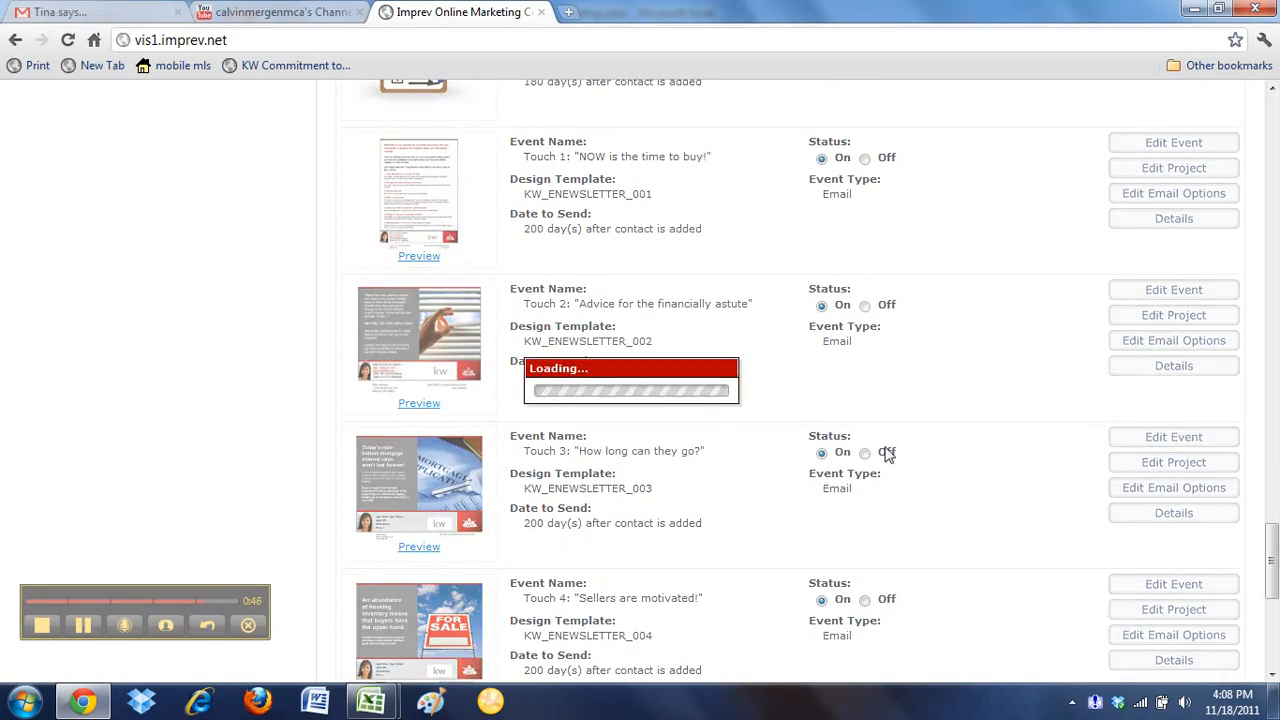
Step: Switch off a KW_ENEWSLETTER Touch email event and scroll through the newsletter events
click(865, 305)
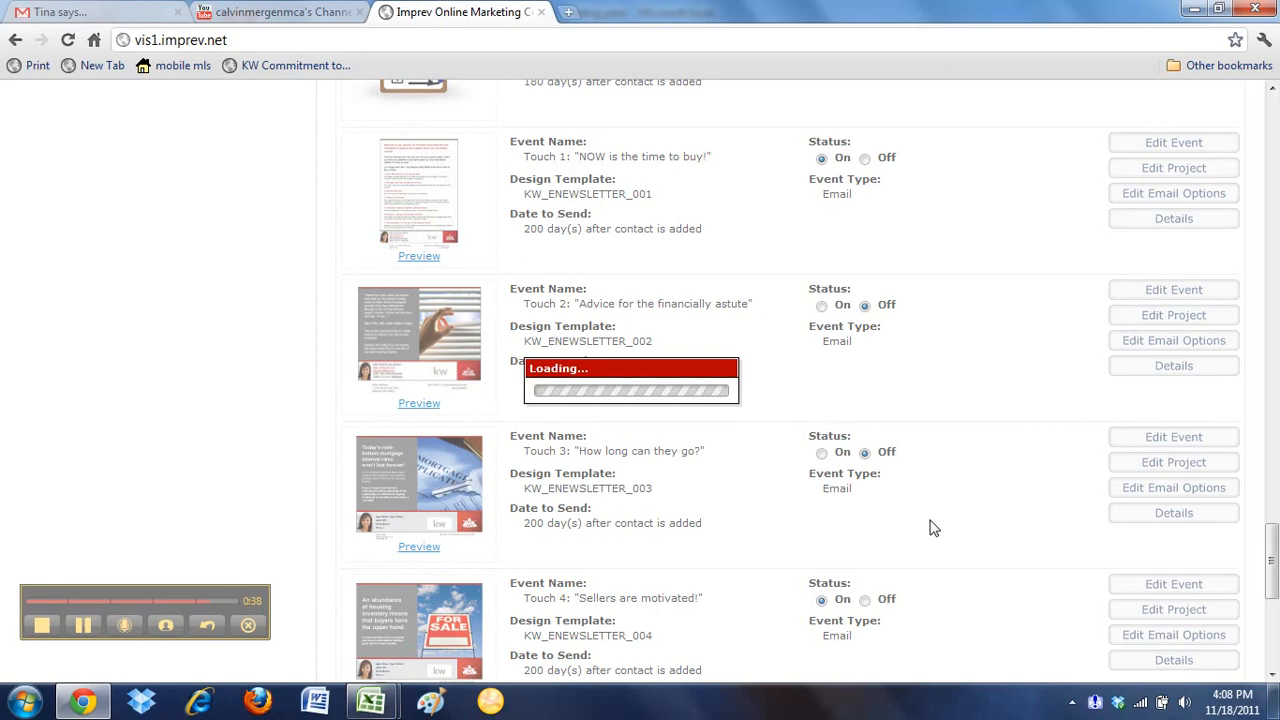
scroll(down, 3)
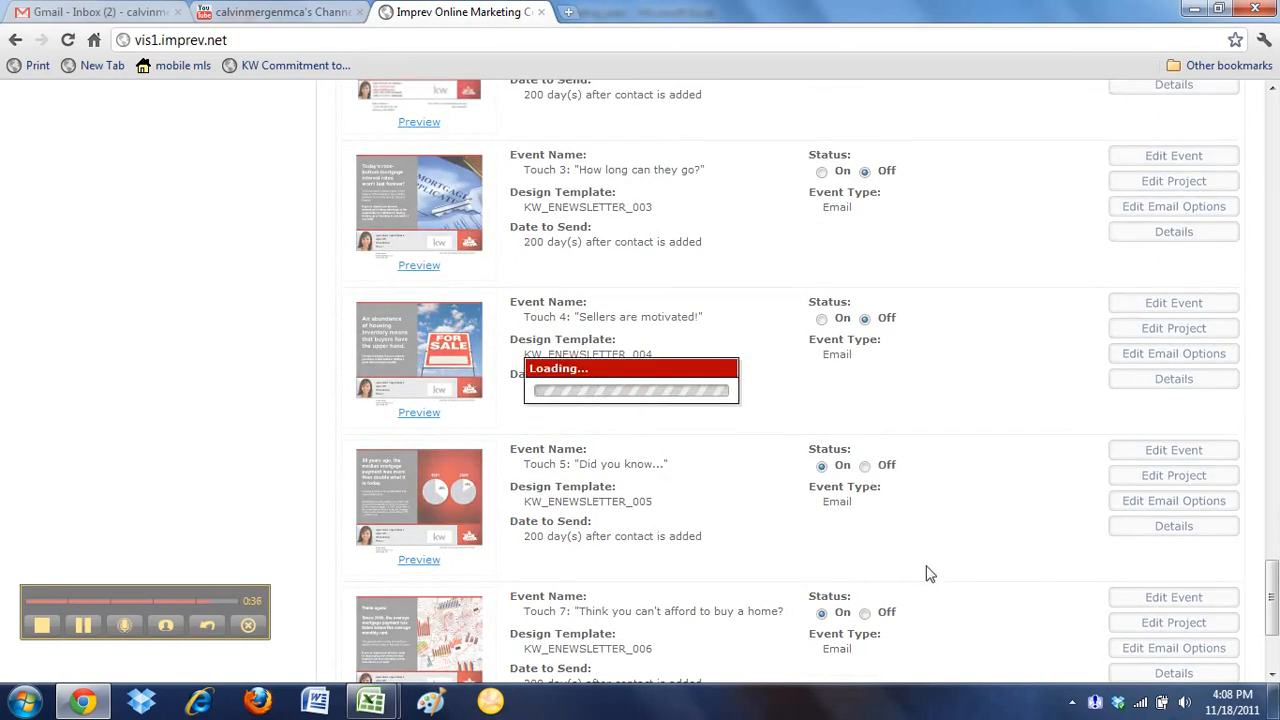
scroll(down, 3)
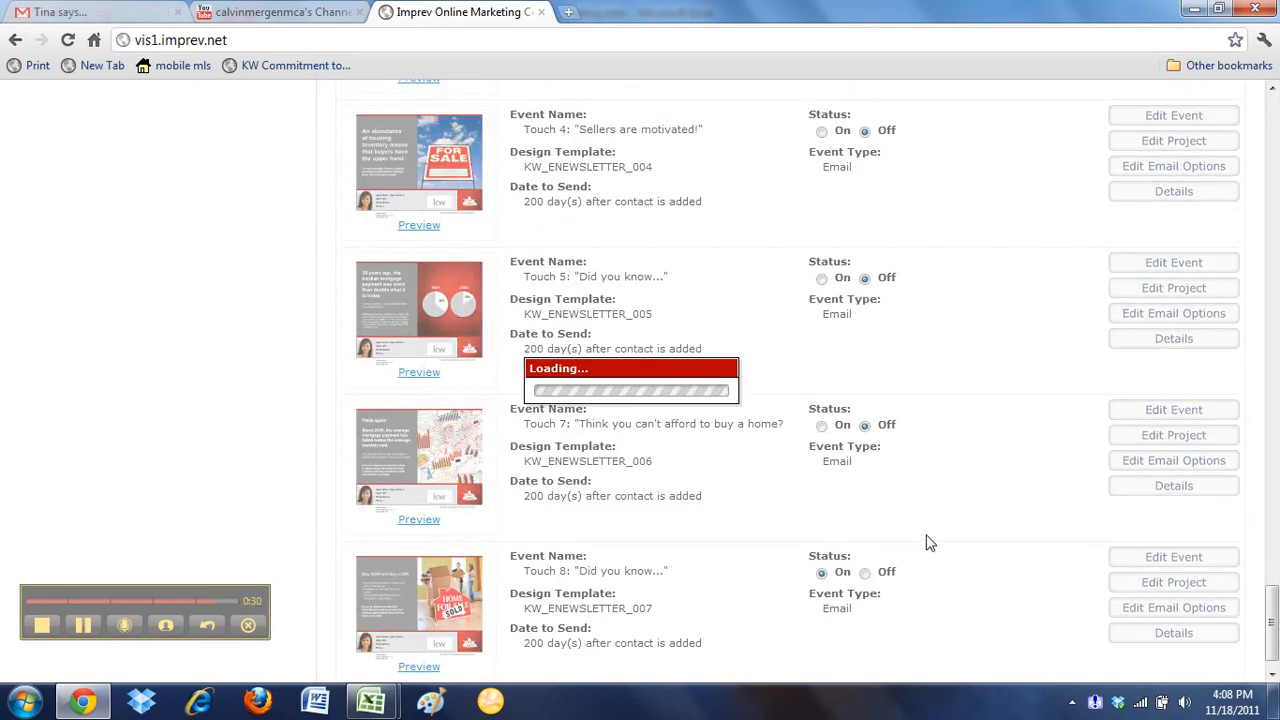
scroll(down, 3)
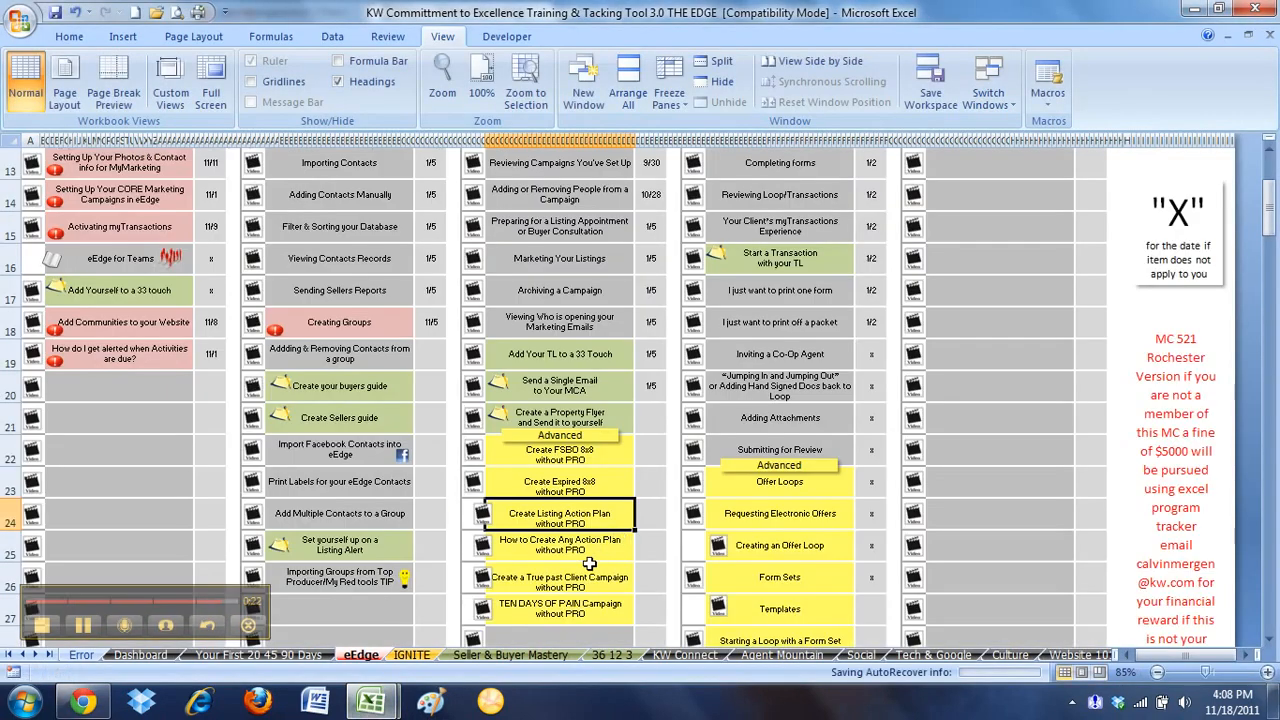
mouse_move(558, 482)
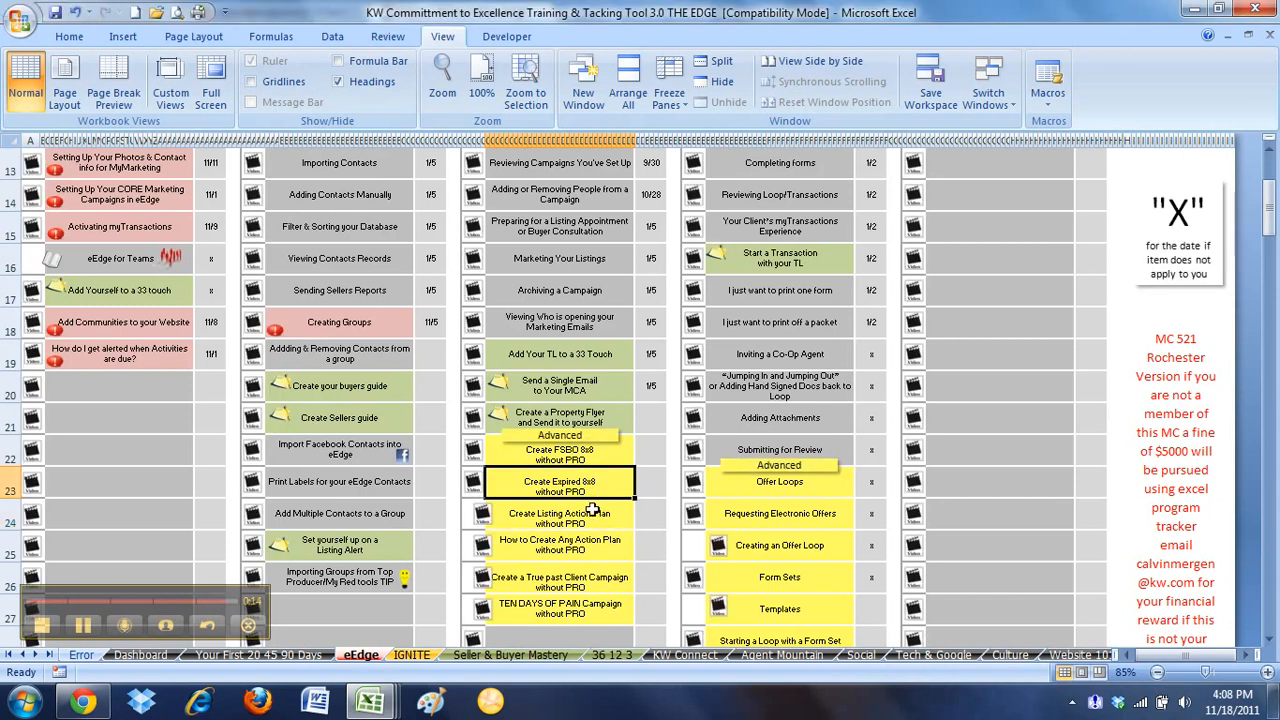
Step: Select the Create Listing Action Plan and How to Create Any Action Plan lesson cells
click(559, 518)
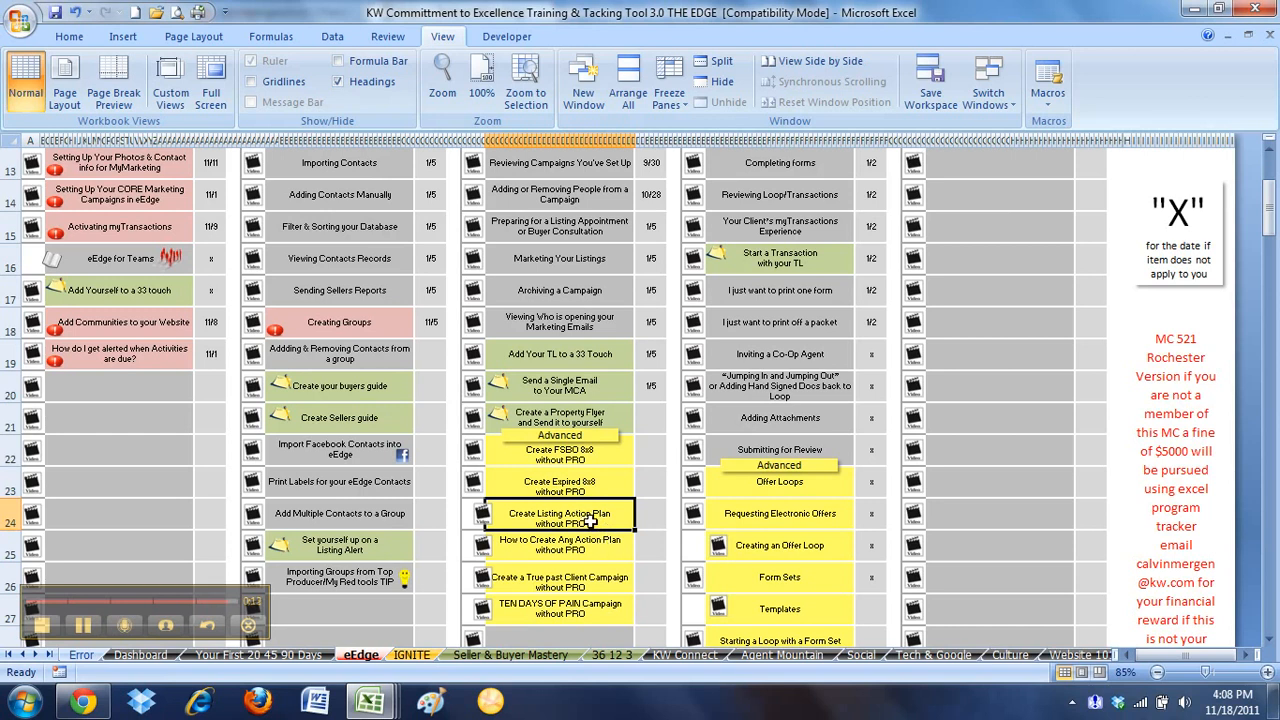
click(558, 546)
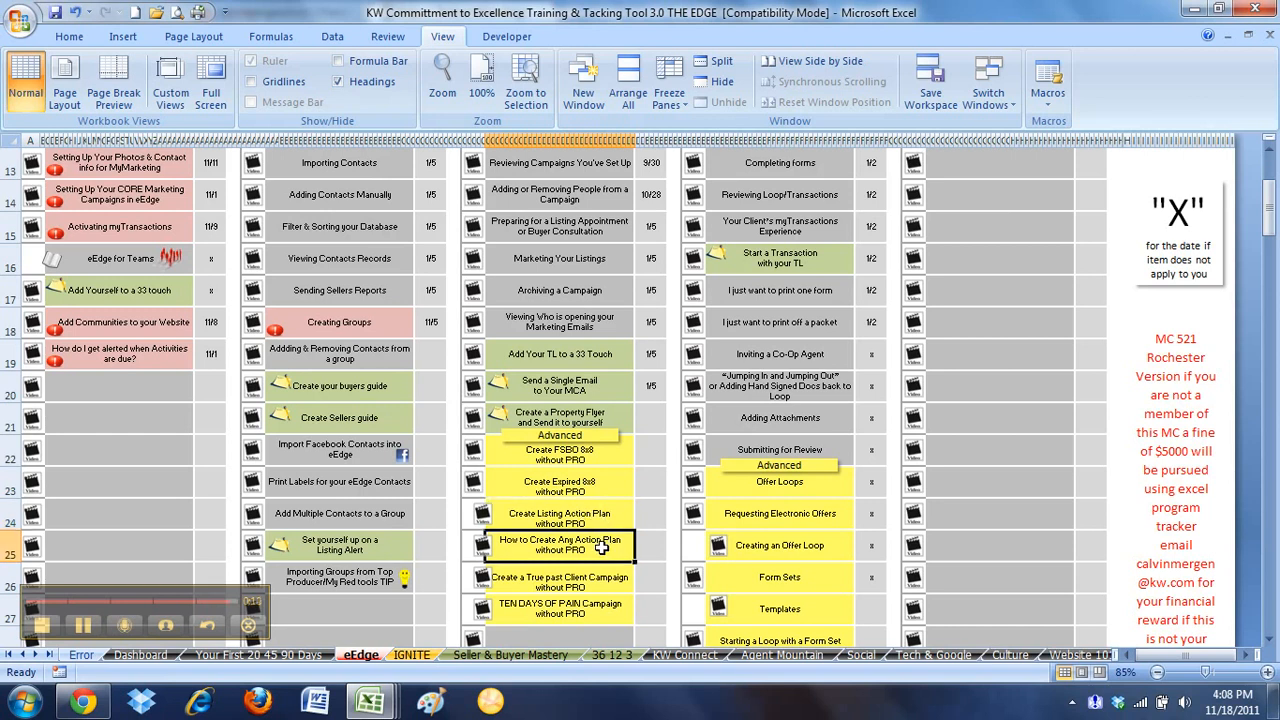